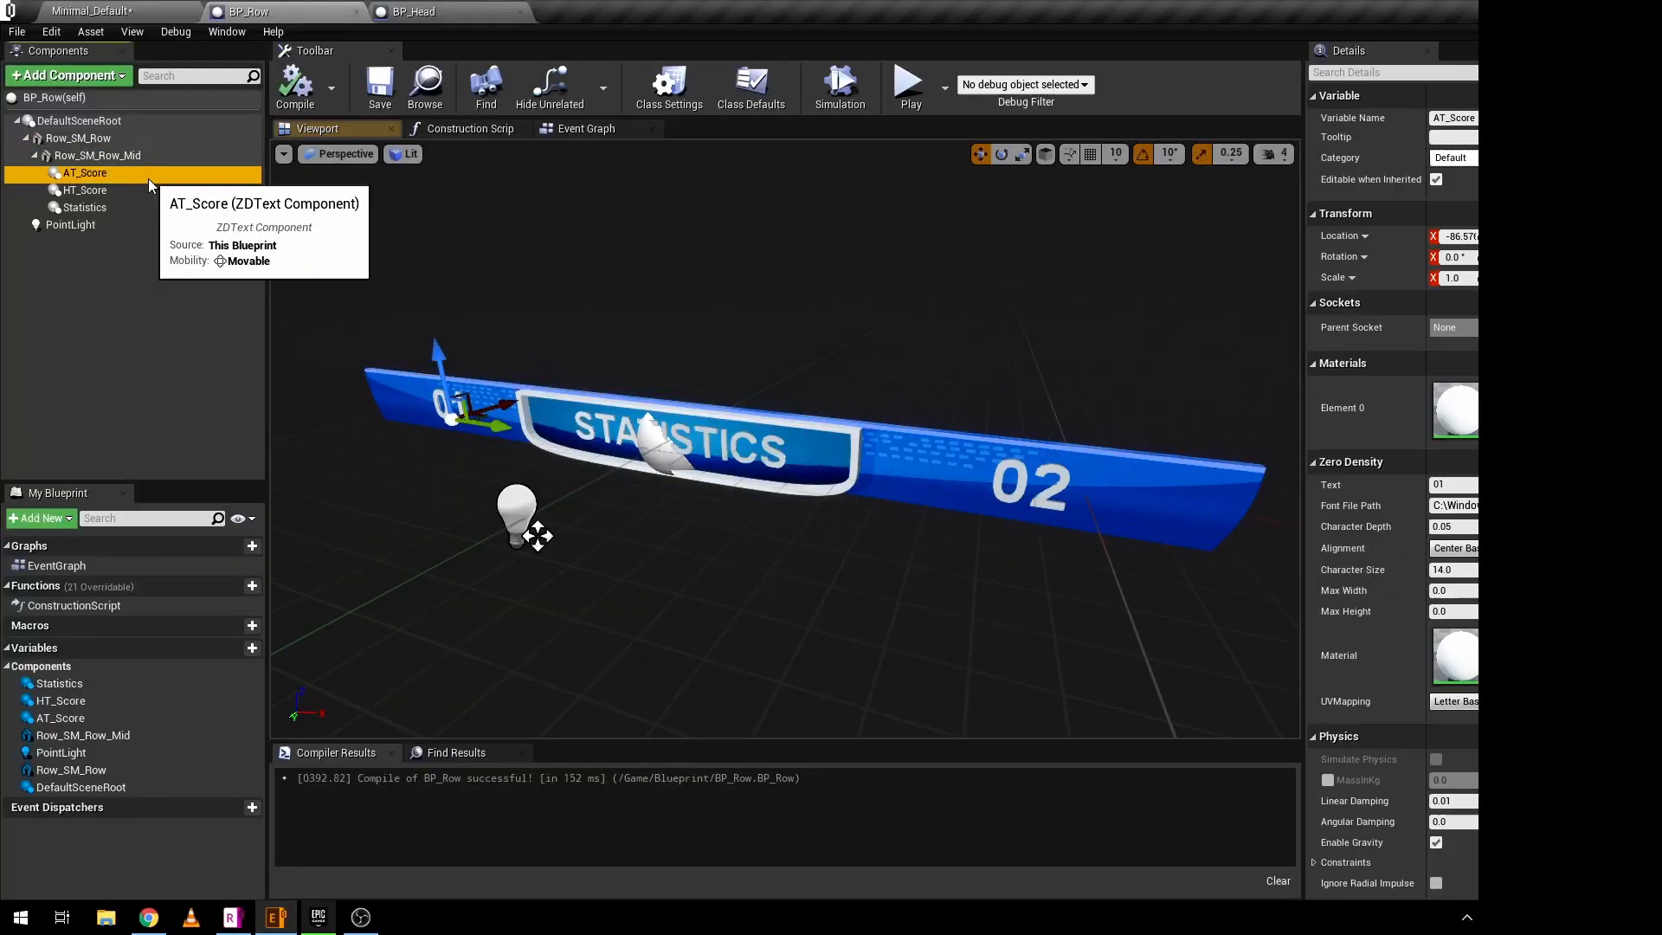
# - Add a Json_Row variable to BP_Row typed as a Json Field Data object reference
pyautogui.click(84, 206)
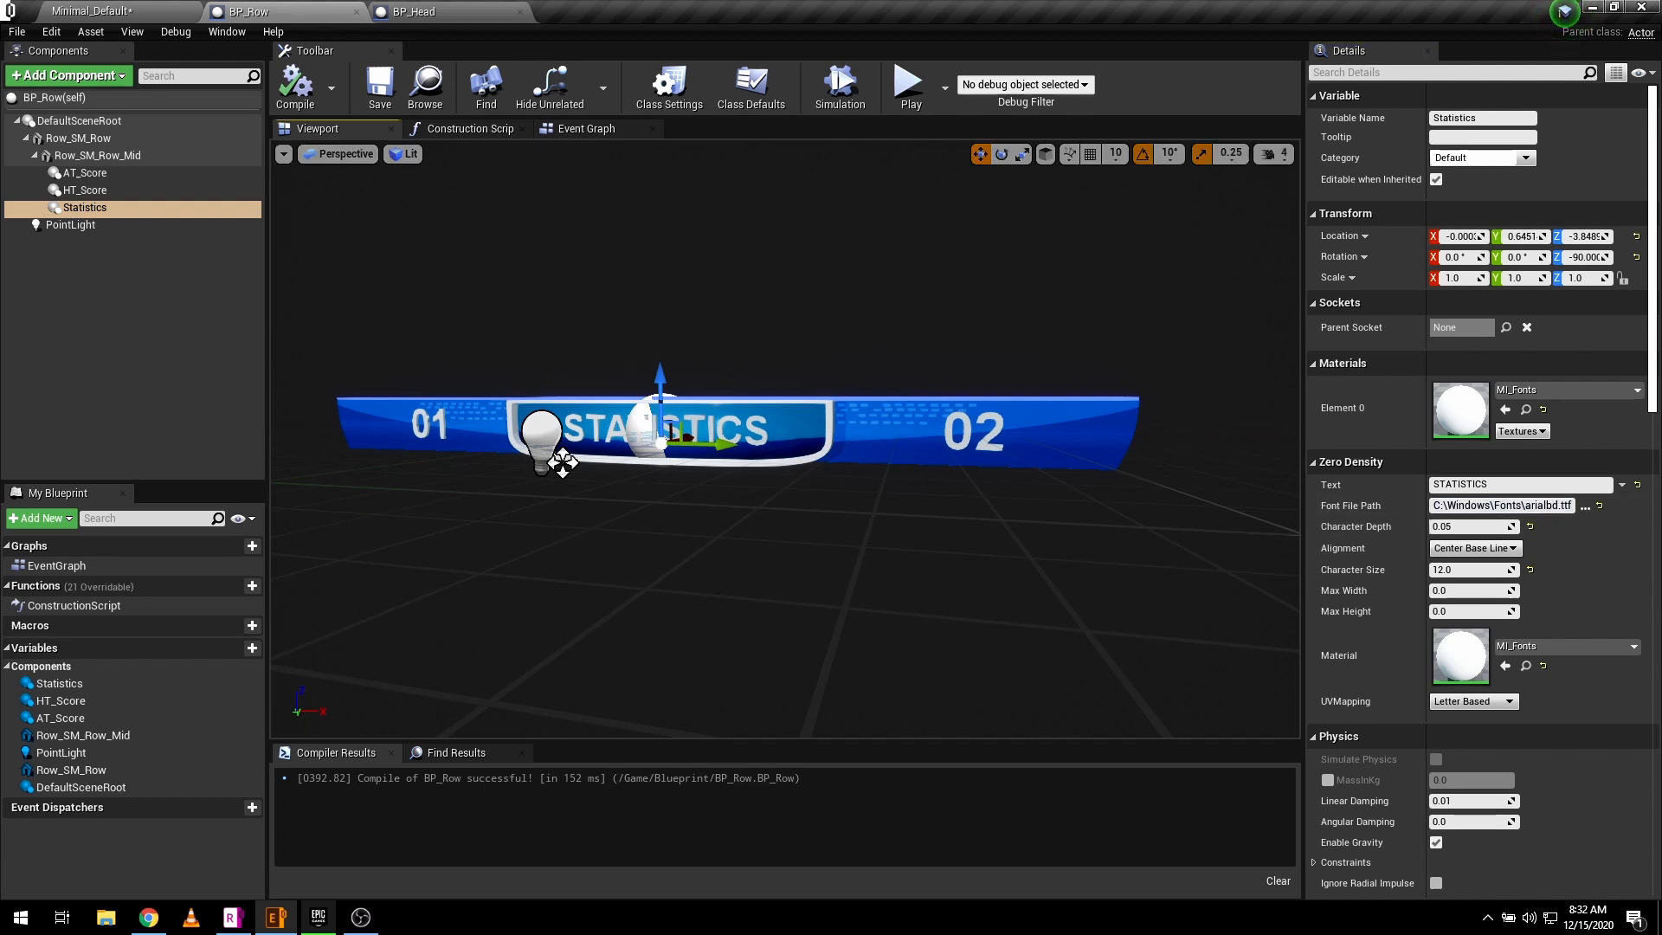
pyautogui.click(233, 648)
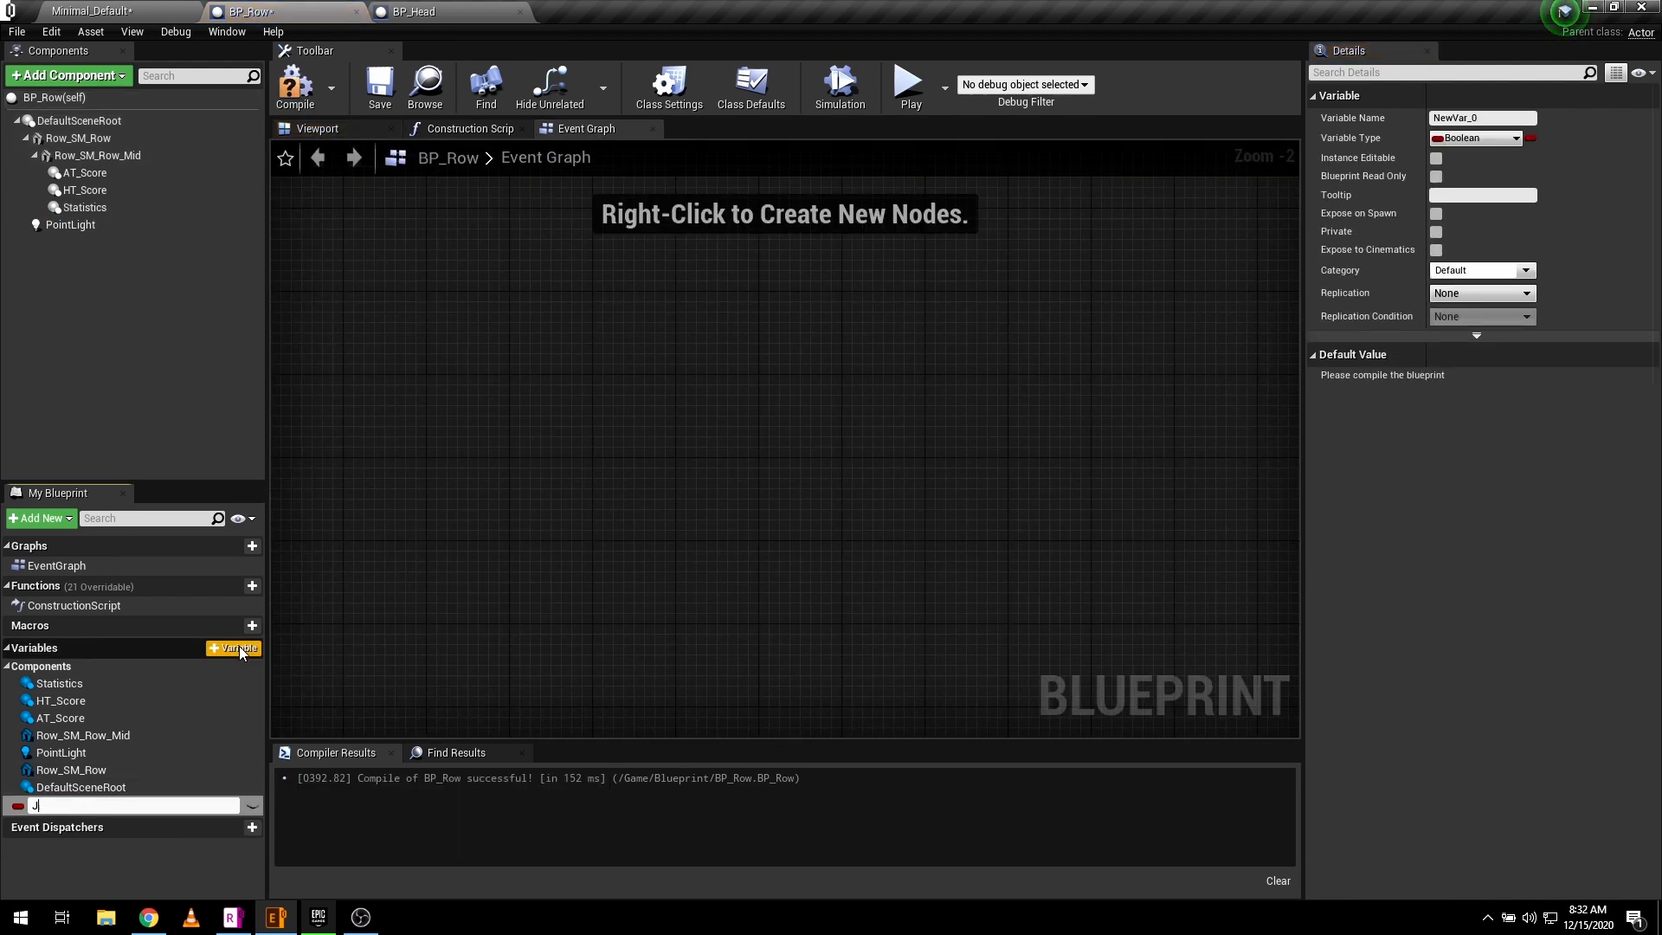
pyautogui.write('Json_Row')
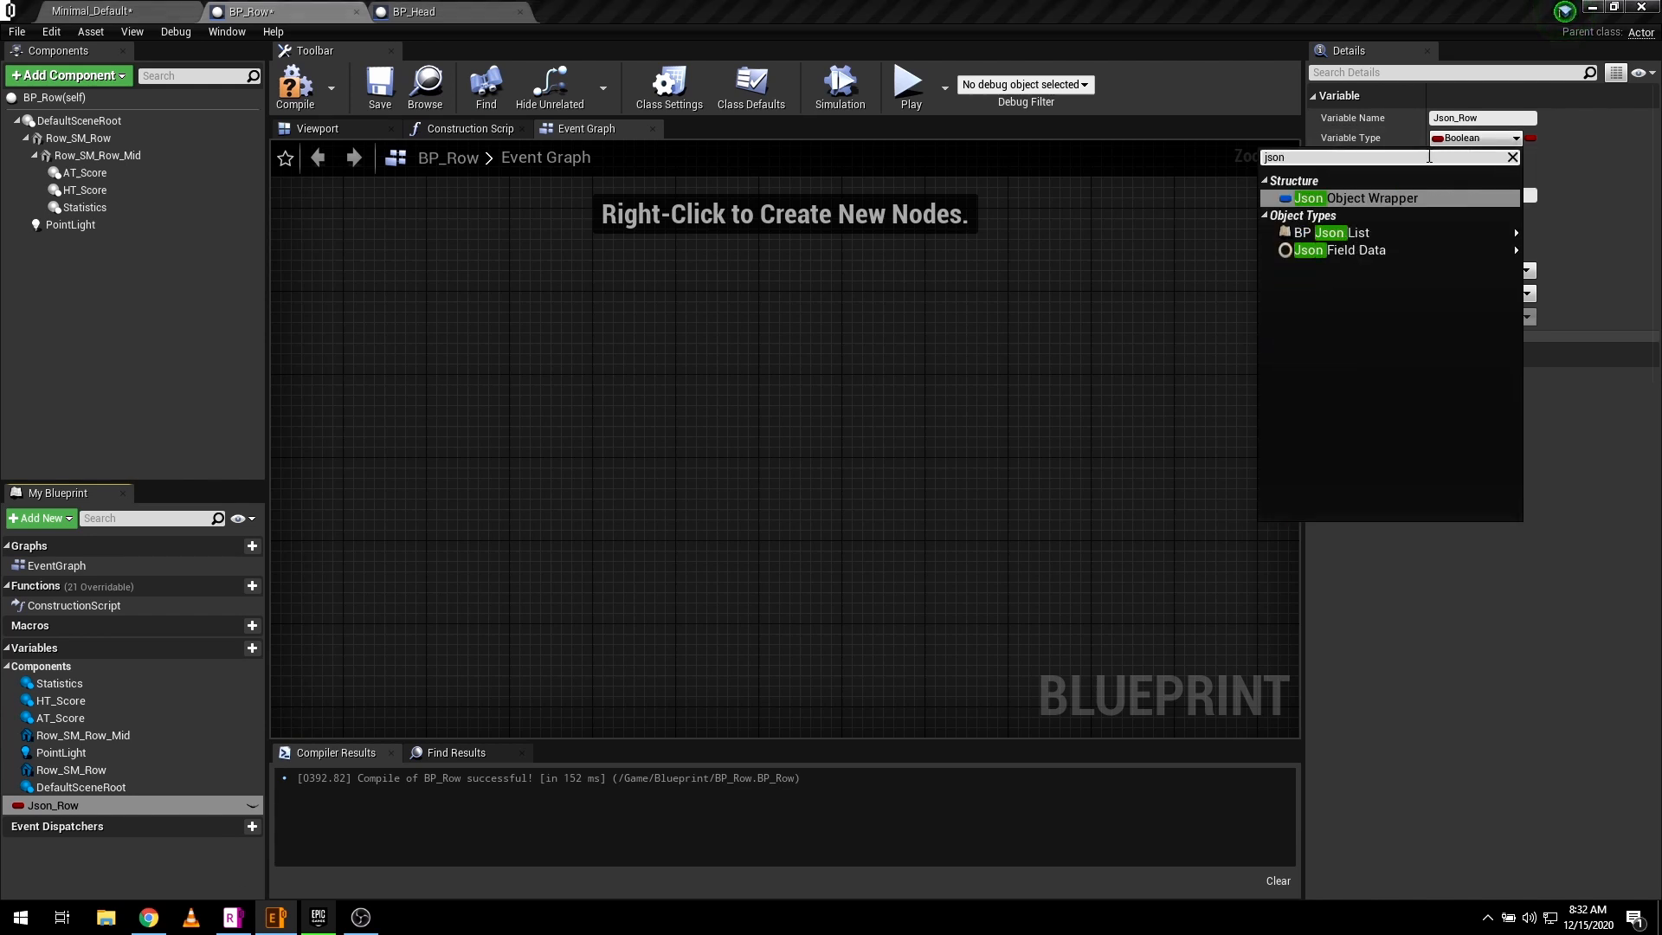
pyautogui.write('field')
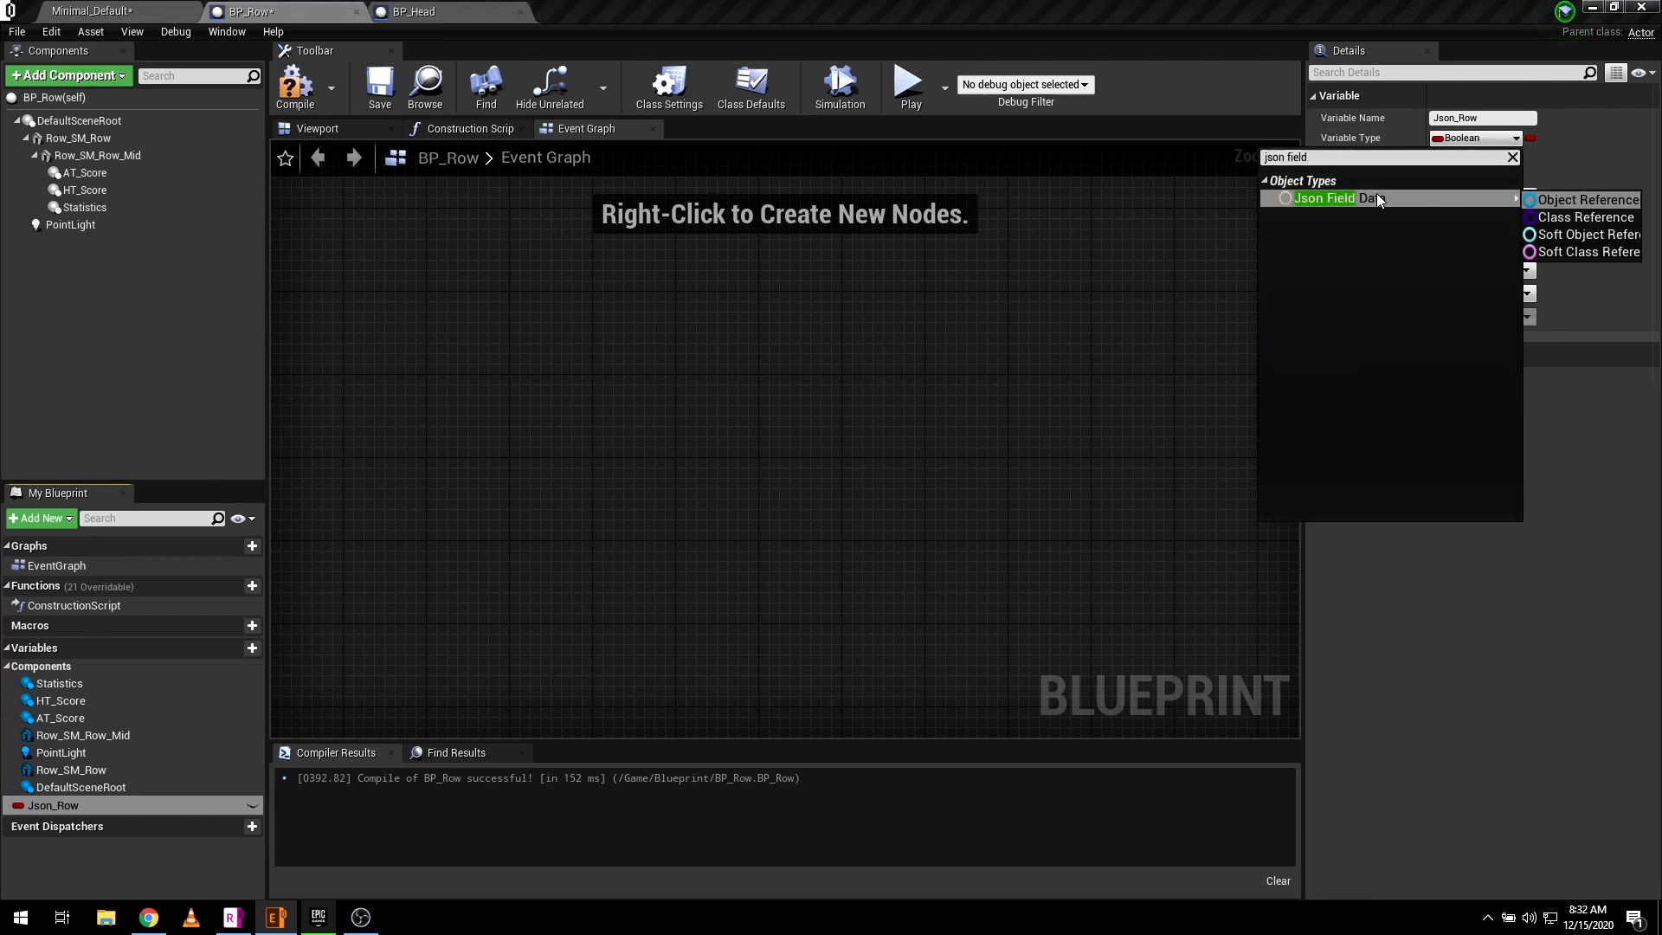
pyautogui.click(1324, 197)
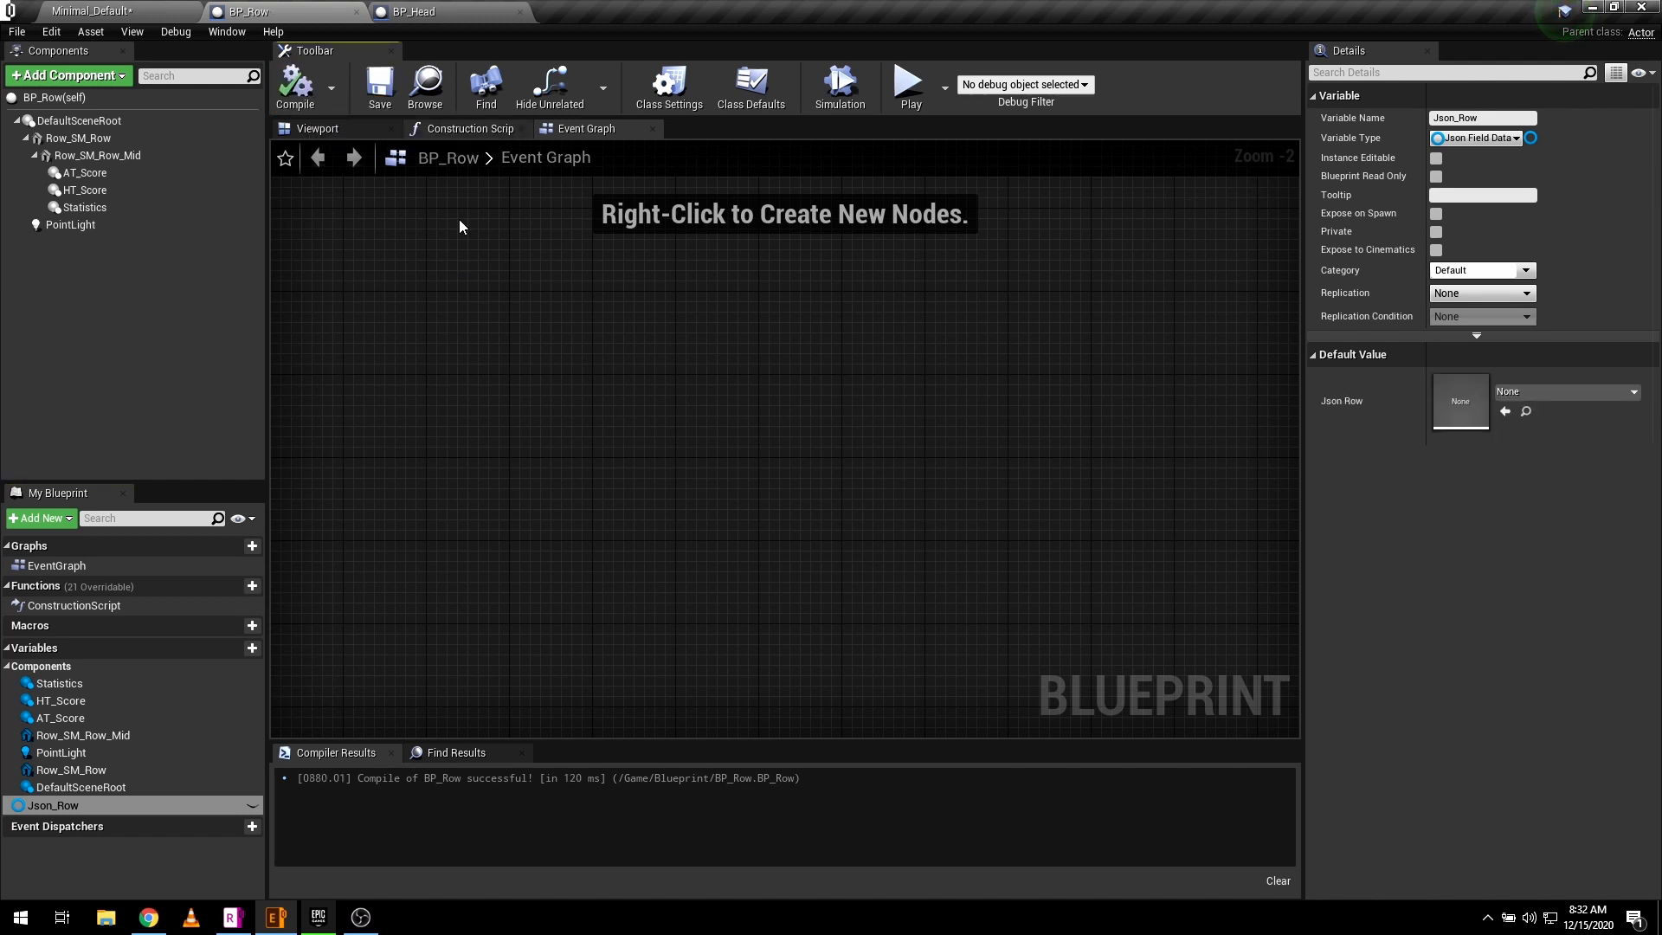
# - Place a Json Row getter feeding Get String Field nodes, with text component references beside them
pyautogui.moveTo(50, 805); pyautogui.dragTo(434, 452)
pyautogui.write('get stri')
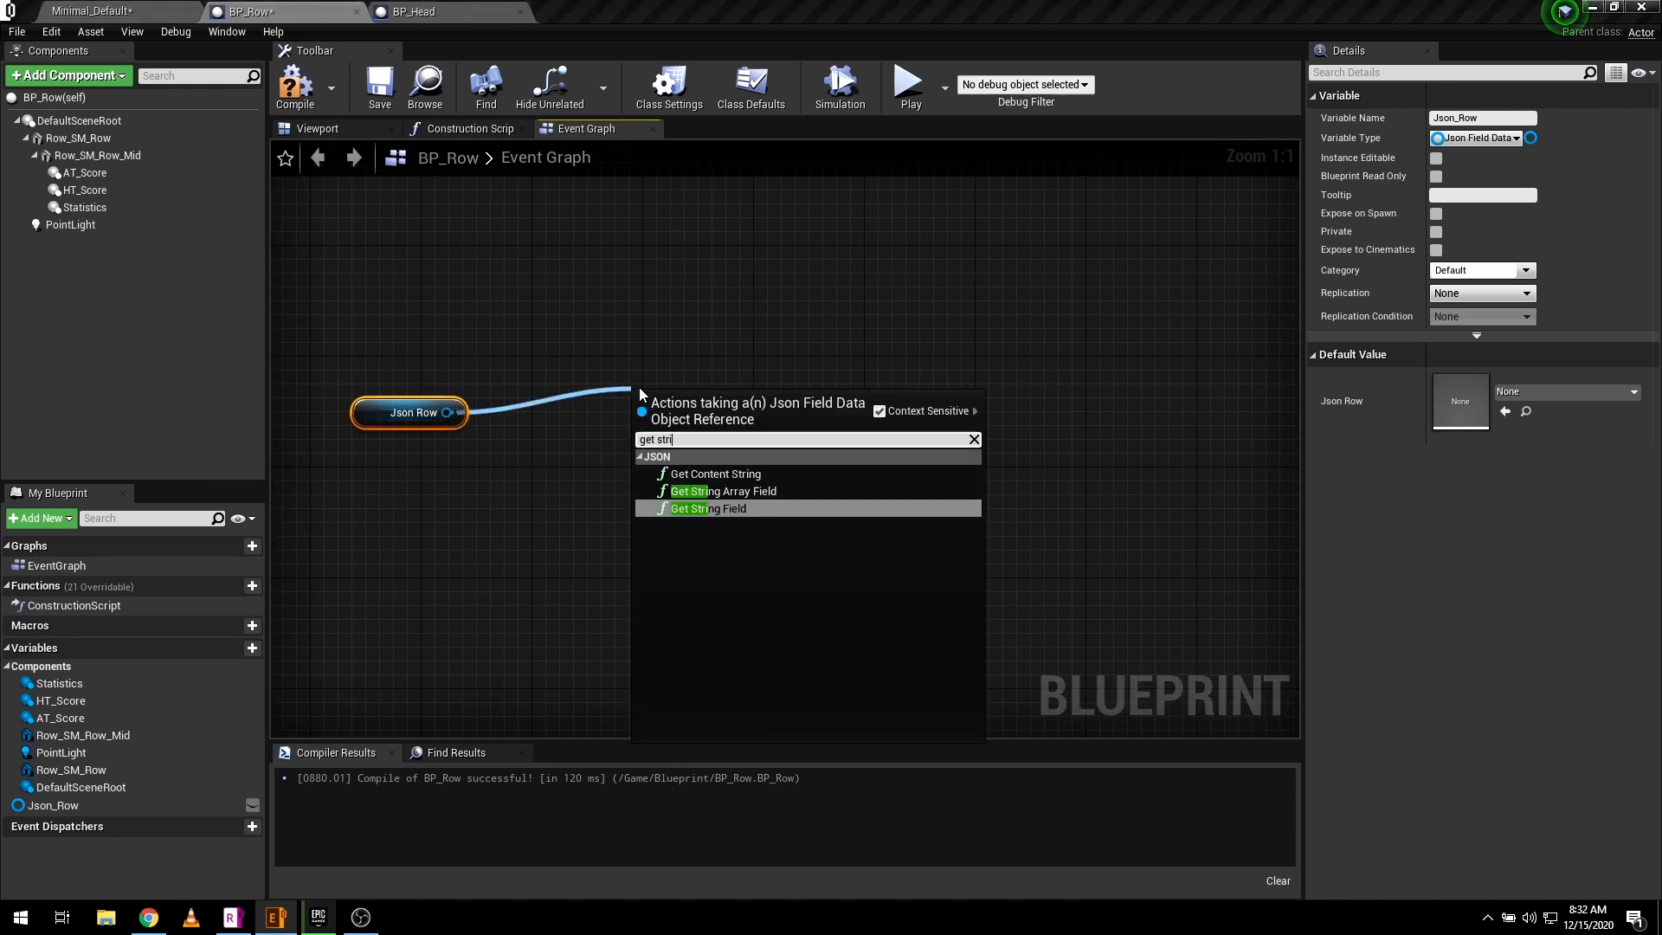
pyautogui.click(710, 507)
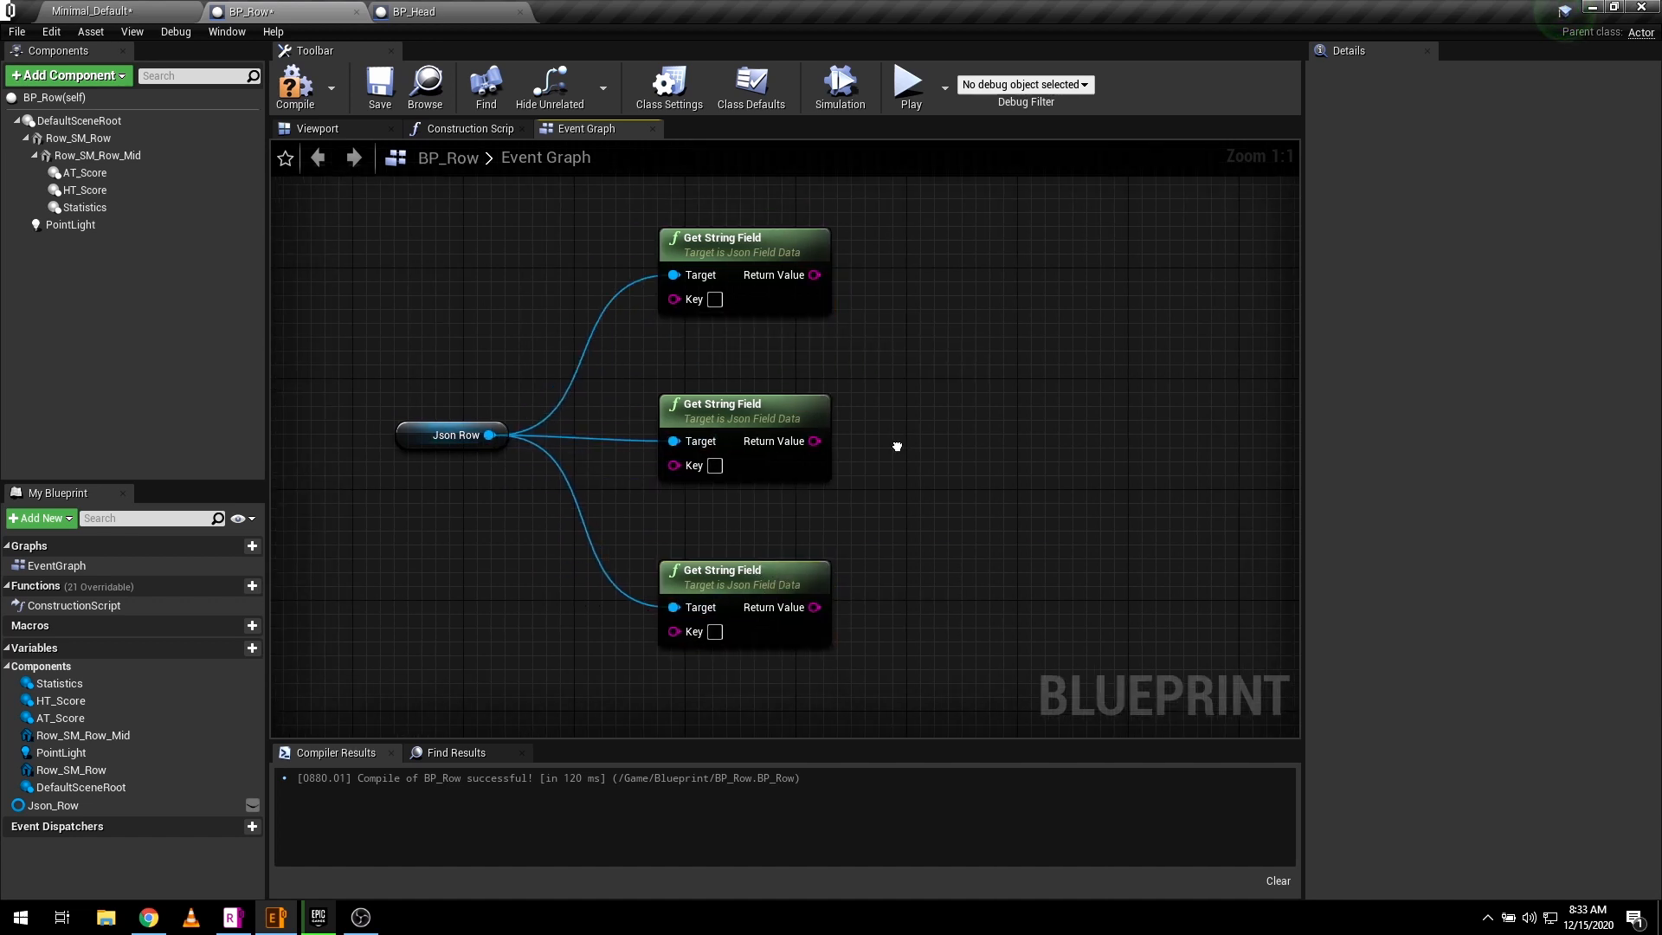
pyautogui.click(86, 172)
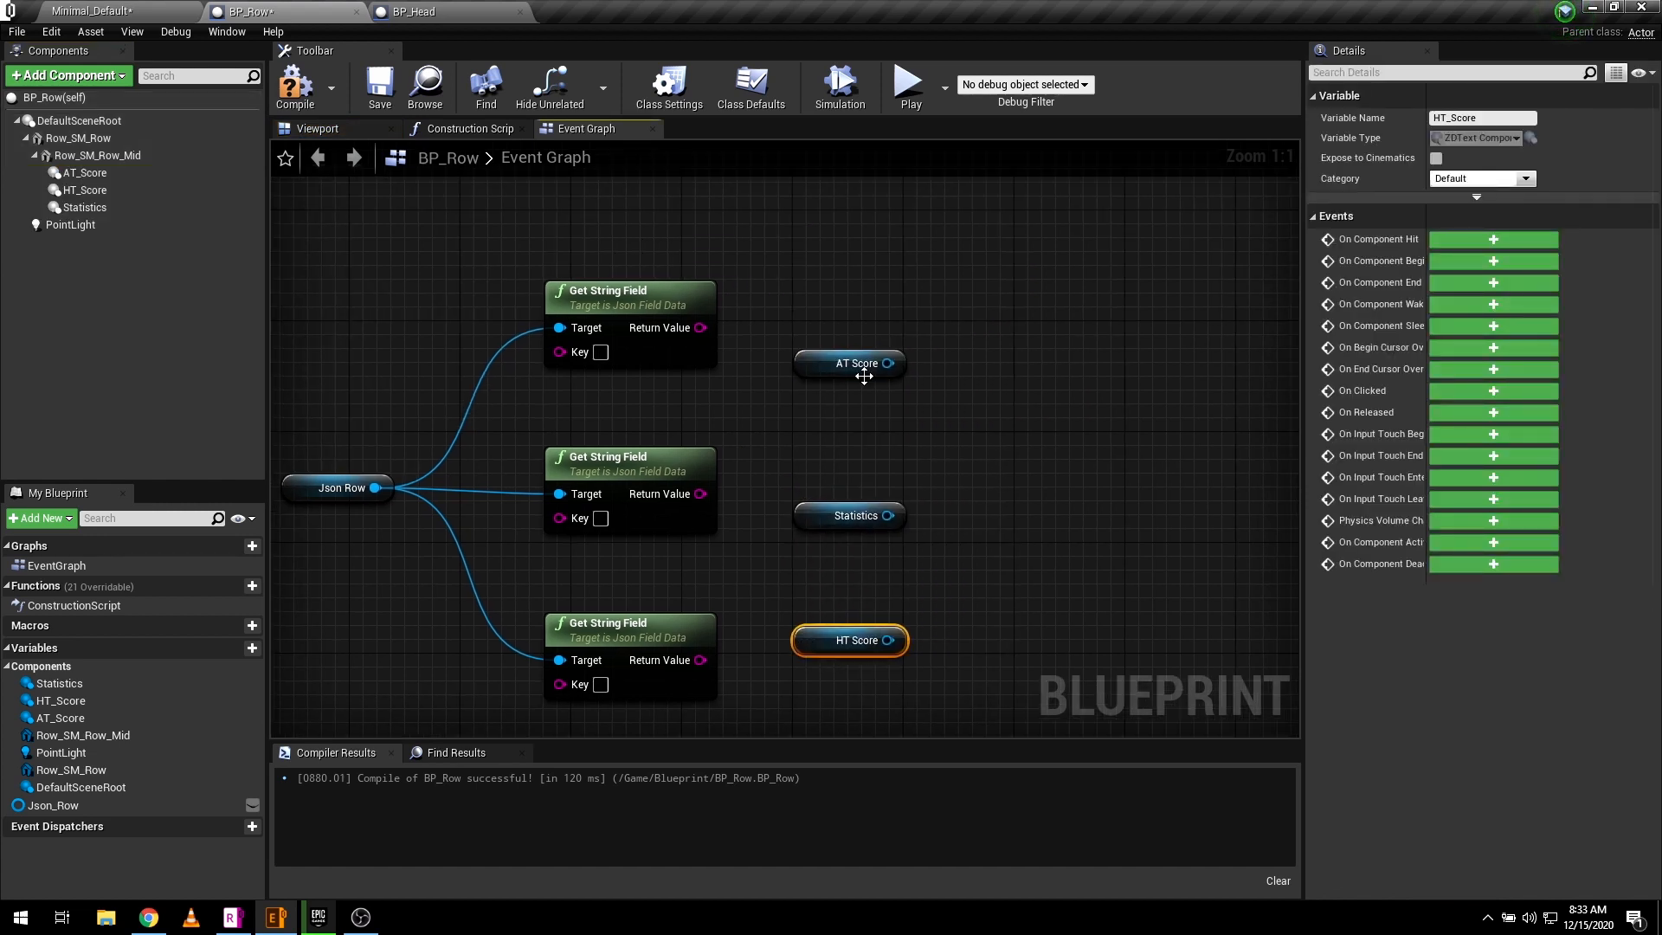
# - Add chained Set Text nodes targeting AT Score, Statistics and HT Score
pyautogui.moveTo(888, 362); pyautogui.dragTo(997, 324)
pyautogui.write('set text')
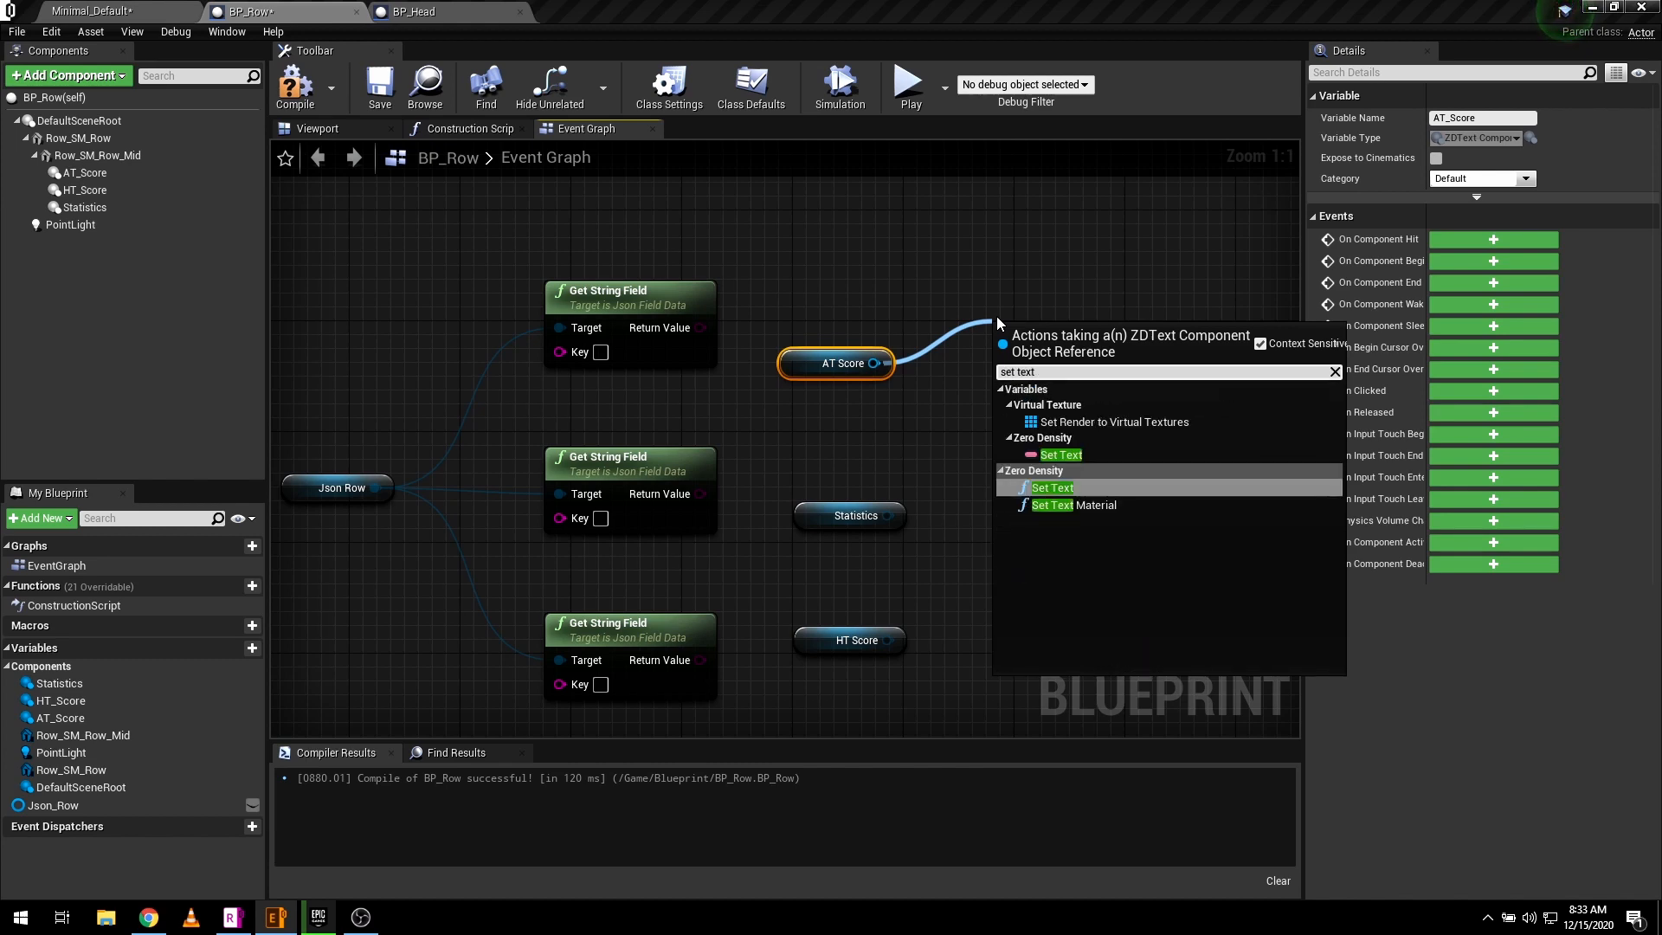
pyautogui.click(1053, 487)
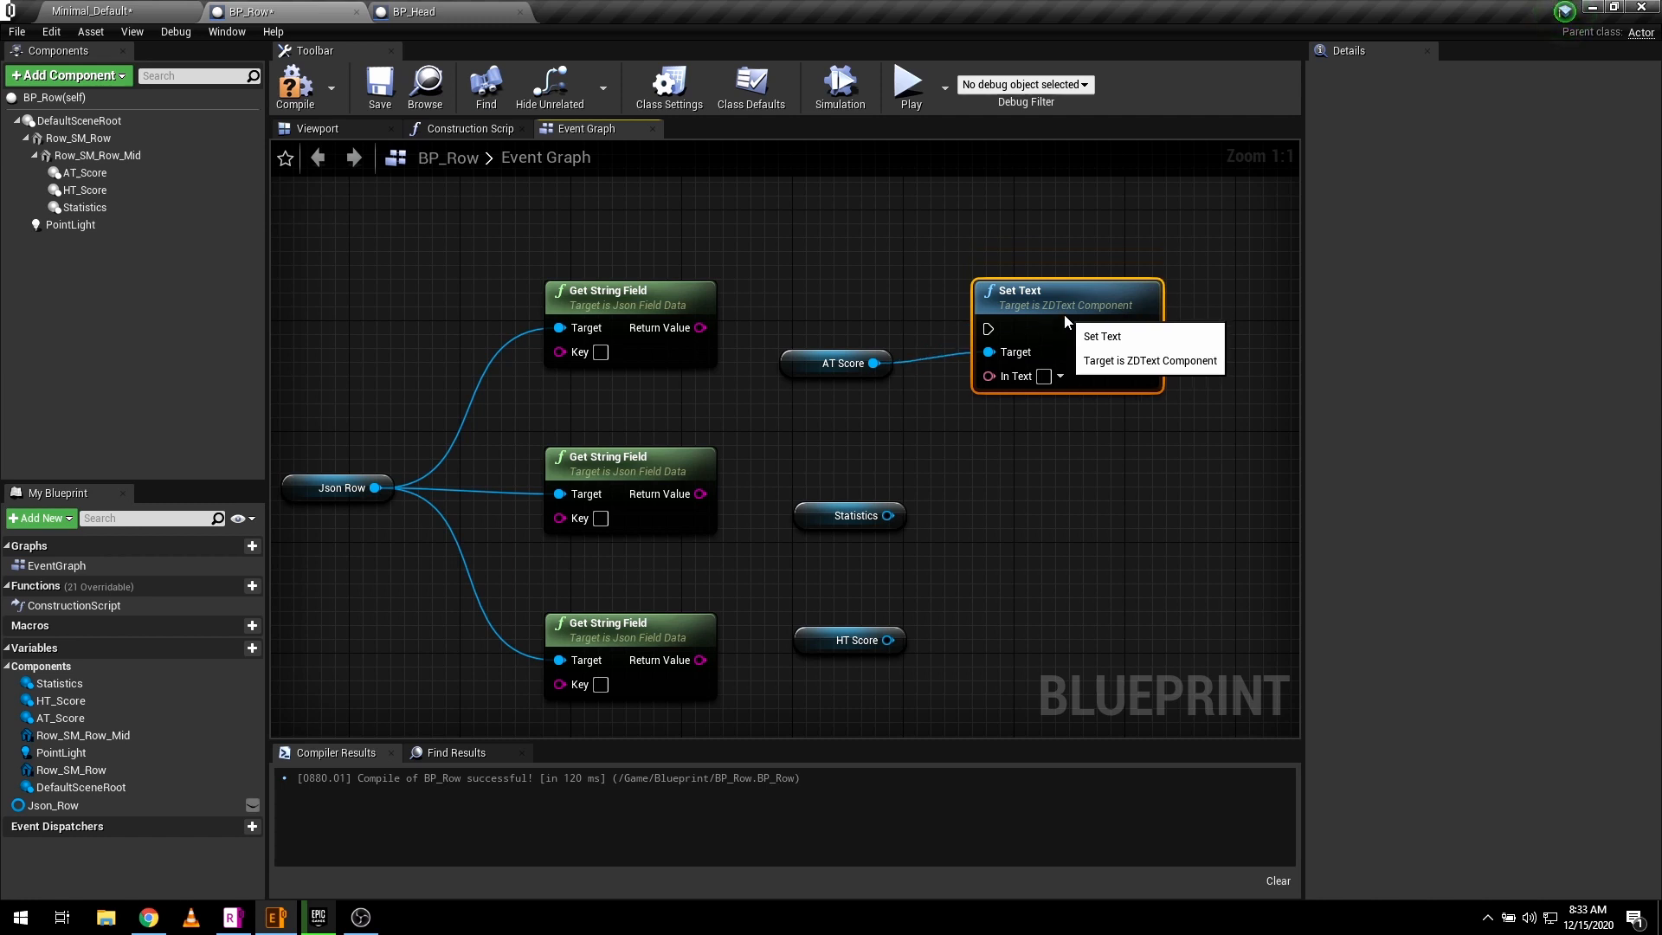
pyautogui.moveTo(909, 516); pyautogui.dragTo(1061, 504)
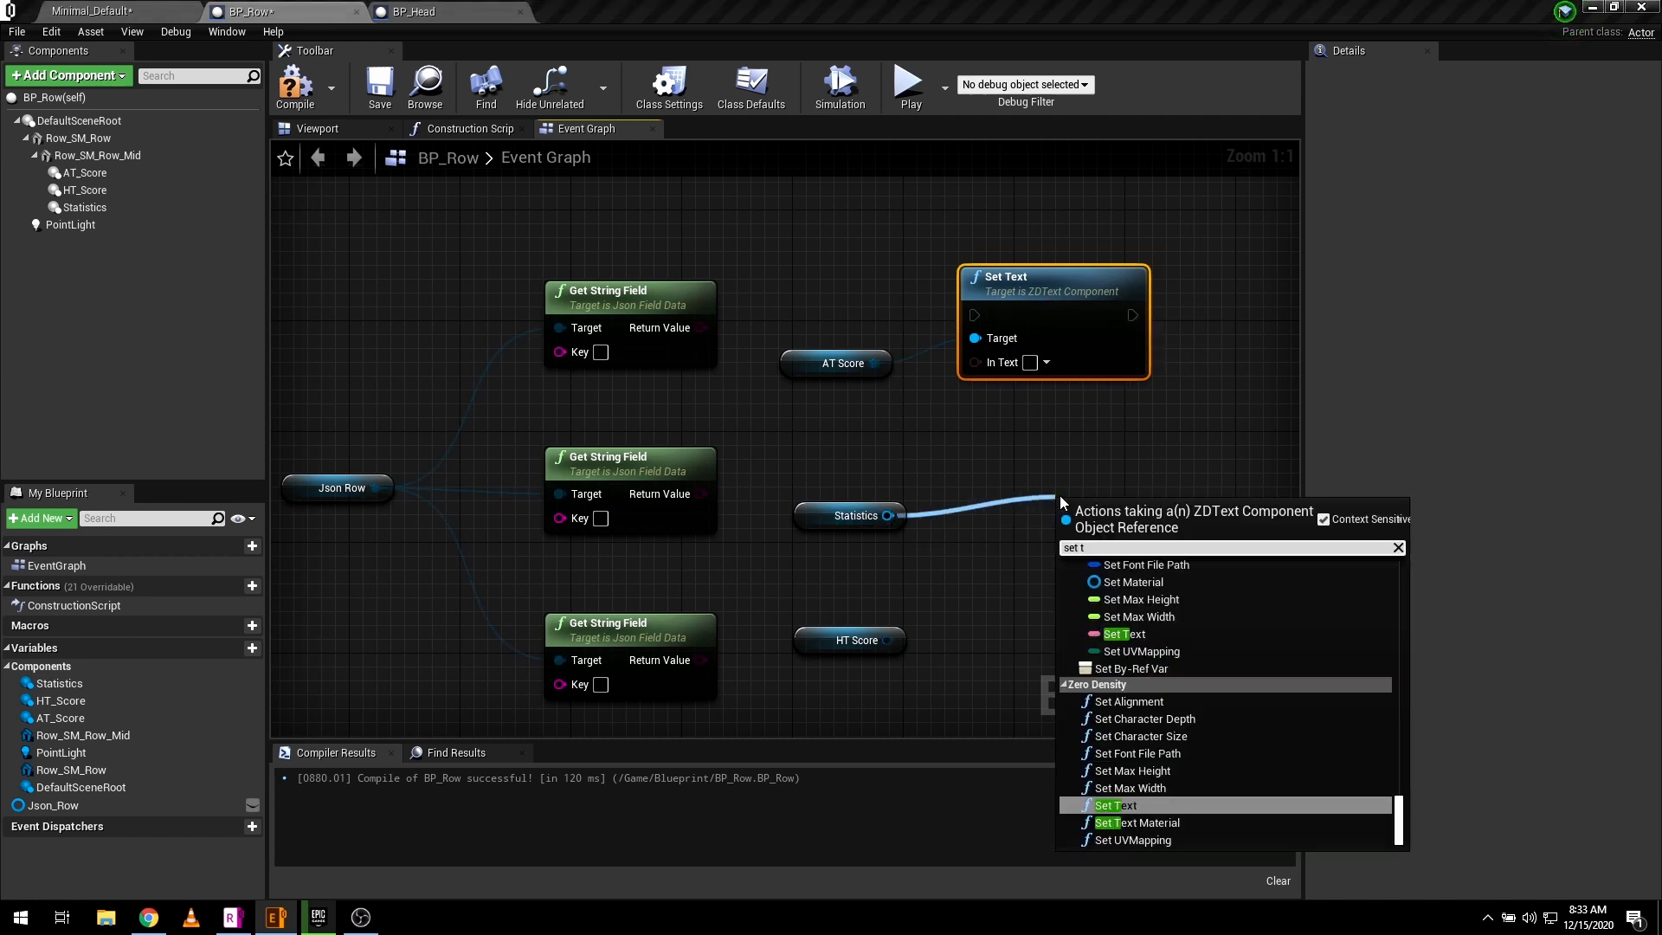
pyautogui.click(1114, 805)
pyautogui.write('set text')
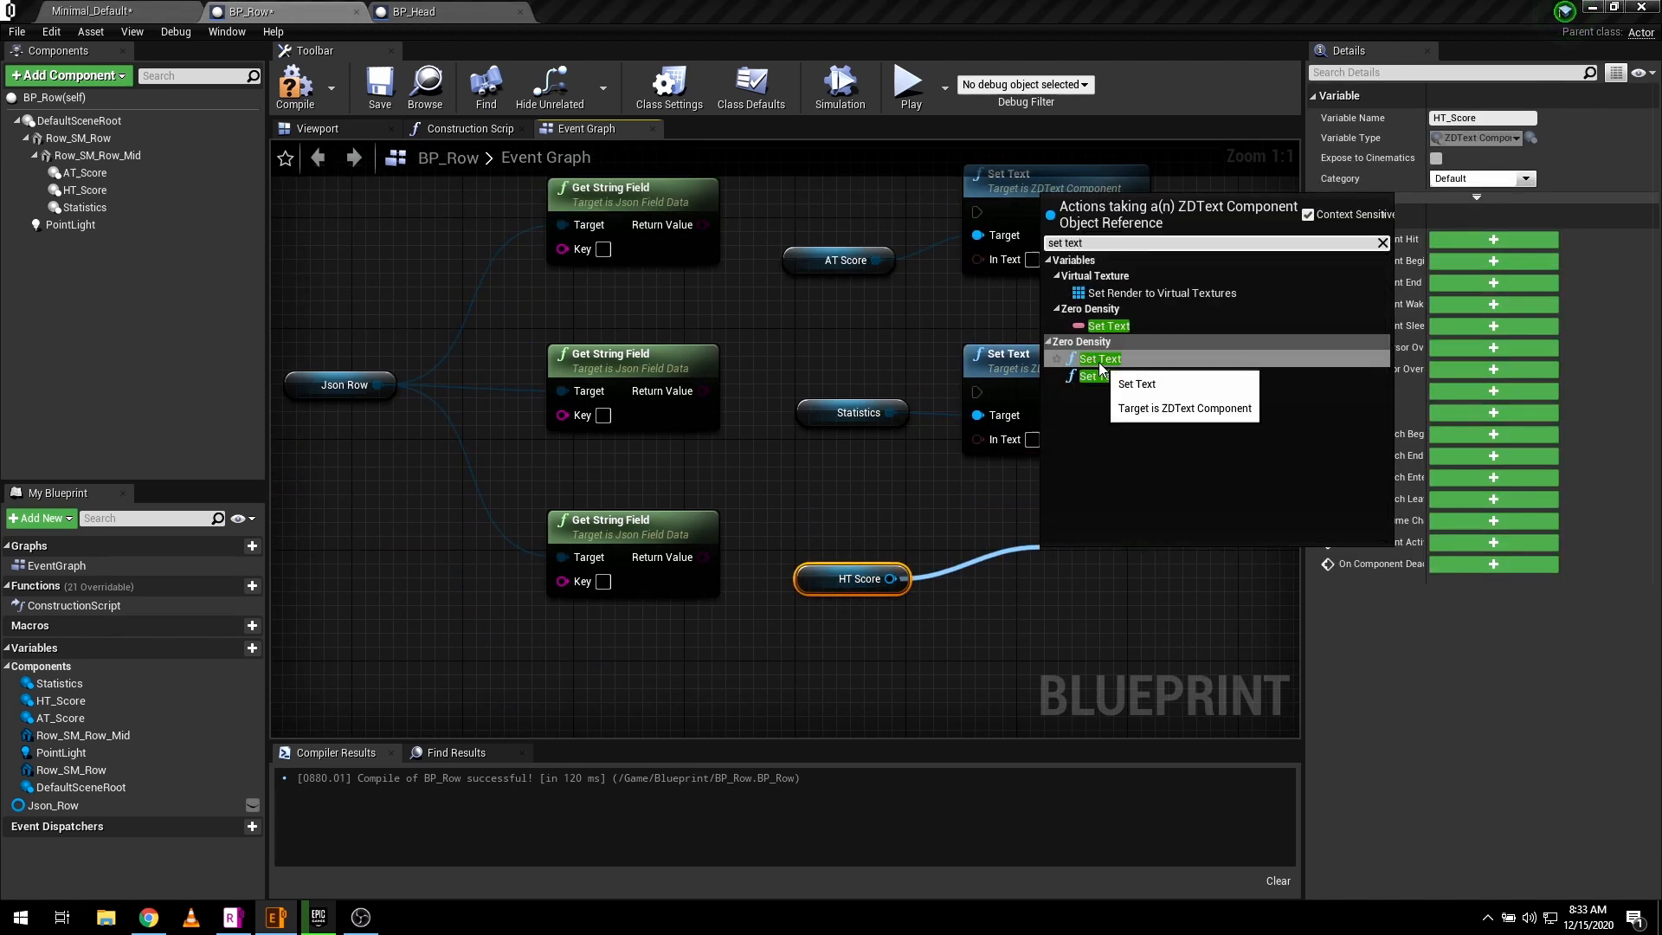
pyautogui.click(1098, 359)
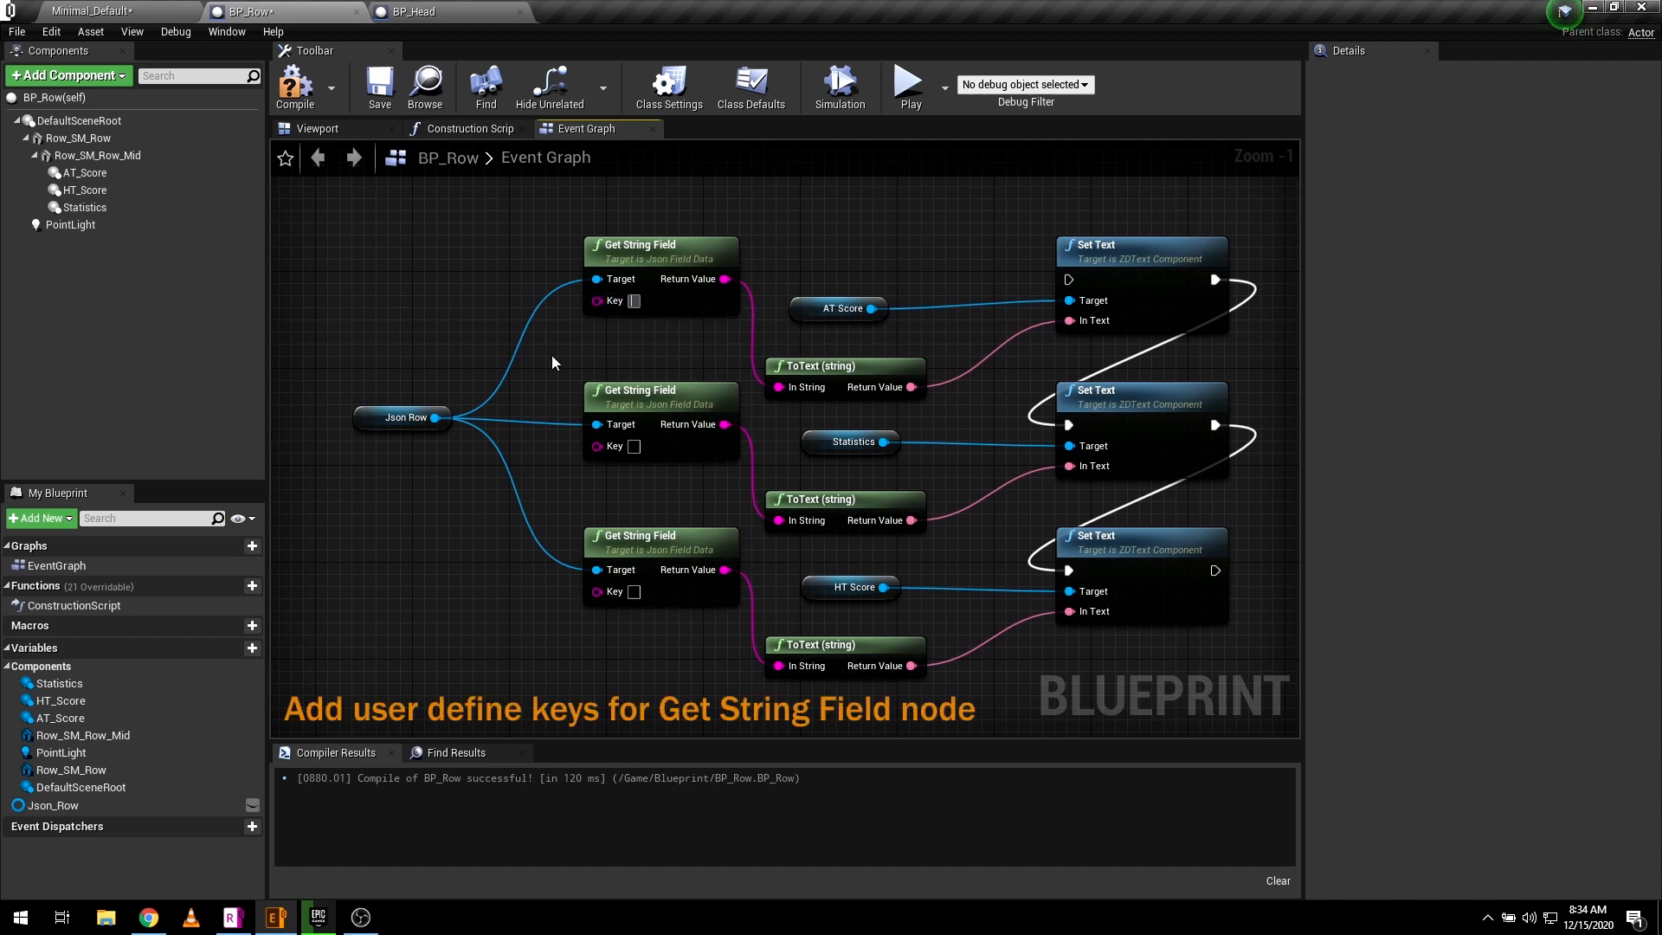
pyautogui.moveTo(639, 327)
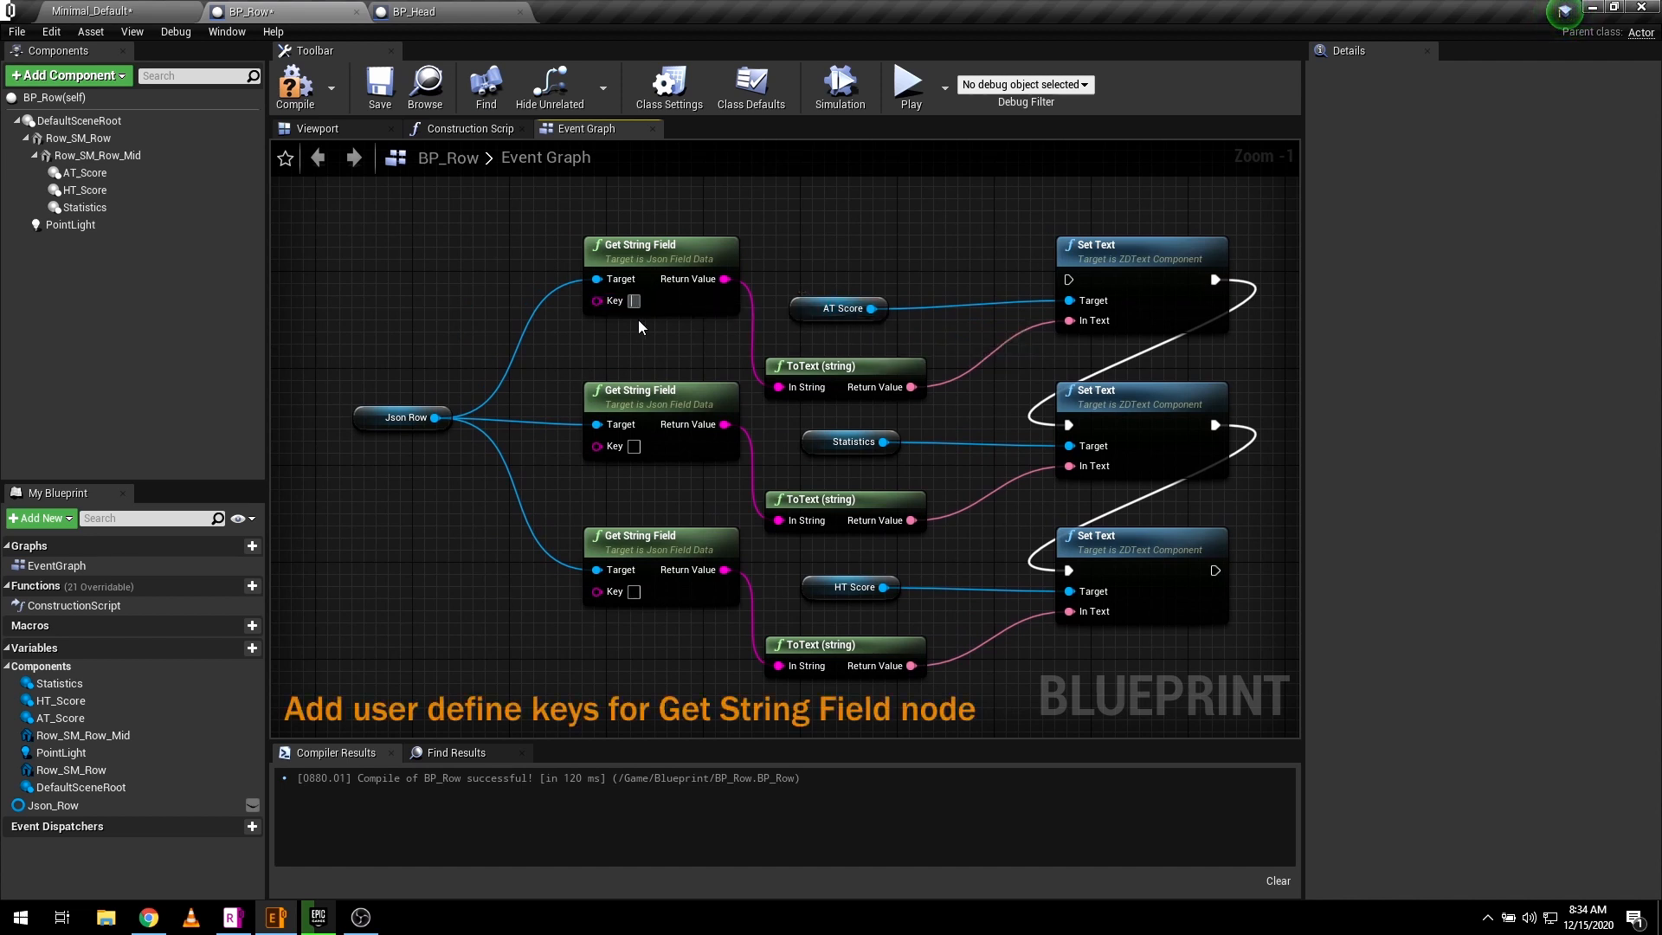
# - Fill the Get String Field keys with AT_Score, Stats and HT_Score
pyautogui.write('AT')
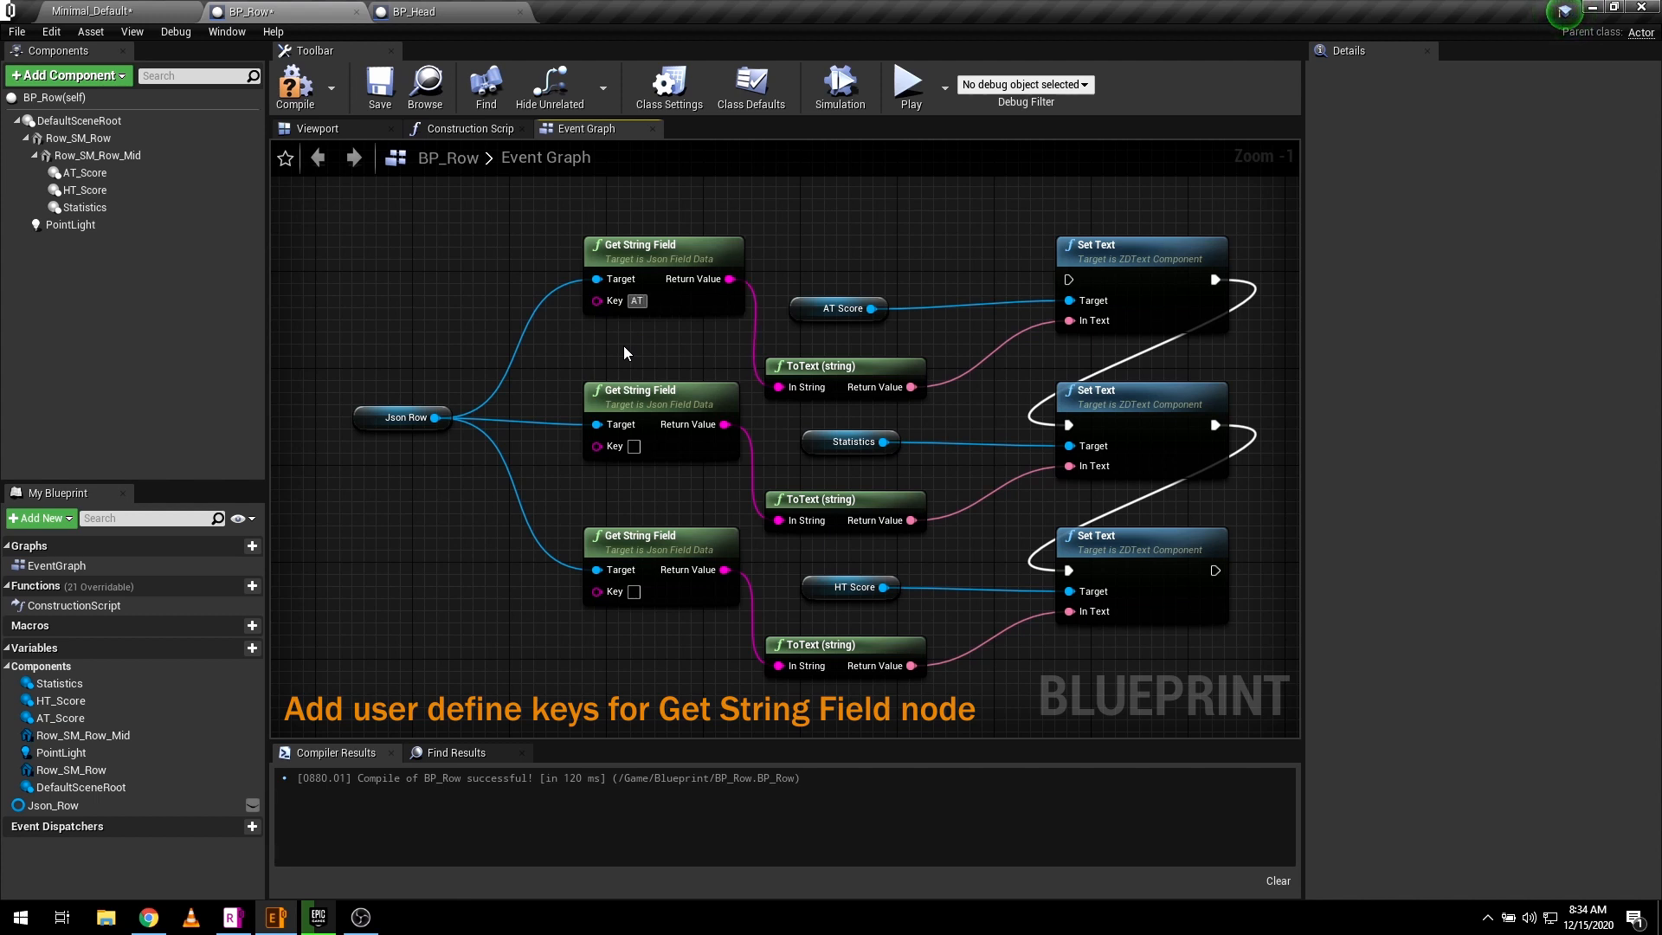
pyautogui.write('AT_Score')
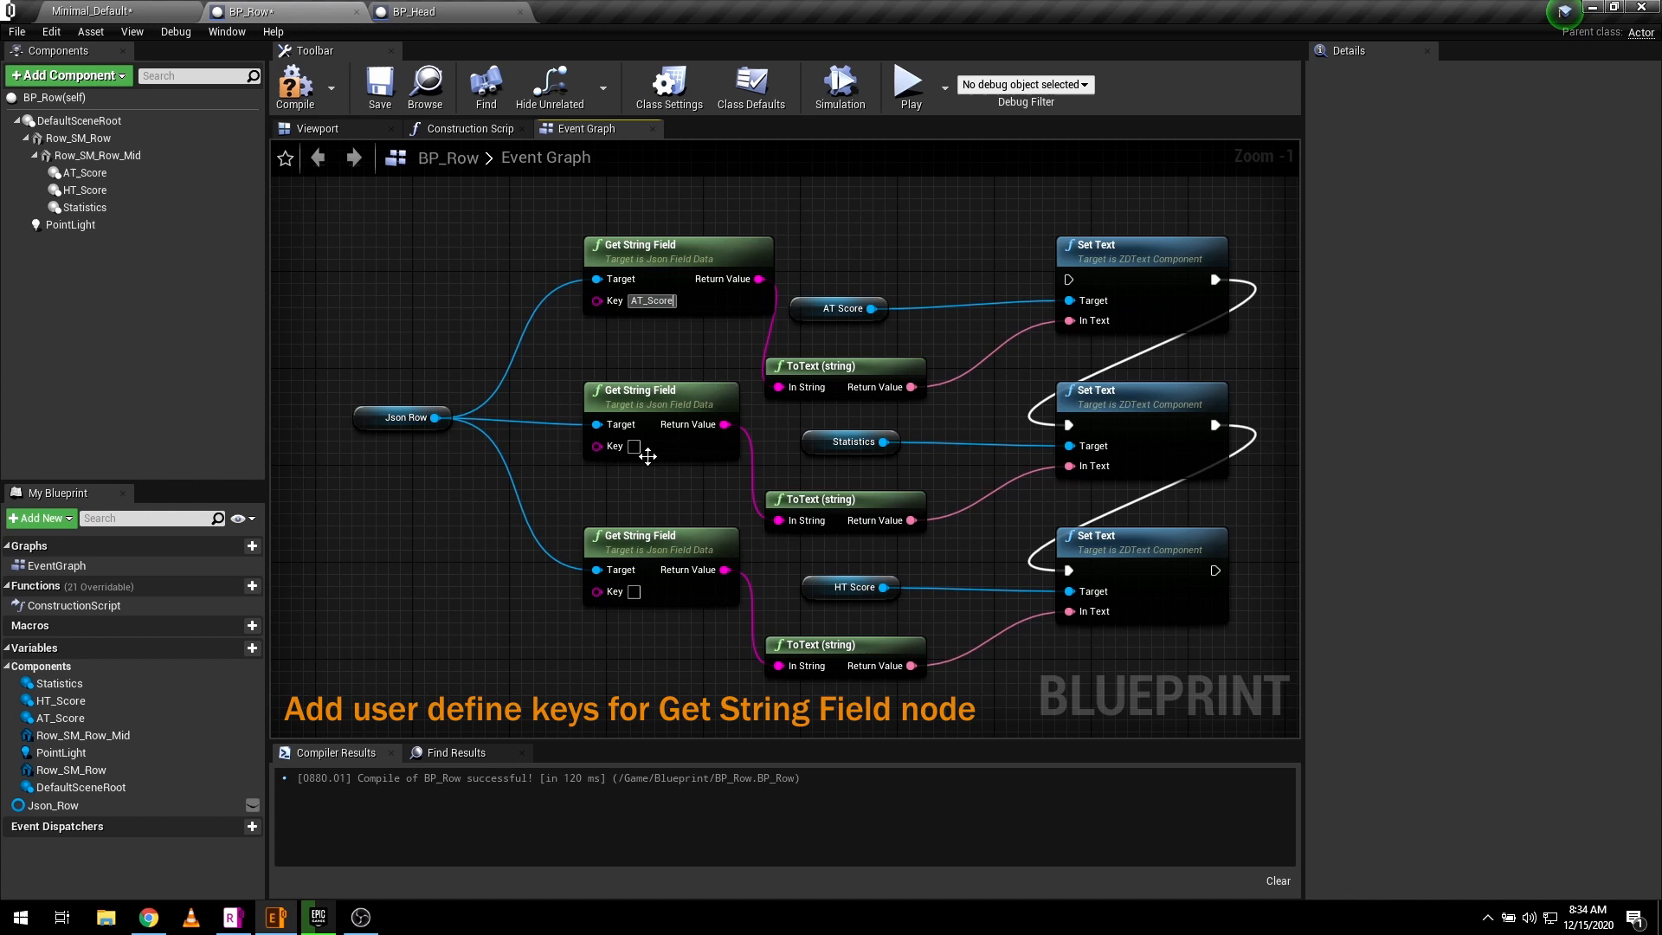
pyautogui.write('S')
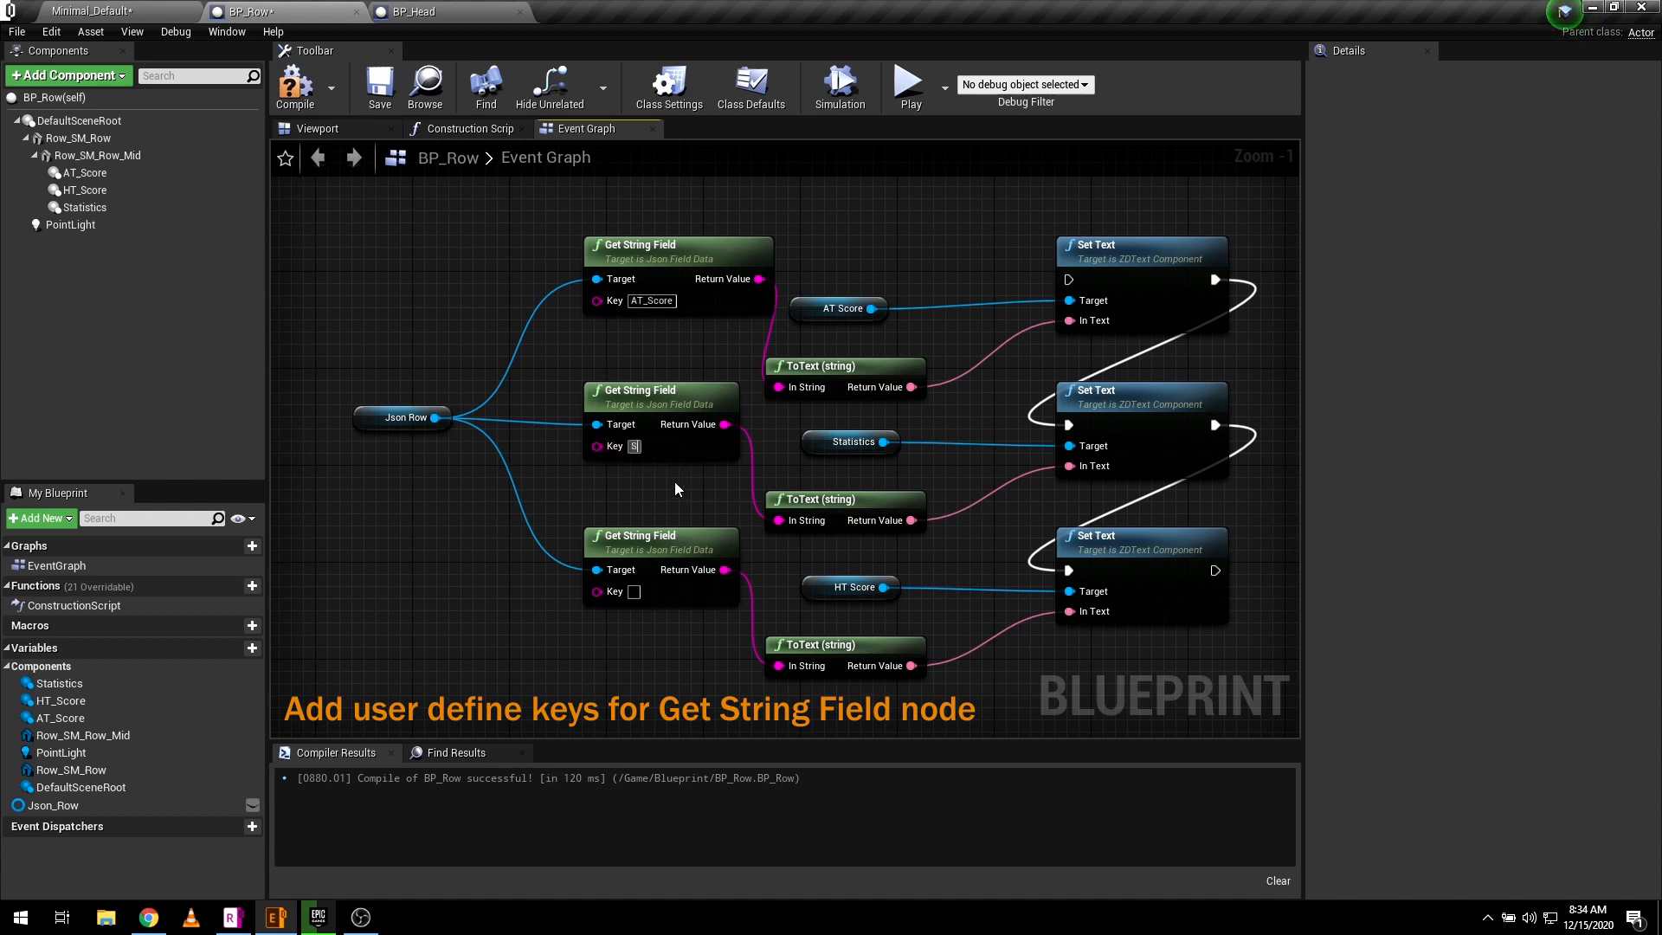
pyautogui.write('tats')
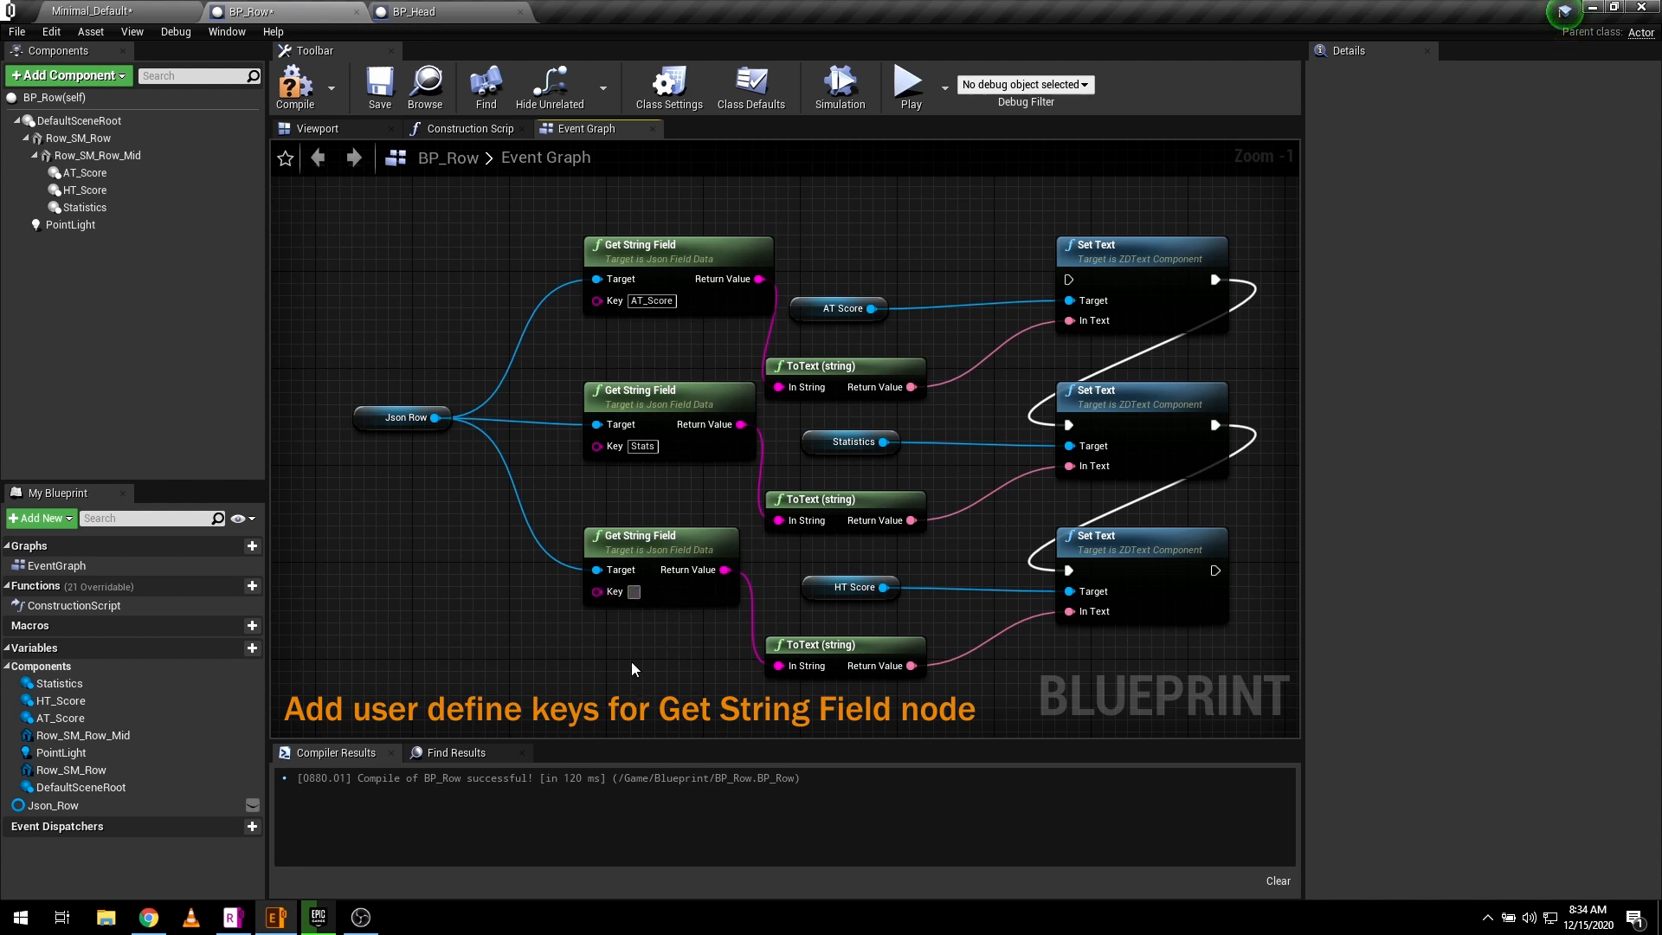
pyautogui.write('HT_S')
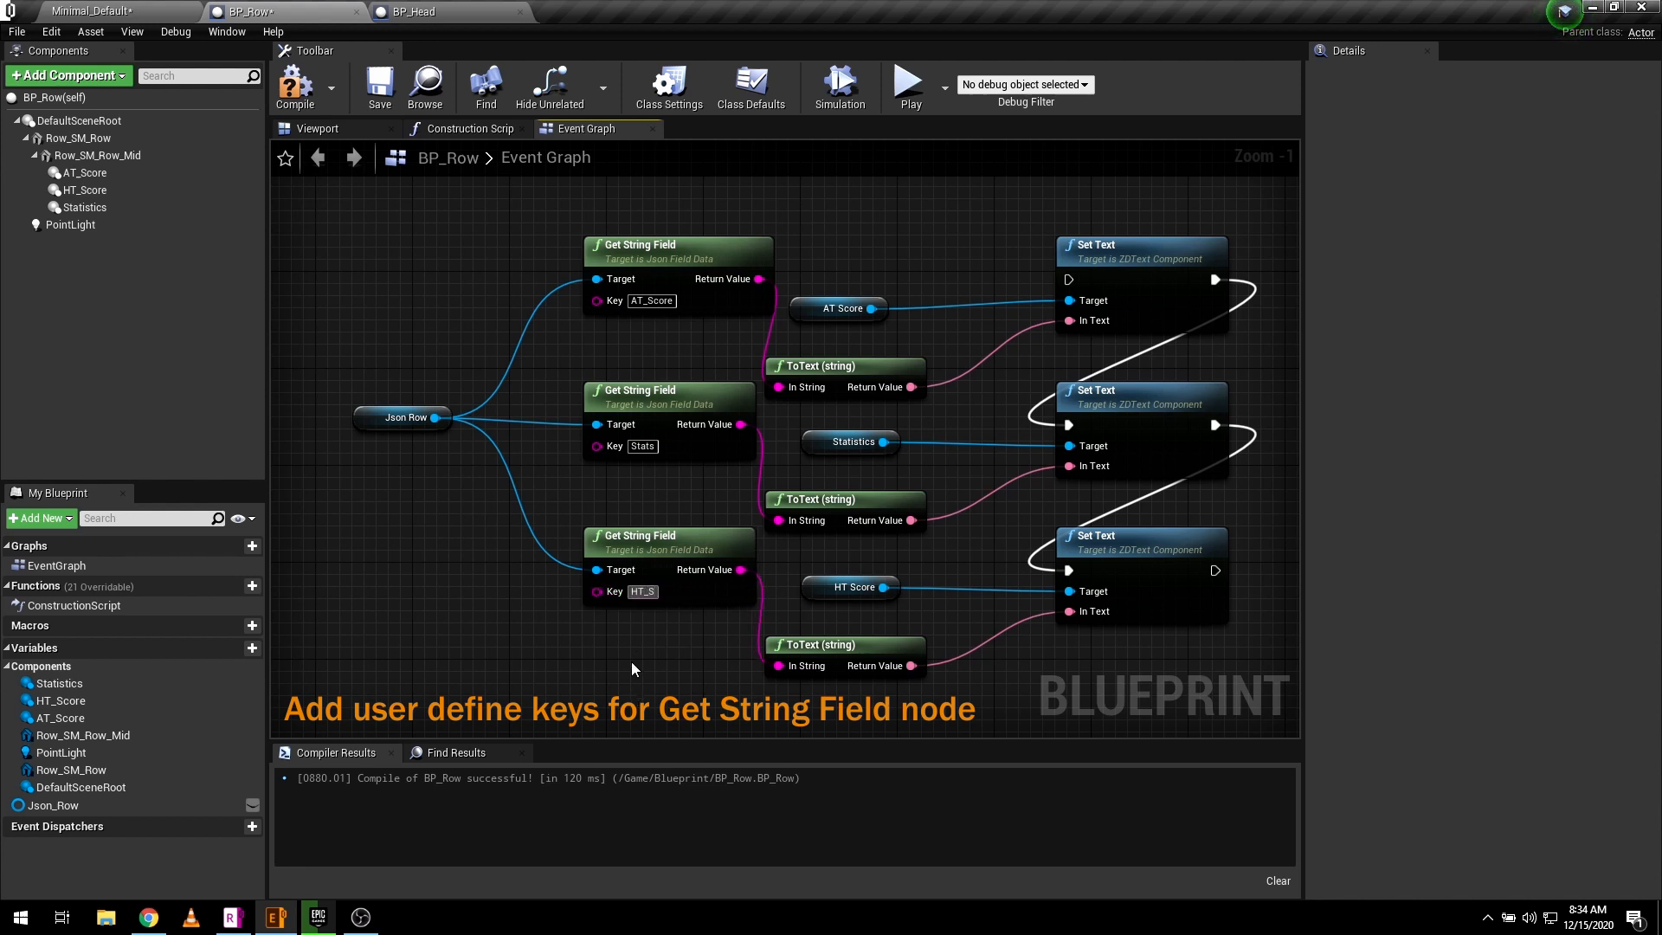
pyautogui.write('HT_Score')
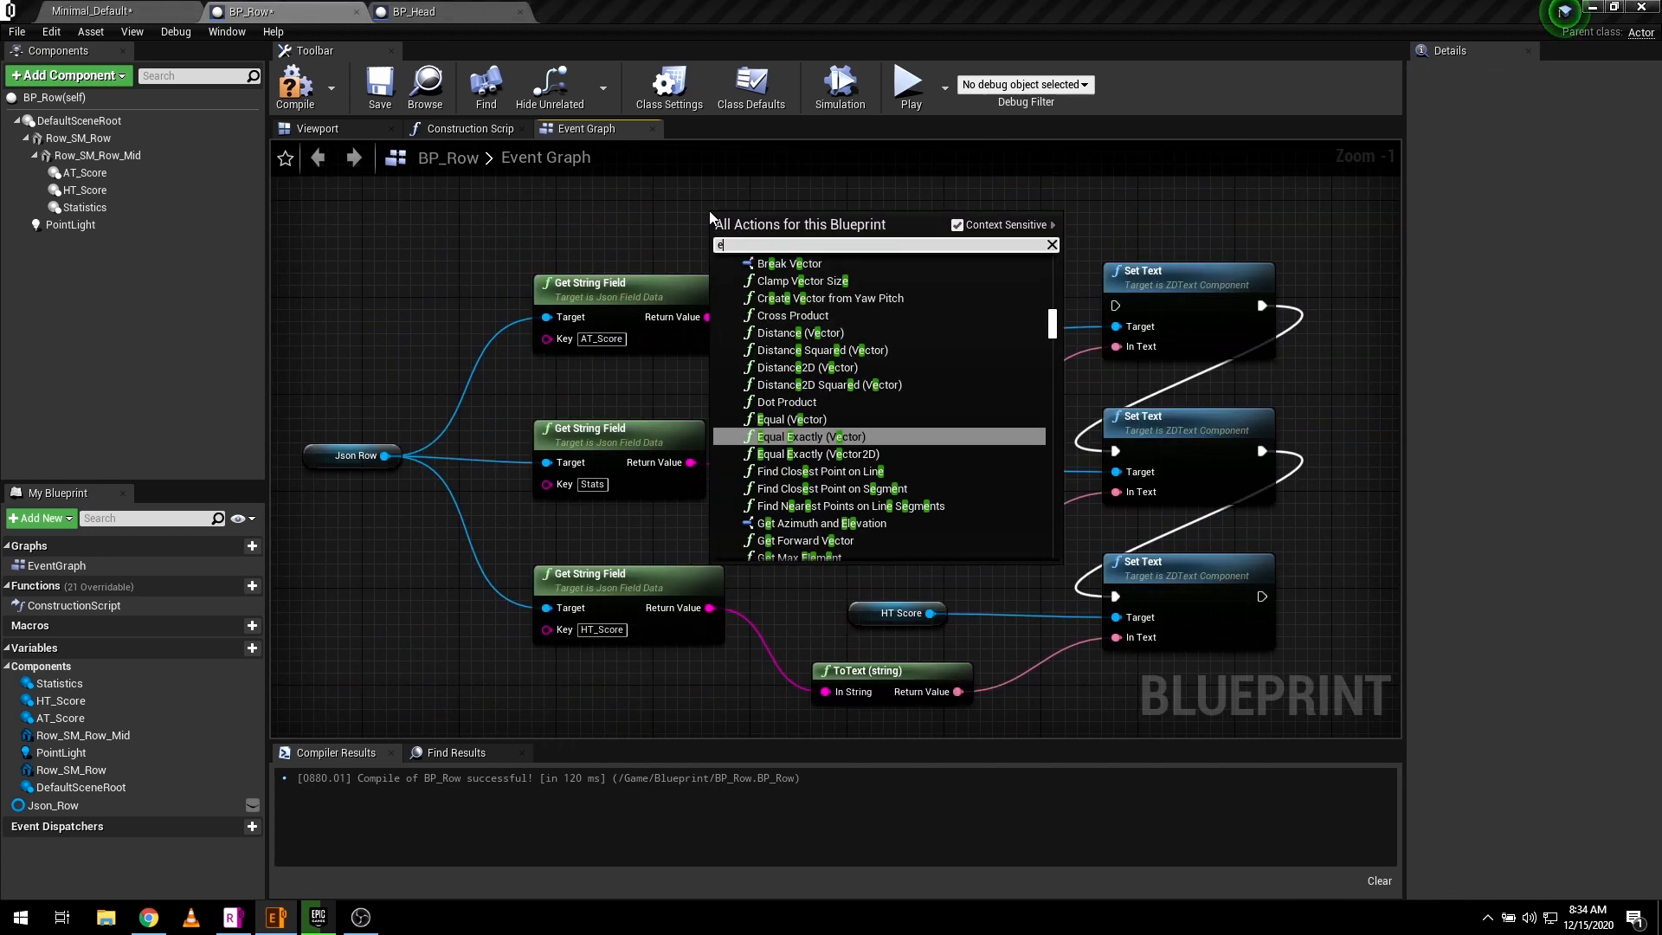
# - Add an Event Tick node driving the Set Text chain, then move to BP_Head
pyautogui.write('event tick')
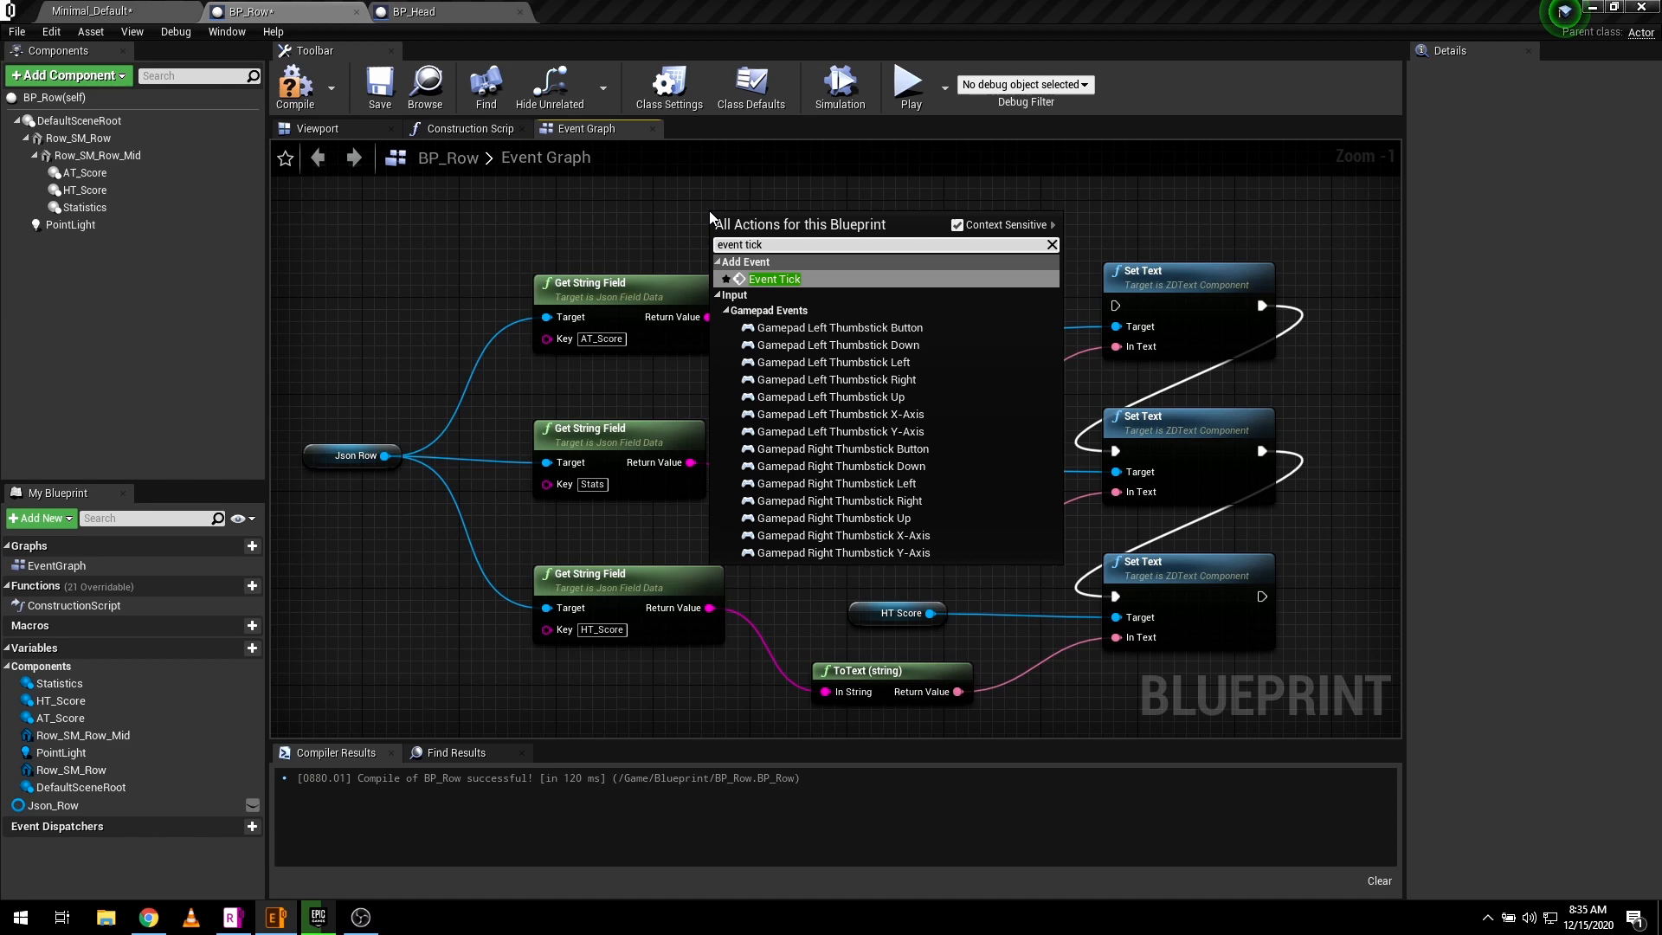
pyautogui.click(775, 277)
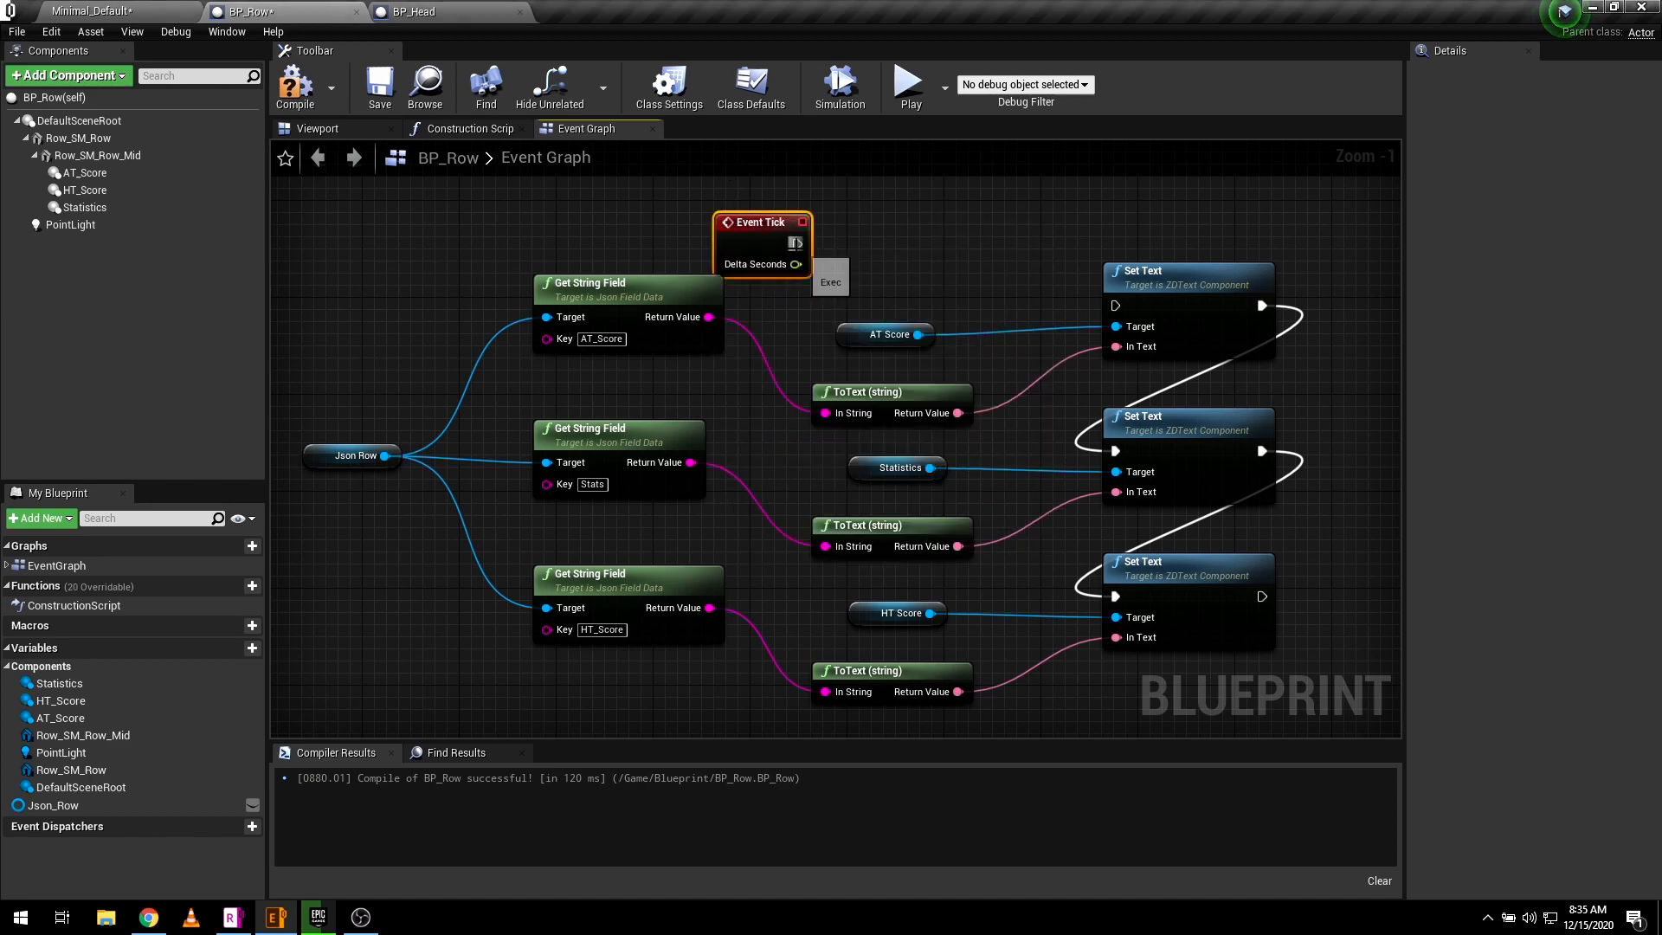
pyautogui.moveTo(755, 242)
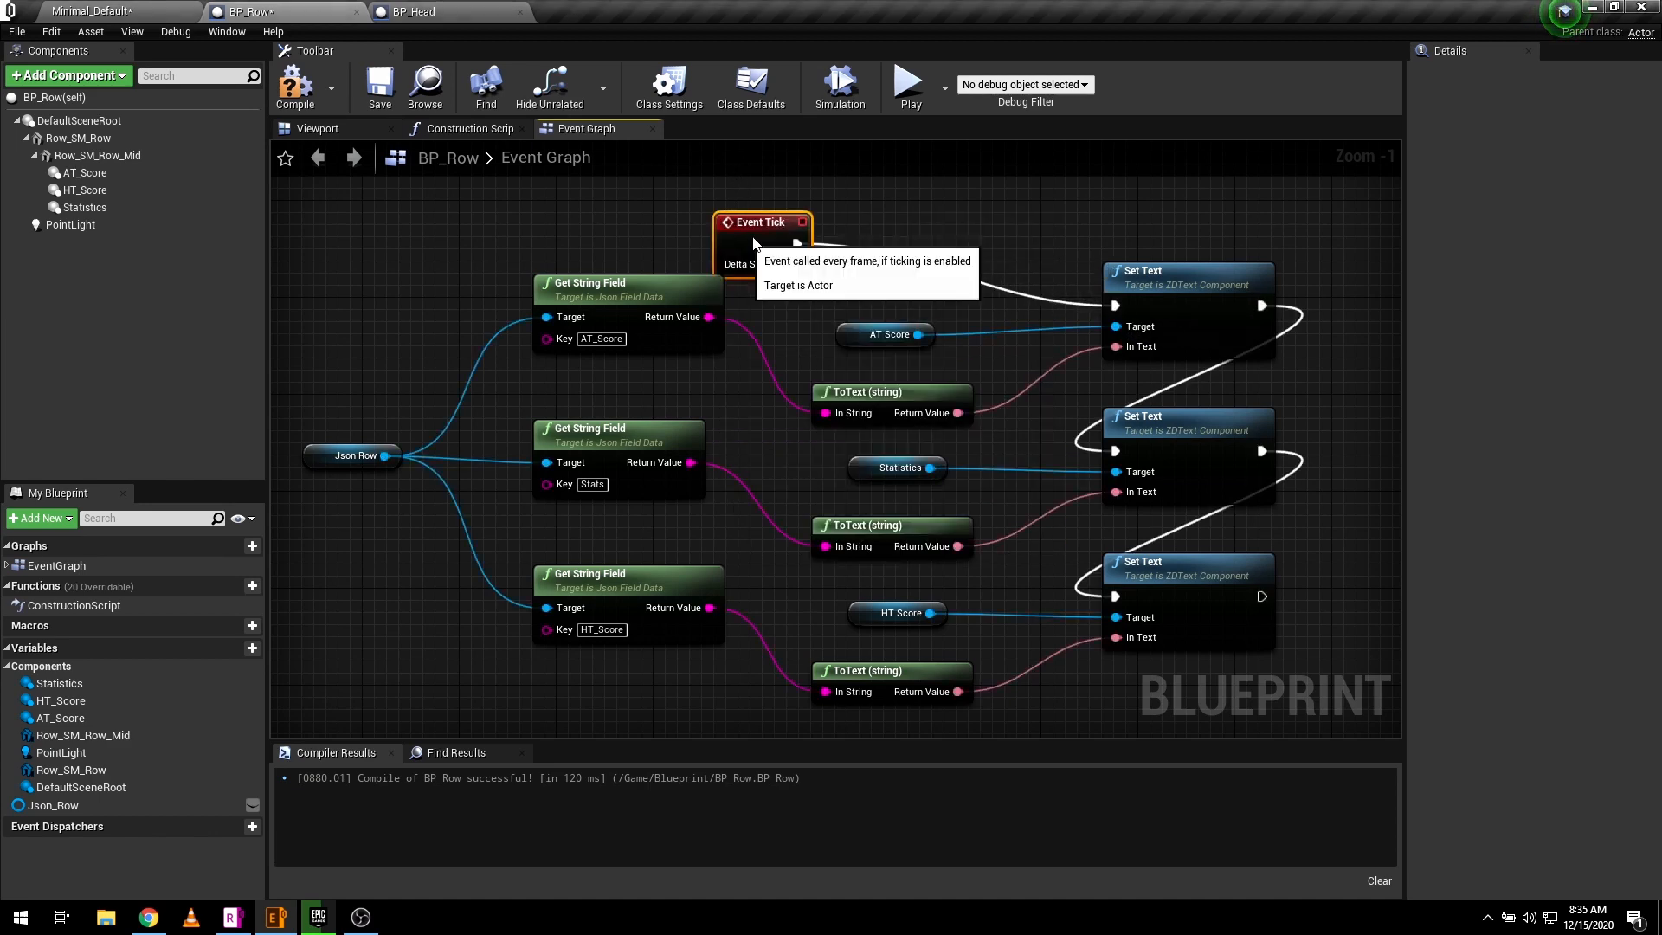
pyautogui.scroll(-3)
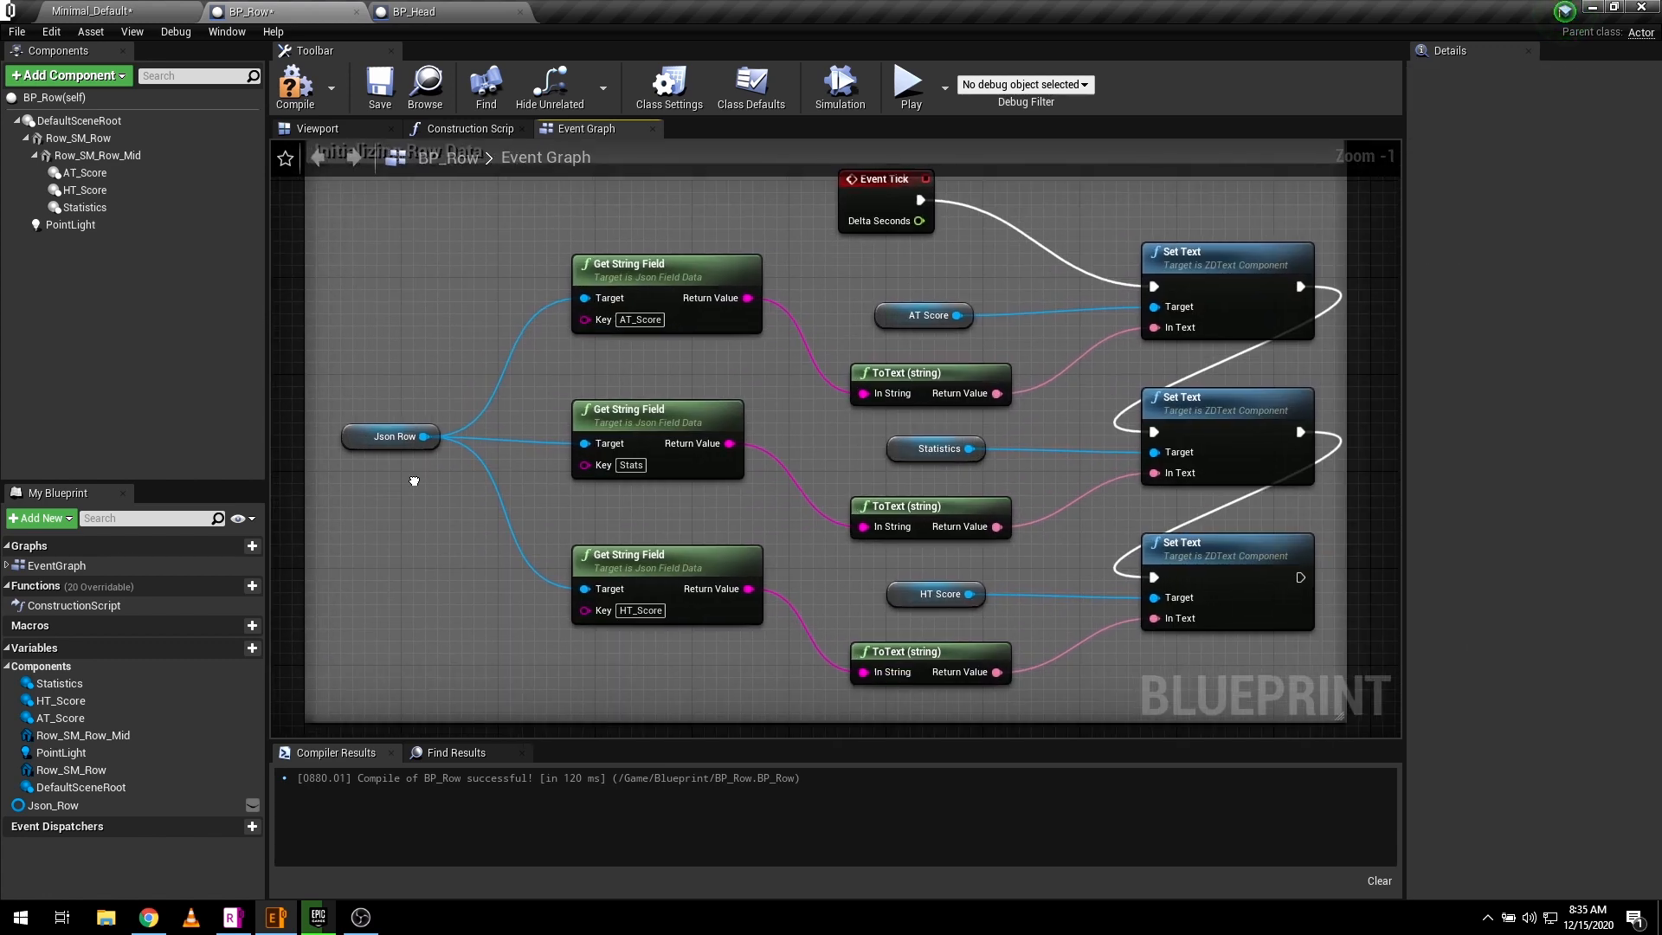
pyautogui.click(412, 12)
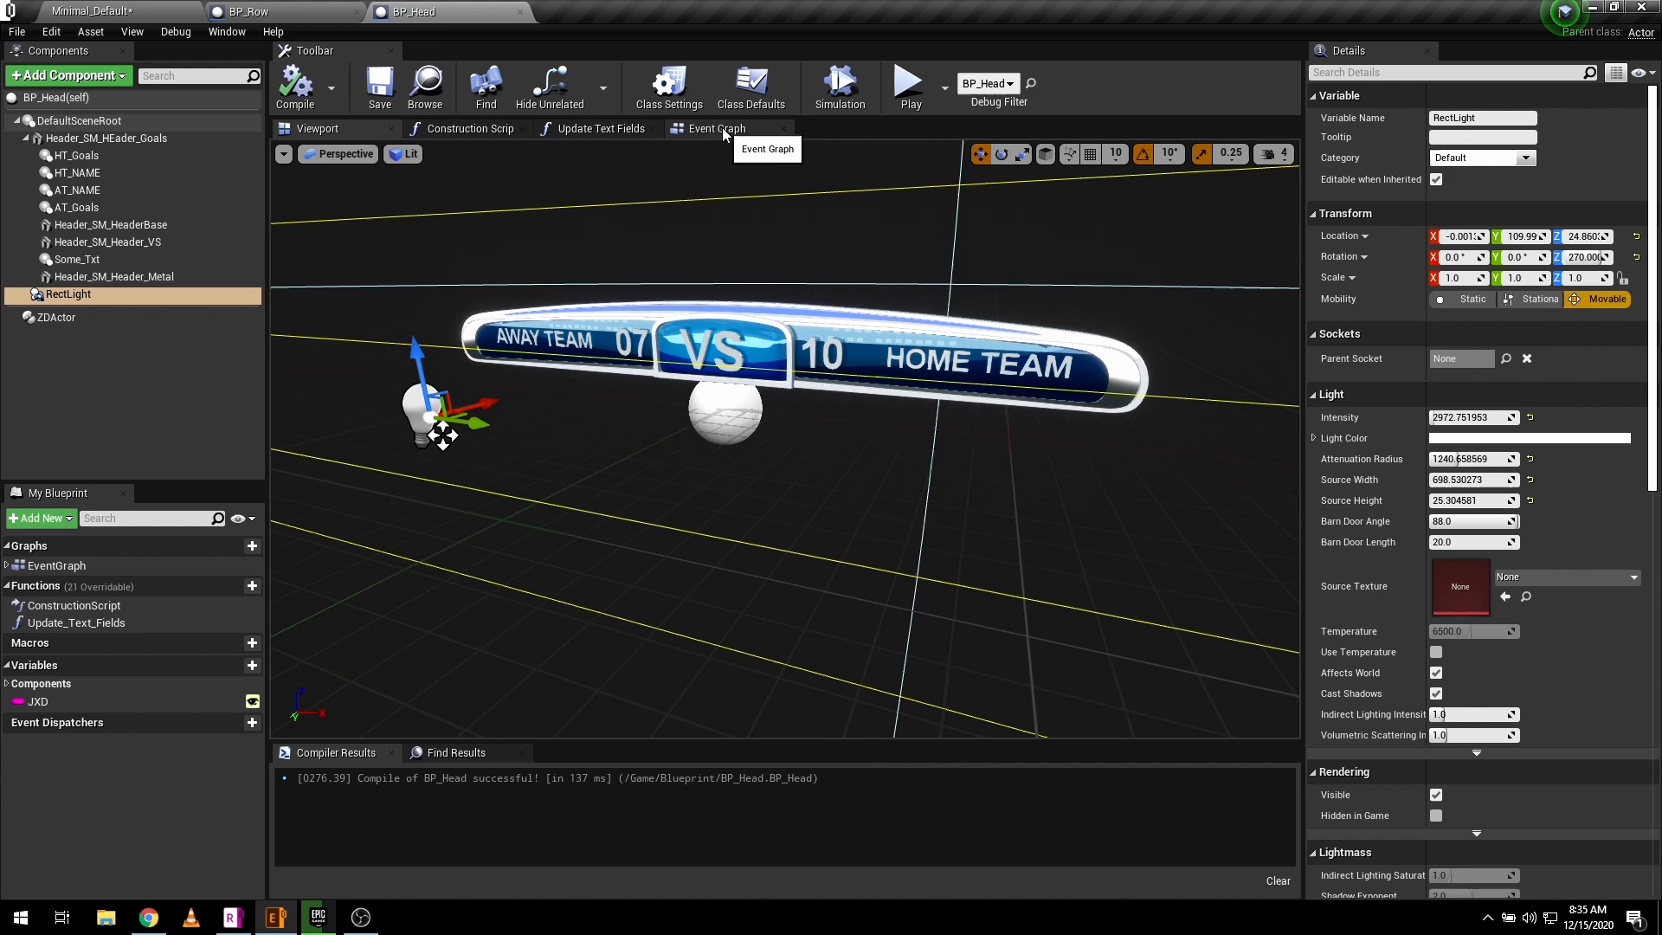
# - Add a Get Object Array Field node from the parsed JSON, keyed Row_Array
pyautogui.click(716, 128)
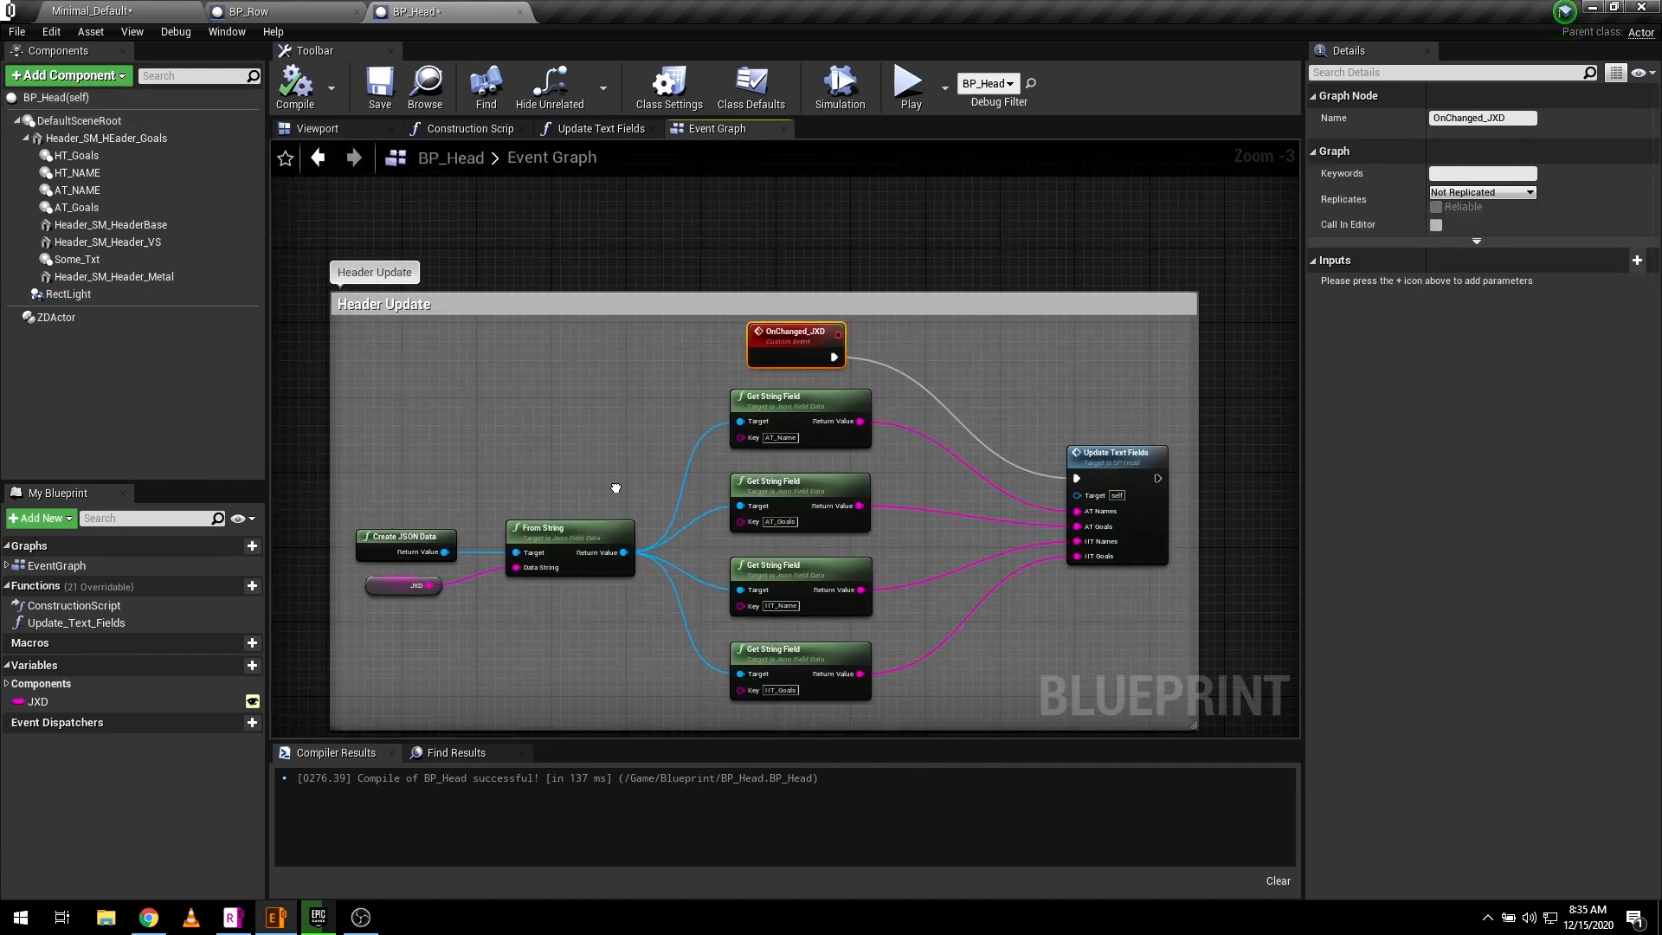
pyautogui.moveTo(623, 553); pyautogui.dragTo(679, 206)
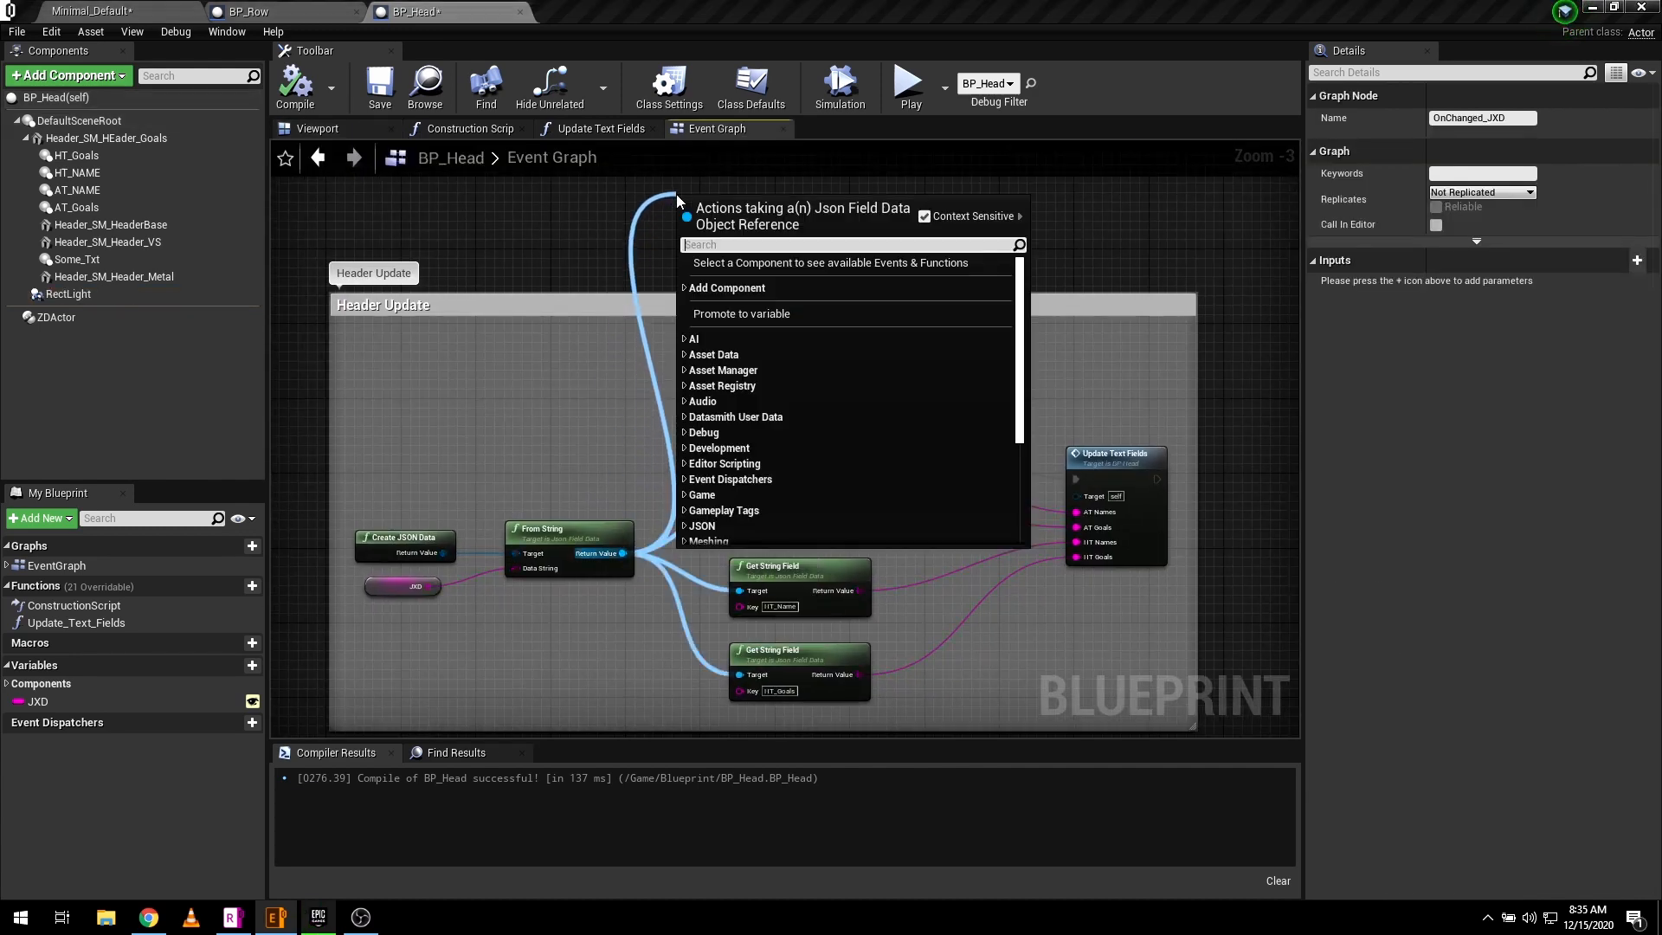
pyautogui.write('array')
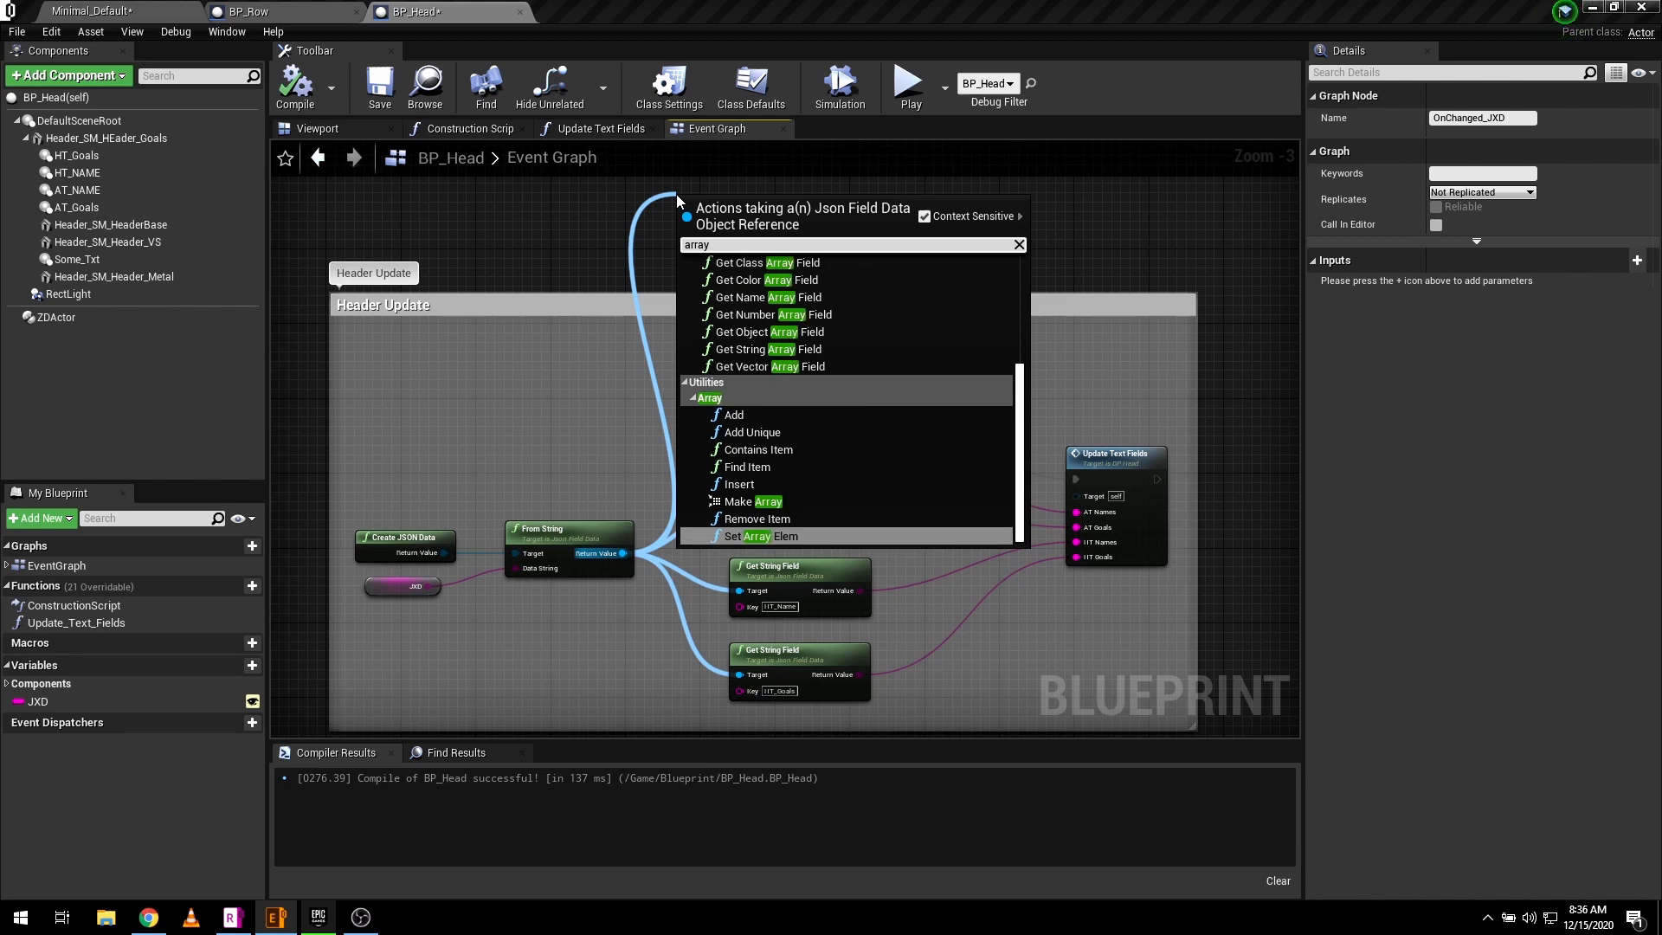
pyautogui.moveTo(759, 333)
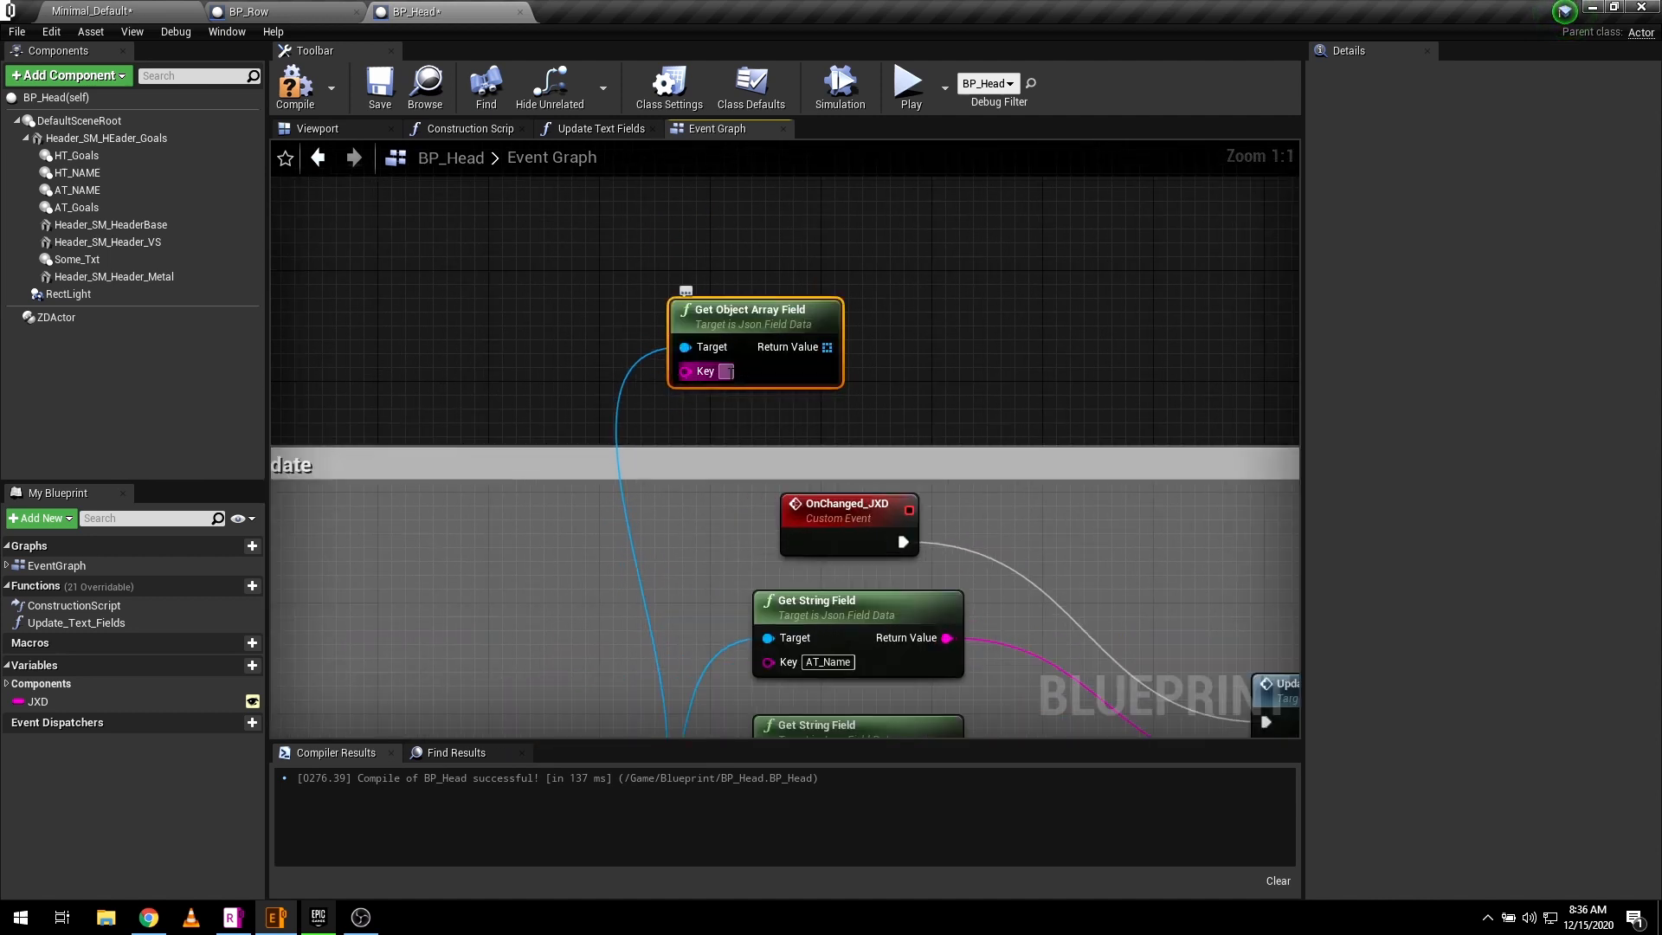
pyautogui.write('Row_Array')
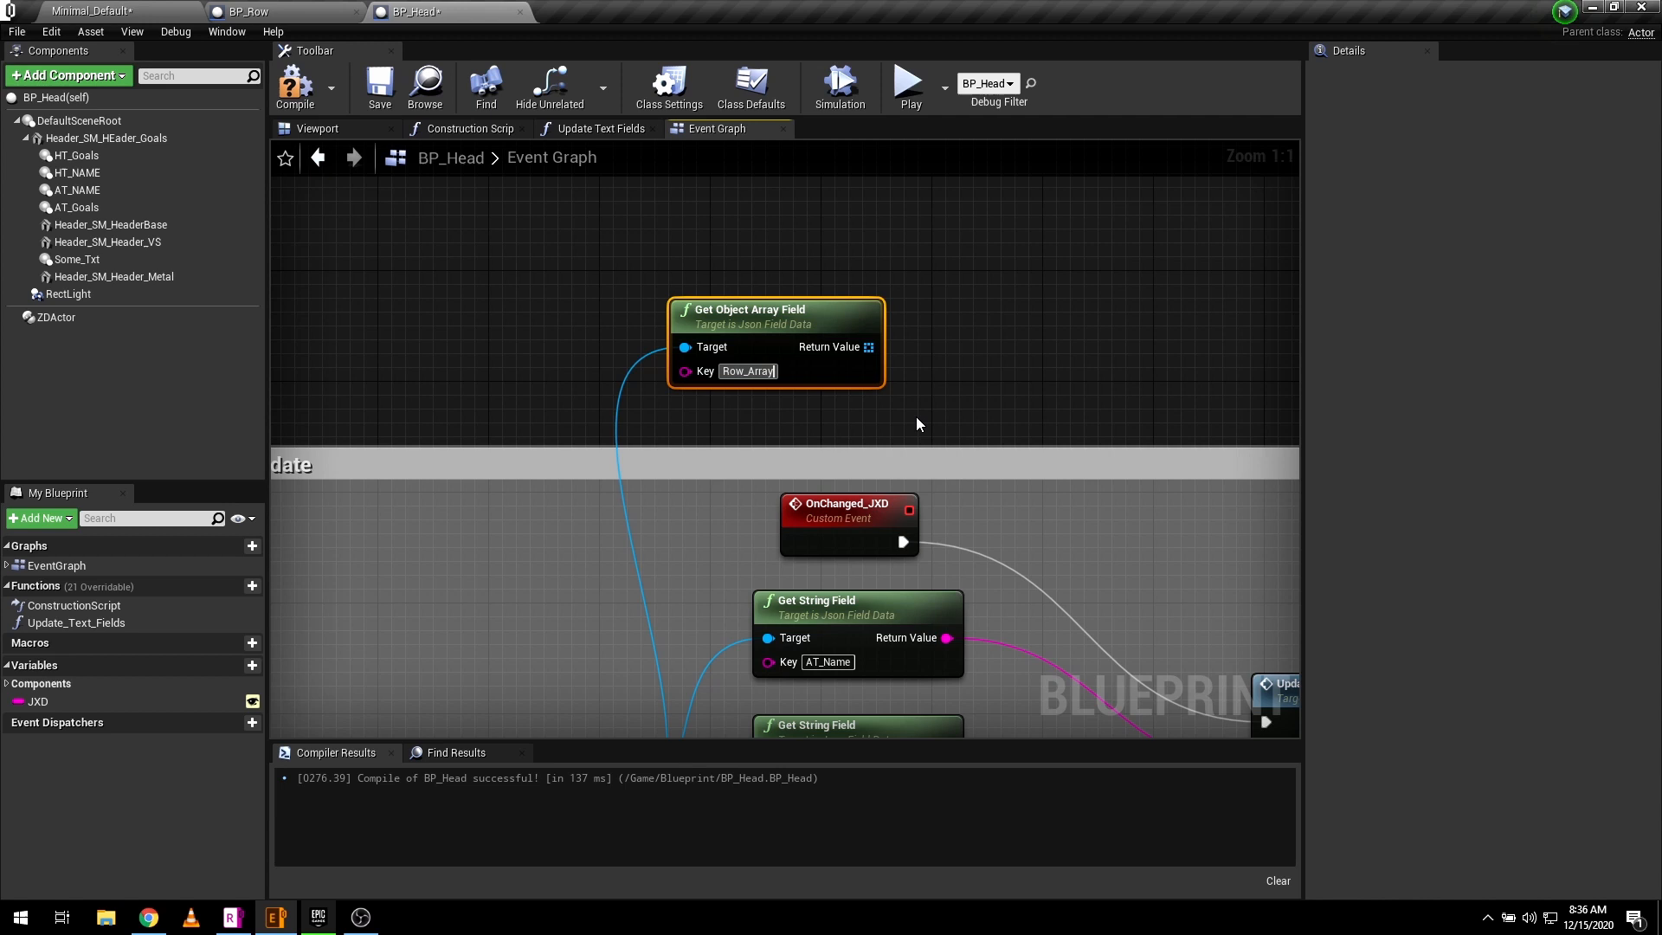
pyautogui.scroll(-3)
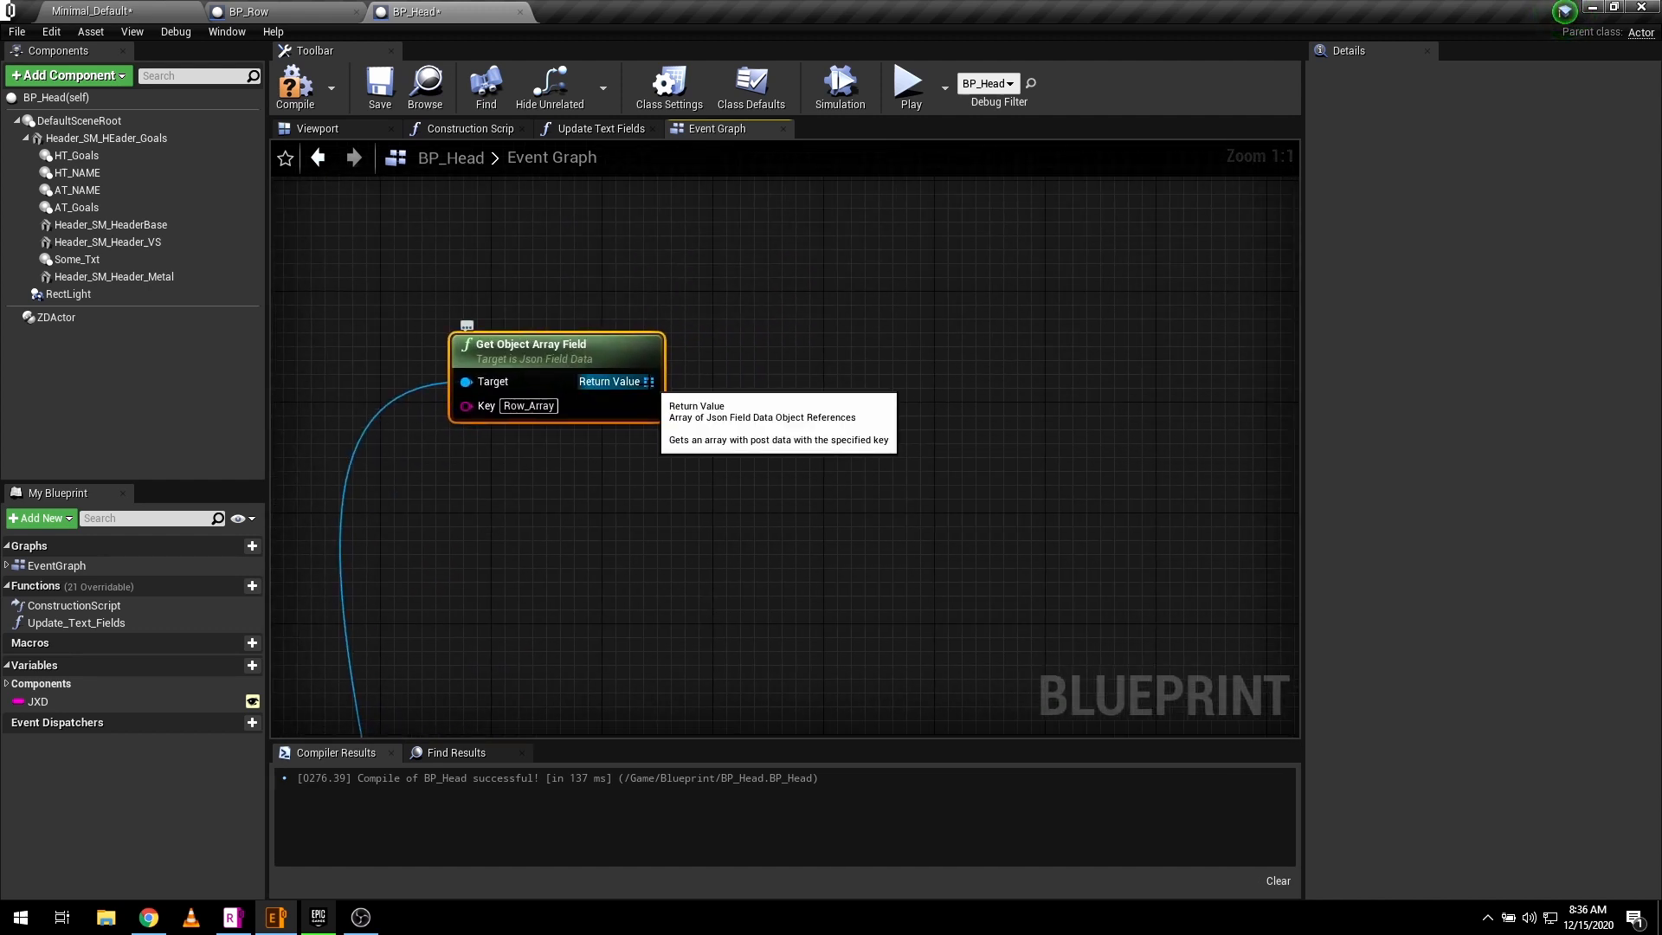
# - Feed Row_Array into a For Each Loop and add a SpawnActor from Class node
pyautogui.moveTo(646, 381); pyautogui.dragTo(763, 385)
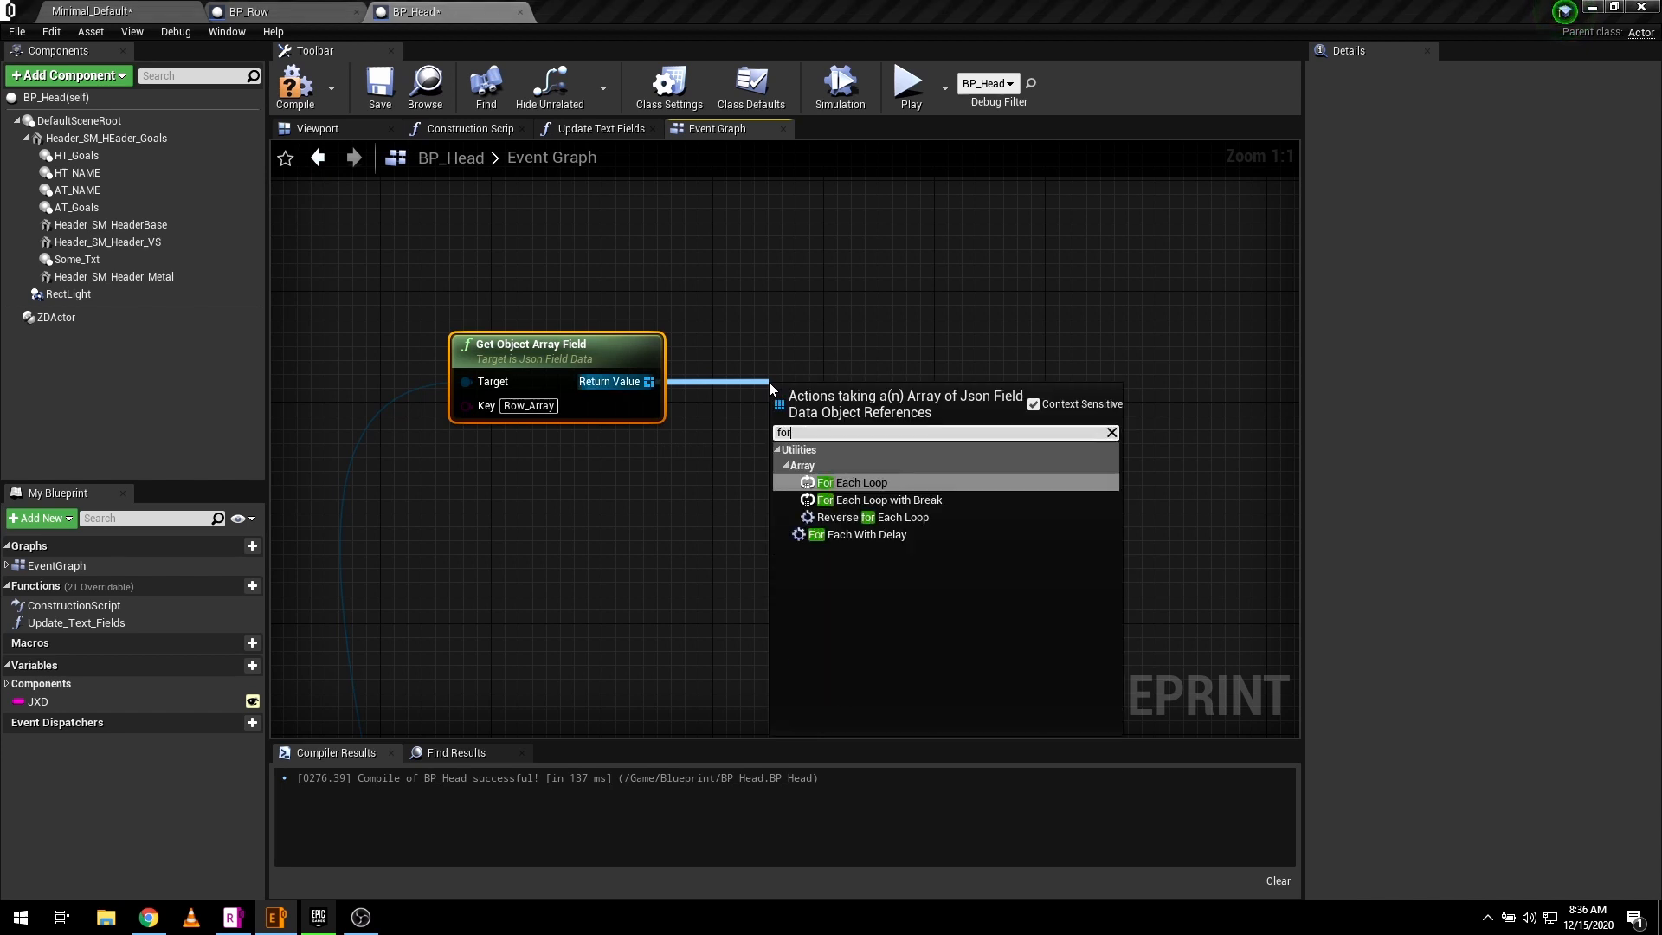
pyautogui.write('each')
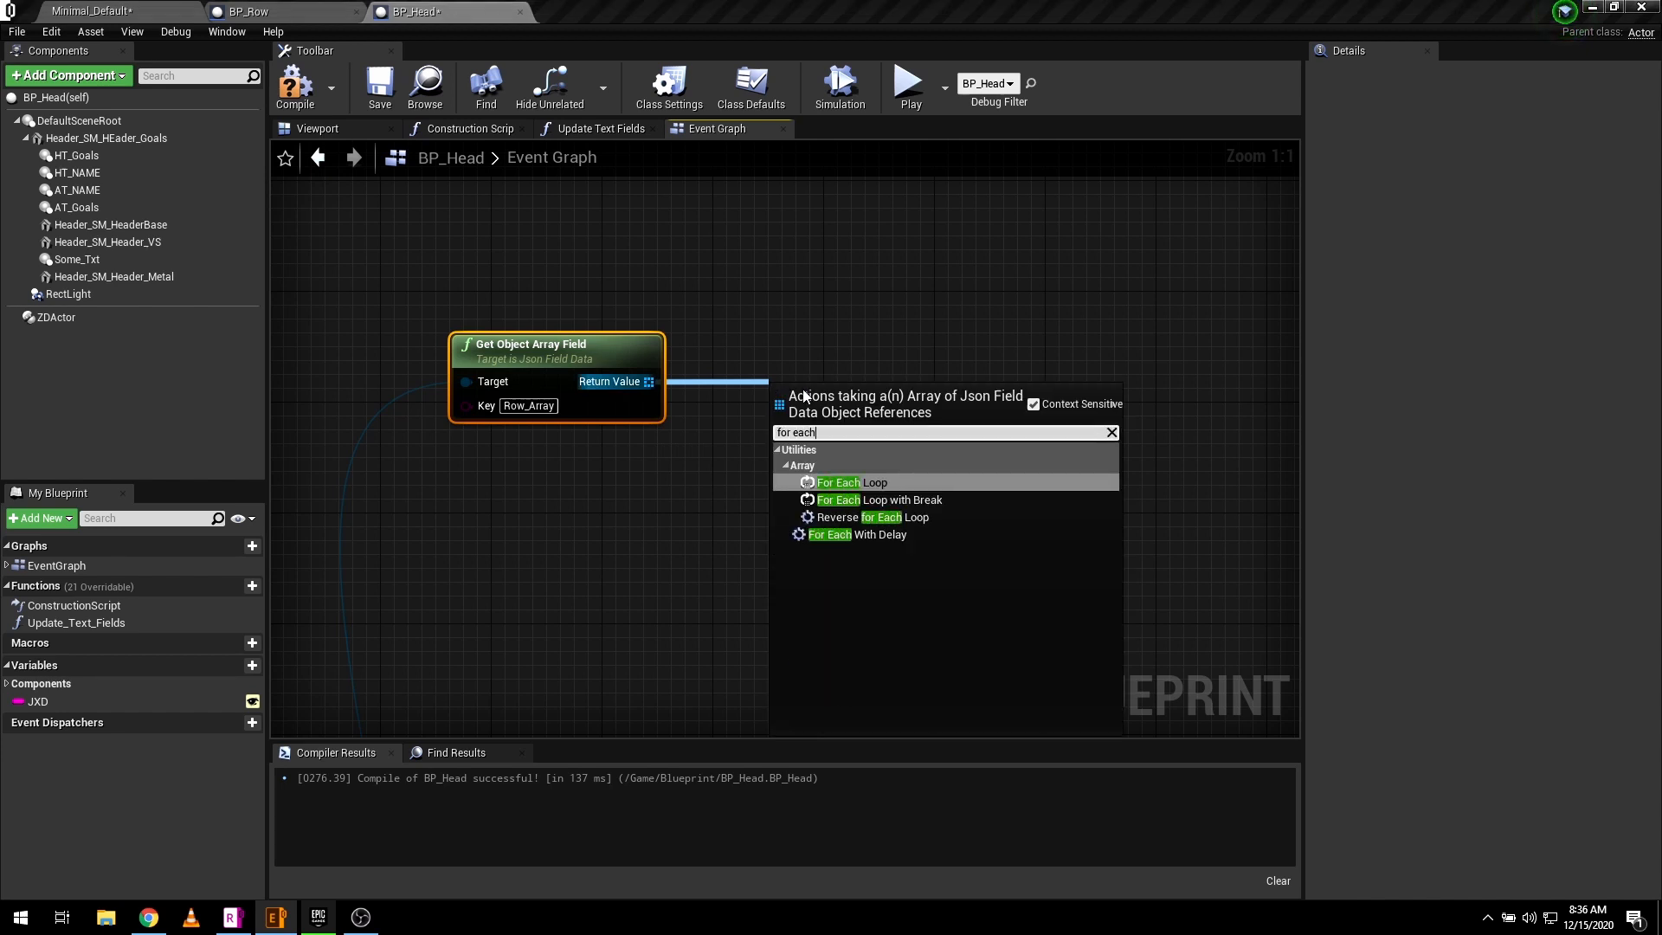
pyautogui.click(851, 483)
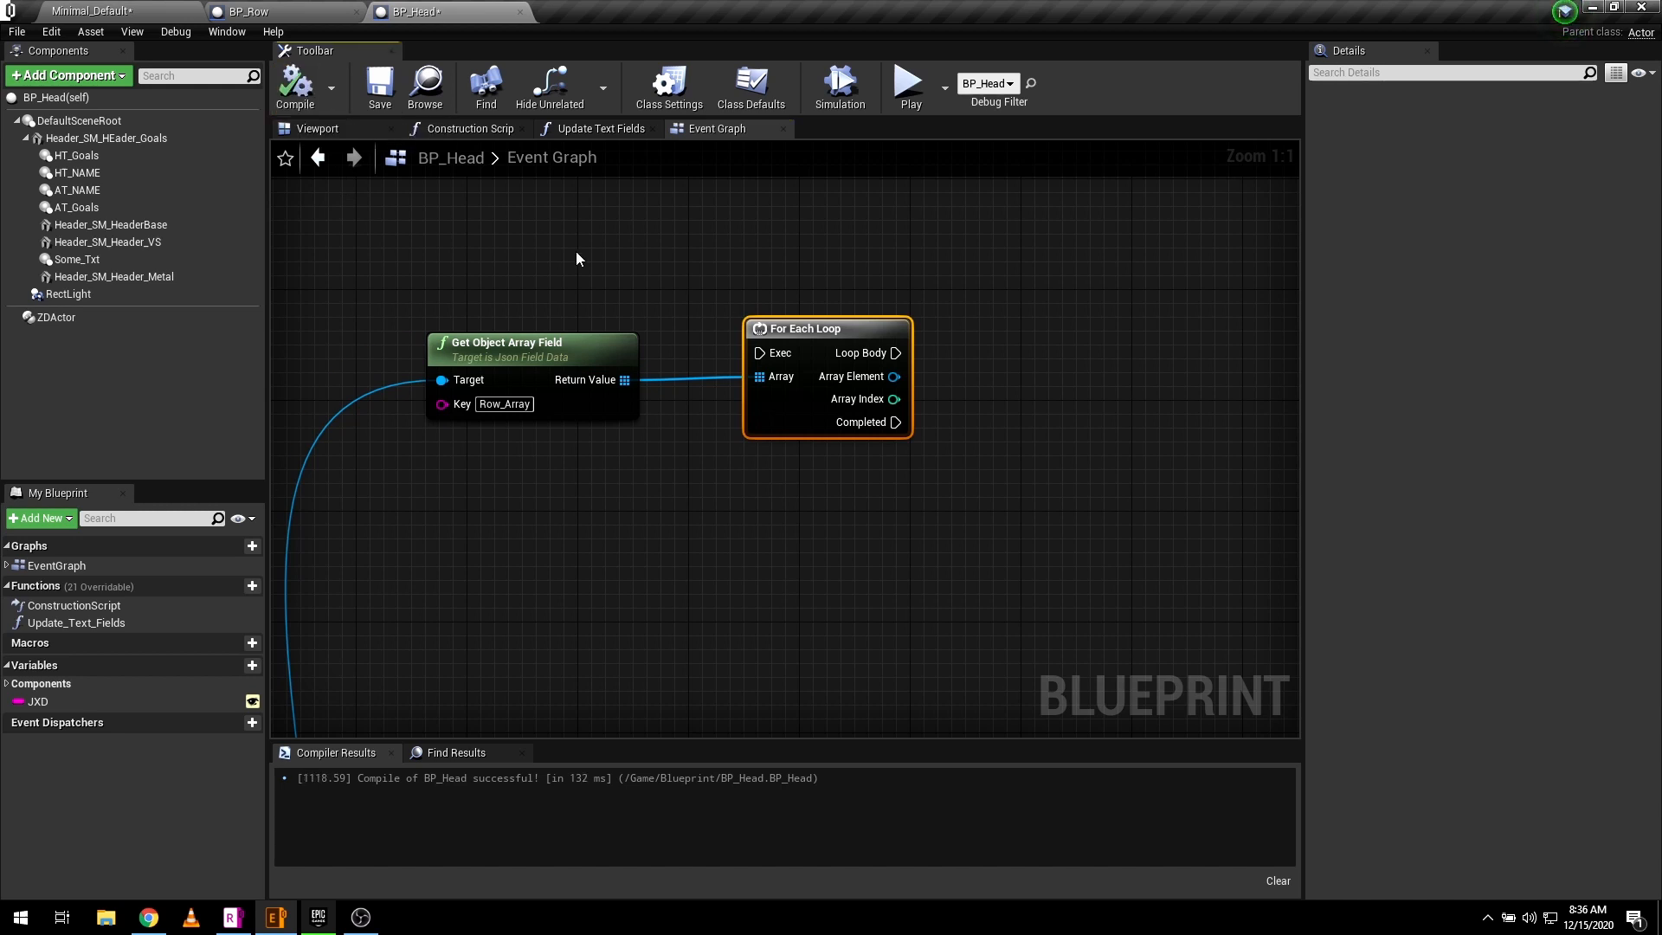
pyautogui.moveTo(666, 497)
pyautogui.write('spawn')
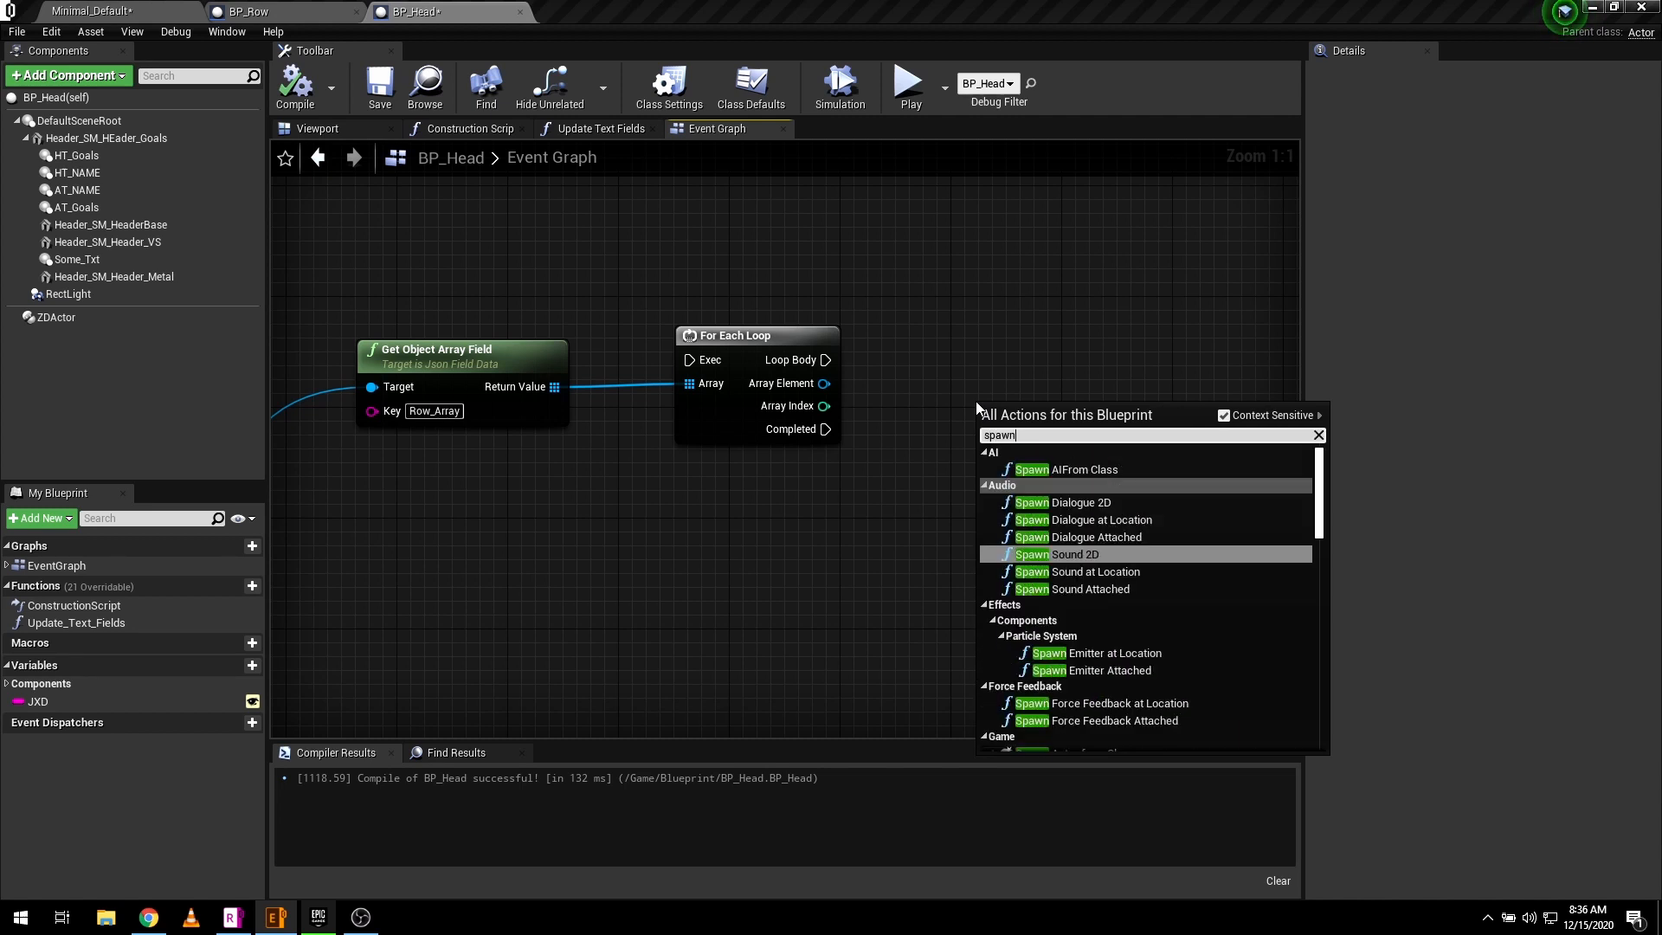
pyautogui.write('a')
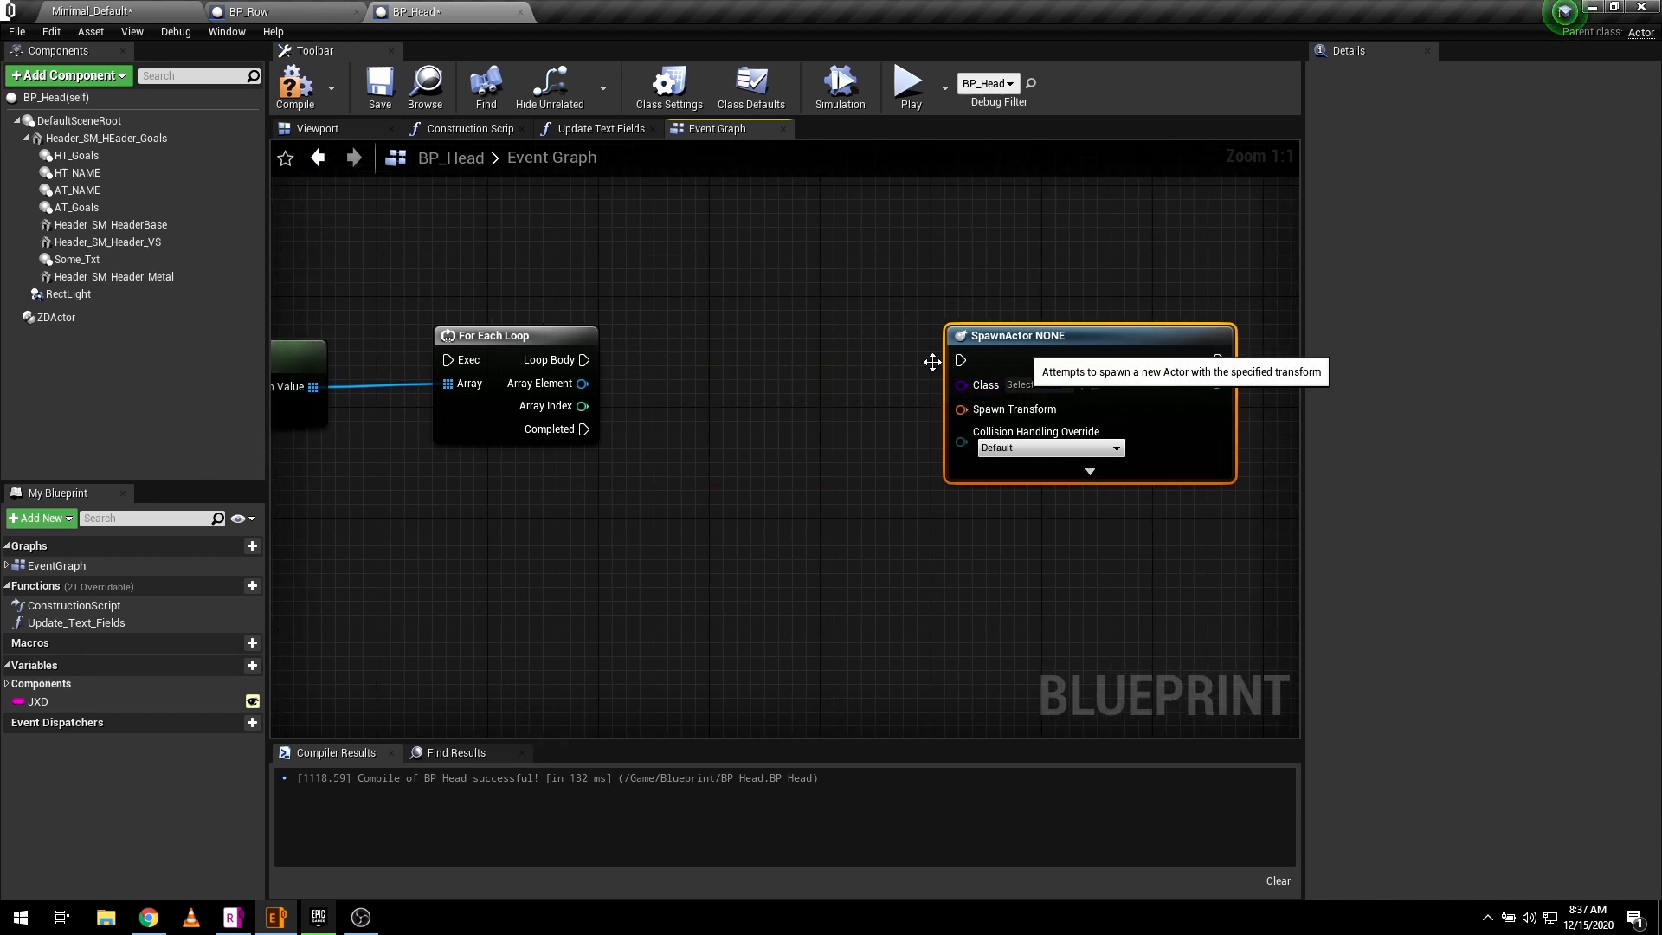
# - Spawn BP_Row from the loop body and feed the spawned actor into Set Json_Row
pyautogui.moveTo(585, 360); pyautogui.dragTo(959, 360)
pyautogui.write('bp_Row')
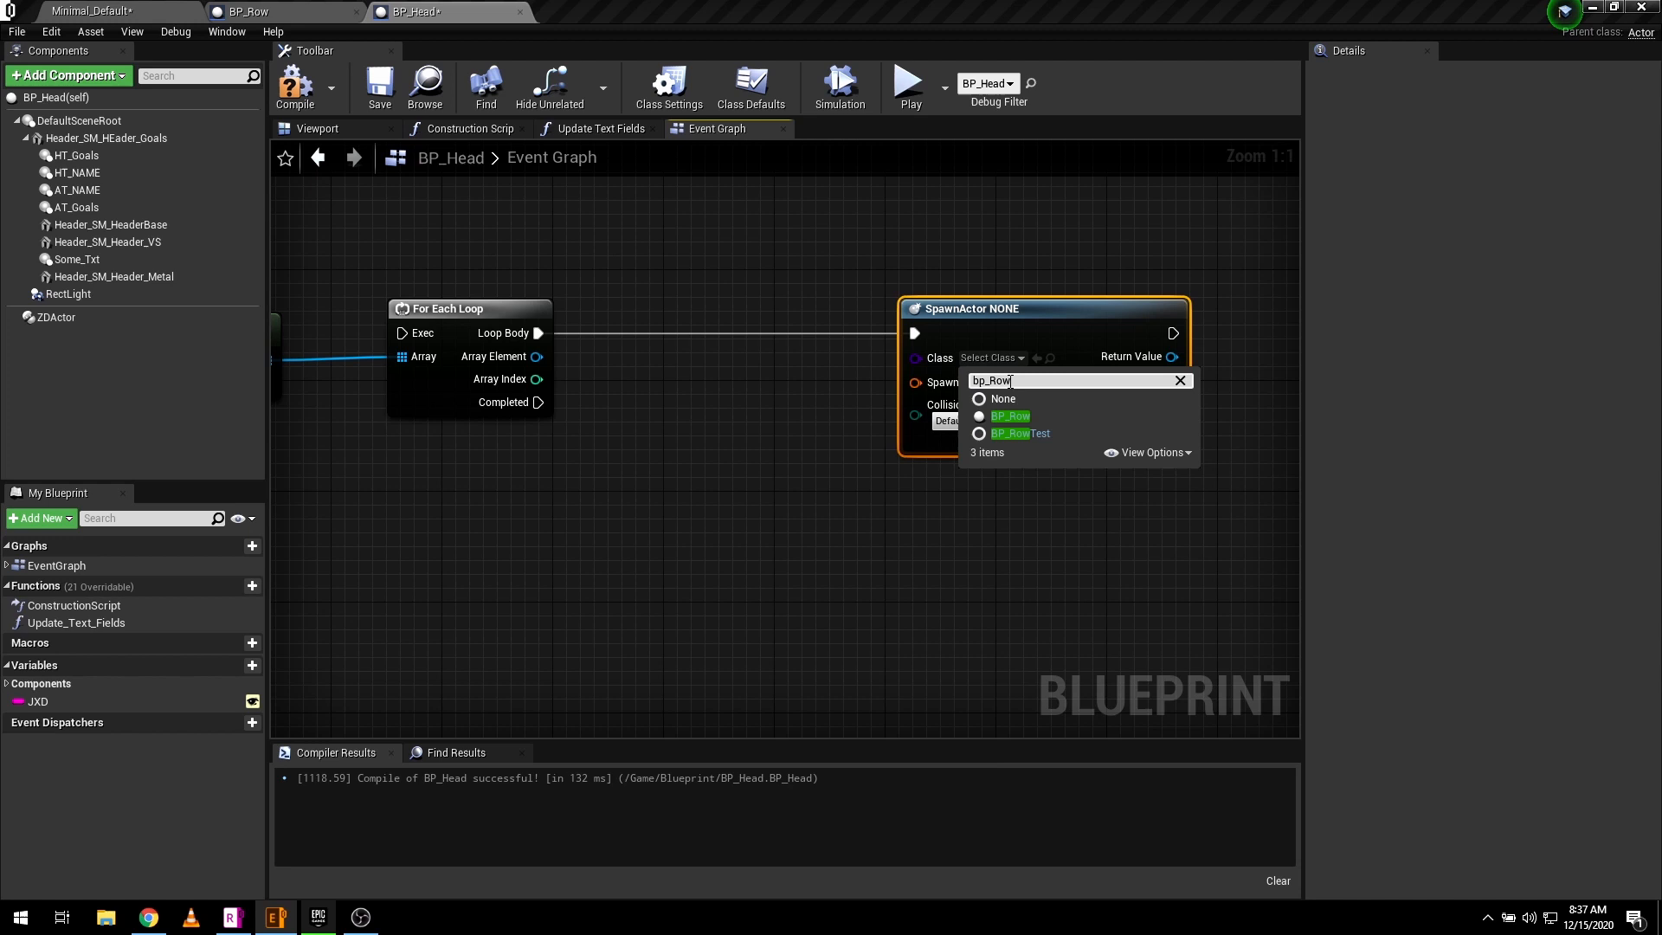
pyautogui.click(1007, 416)
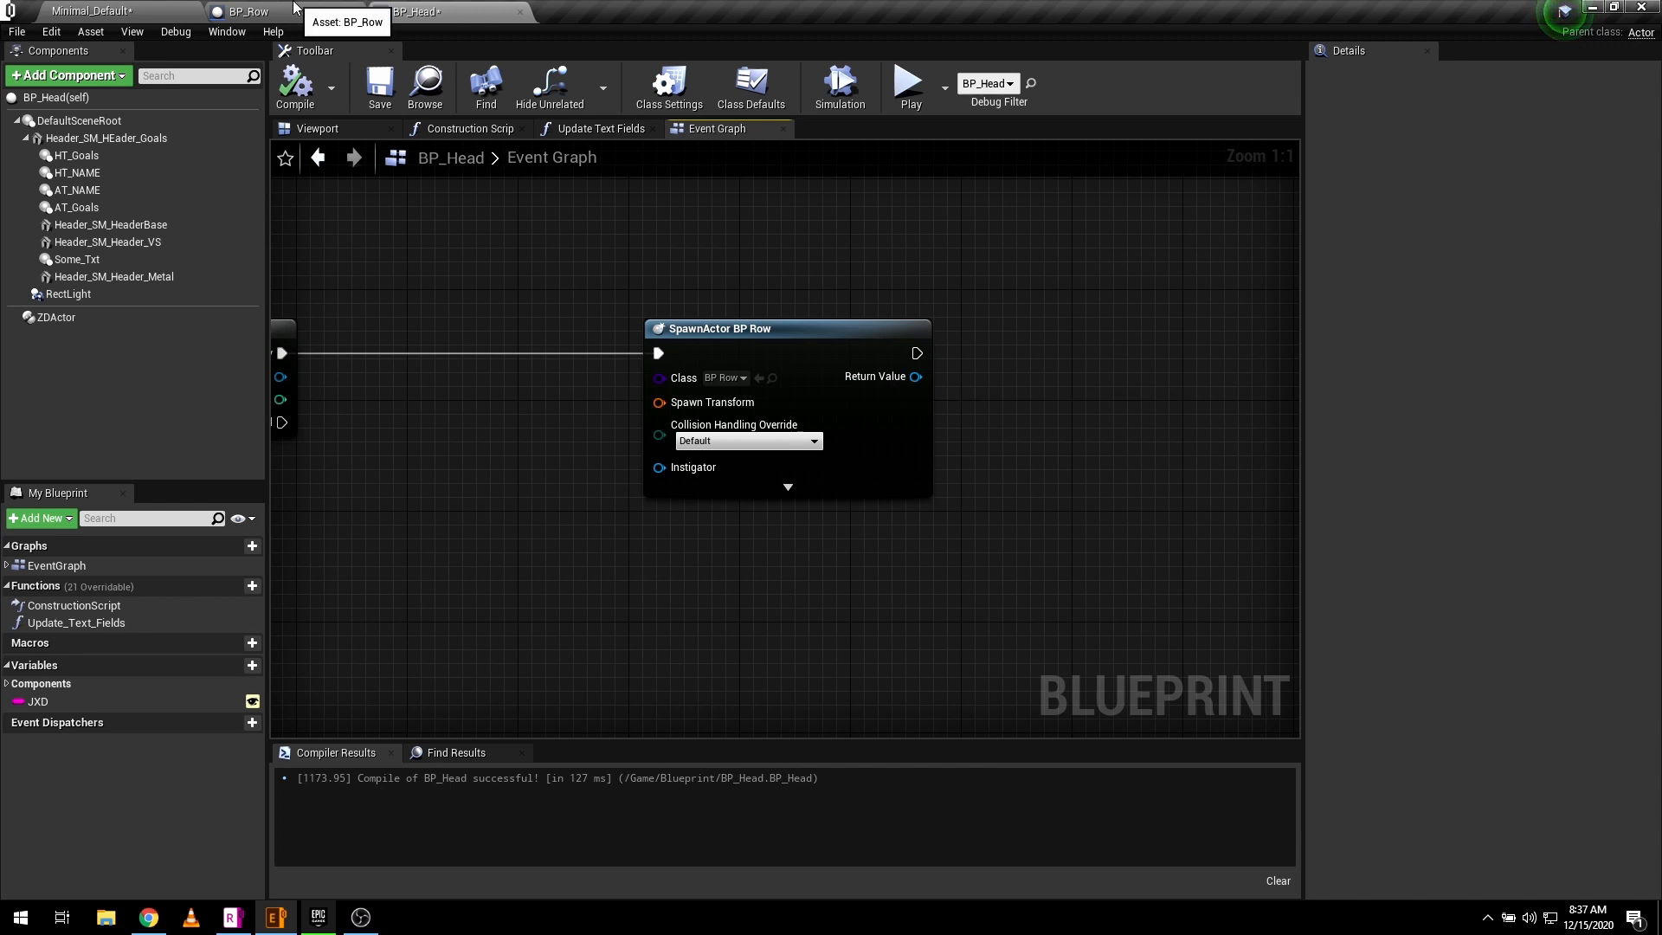
pyautogui.click(251, 12)
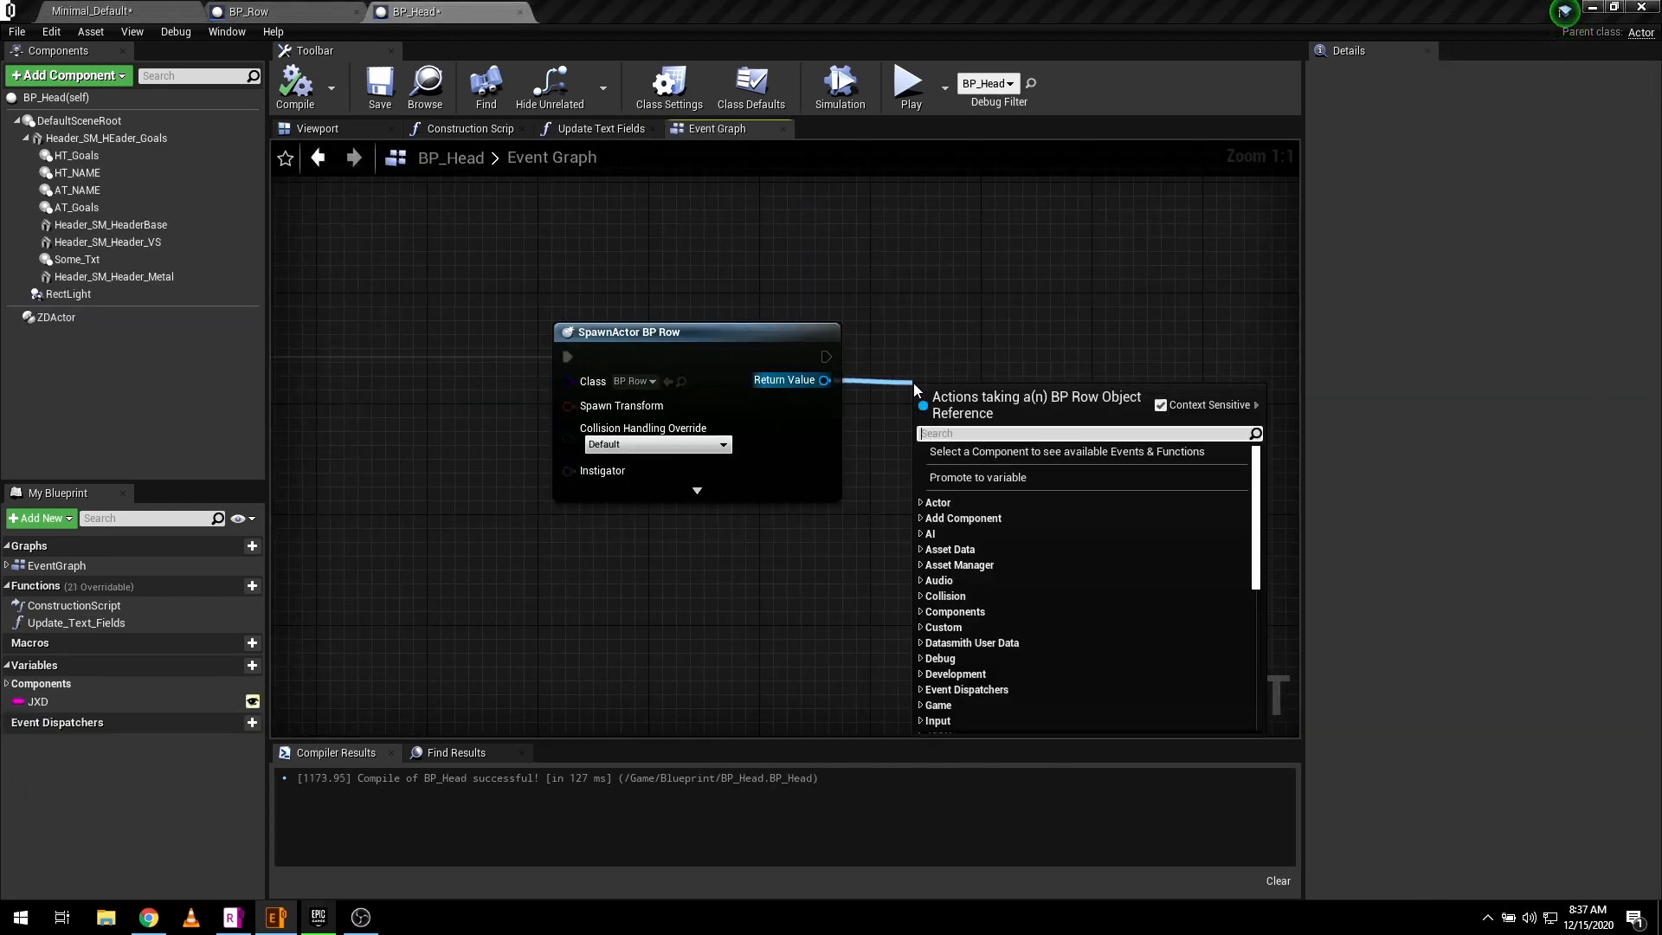
pyautogui.write('json')
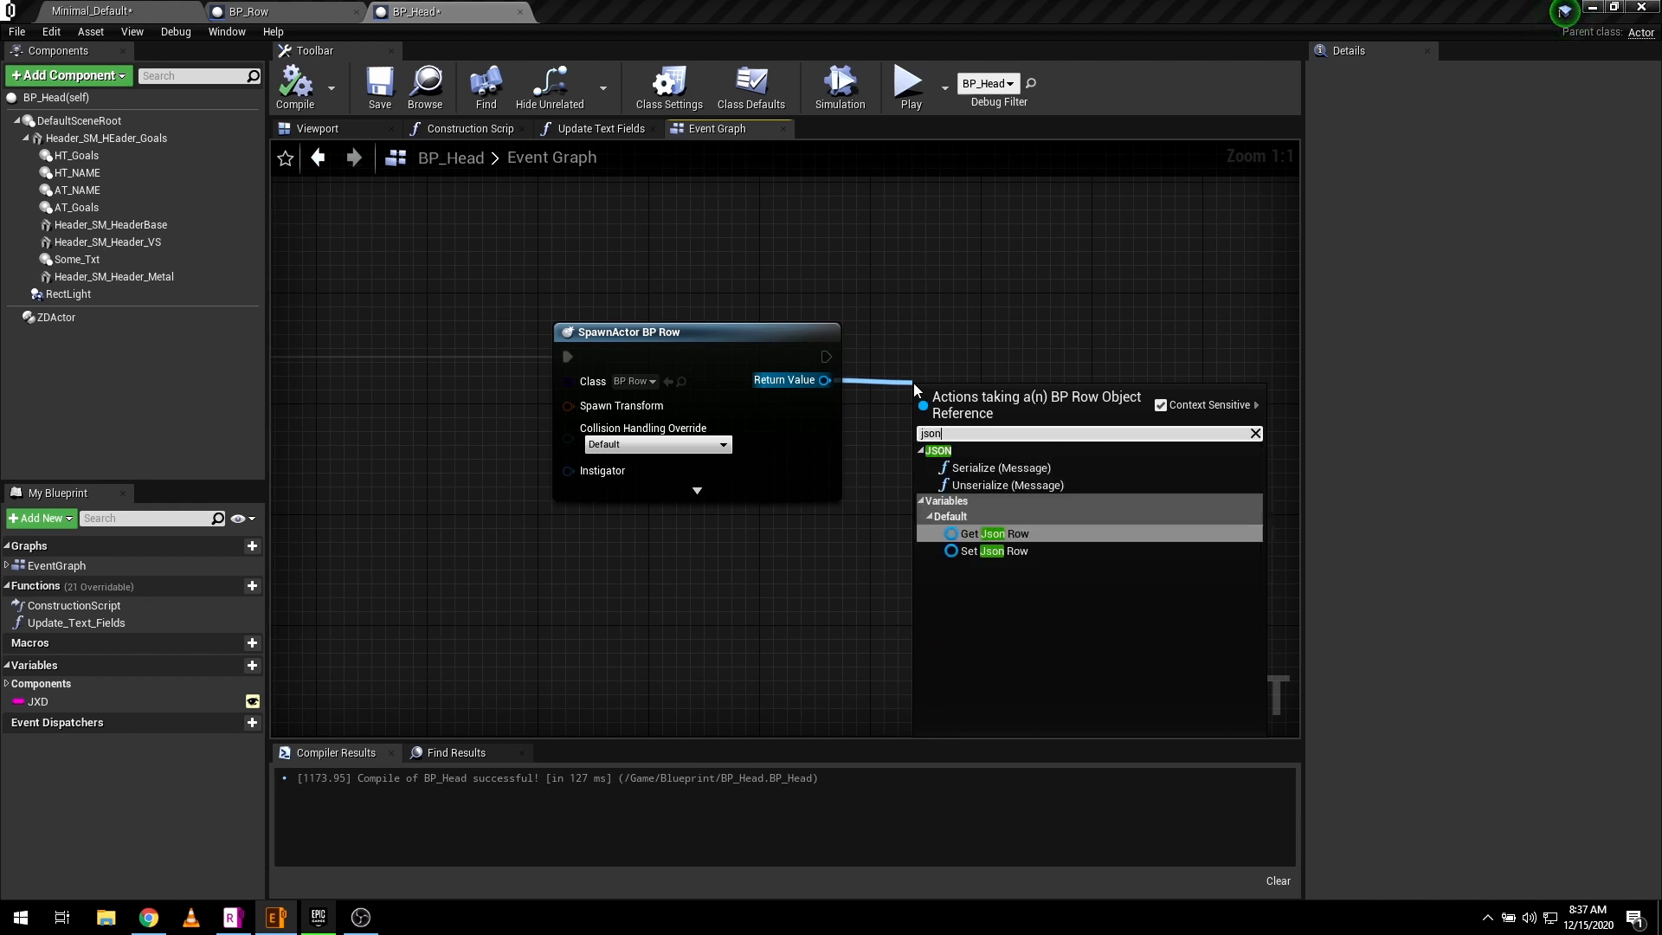
pyautogui.write('row')
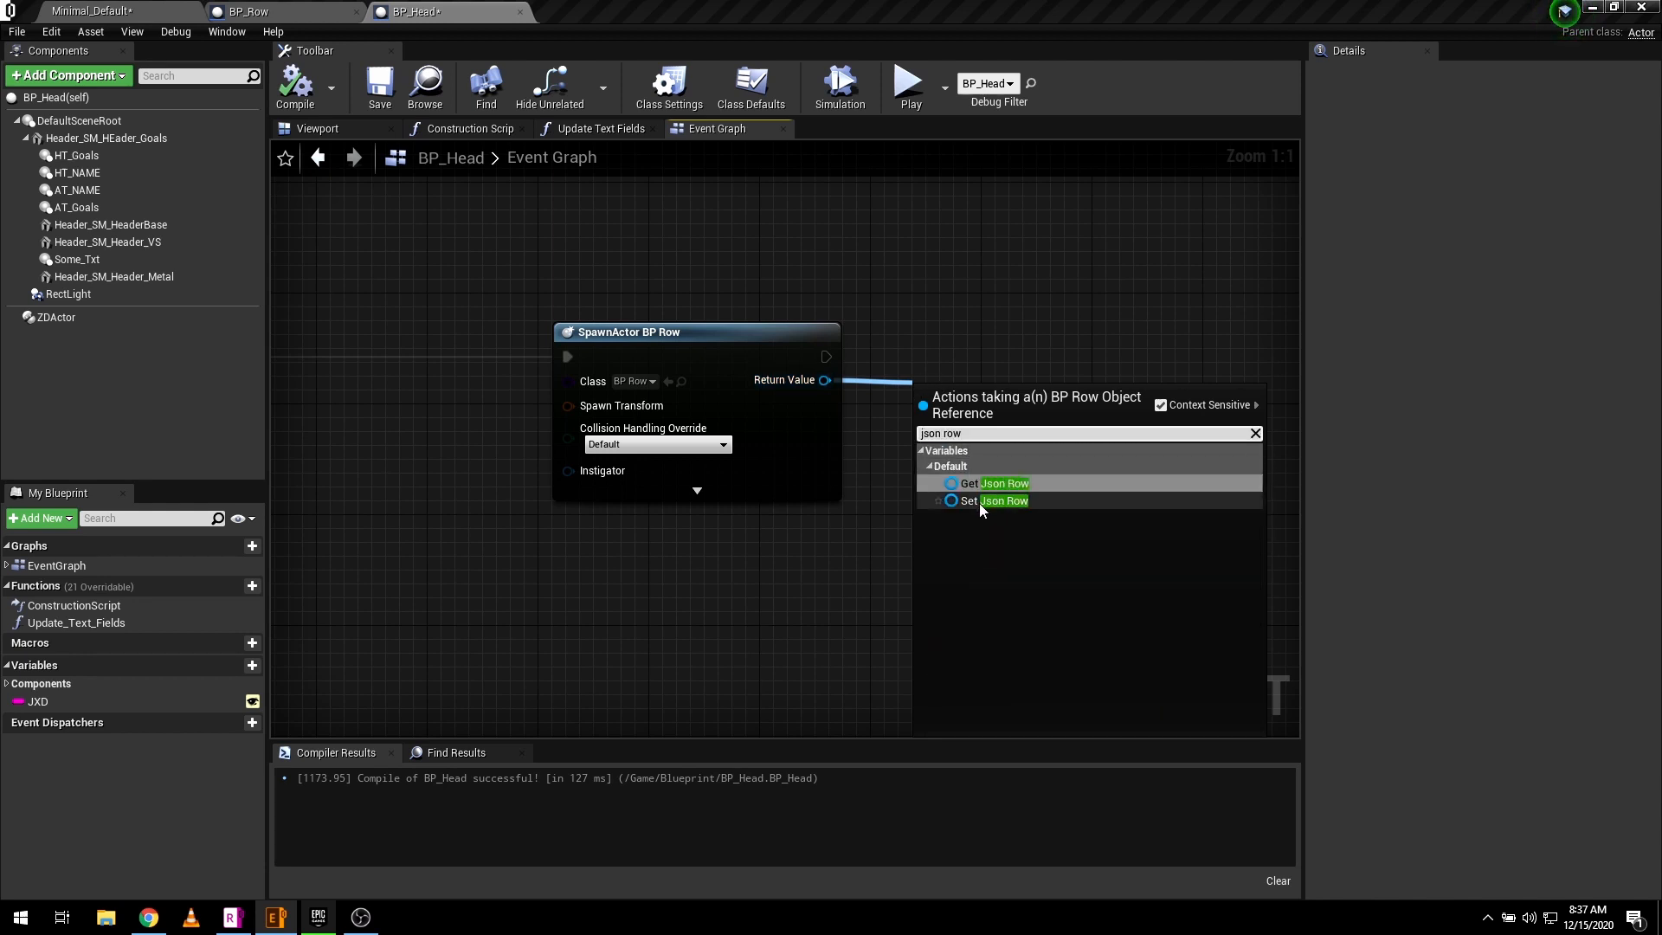
pyautogui.click(968, 501)
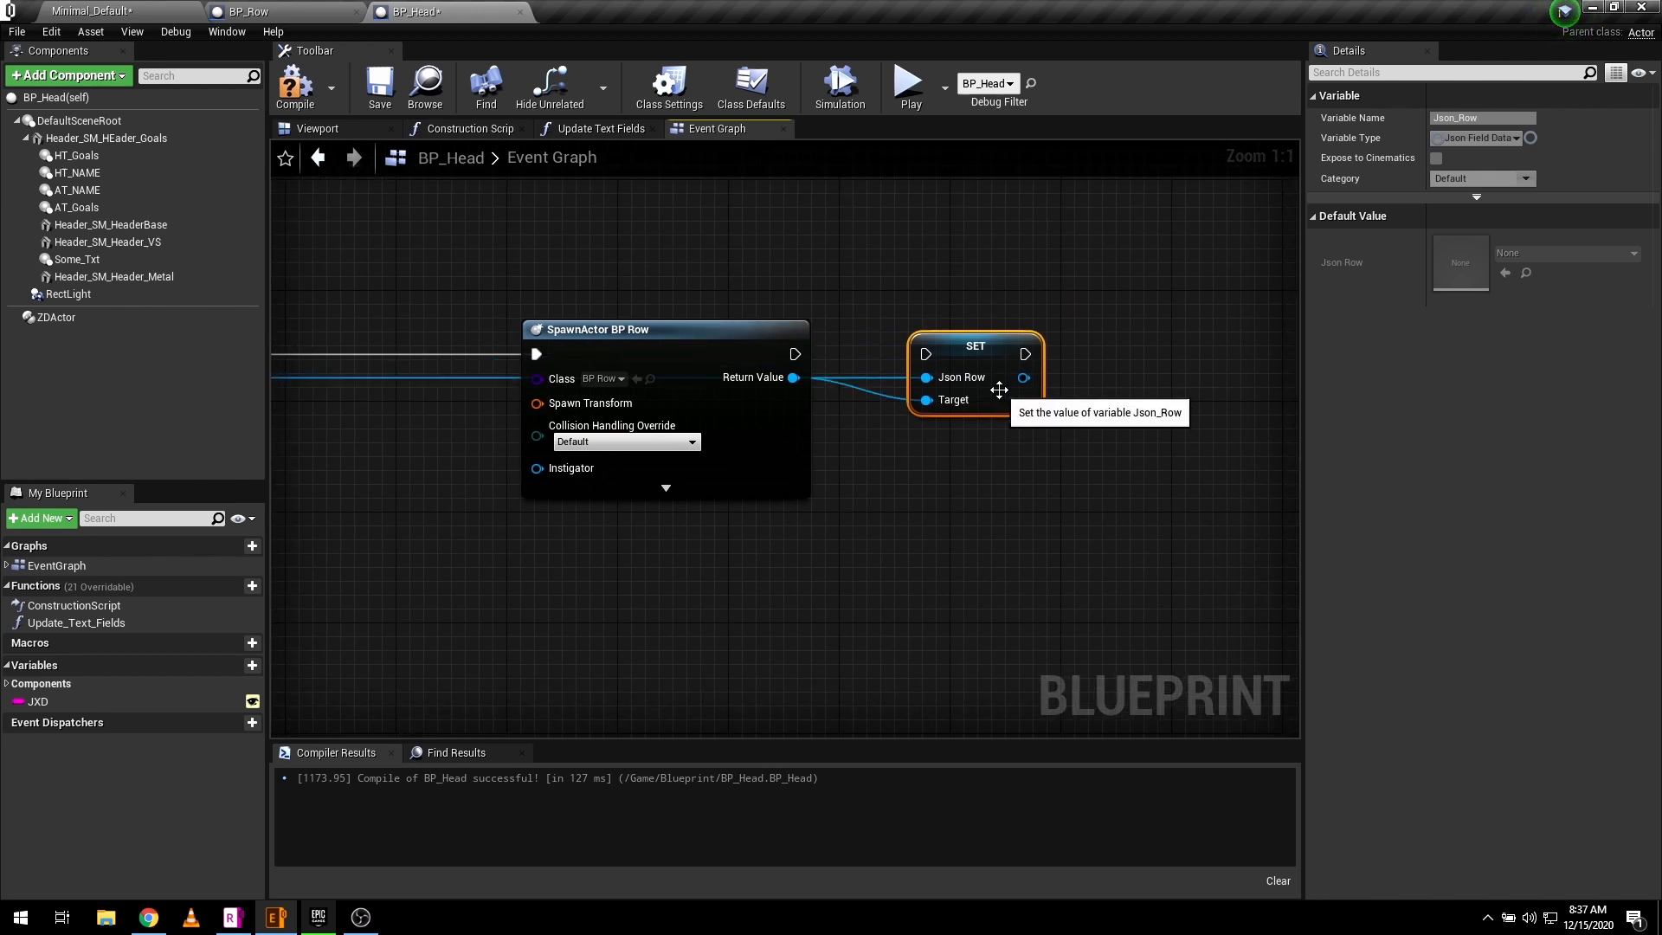
pyautogui.moveTo(848, 460)
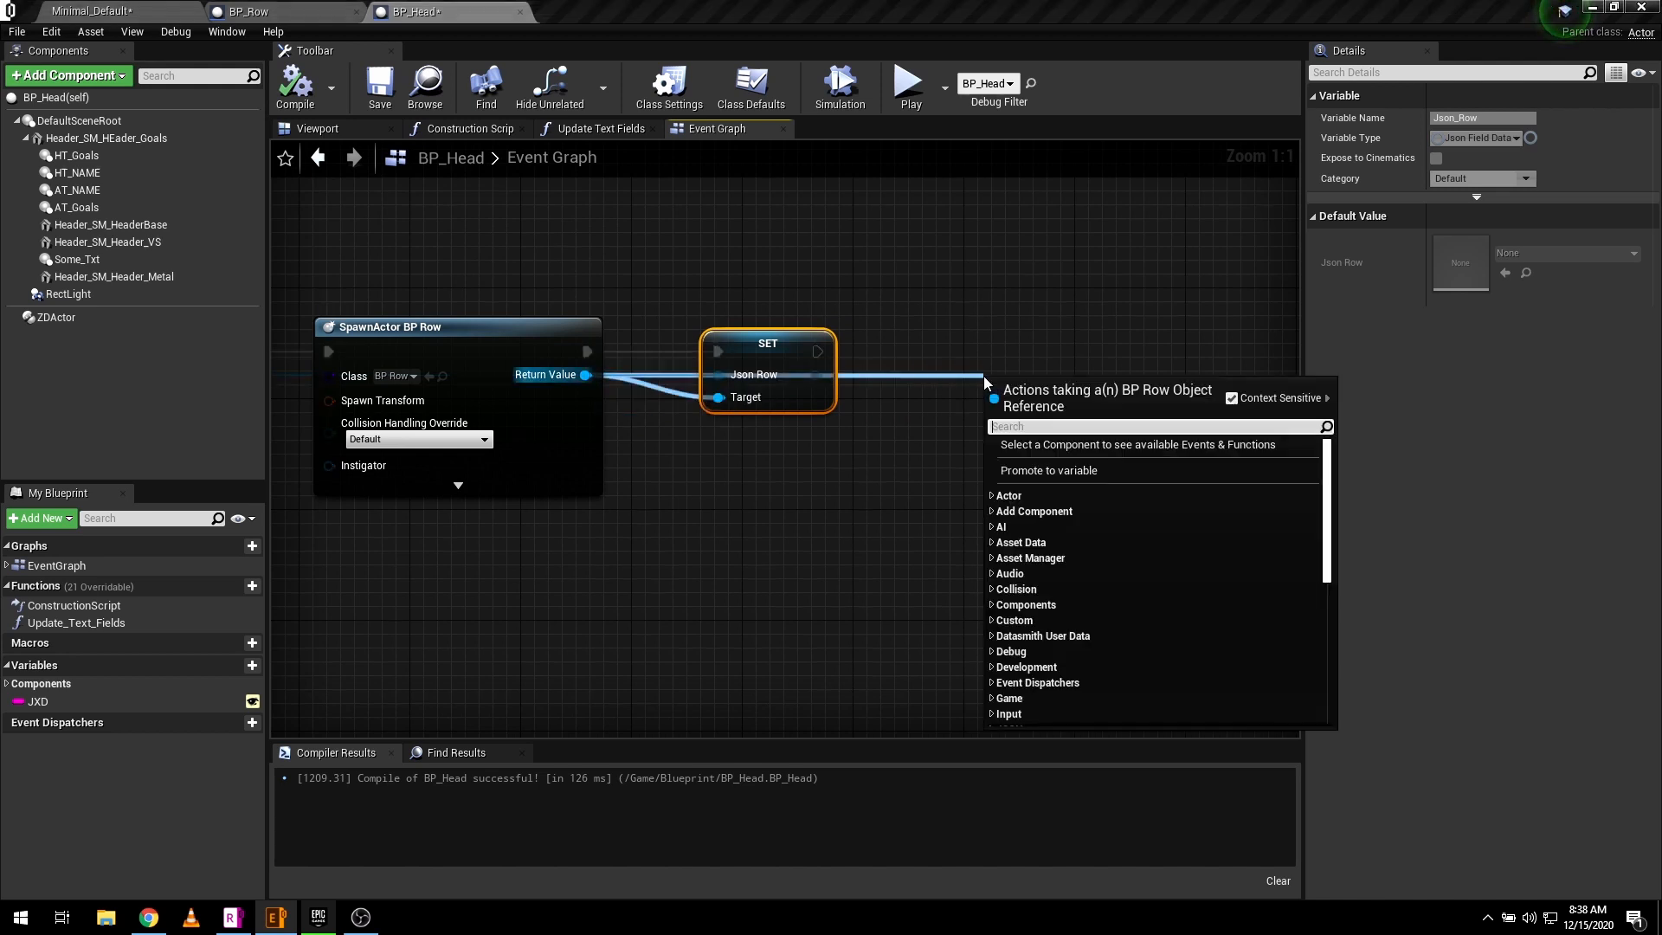
# - Add an AttachActorToActor node for the spawned BP_Row actor
pyautogui.write('attach actor')
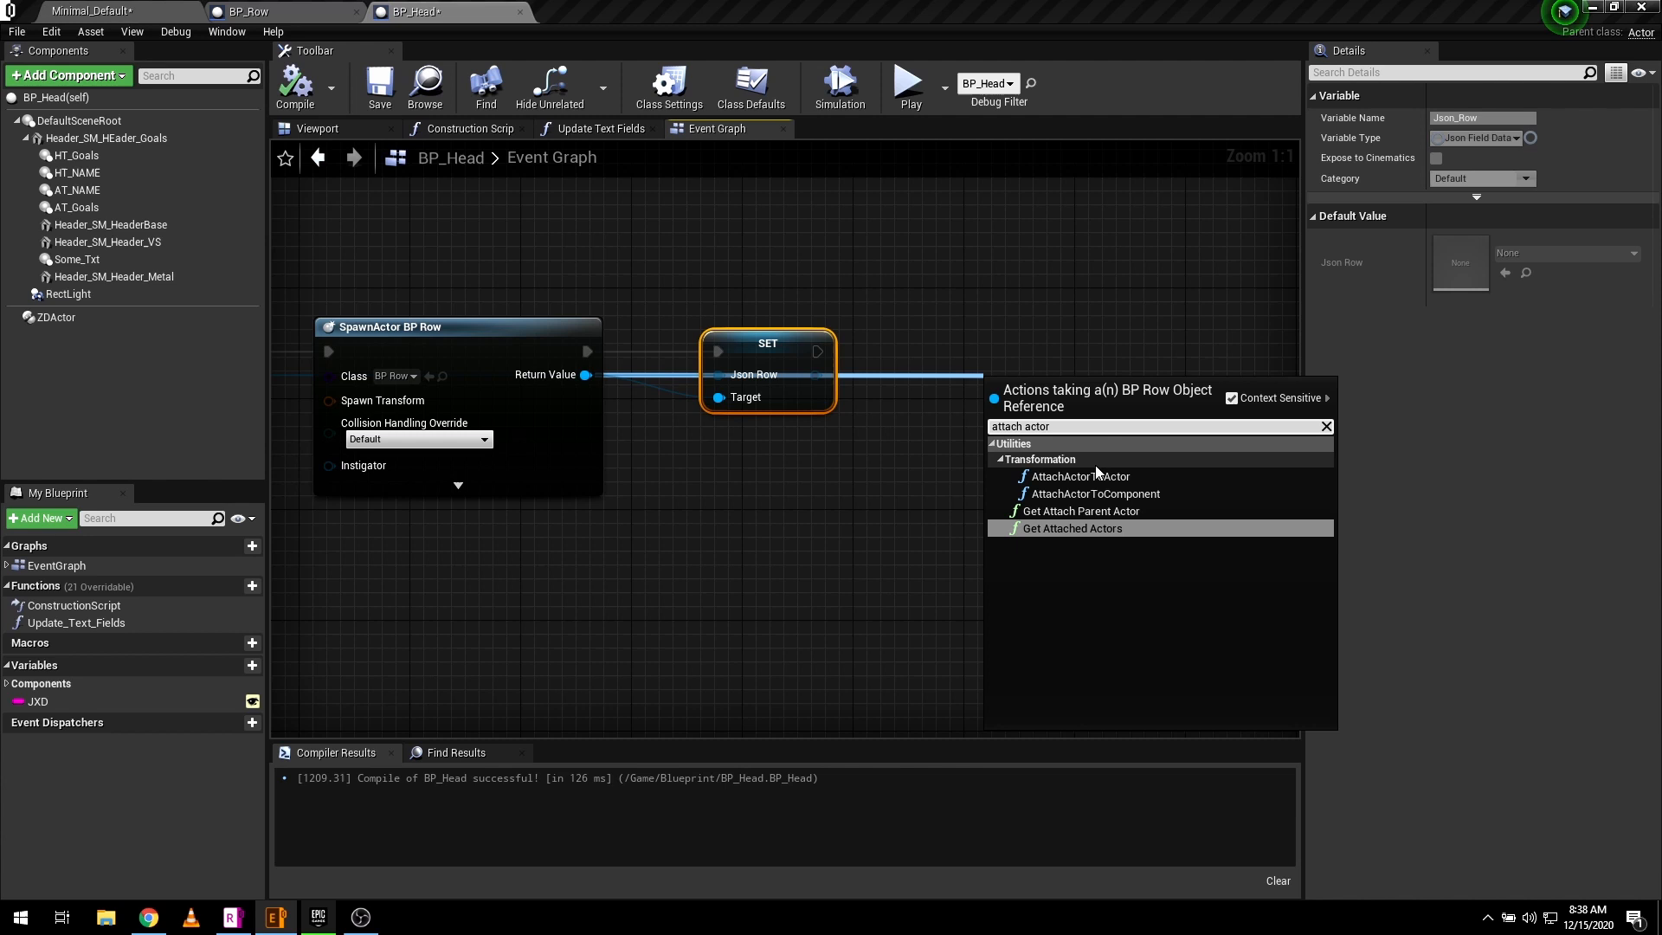
pyautogui.click(1092, 493)
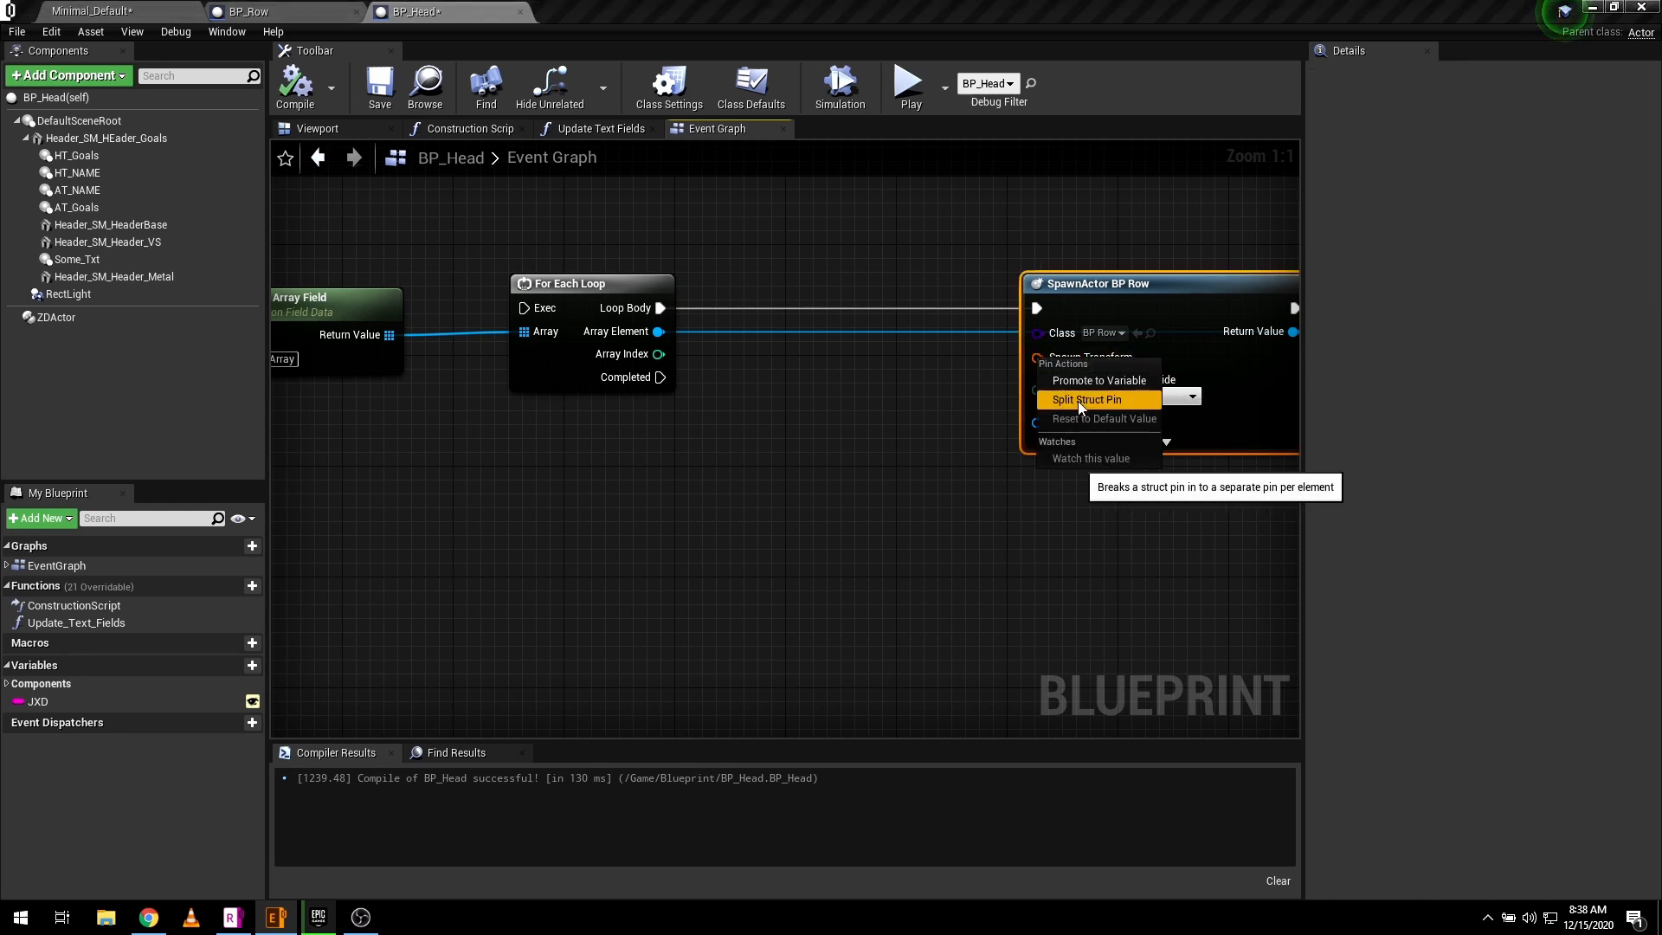
# - Split Spawn Transform into location, rotation and scale, and location into X, Y, Z
pyautogui.click(1087, 400)
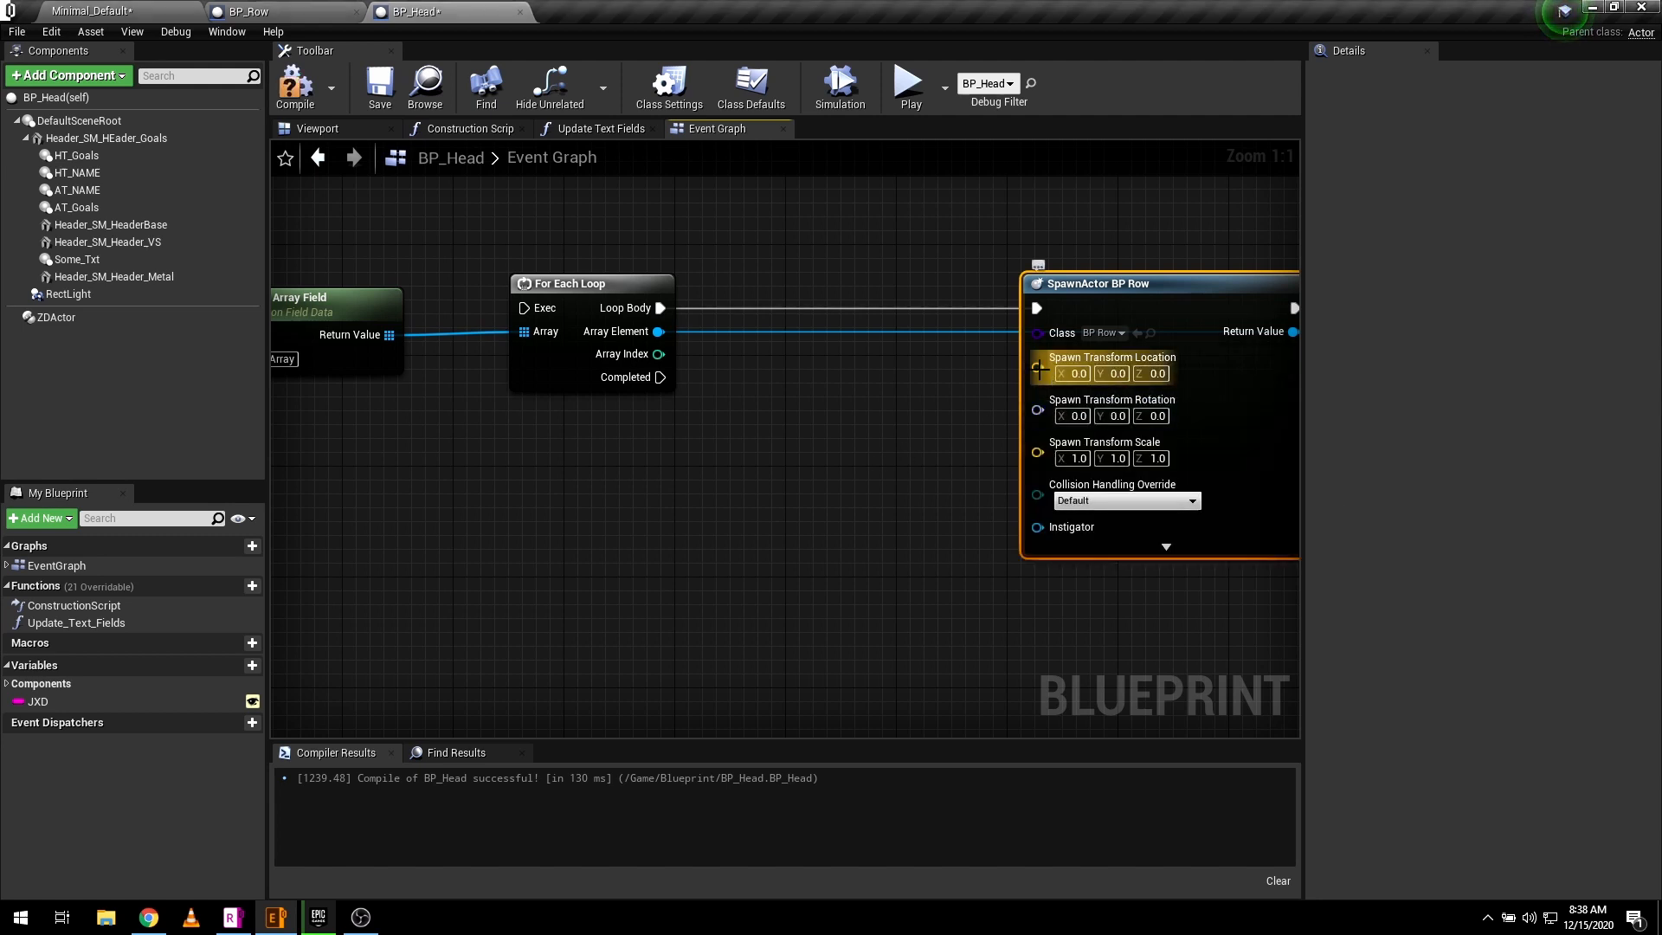
pyautogui.rightClick(1039, 367)
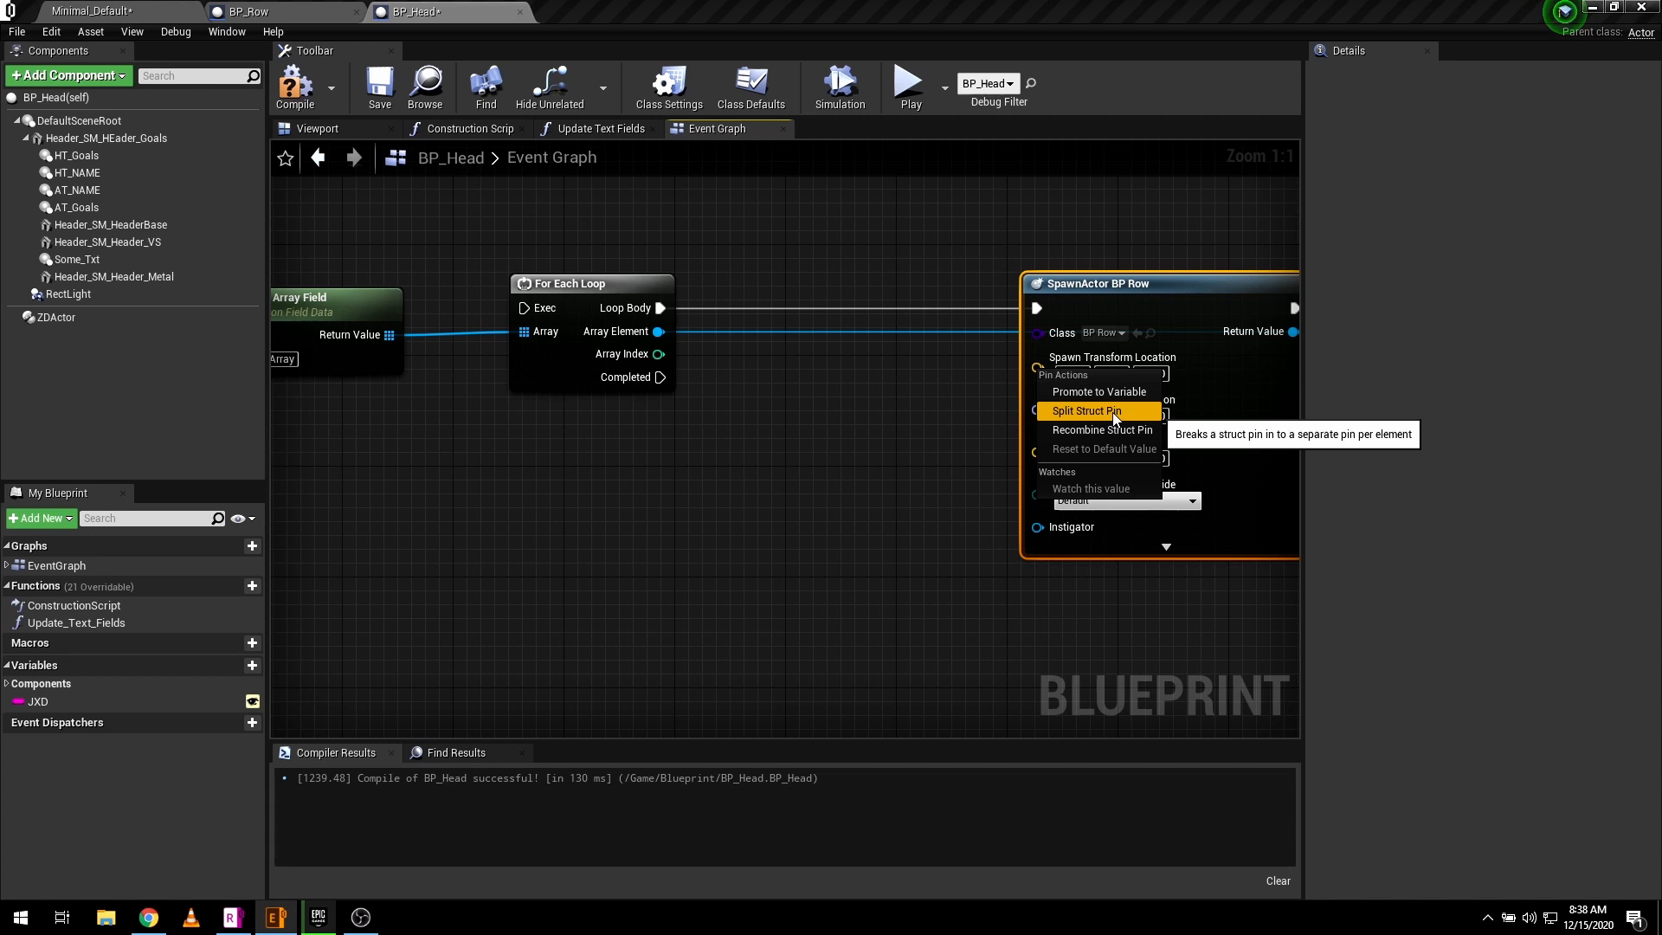
pyautogui.click(317, 129)
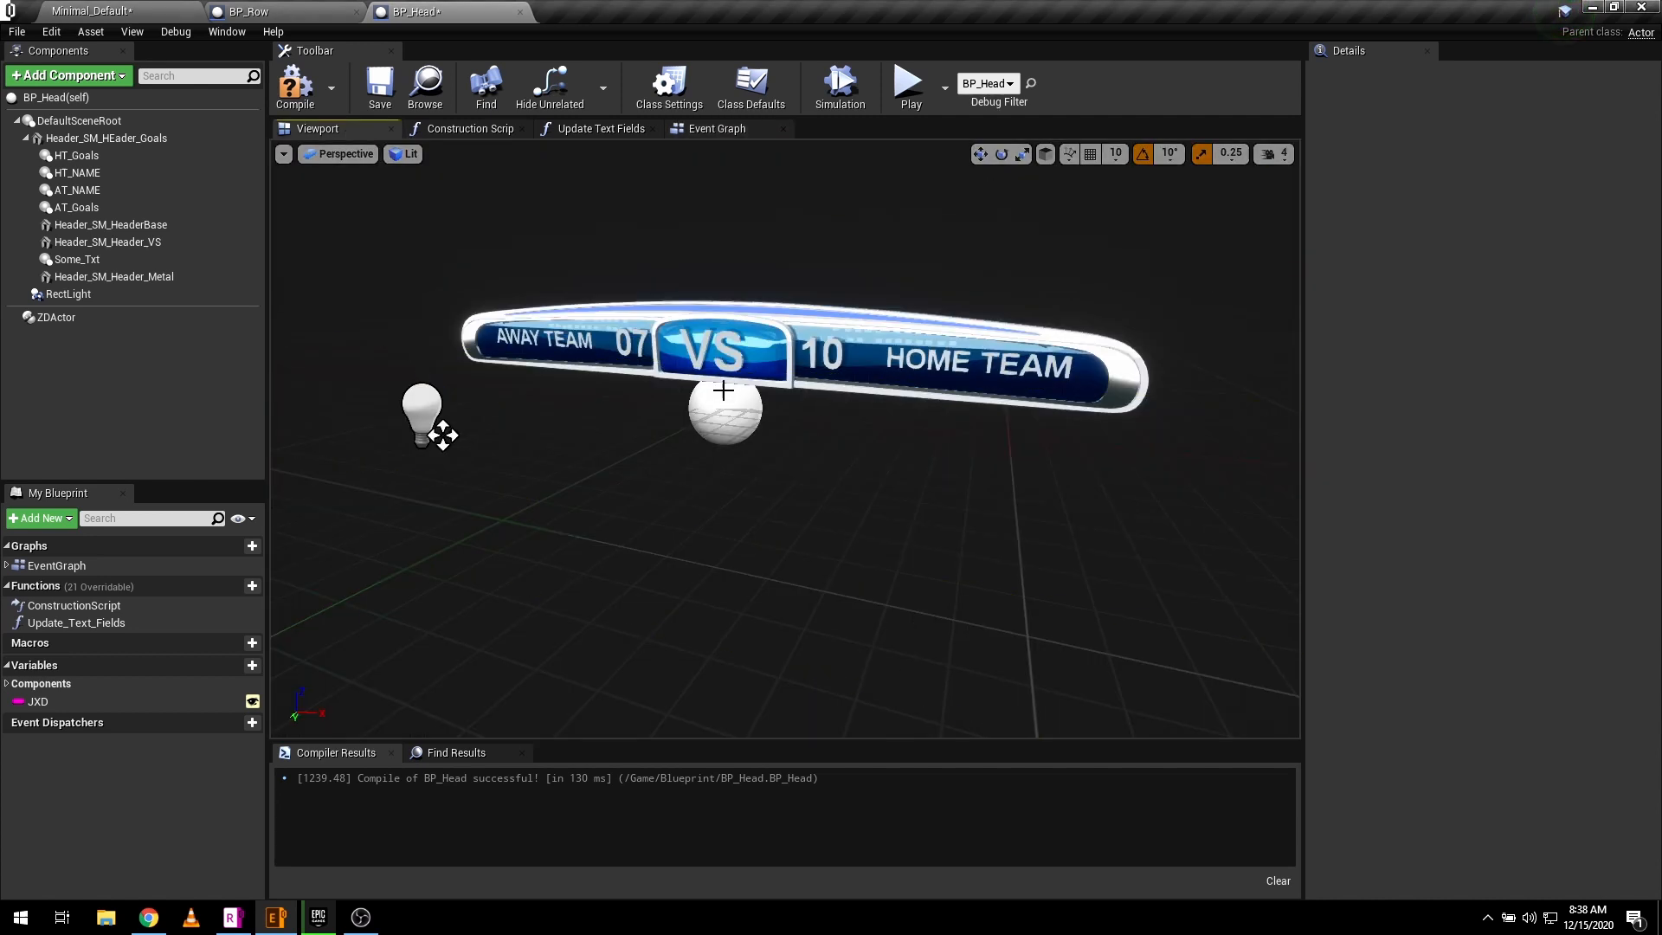
# - Briefly inspect the Row_SM_Row mesh asset, then return to BP_Head's event graph
pyautogui.click(254, 13)
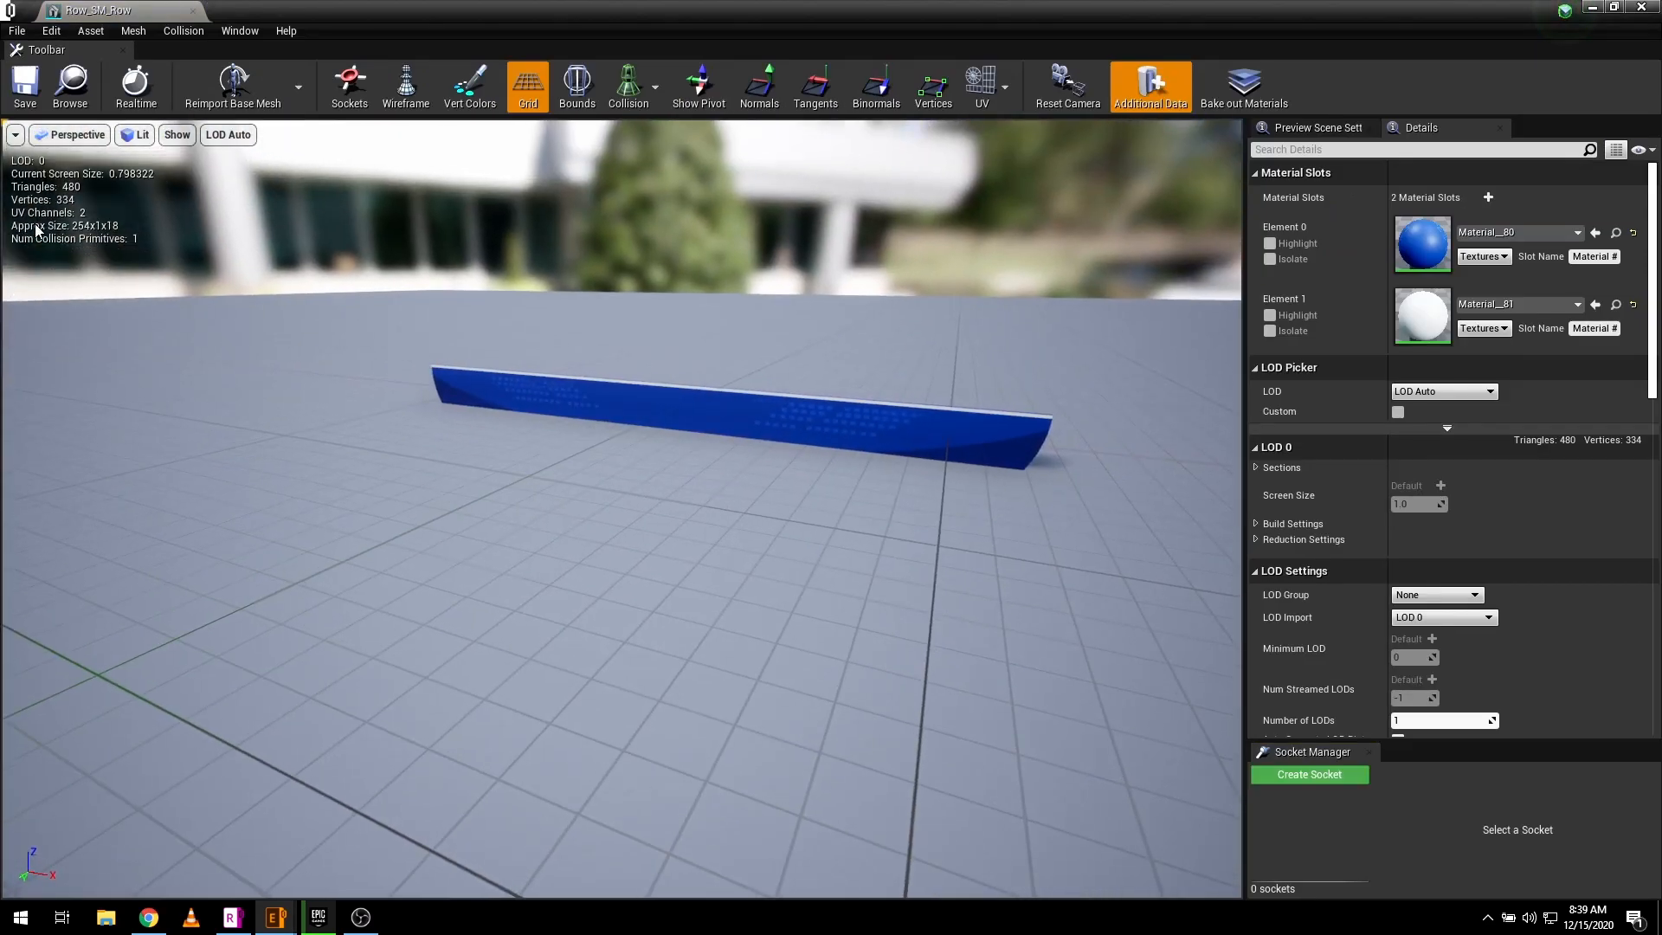
pyautogui.click(412, 13)
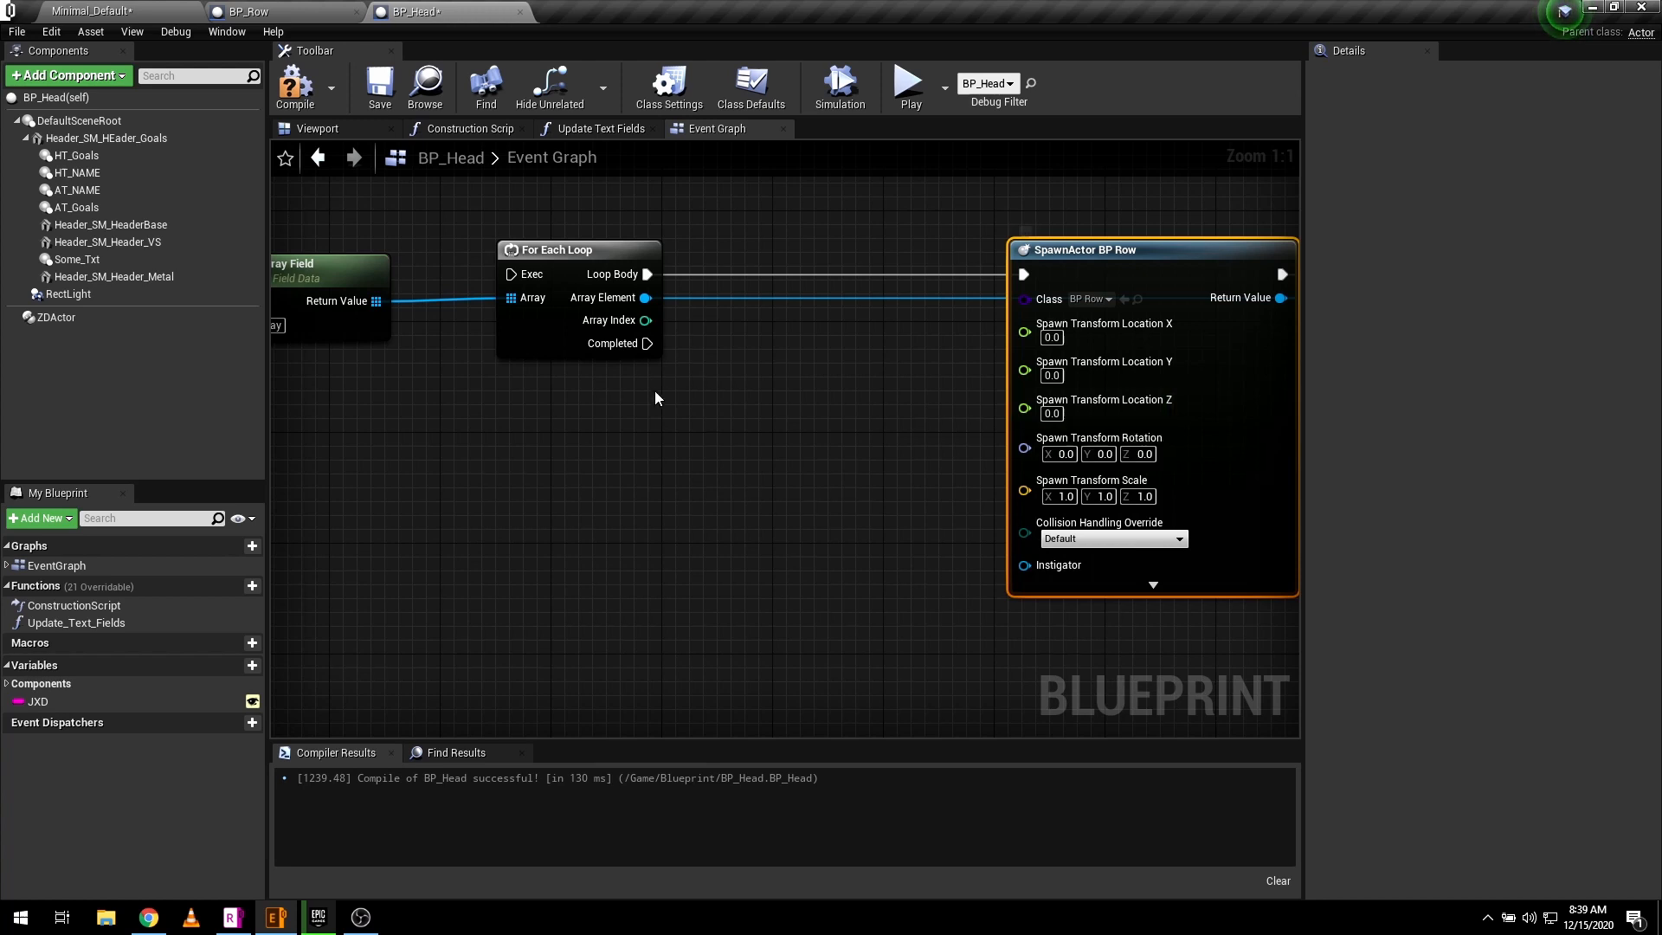
# - Multiply the loop's Array Index by -21.0 and wire the result into SpawnActor's Location Z
pyautogui.moveTo(646, 320); pyautogui.dragTo(708, 474)
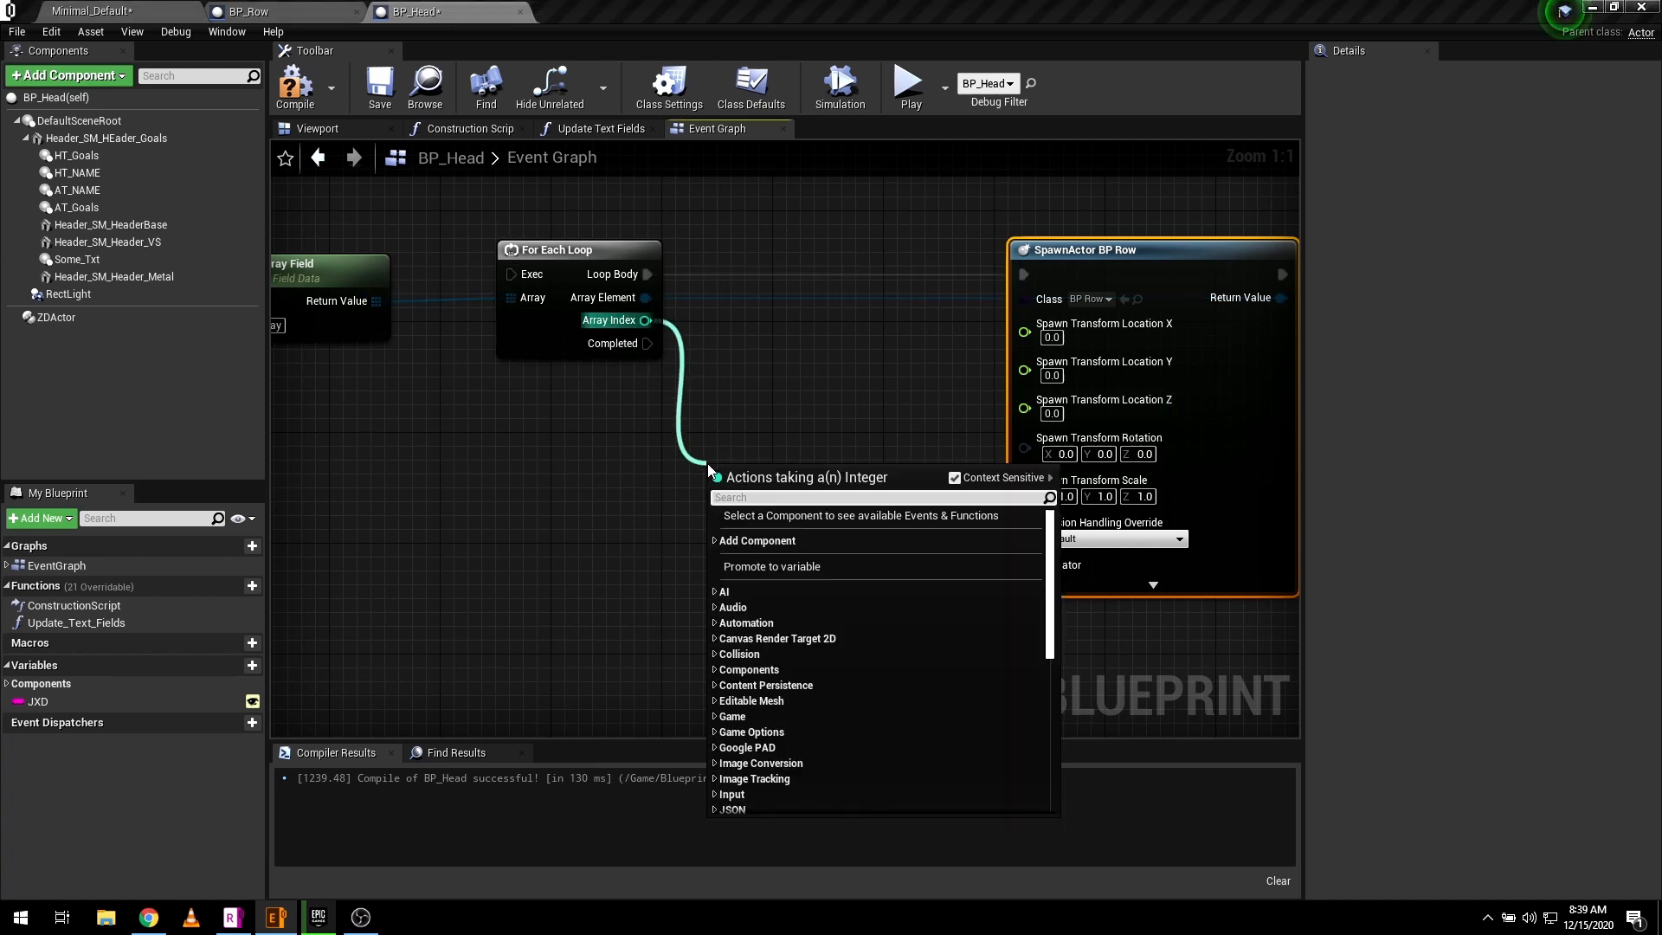
pyautogui.write('*')
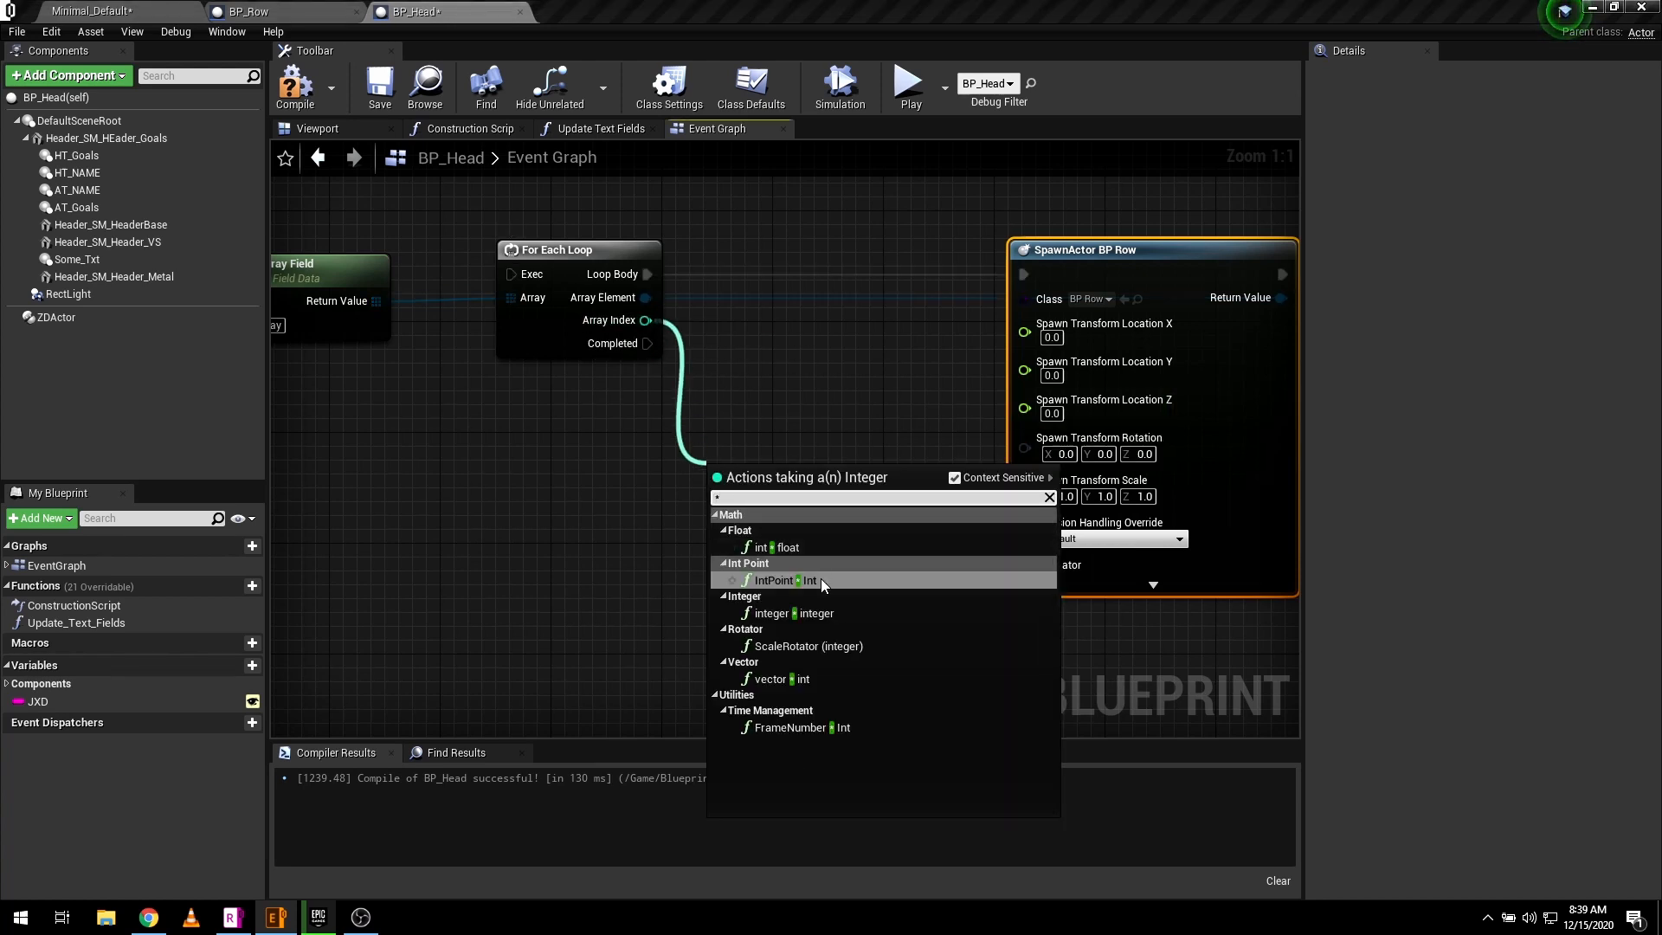
pyautogui.moveTo(774, 547)
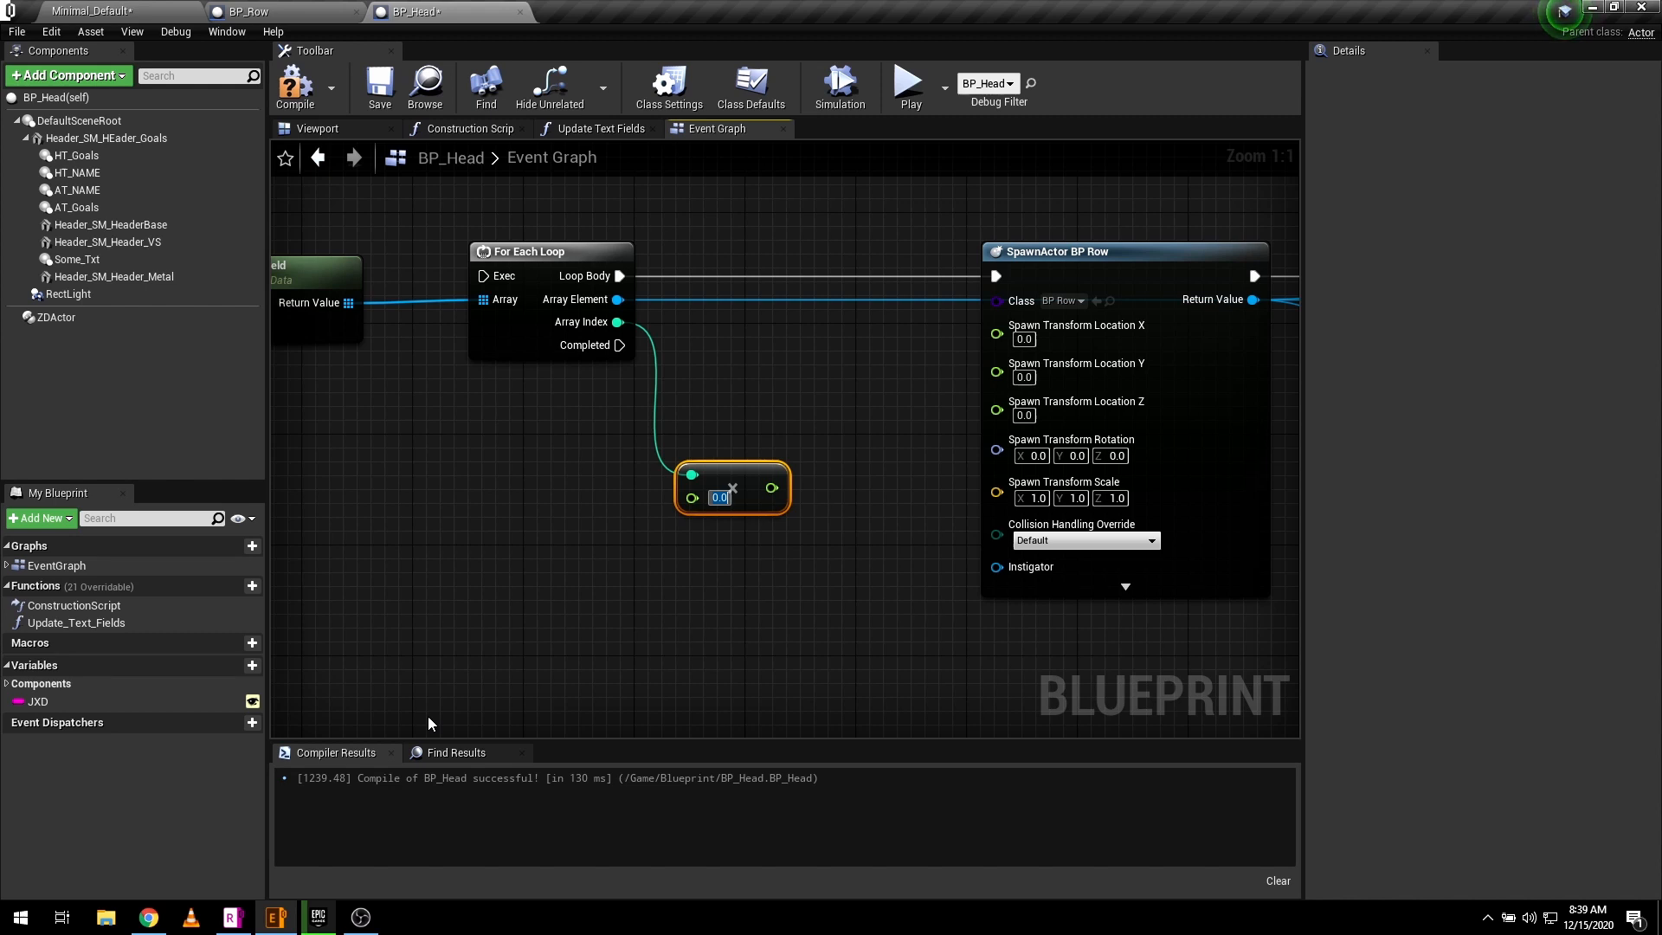
pyautogui.write('21')
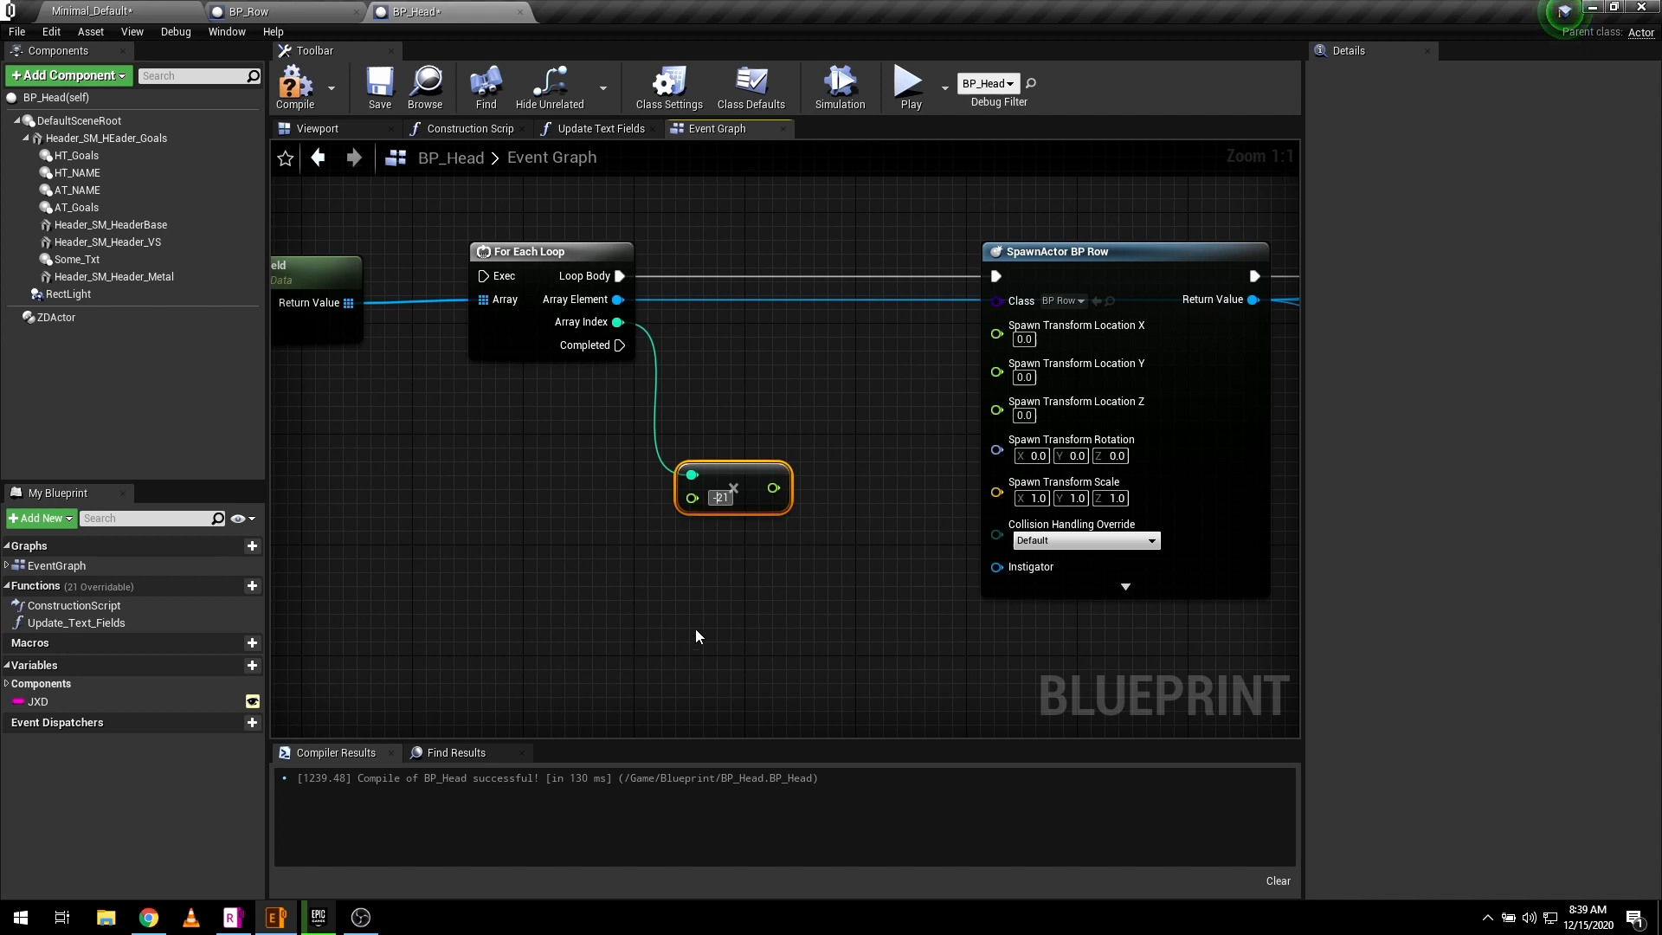
pyautogui.moveTo(782, 488); pyautogui.dragTo(977, 424)
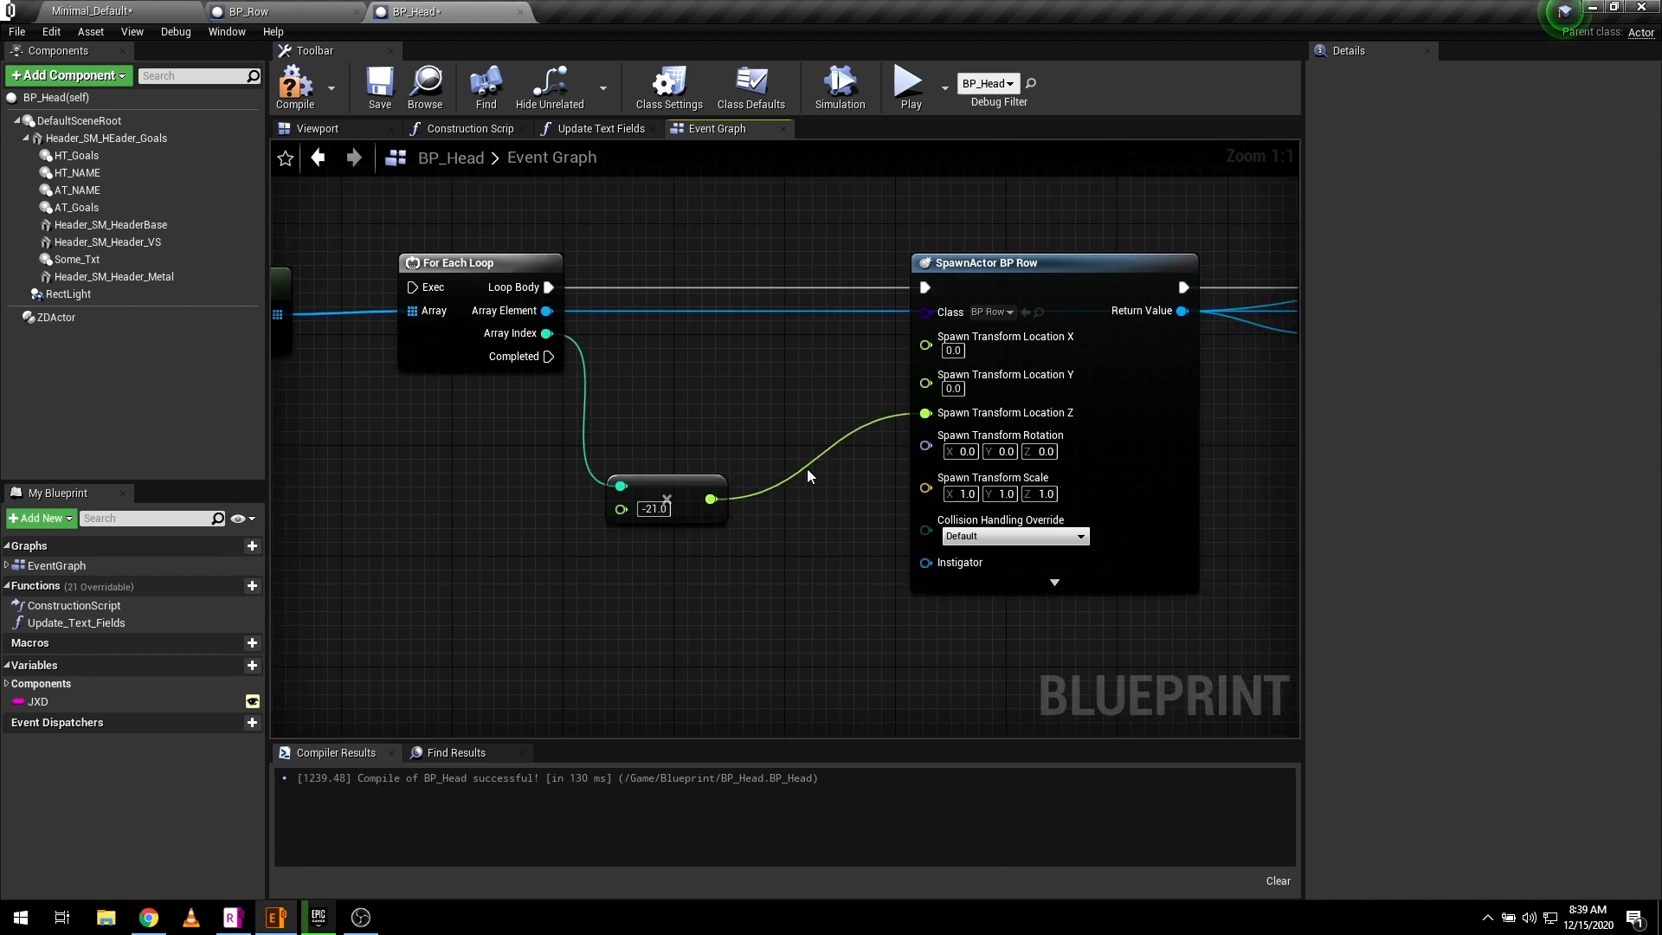
pyautogui.scroll(-3)
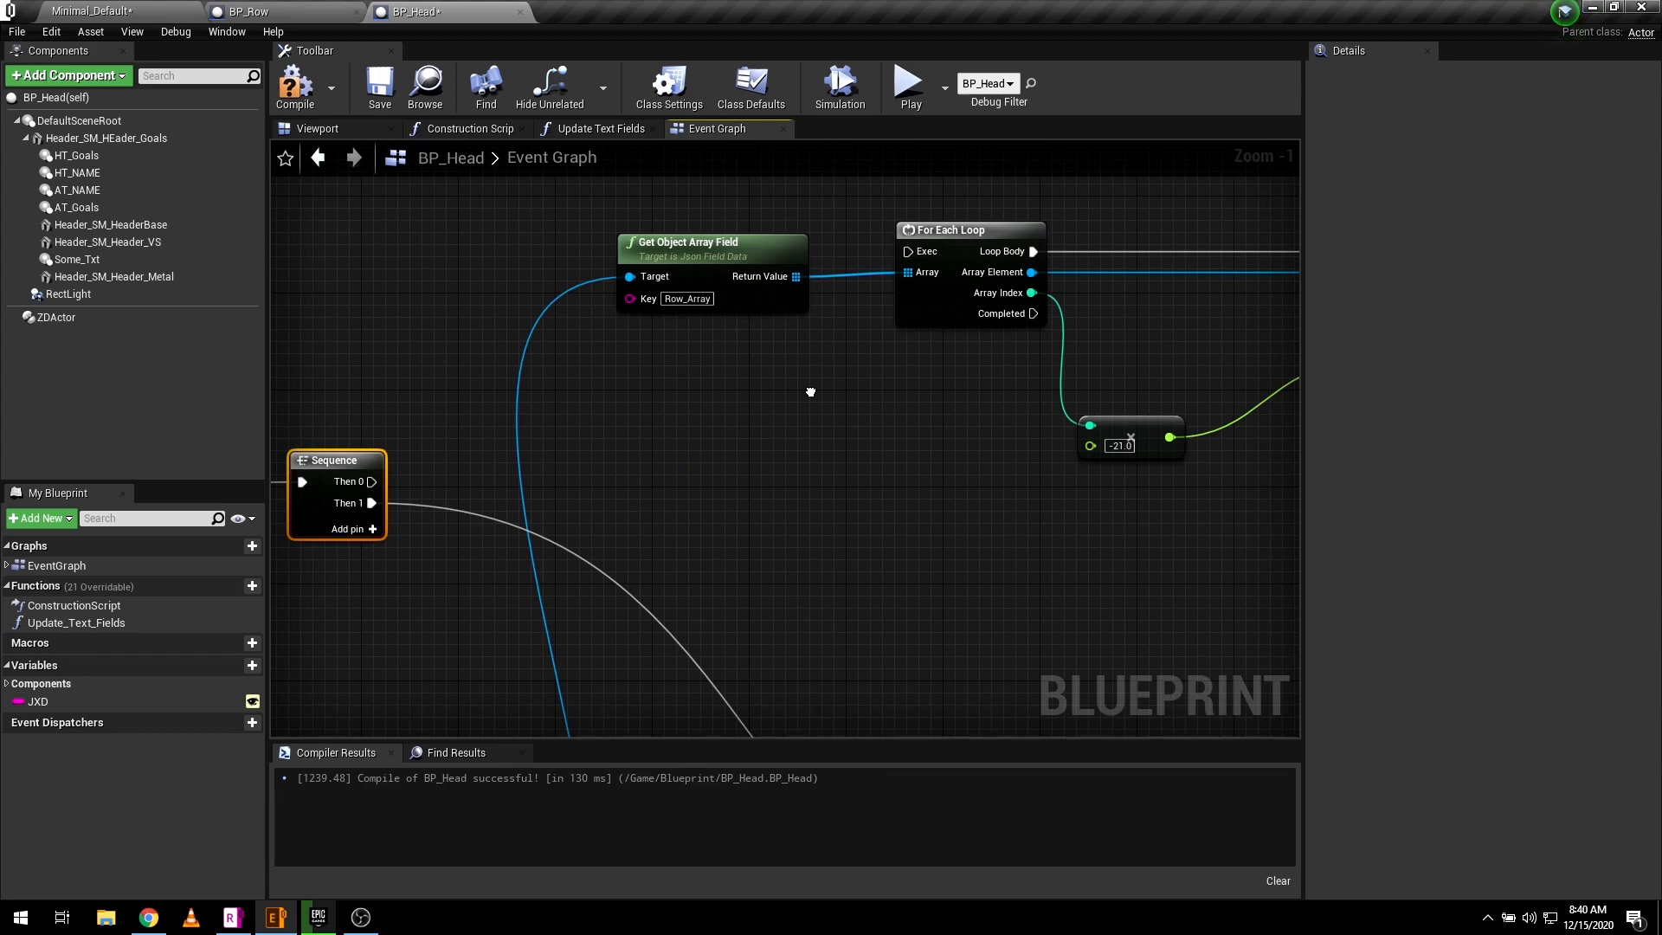
# - Add a Get All Actors Of Class node set to find BP Row actors
pyautogui.scroll(-3)
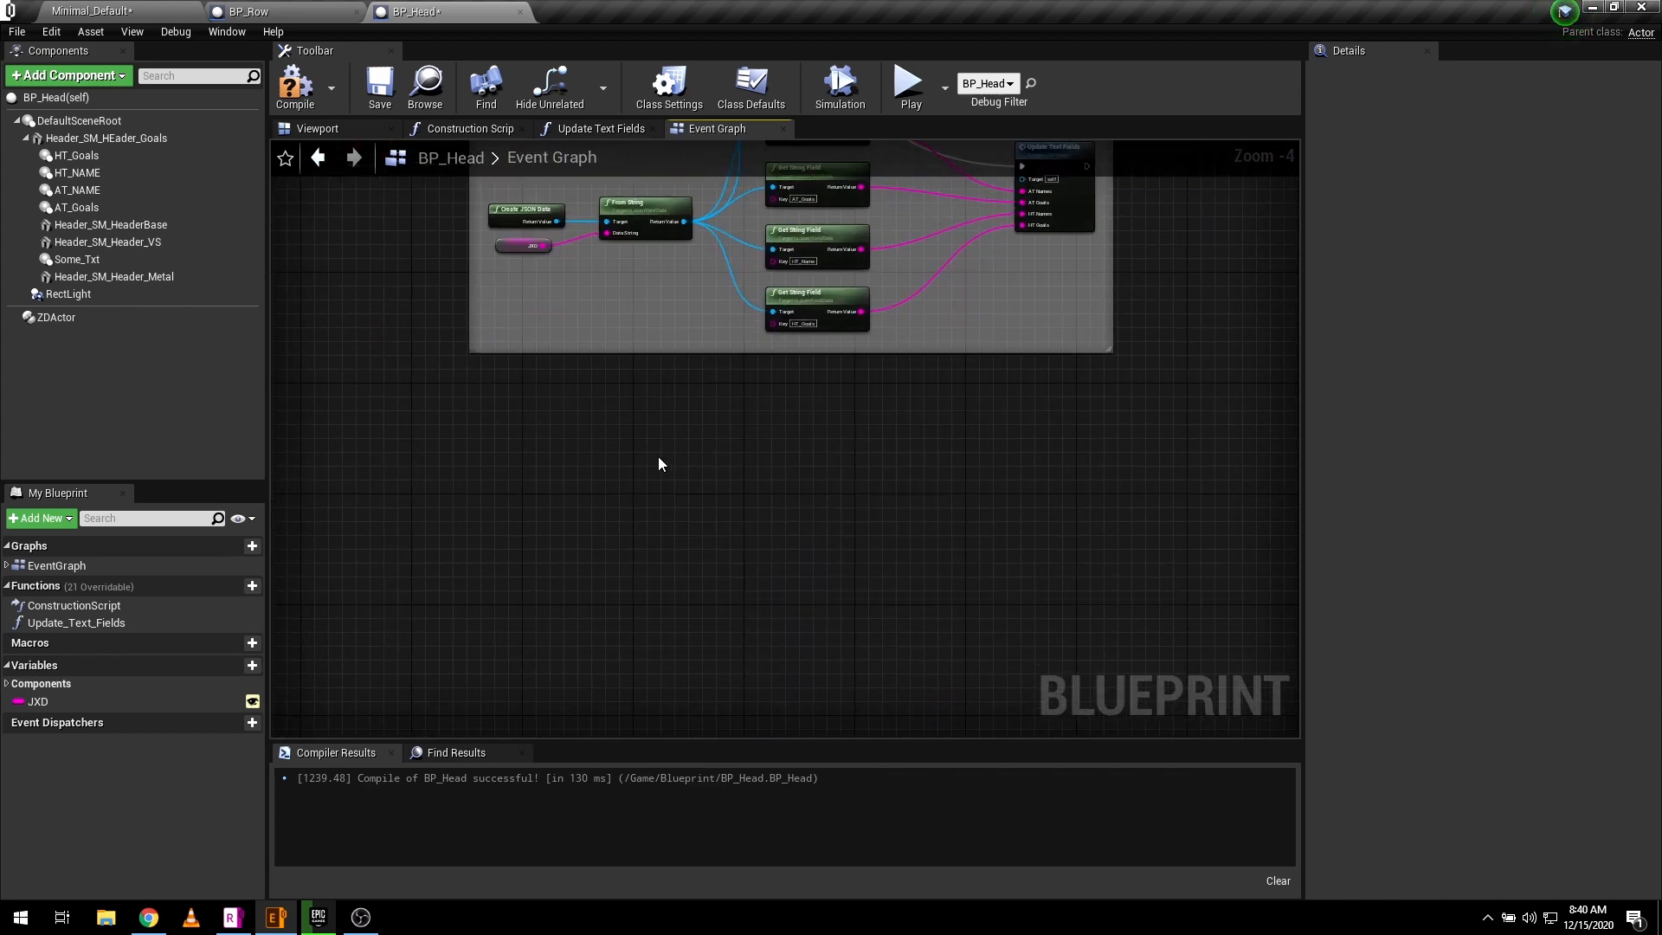
pyautogui.rightClick(657, 464)
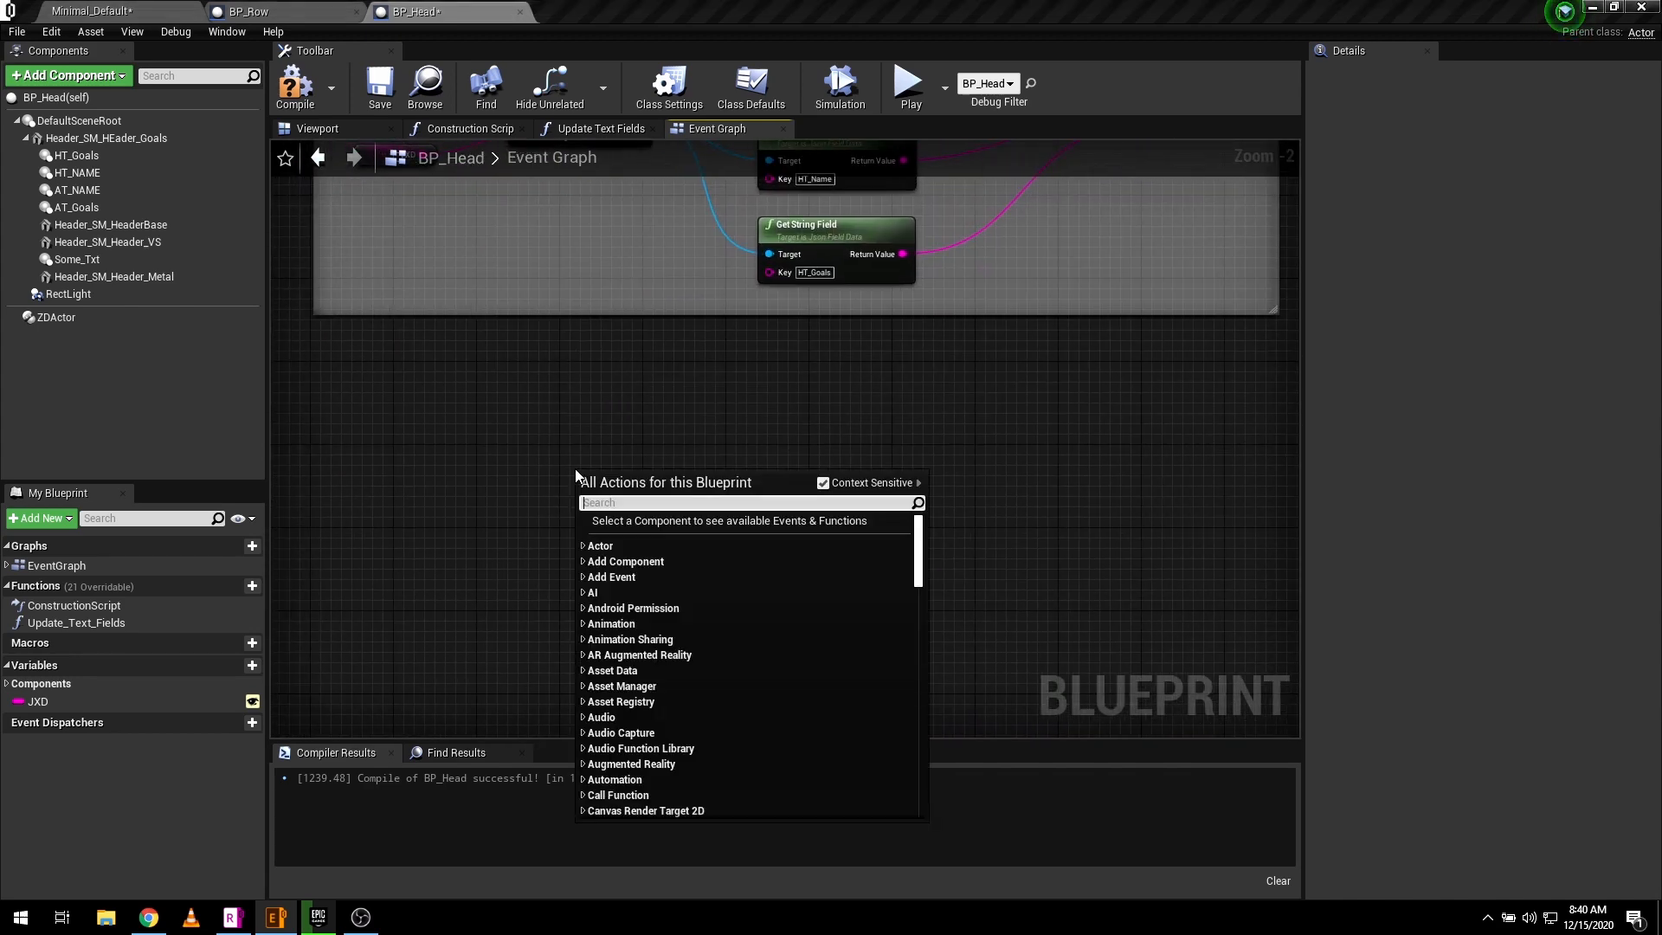
pyautogui.write('get all actor')
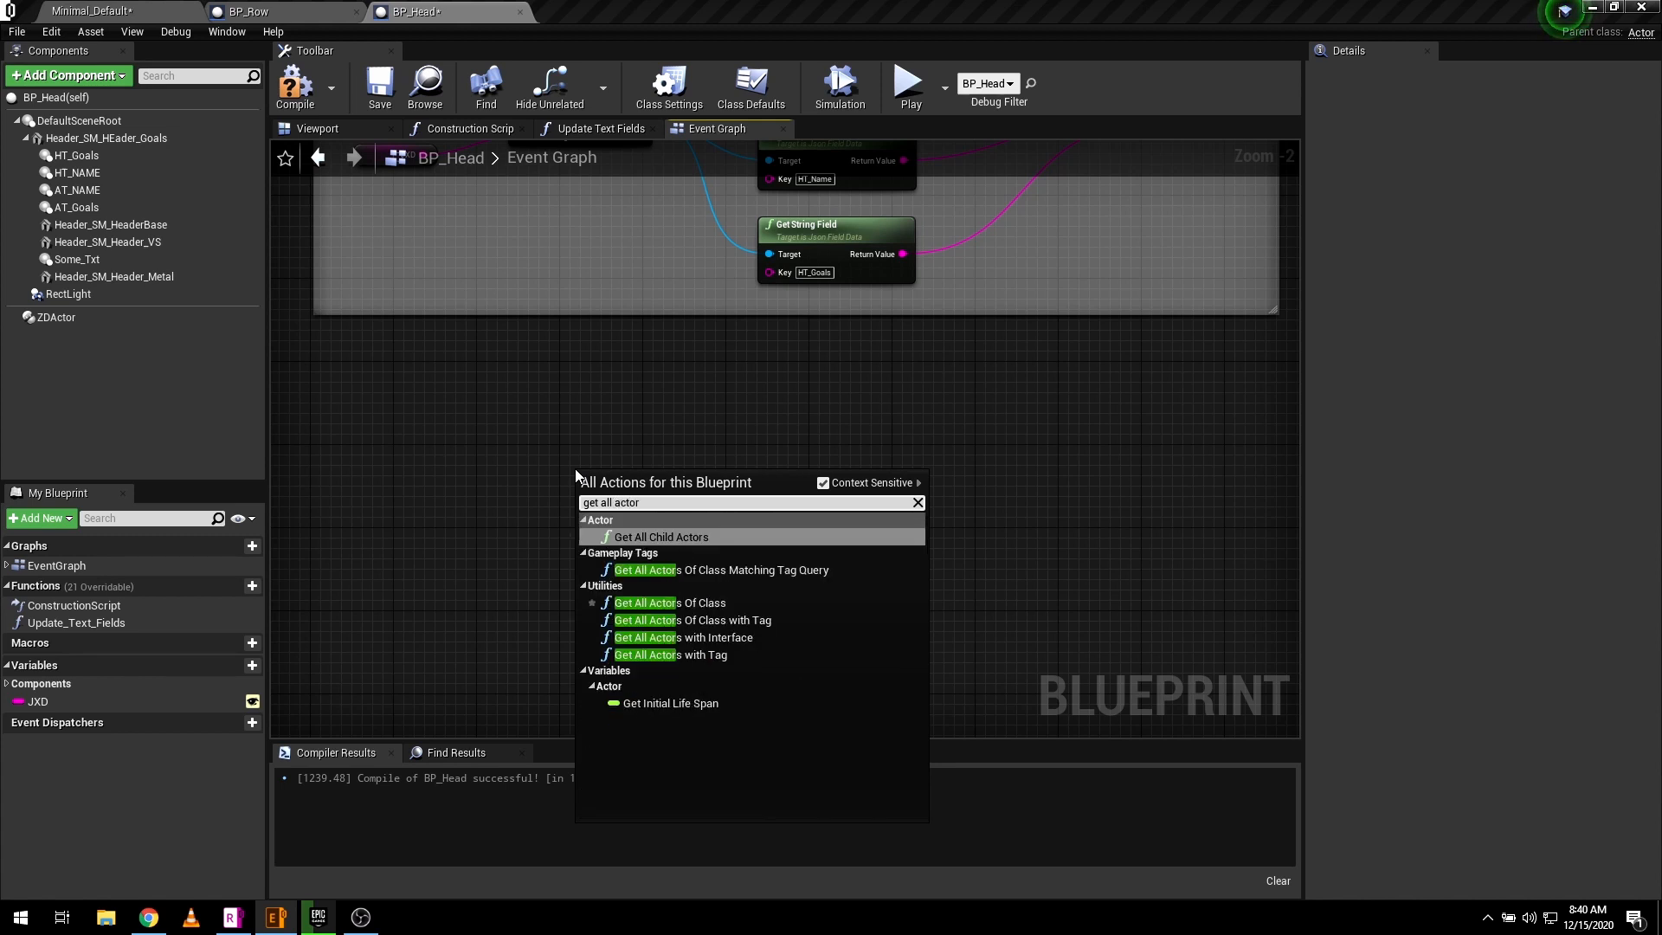
pyautogui.click(668, 602)
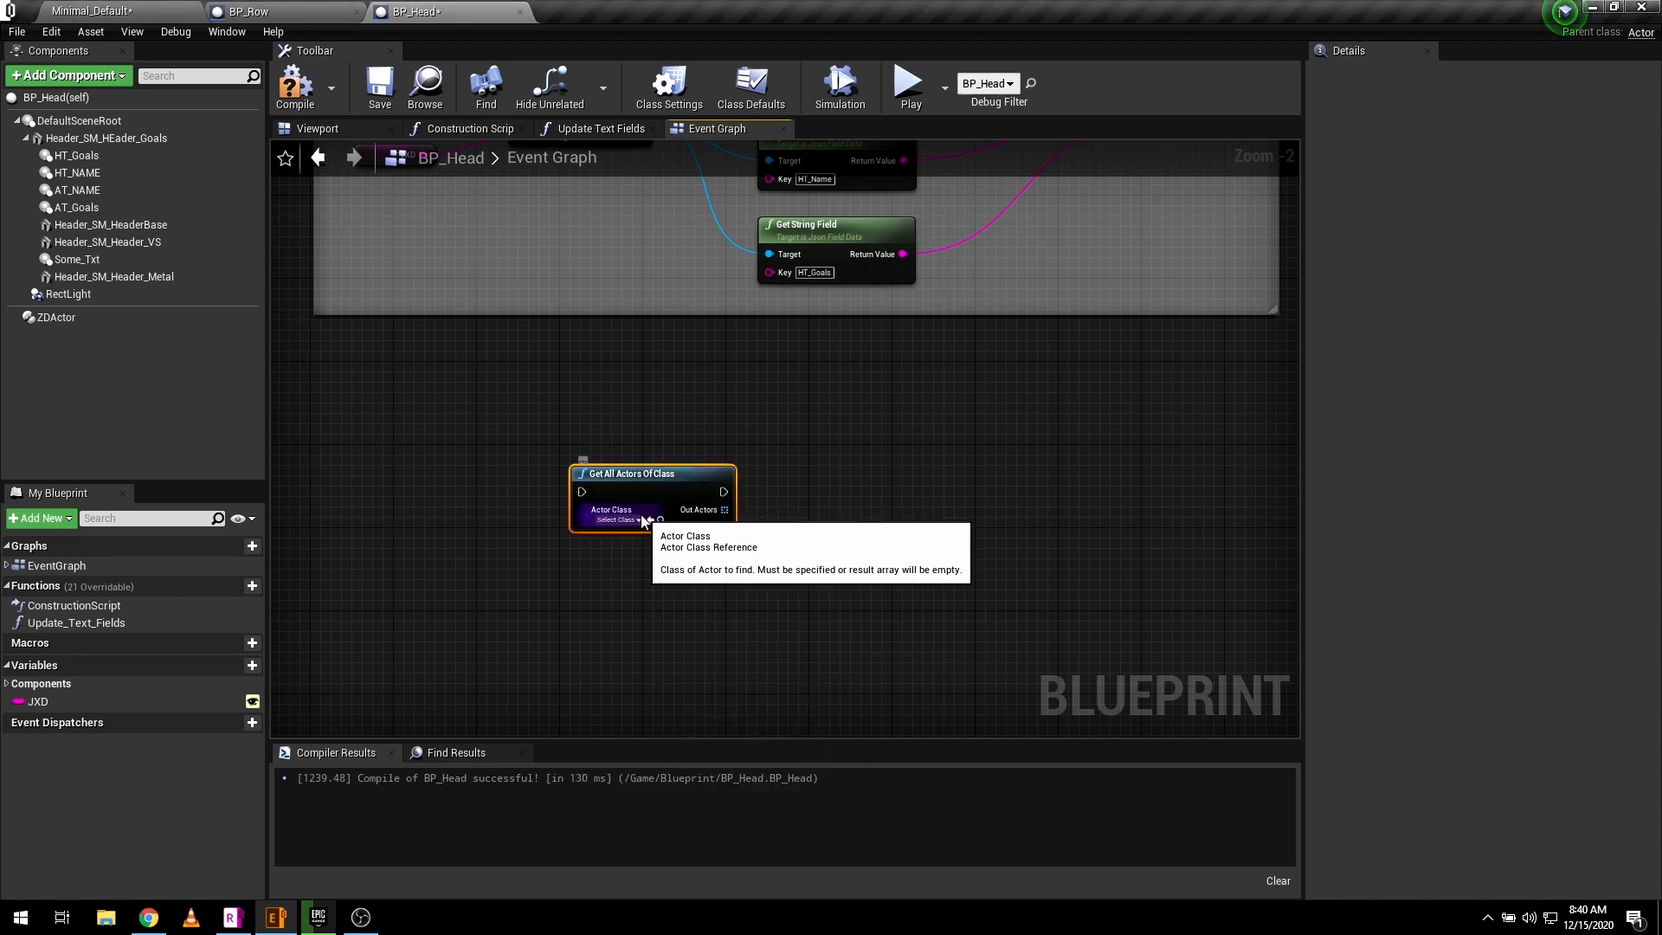
pyautogui.click(616, 519)
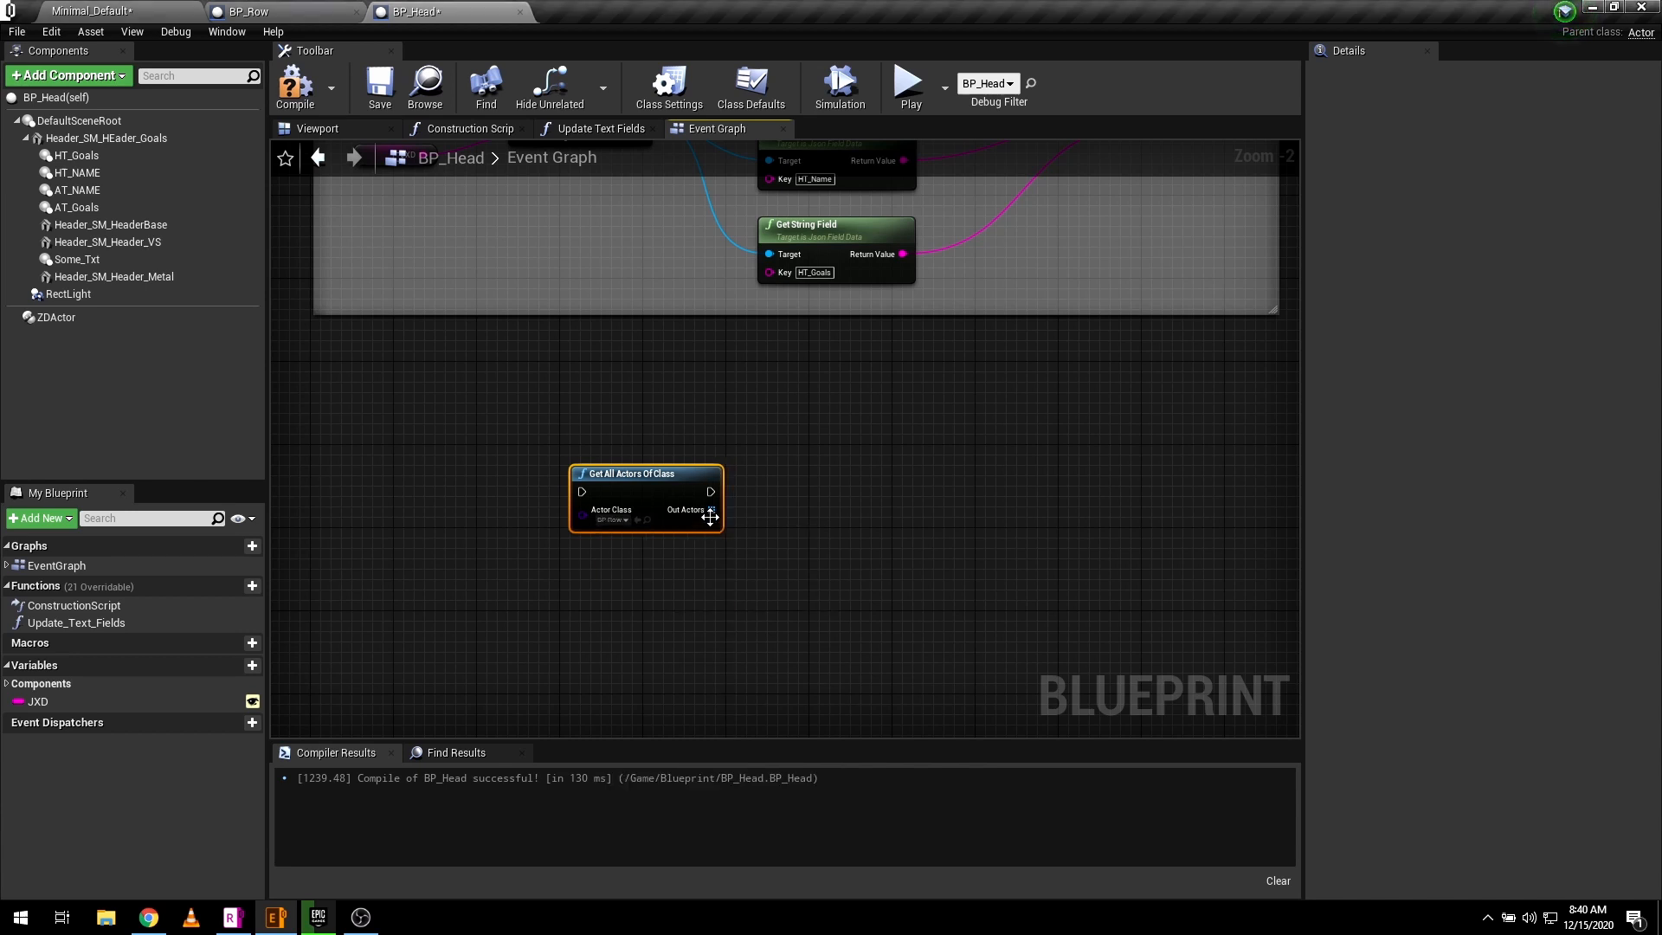
# - Loop over the found BP Row actors with For Each Loop and destroy each one
pyautogui.moveTo(707, 509); pyautogui.dragTo(810, 509)
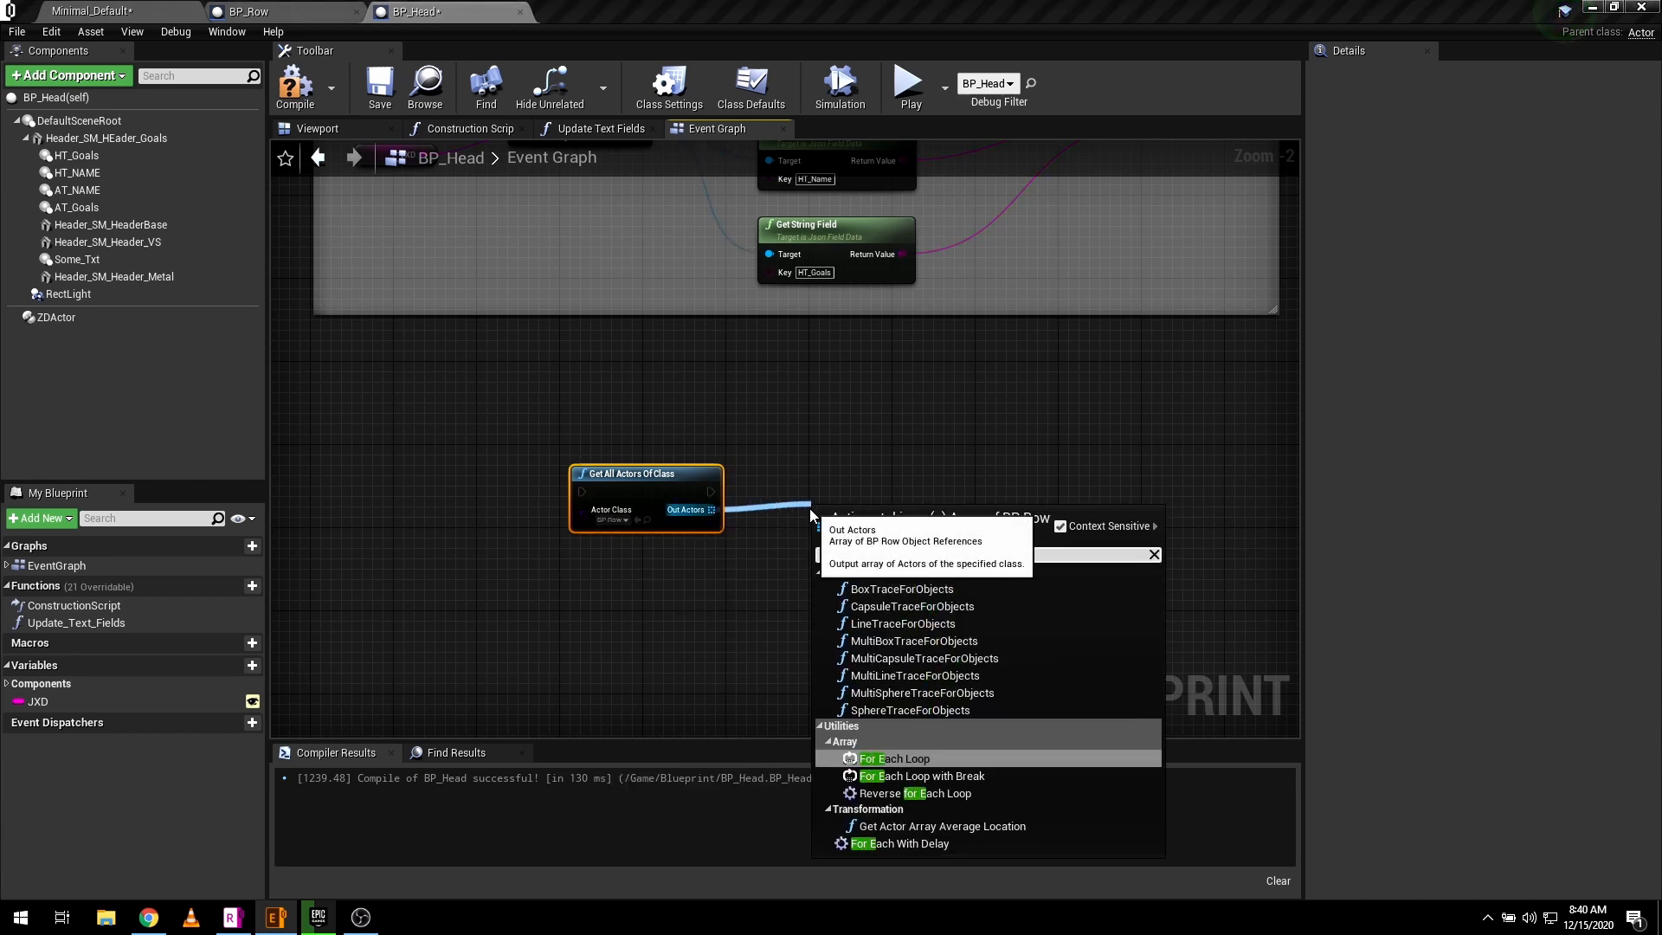
pyautogui.click(897, 759)
pyautogui.write('destroy')
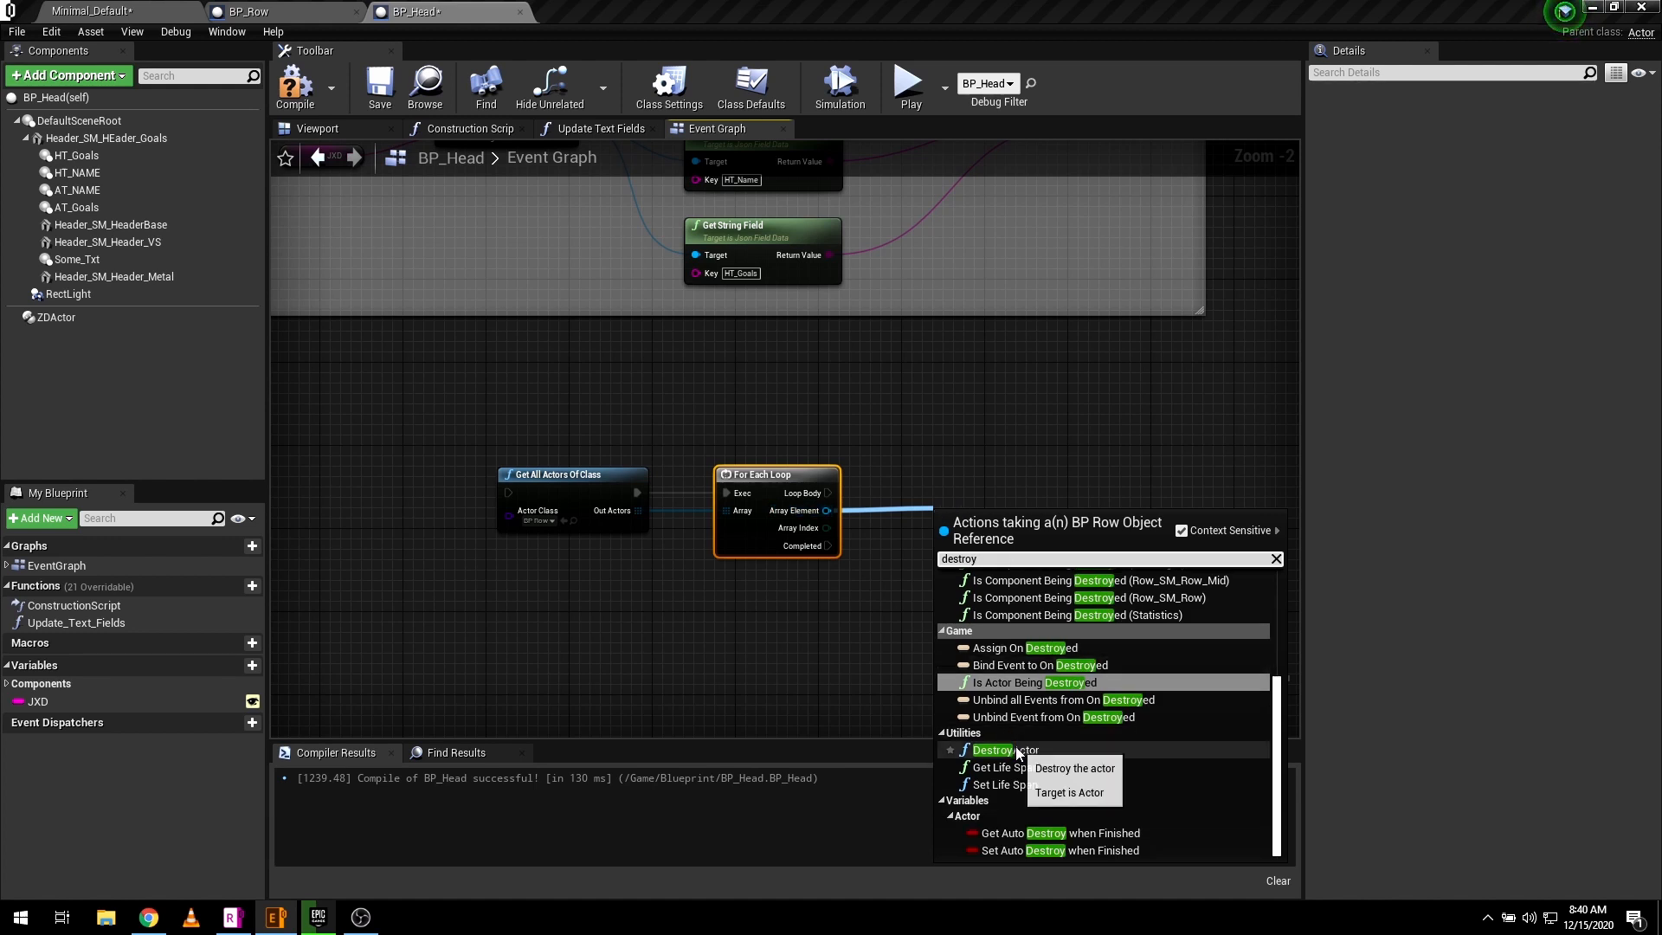
pyautogui.click(991, 750)
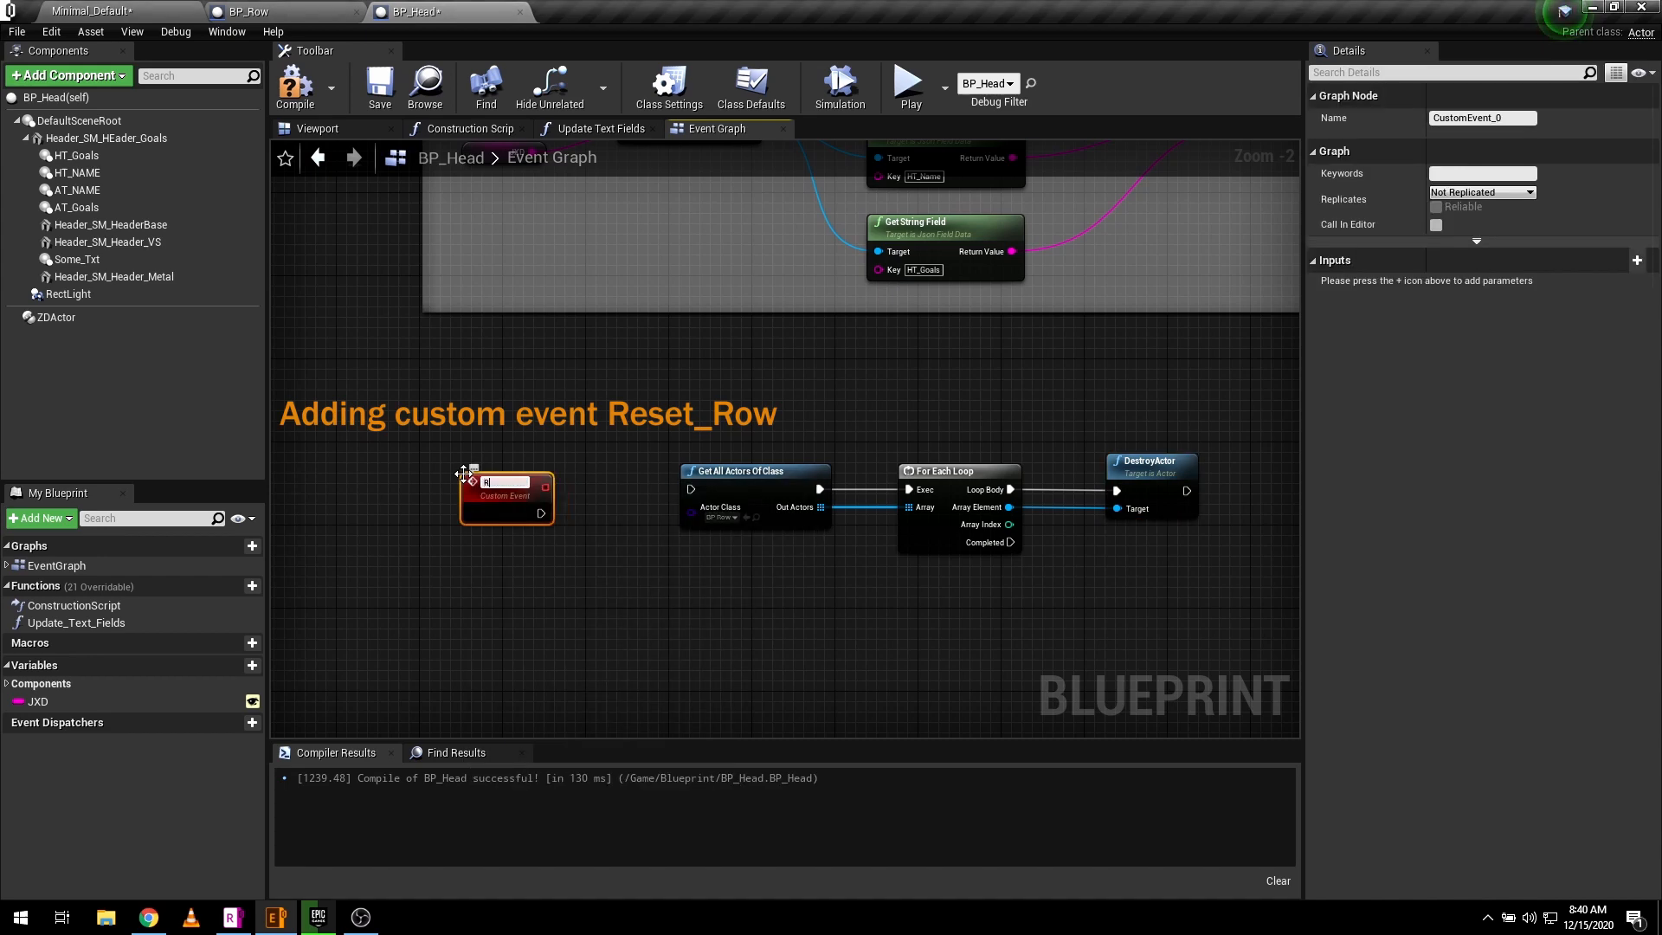
# - Name the new custom event Reset_Row
pyautogui.write('Reset_Row')
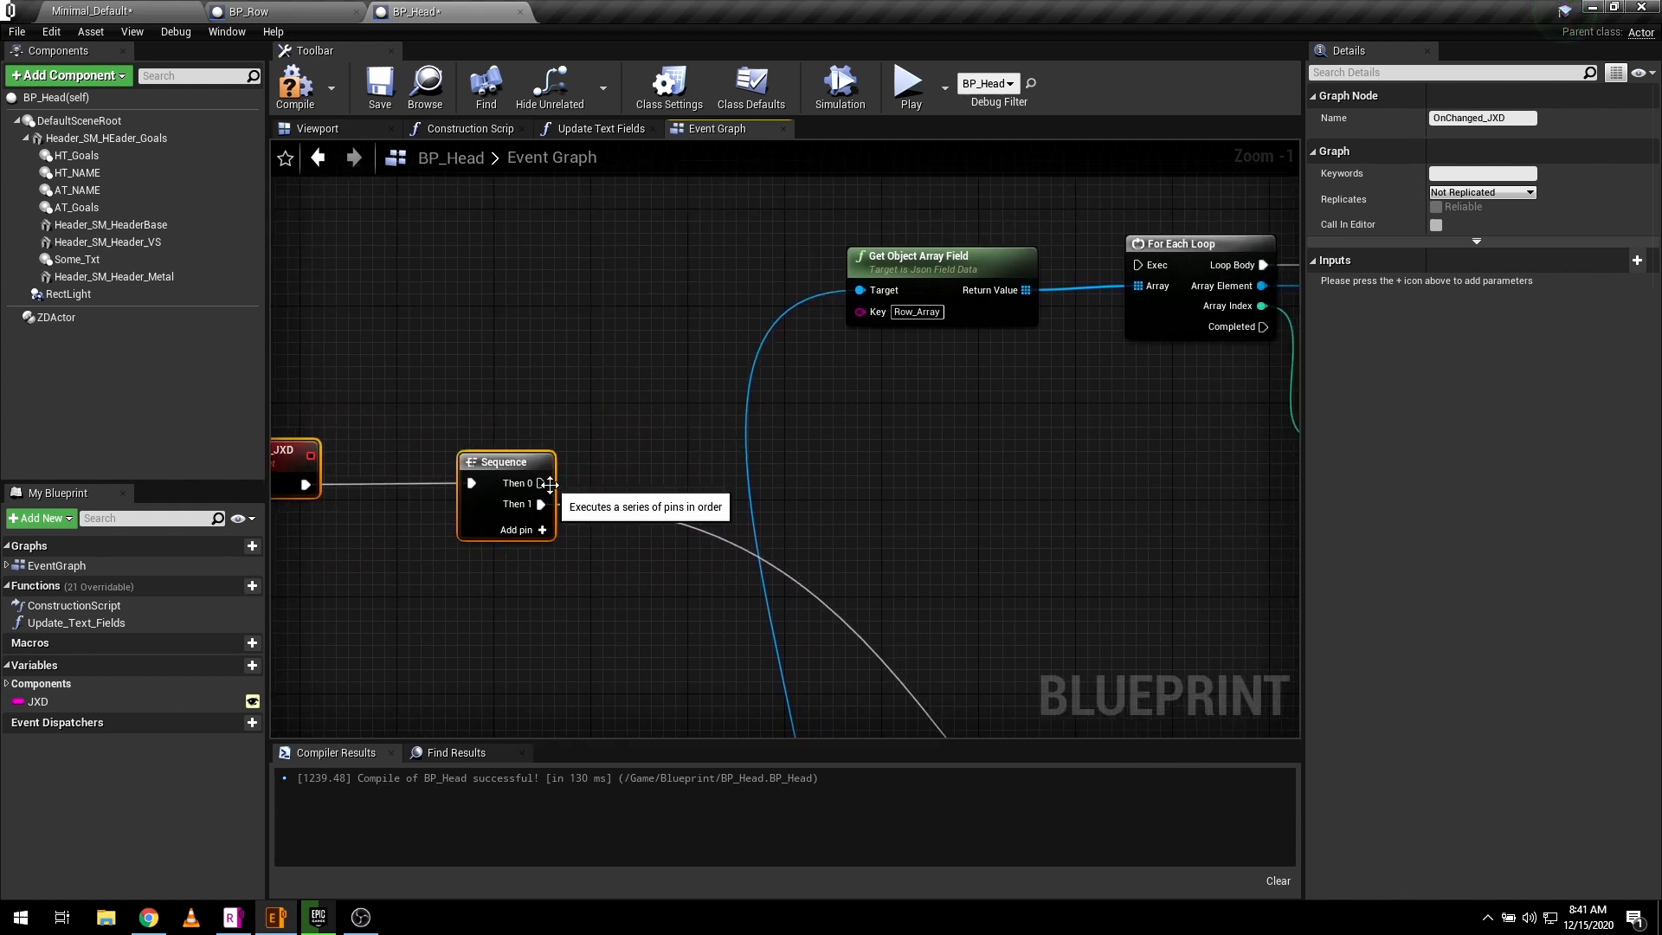
# - Call Reset Row from the Sequence's first output, leading into the spawn loop
pyautogui.moveTo(549, 483); pyautogui.dragTo(687, 431)
pyautogui.write('reset ro')
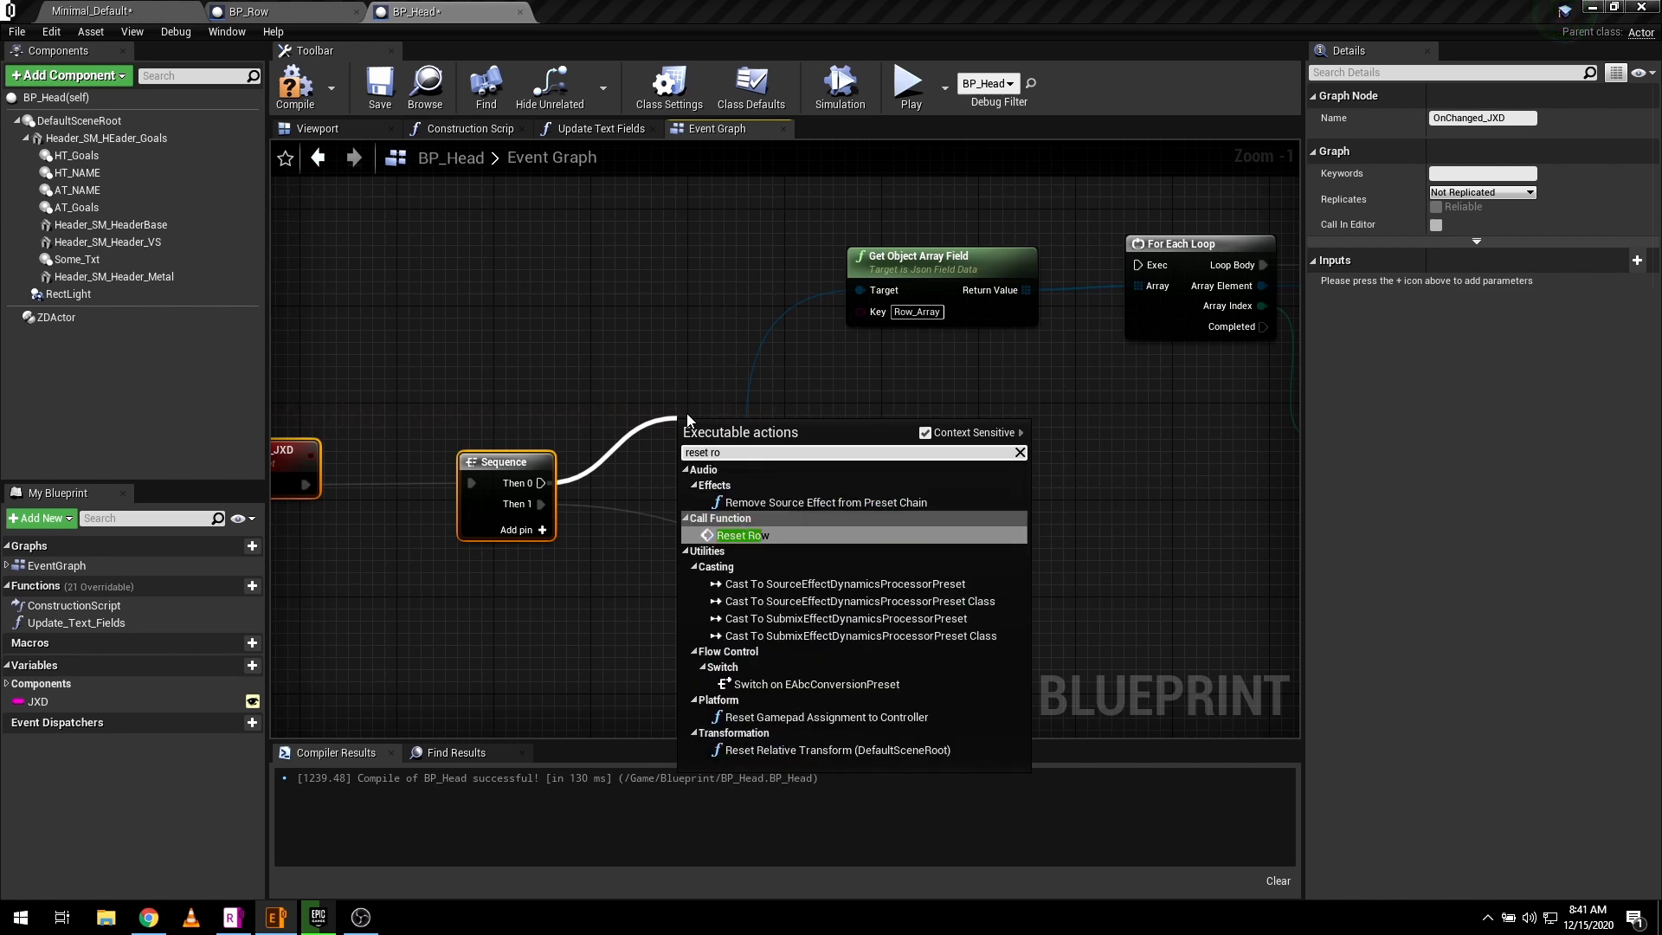
pyautogui.click(743, 535)
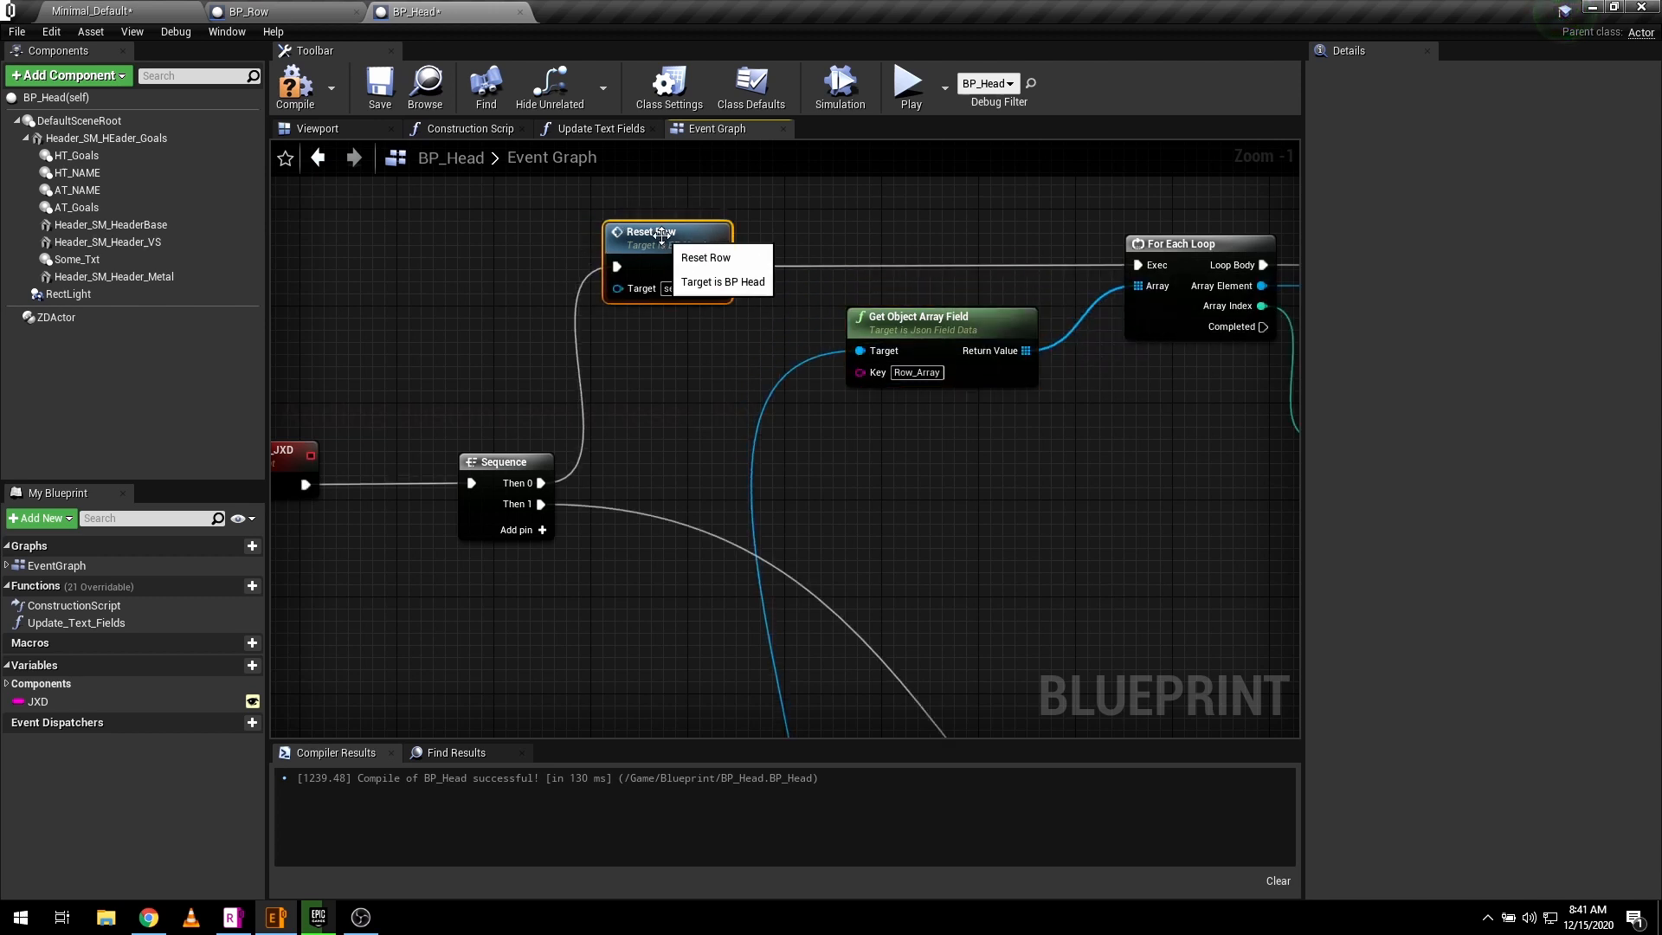
pyautogui.moveTo(748, 423)
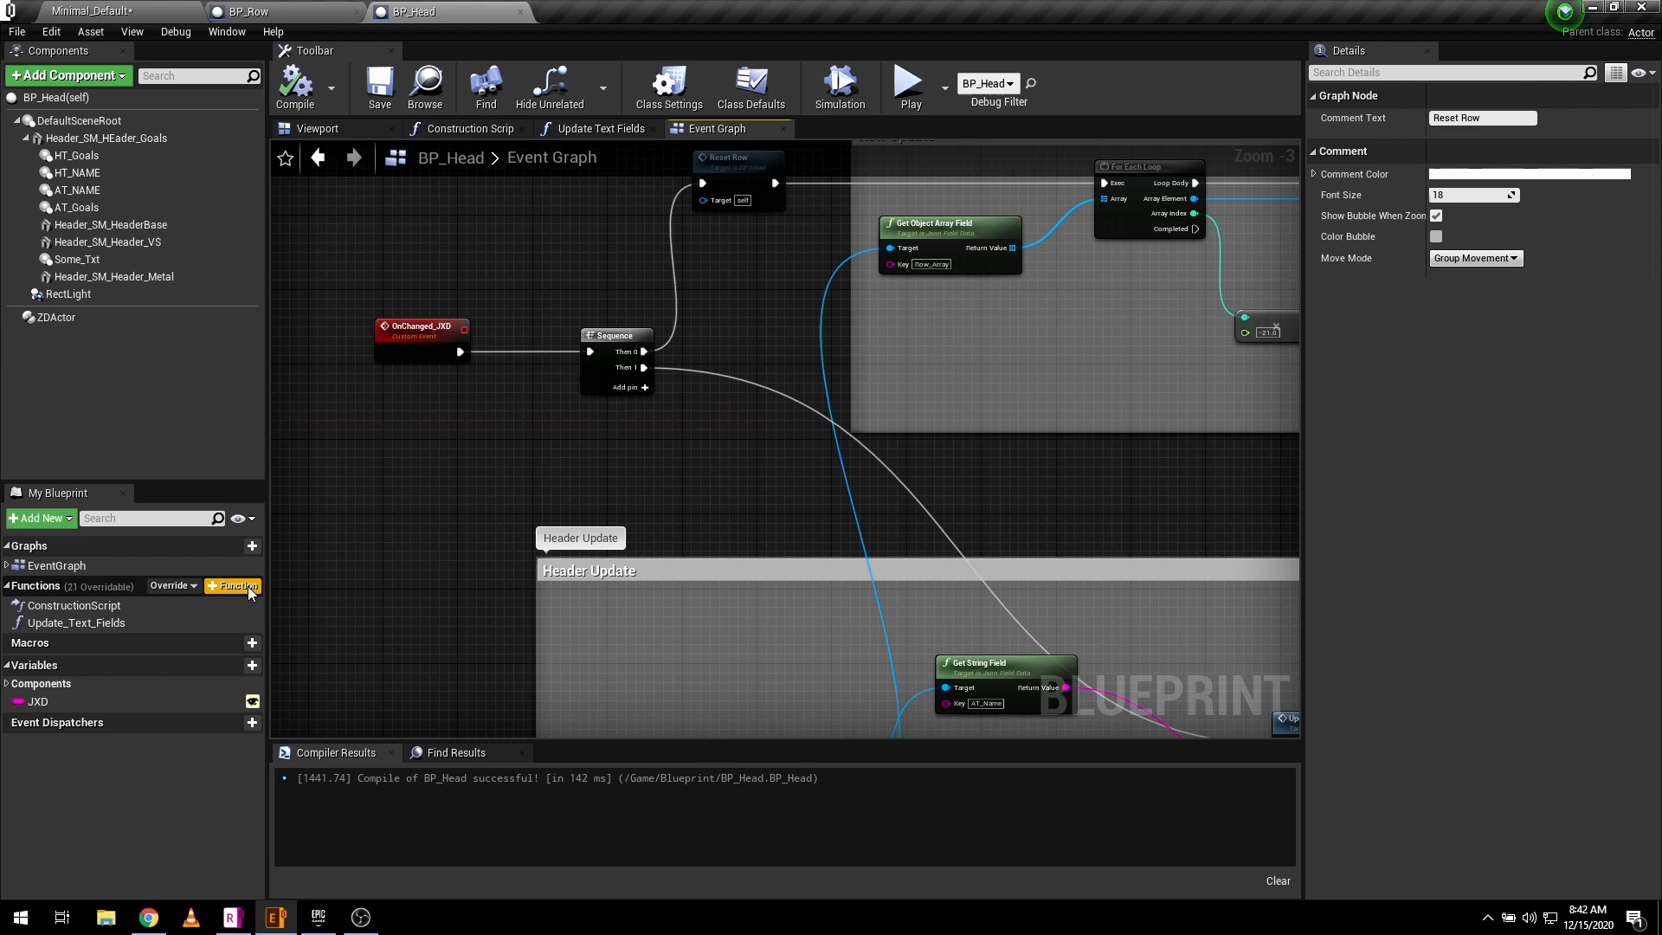
# - Create a new BP_Head function named Update All
pyautogui.click(234, 585)
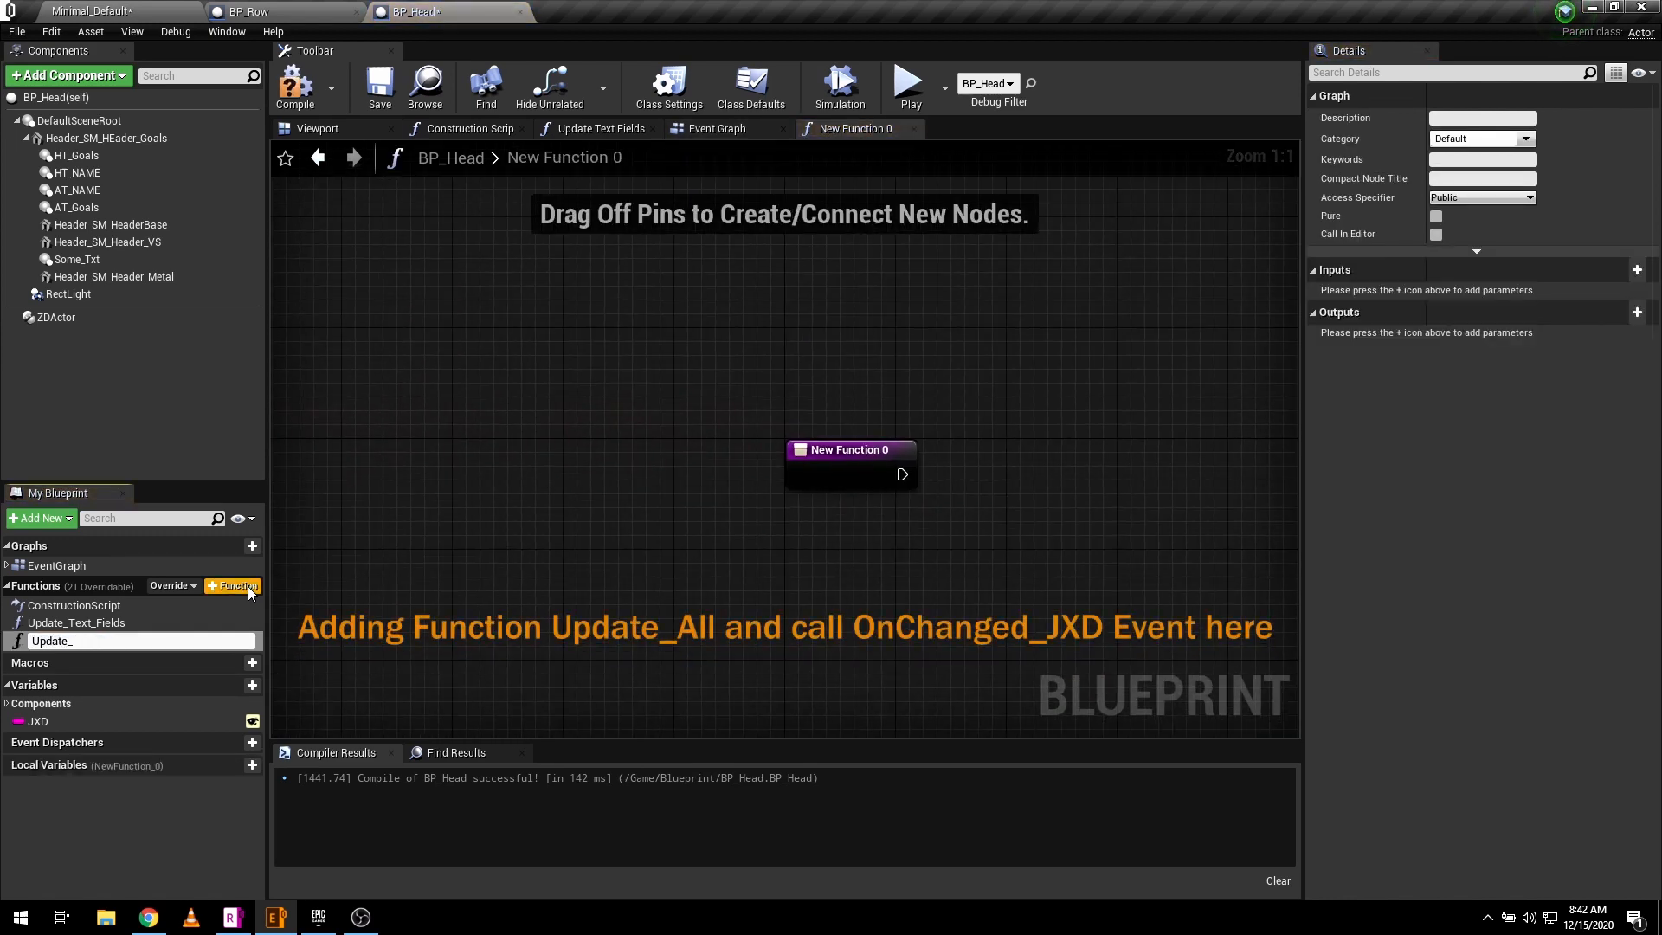
pyautogui.write('Update All')
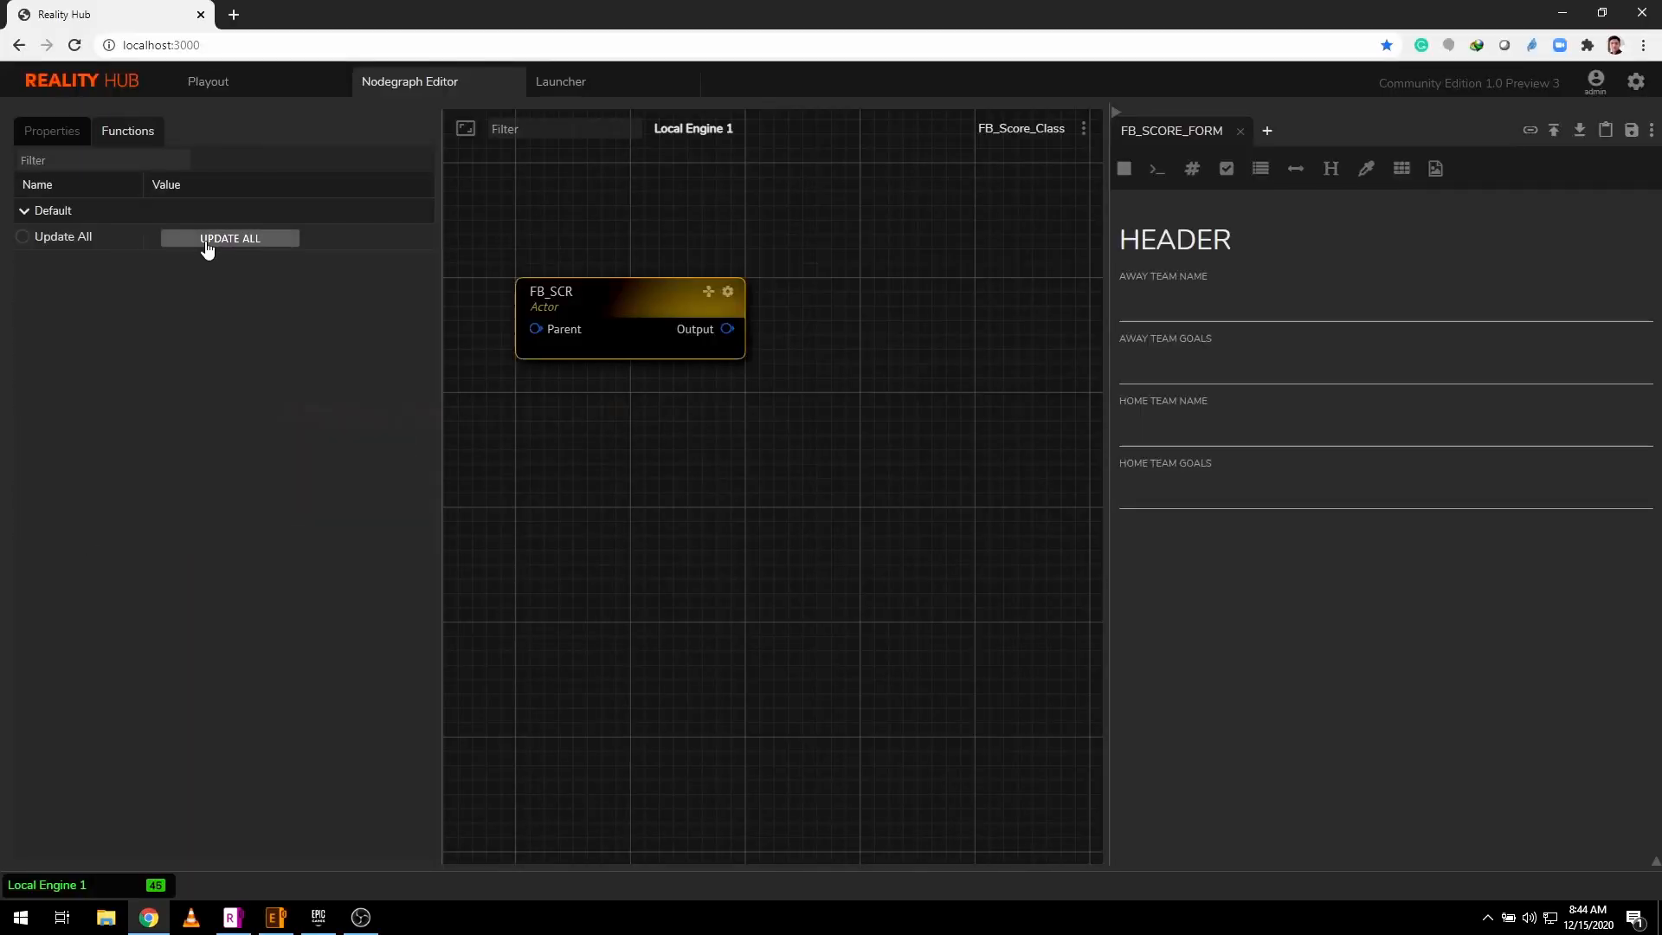
# - Run Update All on the actor, then add a heading titled Row to FB_SCORE_FORM
pyautogui.click(50, 130)
pyautogui.write('Row')
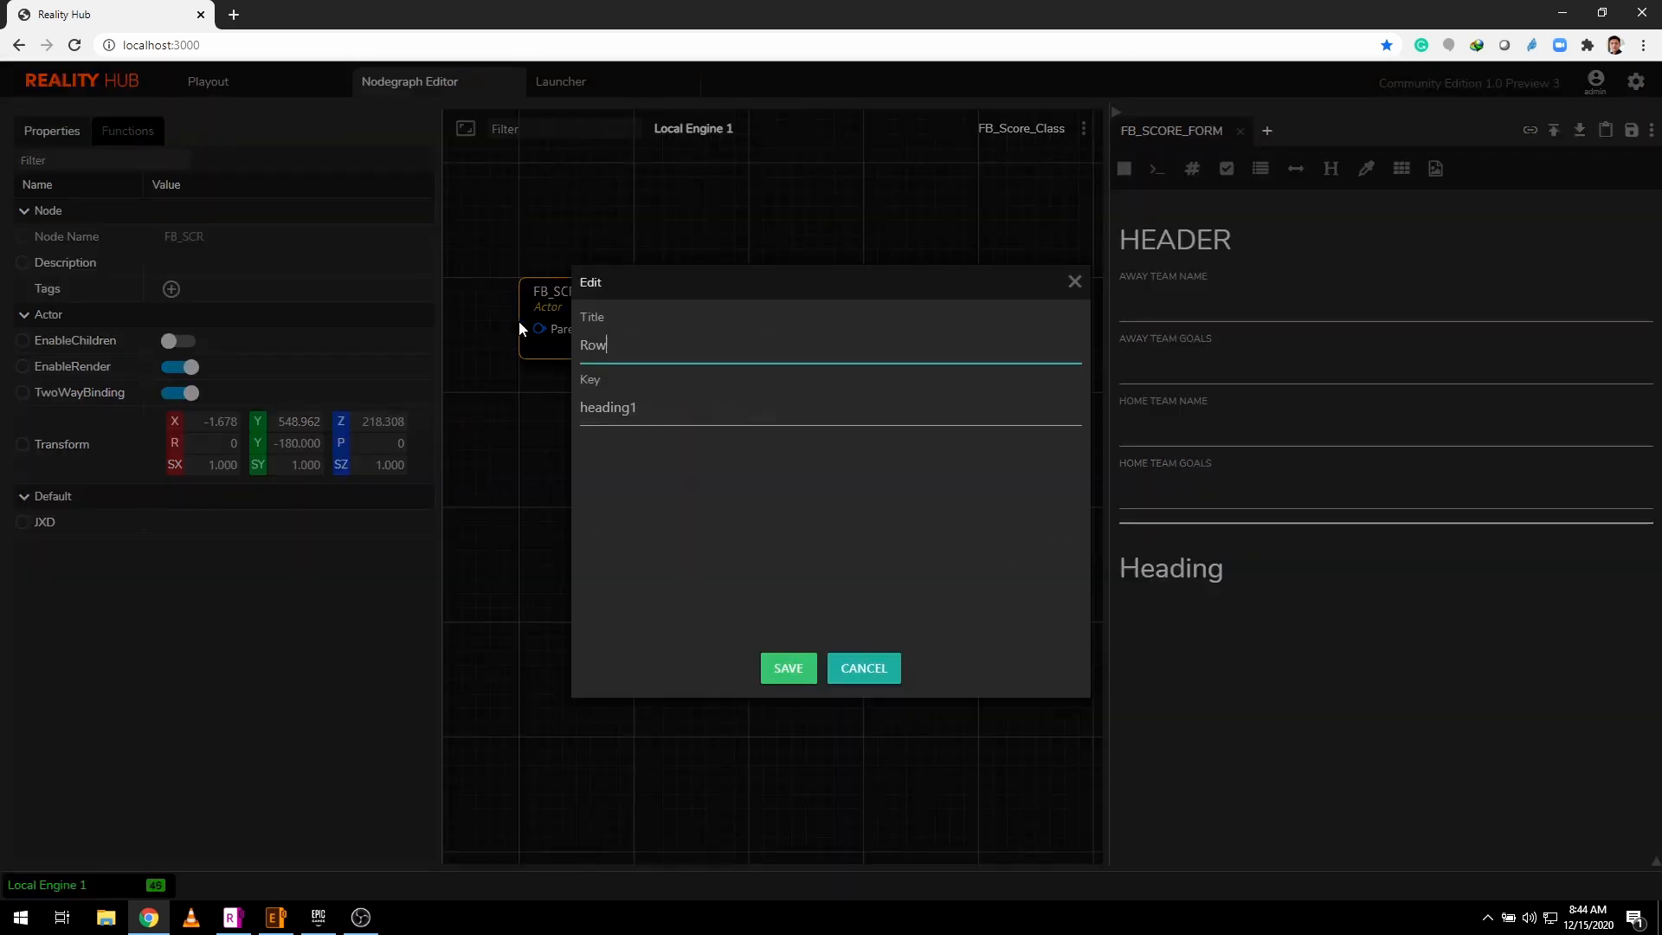
pyautogui.click(786, 668)
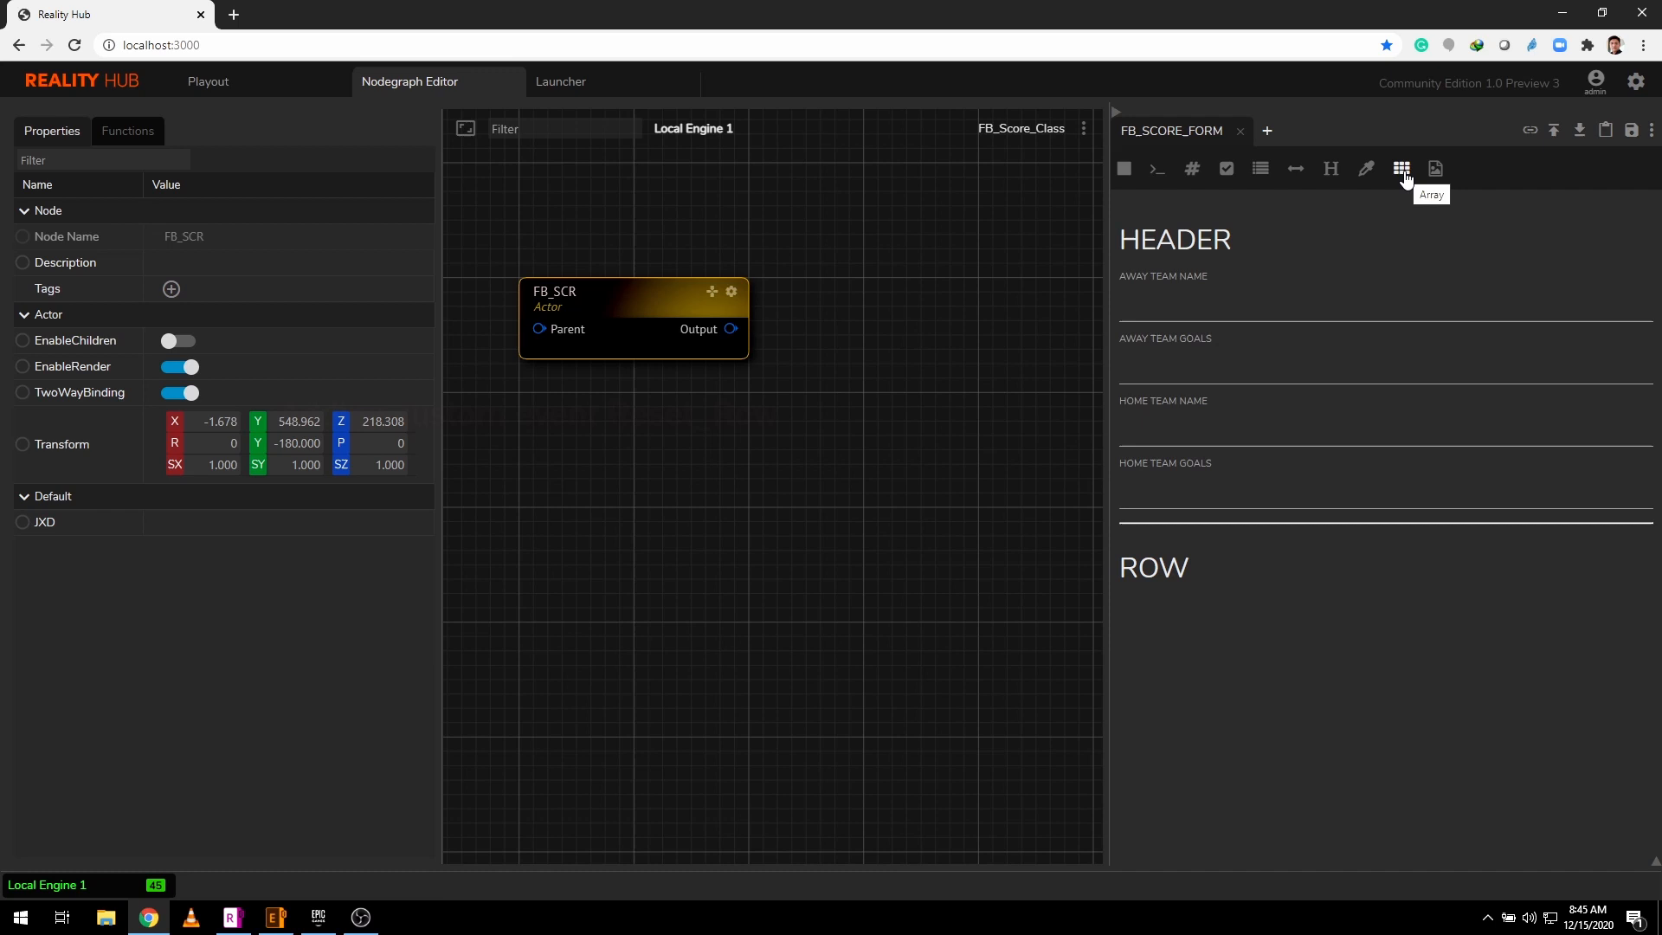
# - Place an array under ROW titled STATISTICS with key Row_Array and save it
pyautogui.click(1400, 168)
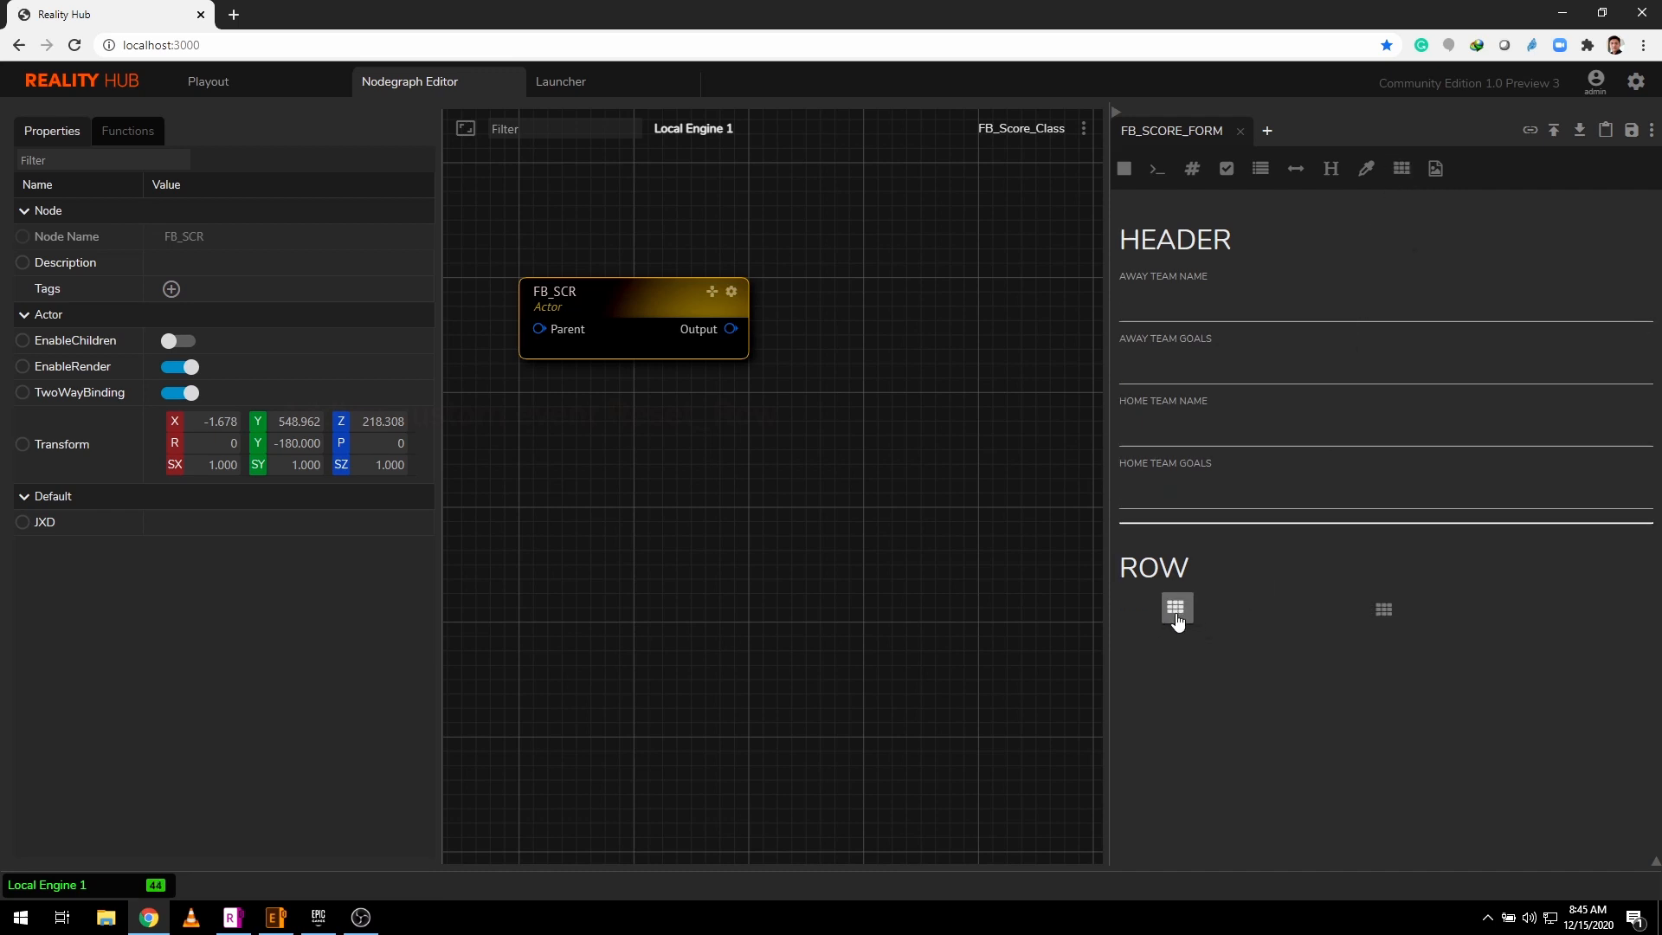
pyautogui.click(1178, 607)
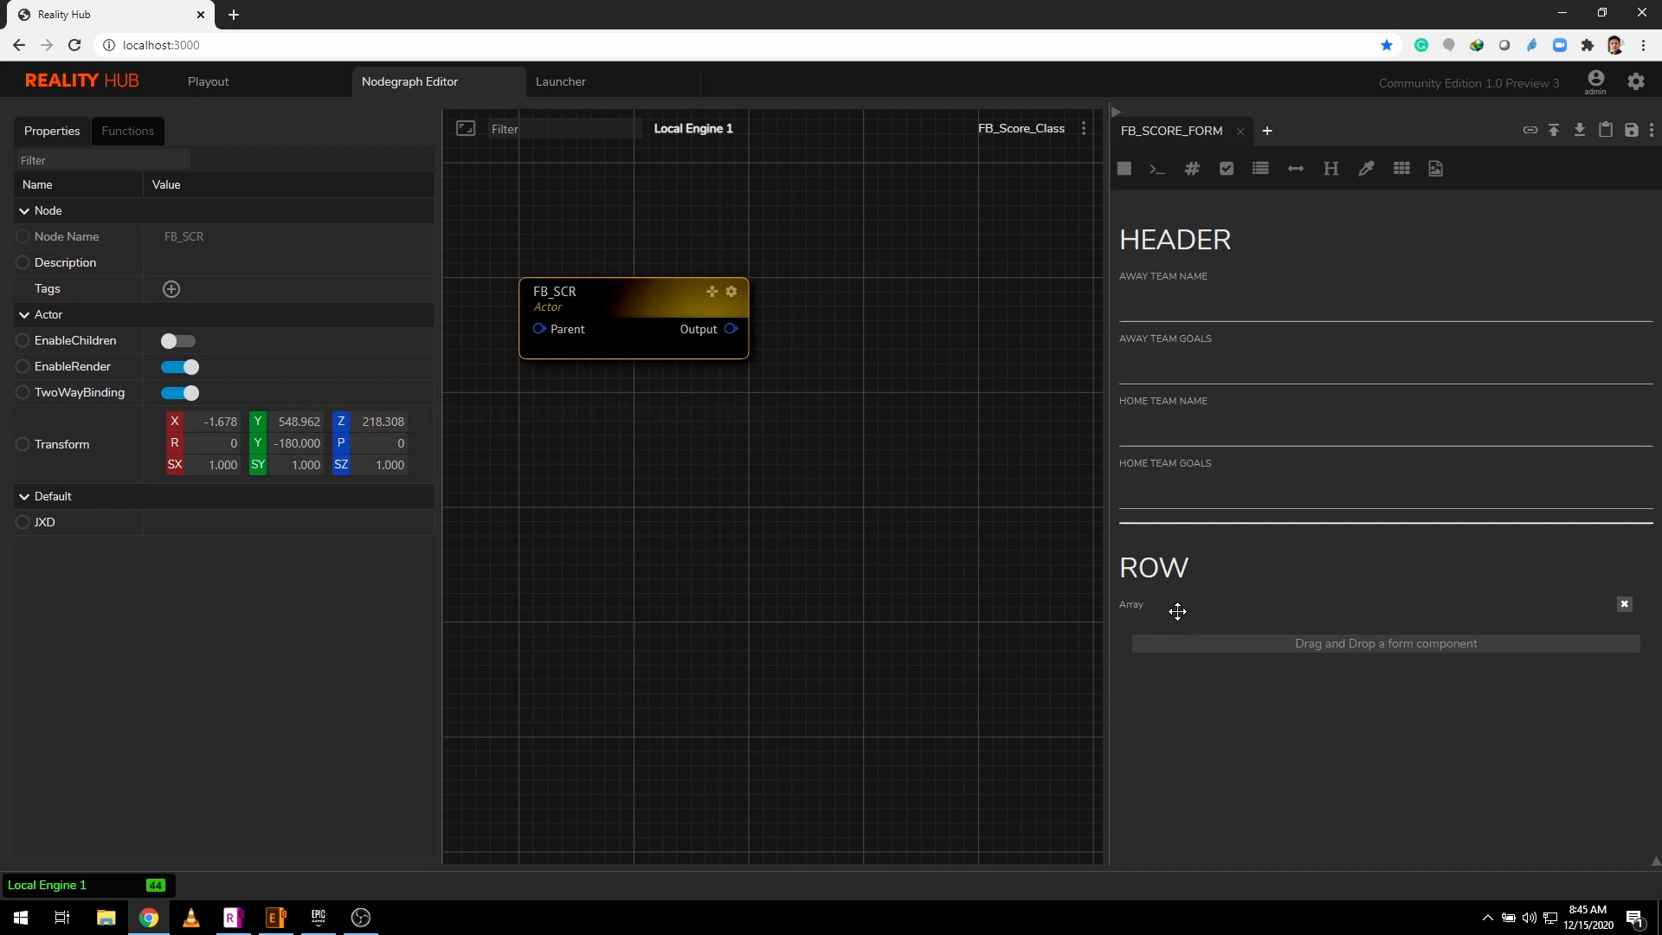
pyautogui.click(1131, 602)
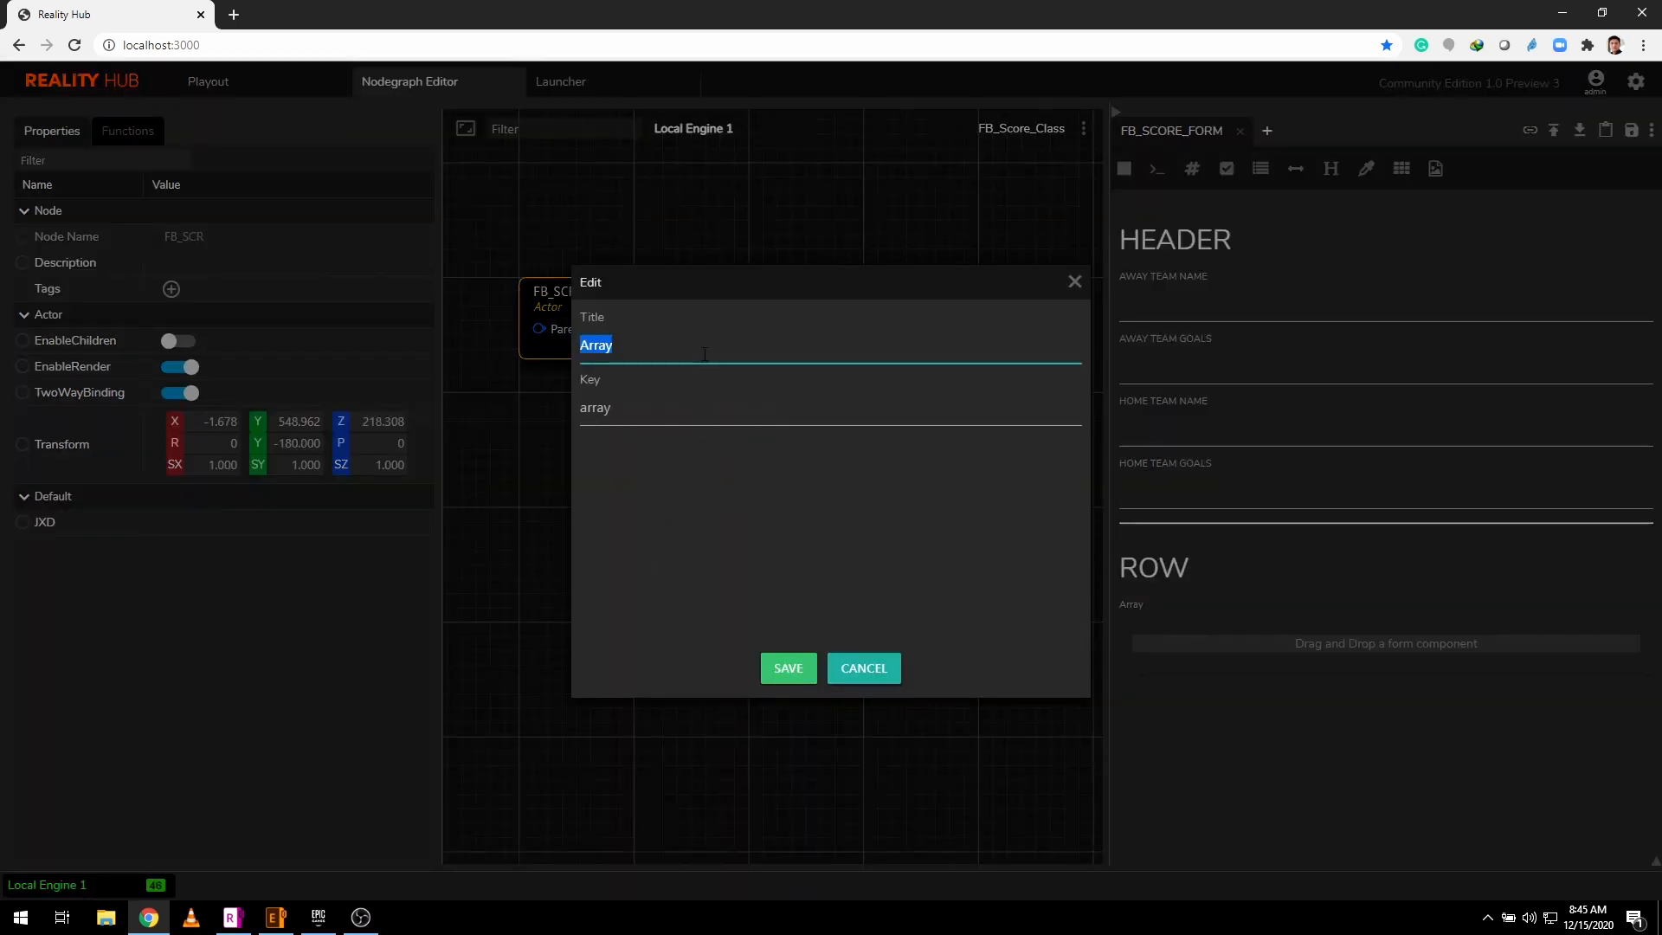
pyautogui.write('STATI')
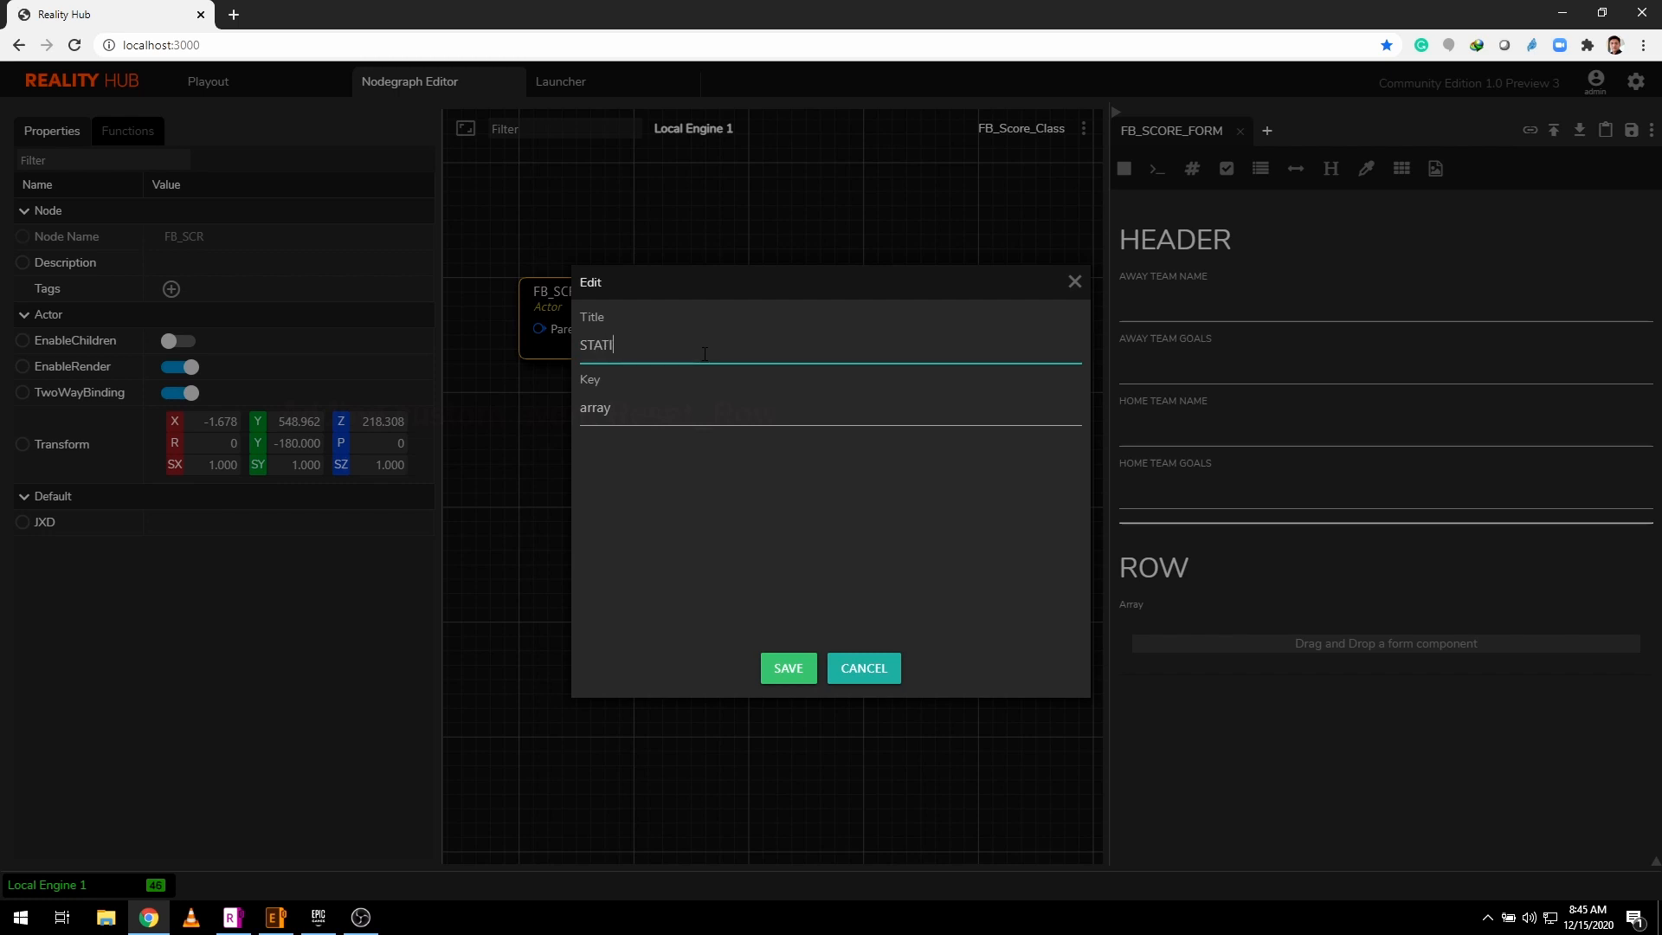
pyautogui.write('STICS')
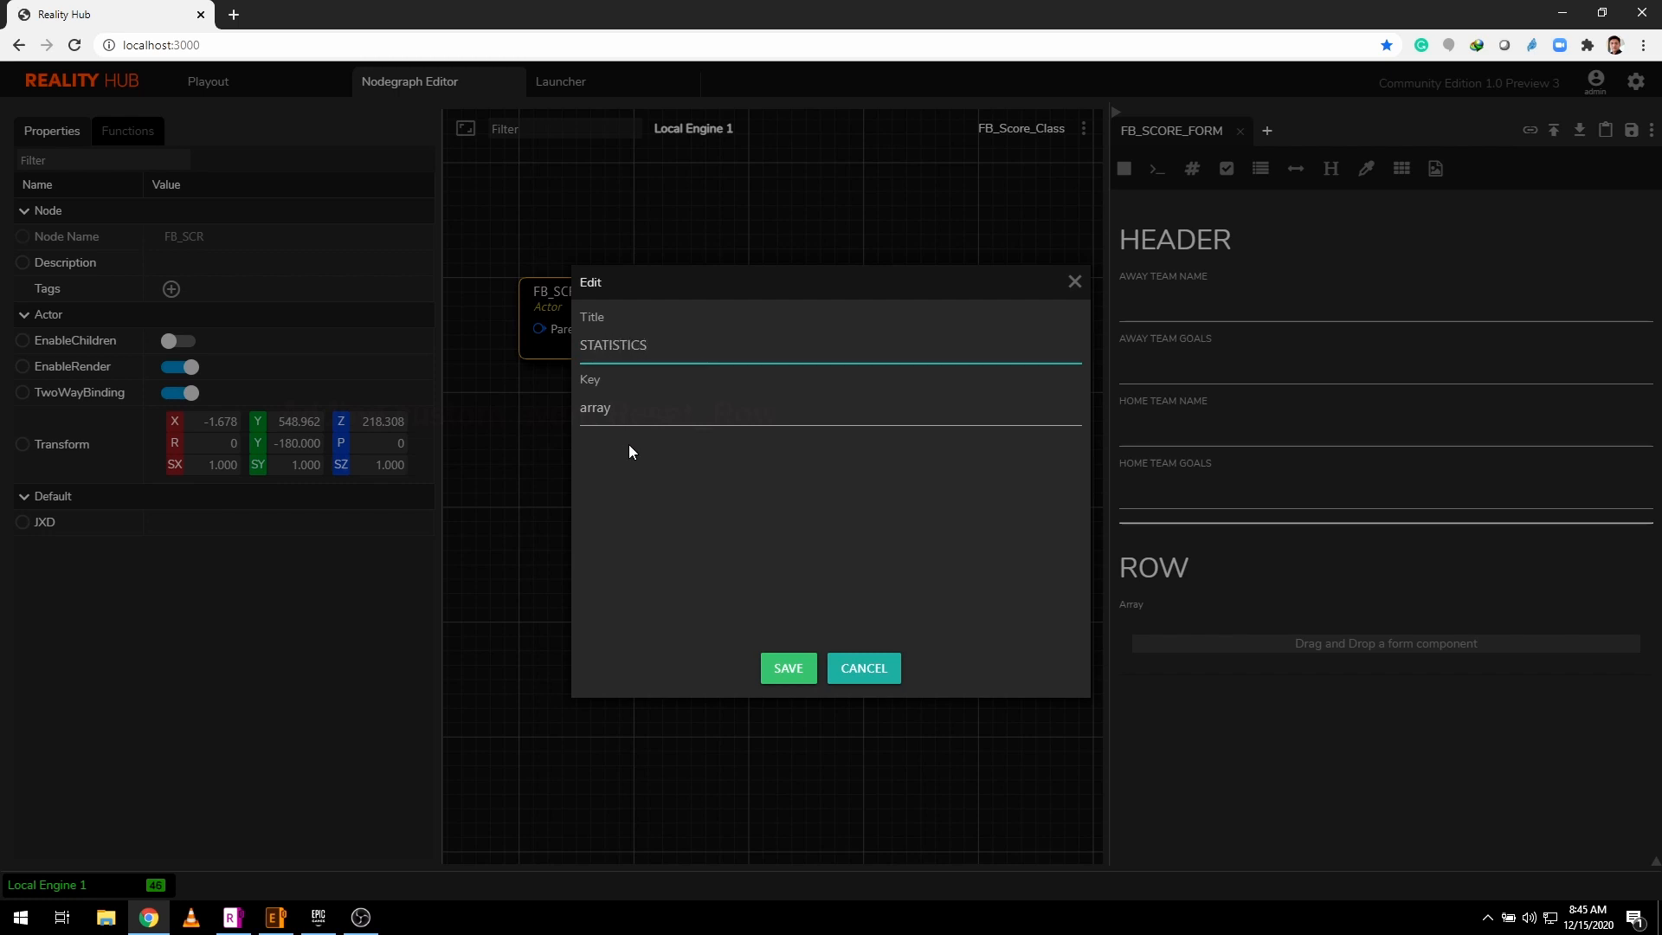
pyautogui.doubleClick(594, 407)
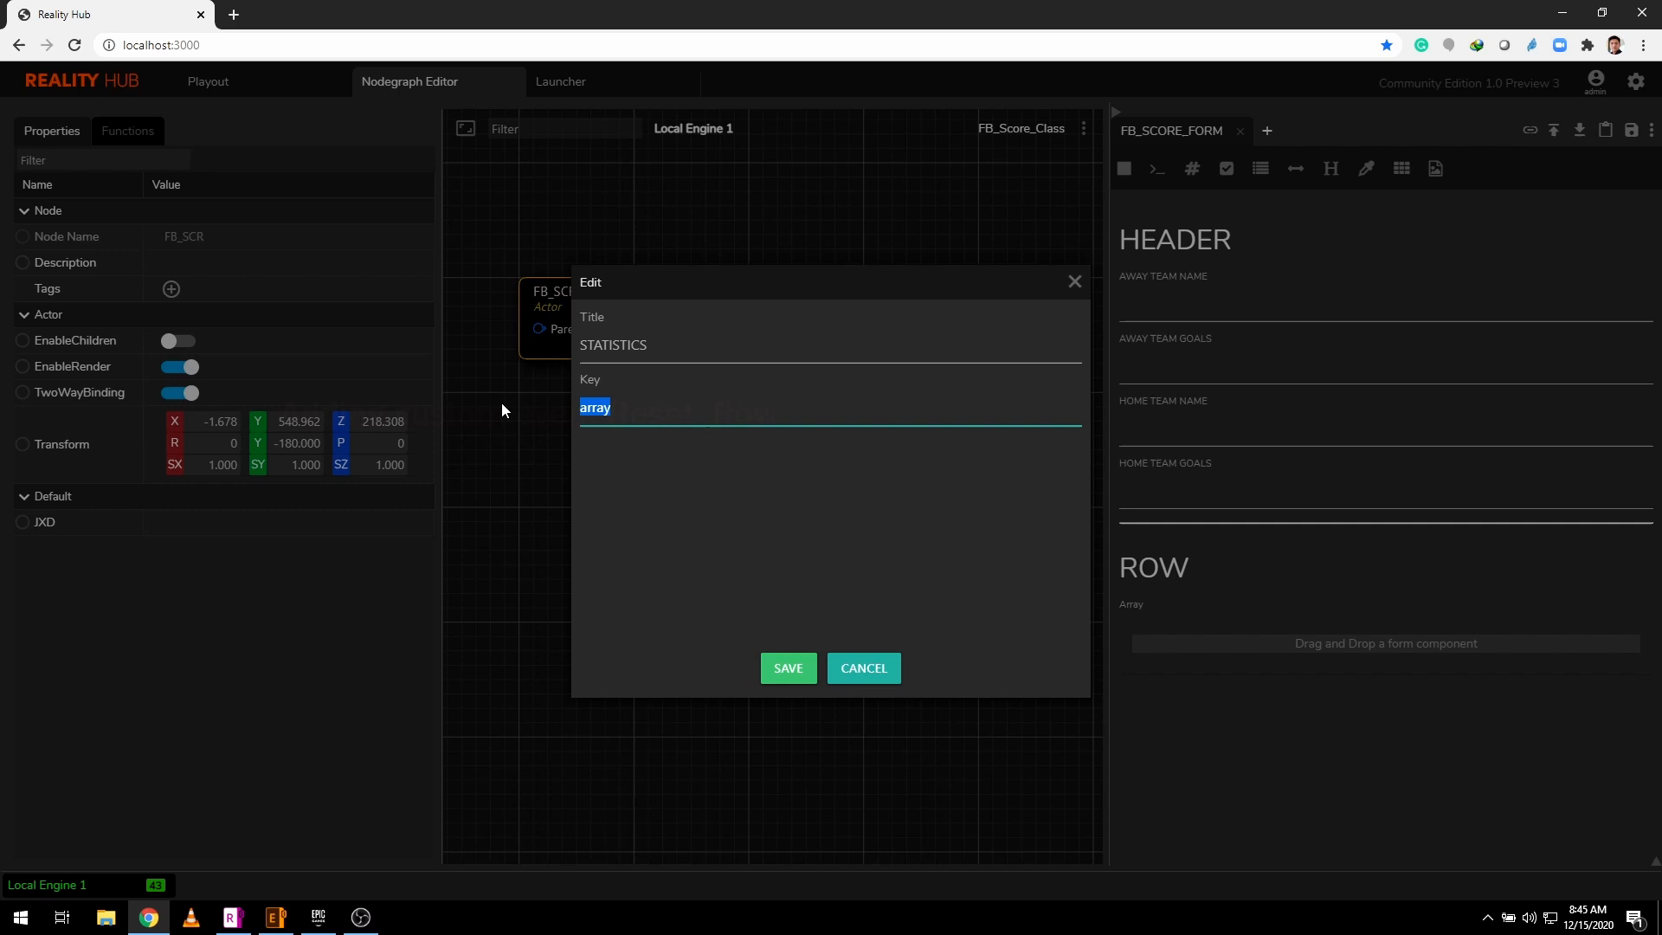
pyautogui.write('Row_A')
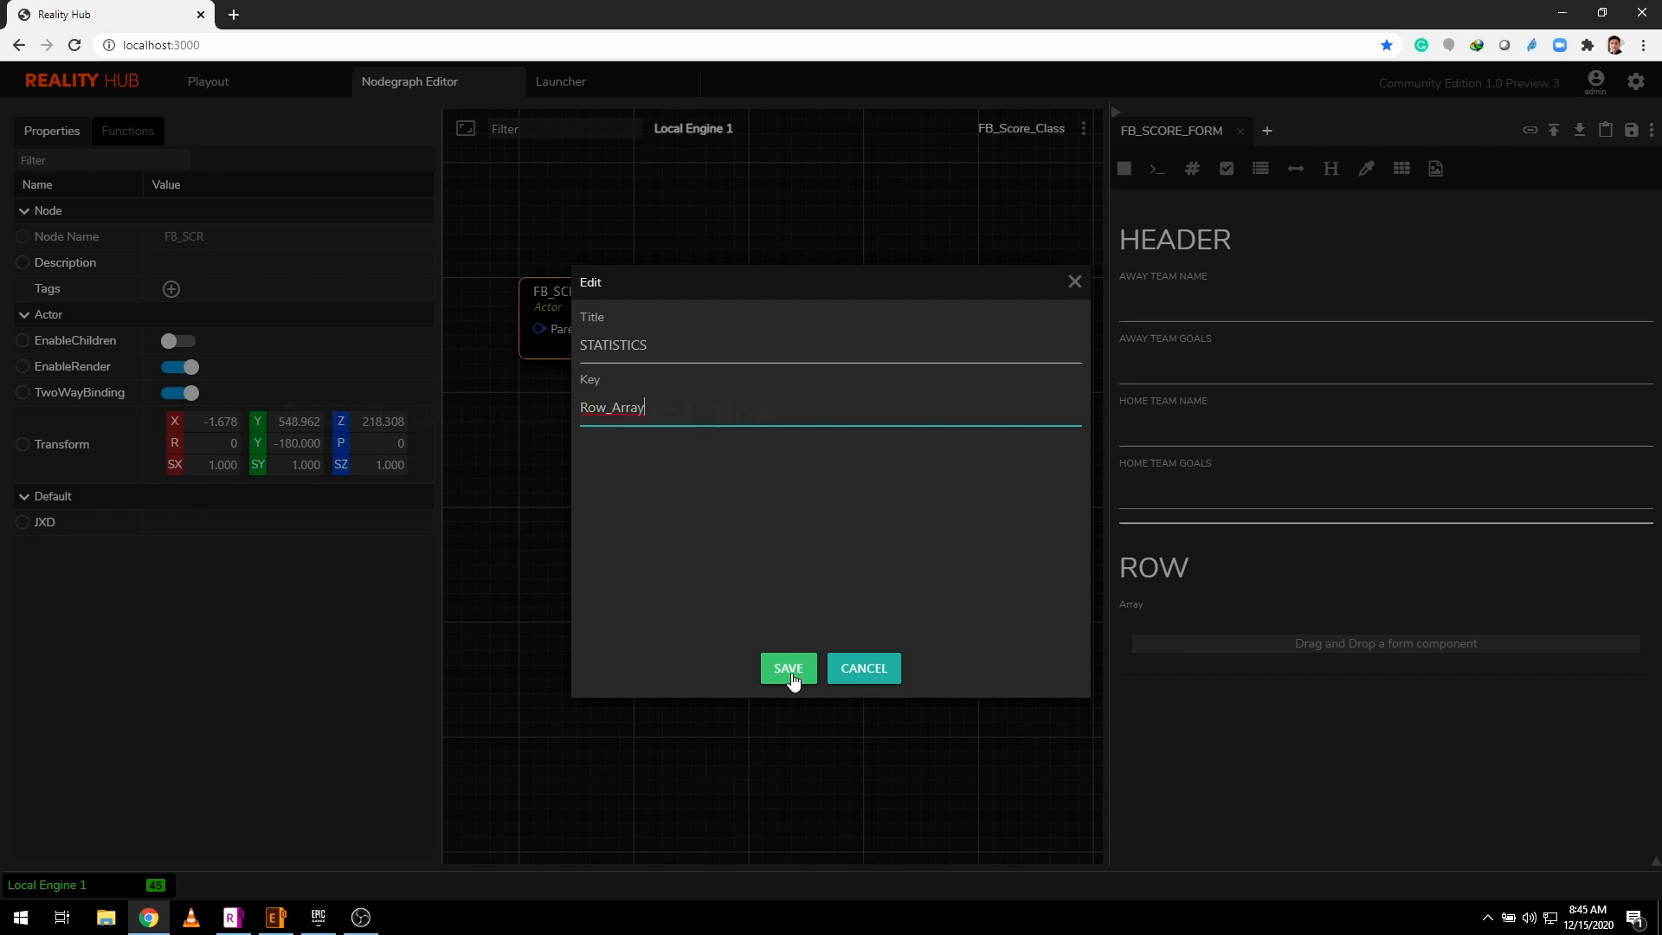
pyautogui.click(788, 669)
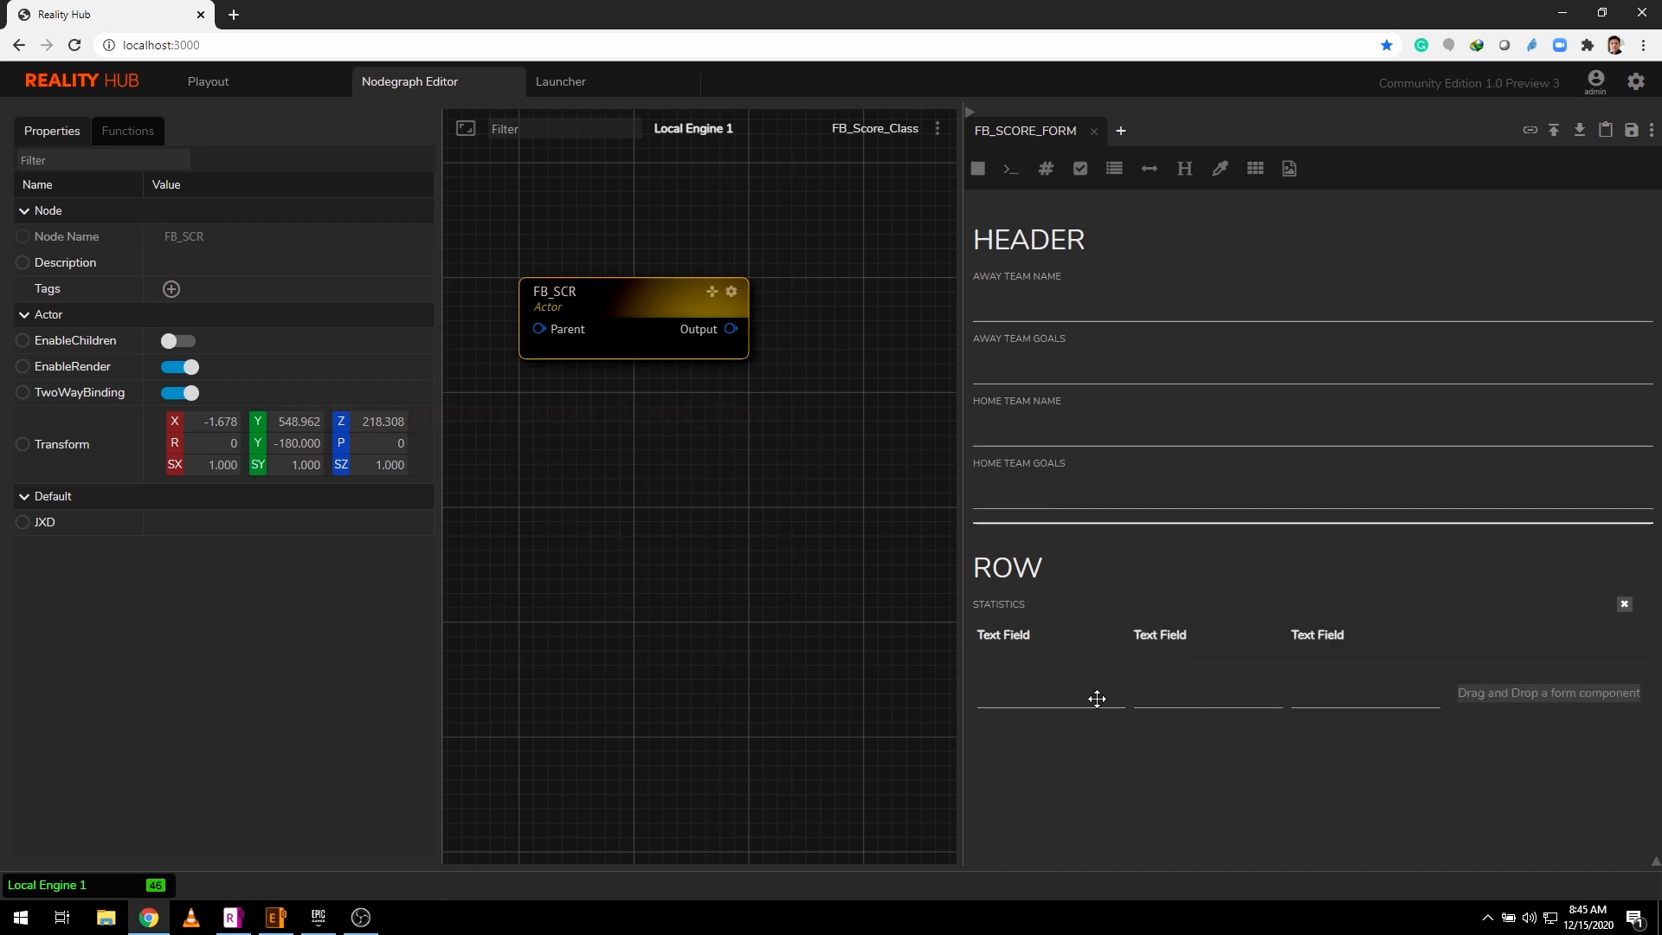
# - Set the first column to AWAY TEAM SCORE with key AT_Score and save
pyautogui.doubleClick(1002, 633)
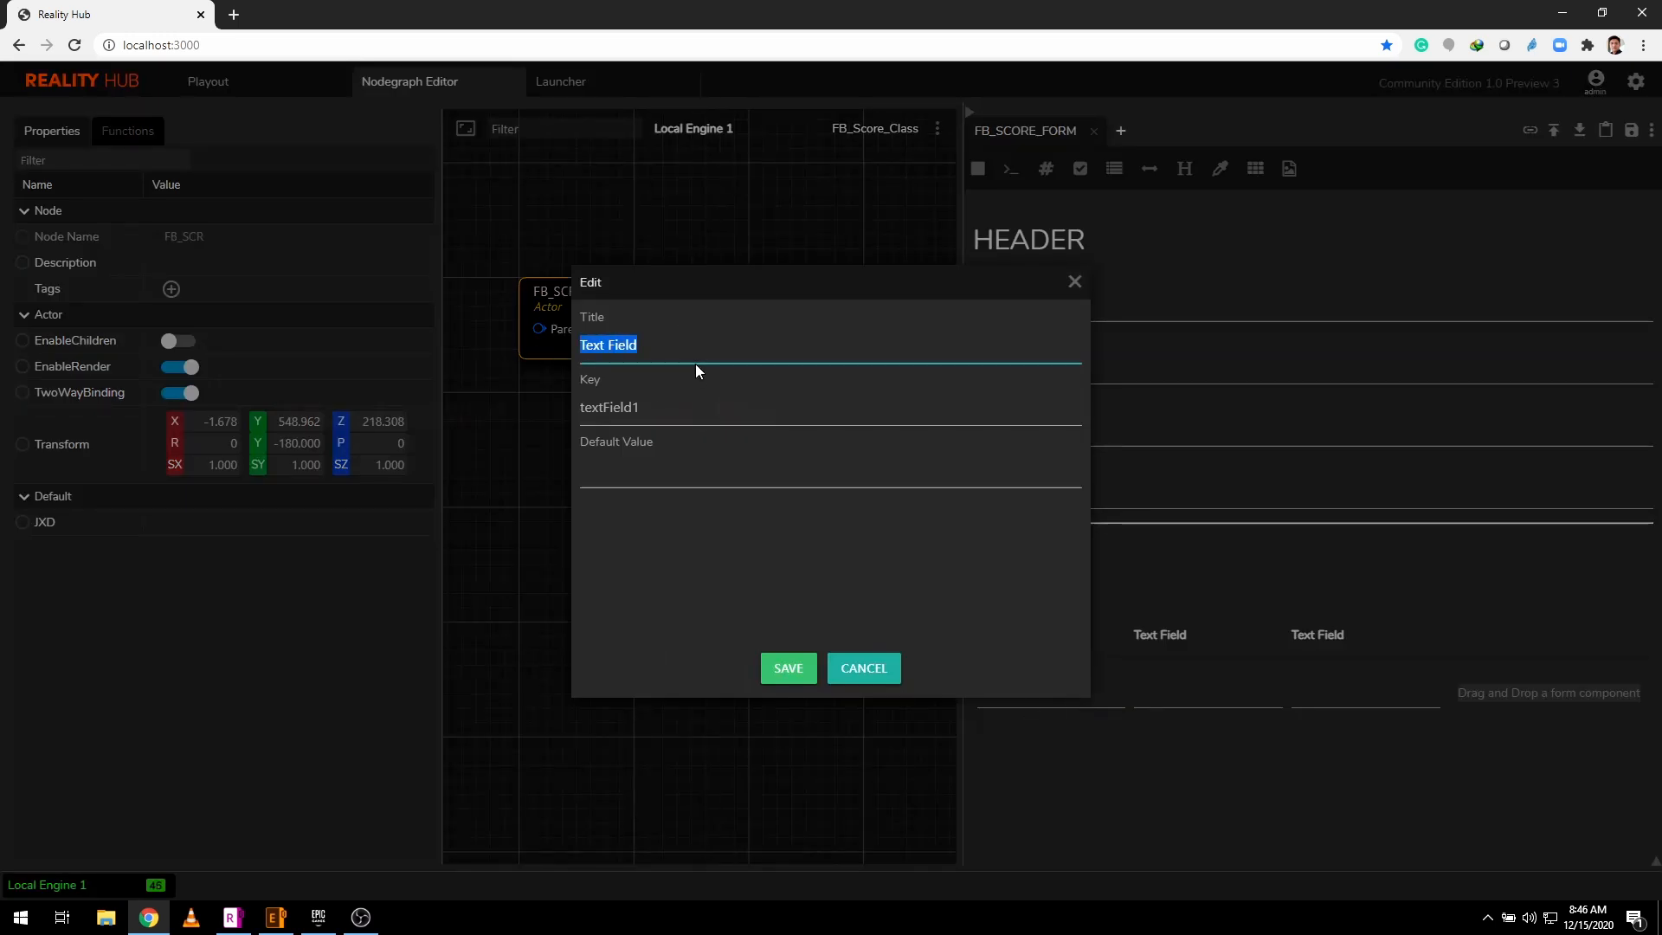
pyautogui.write('AWAY TEAM')
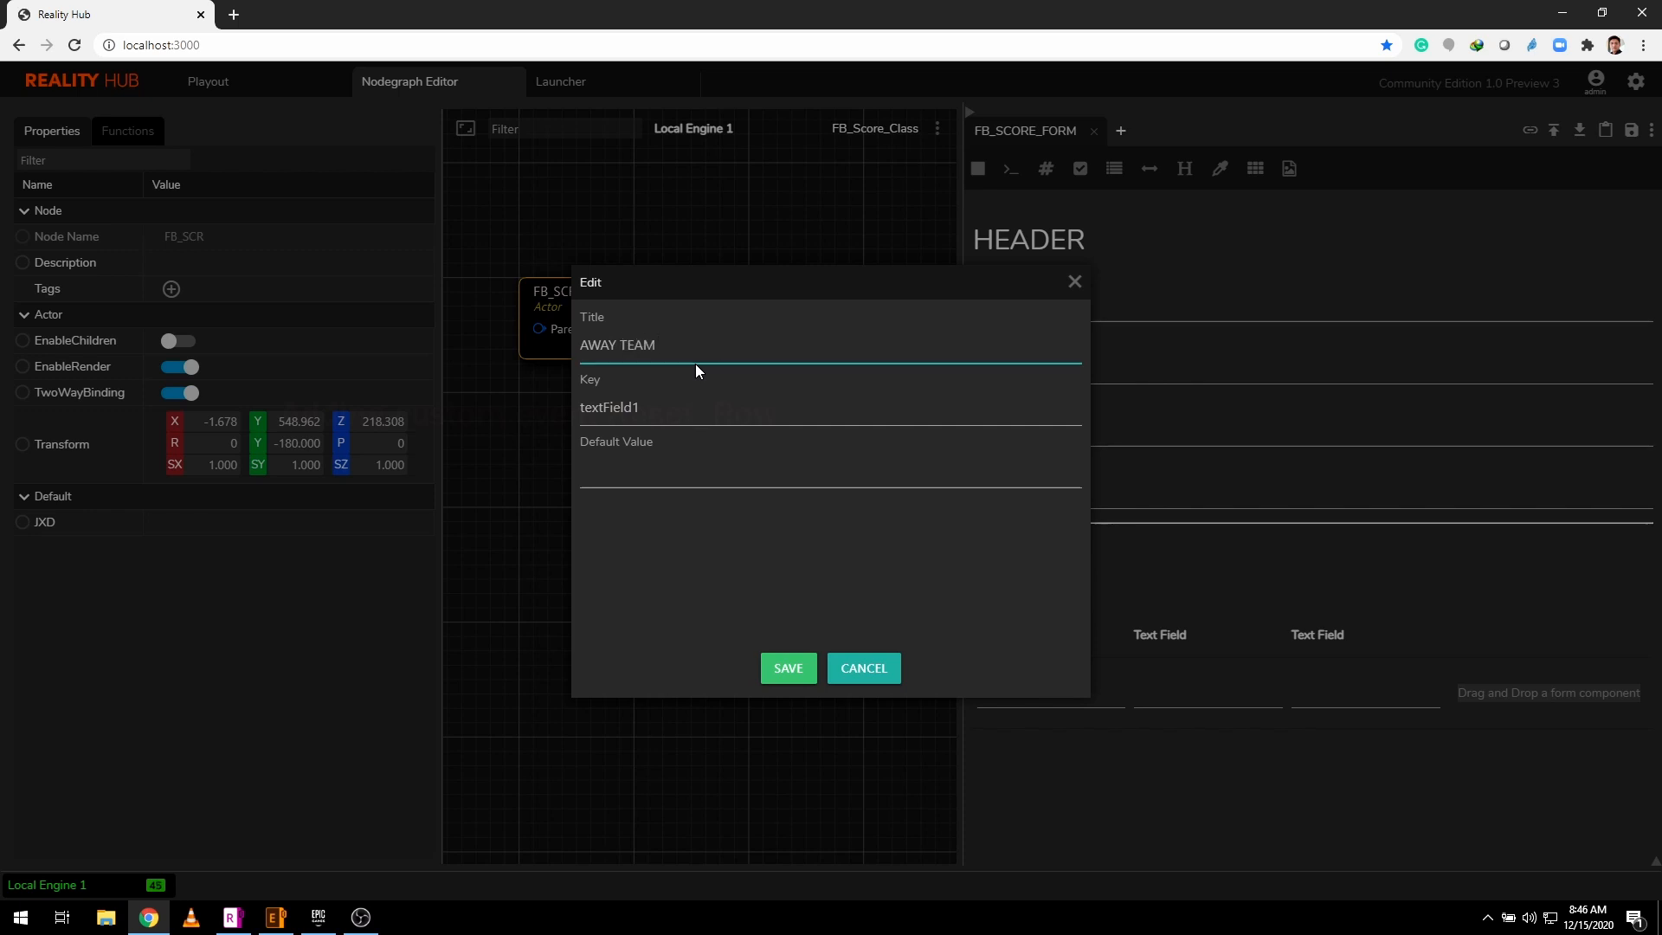
pyautogui.write('SCORE')
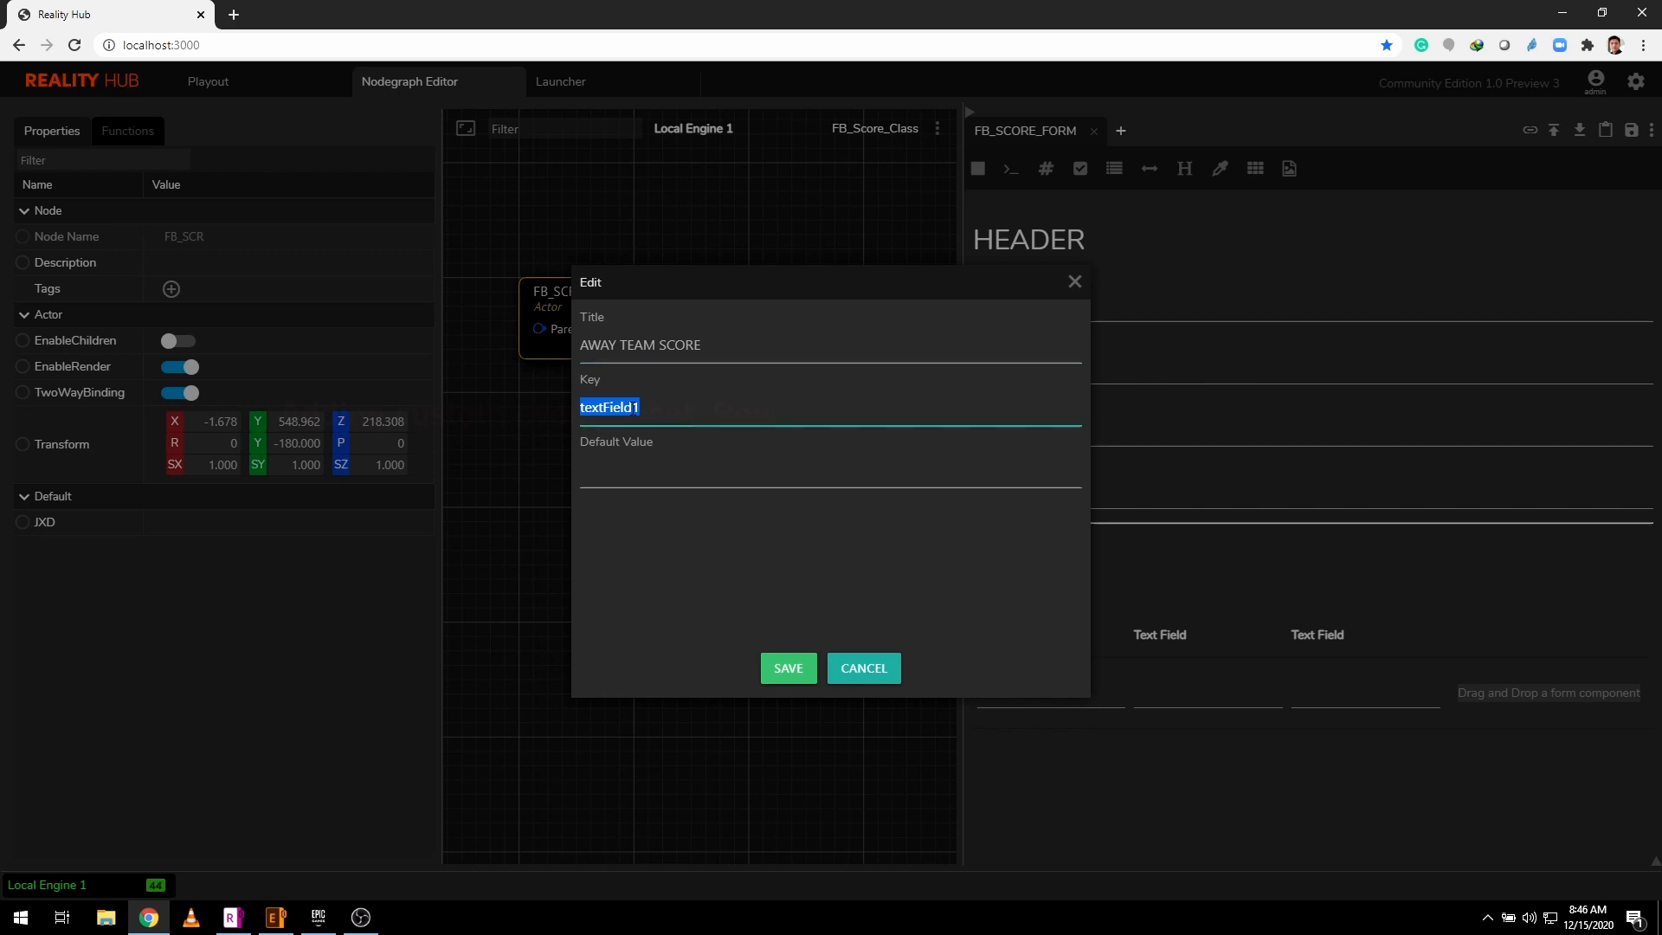
pyautogui.write('AT_Score')
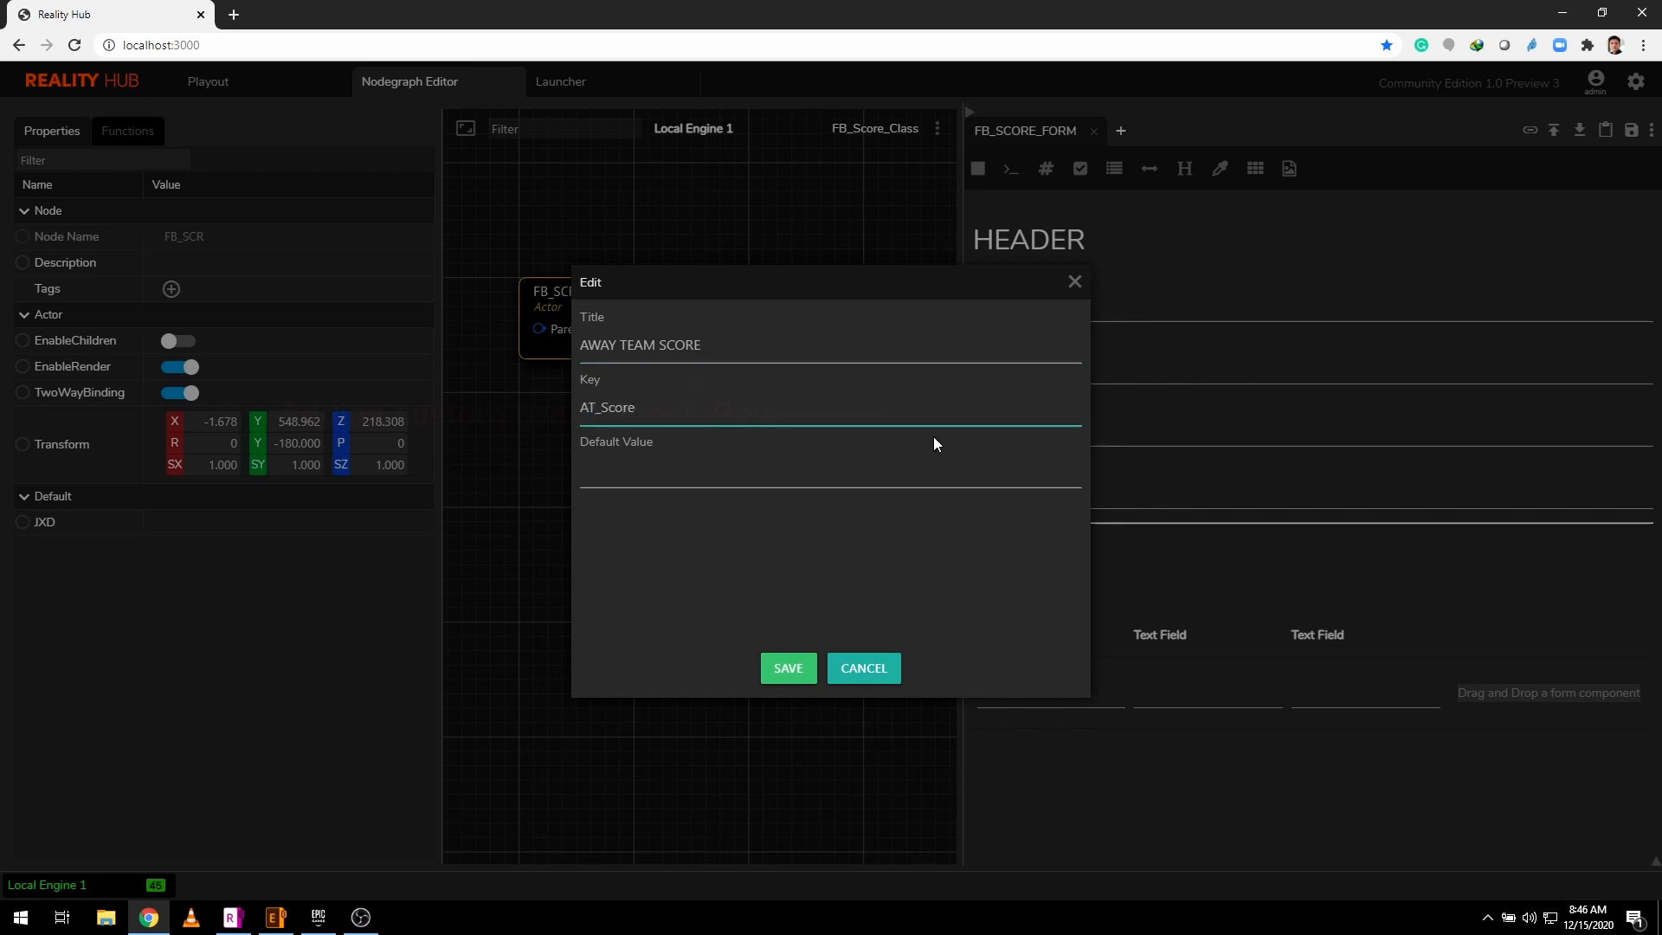
pyautogui.click(786, 669)
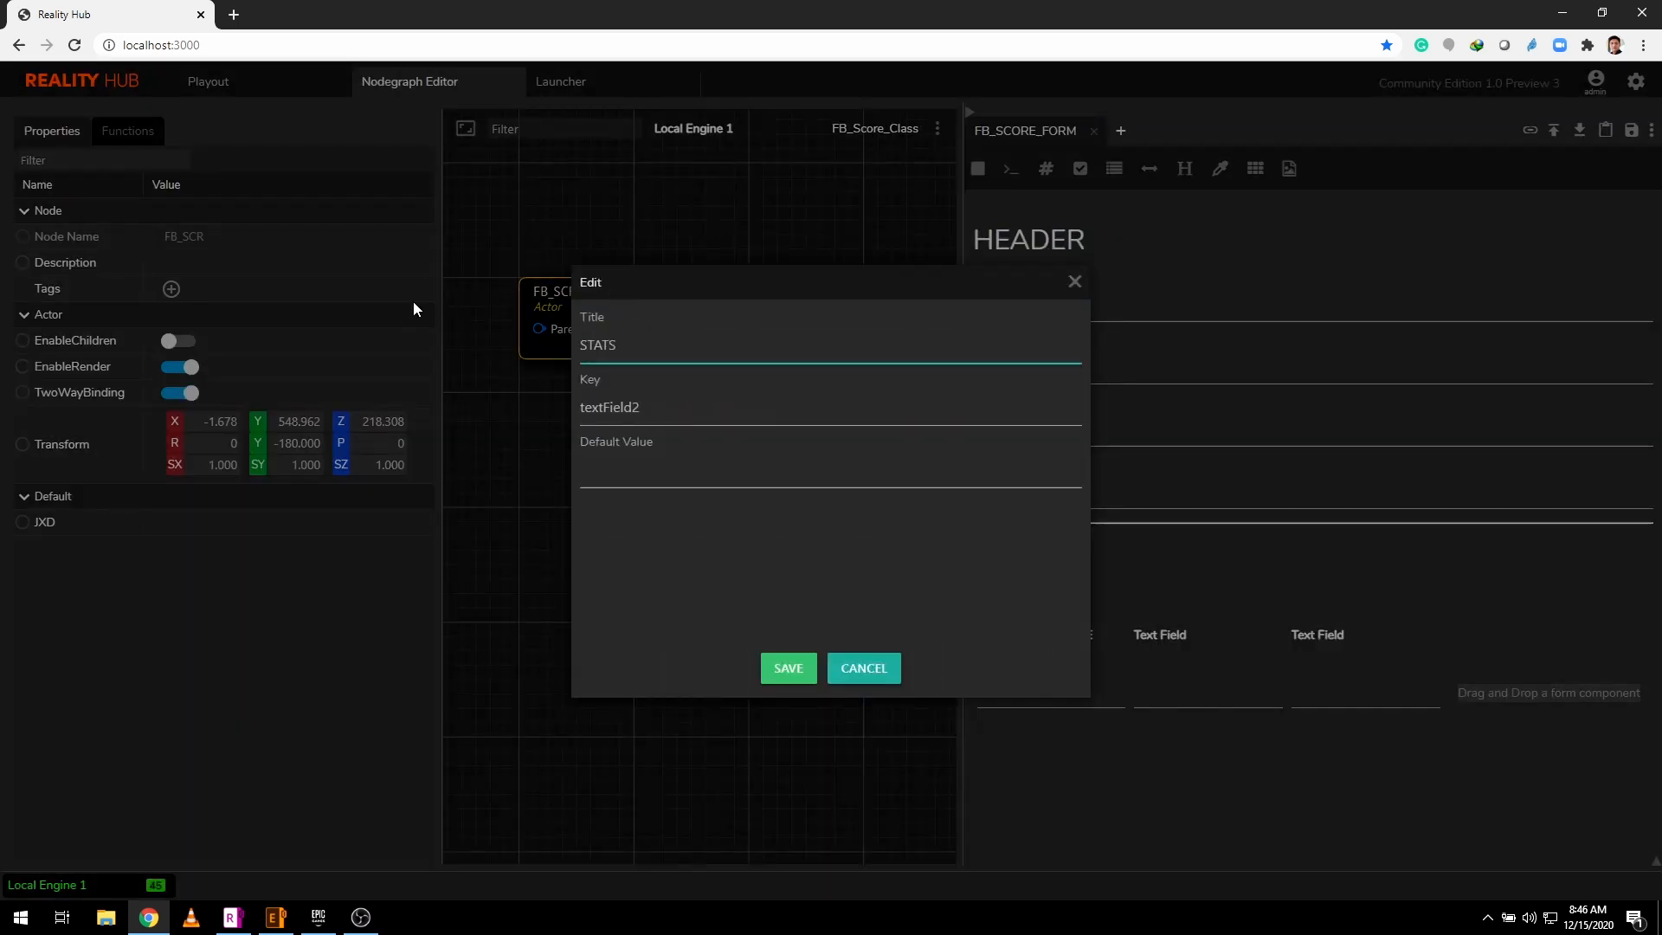
# - Set the third column to HOME TEAM SCORE with key HT_Score and save
pyautogui.doubleClick(609, 407)
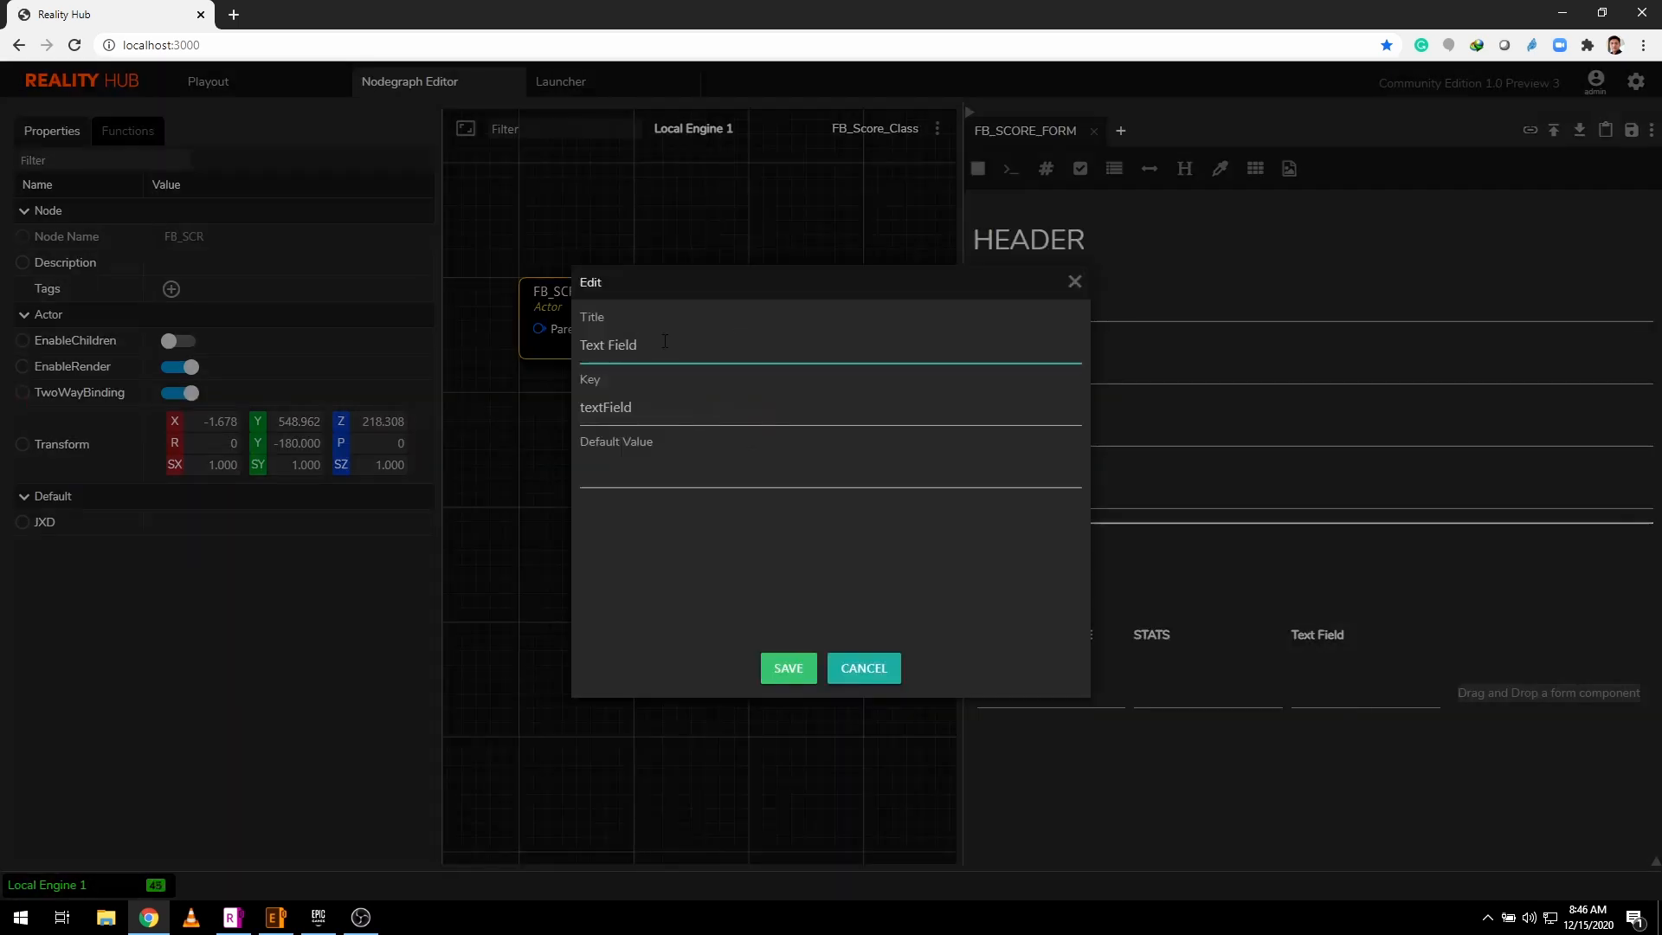
pyautogui.write('HOME')
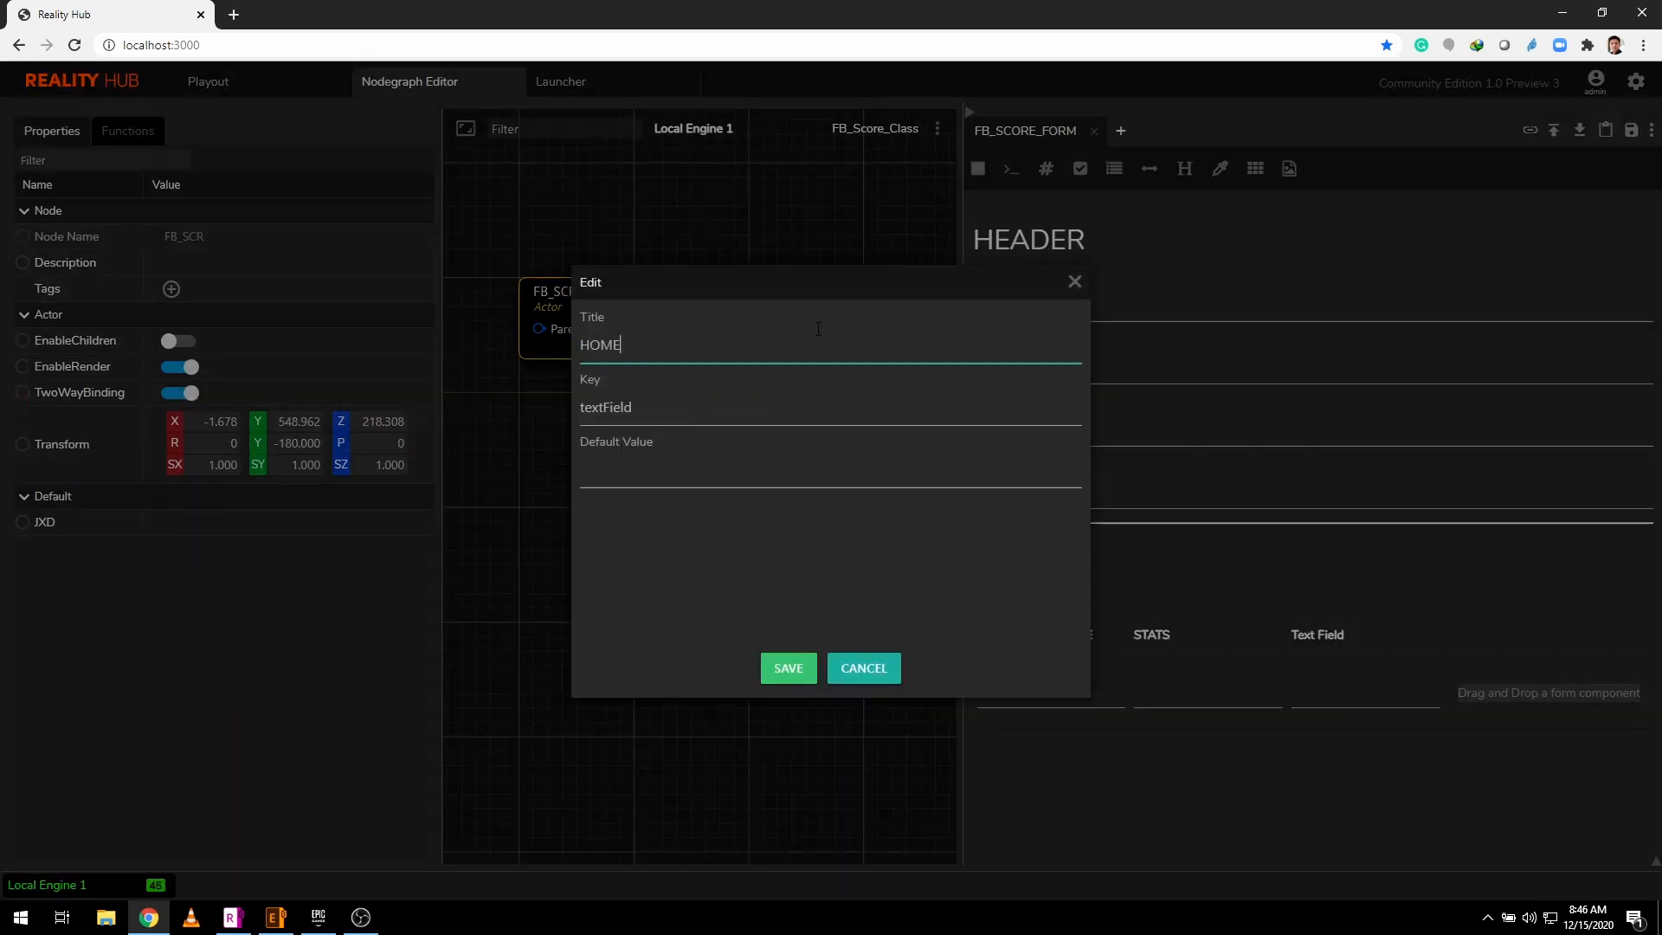
pyautogui.write('TEAM SCORE')
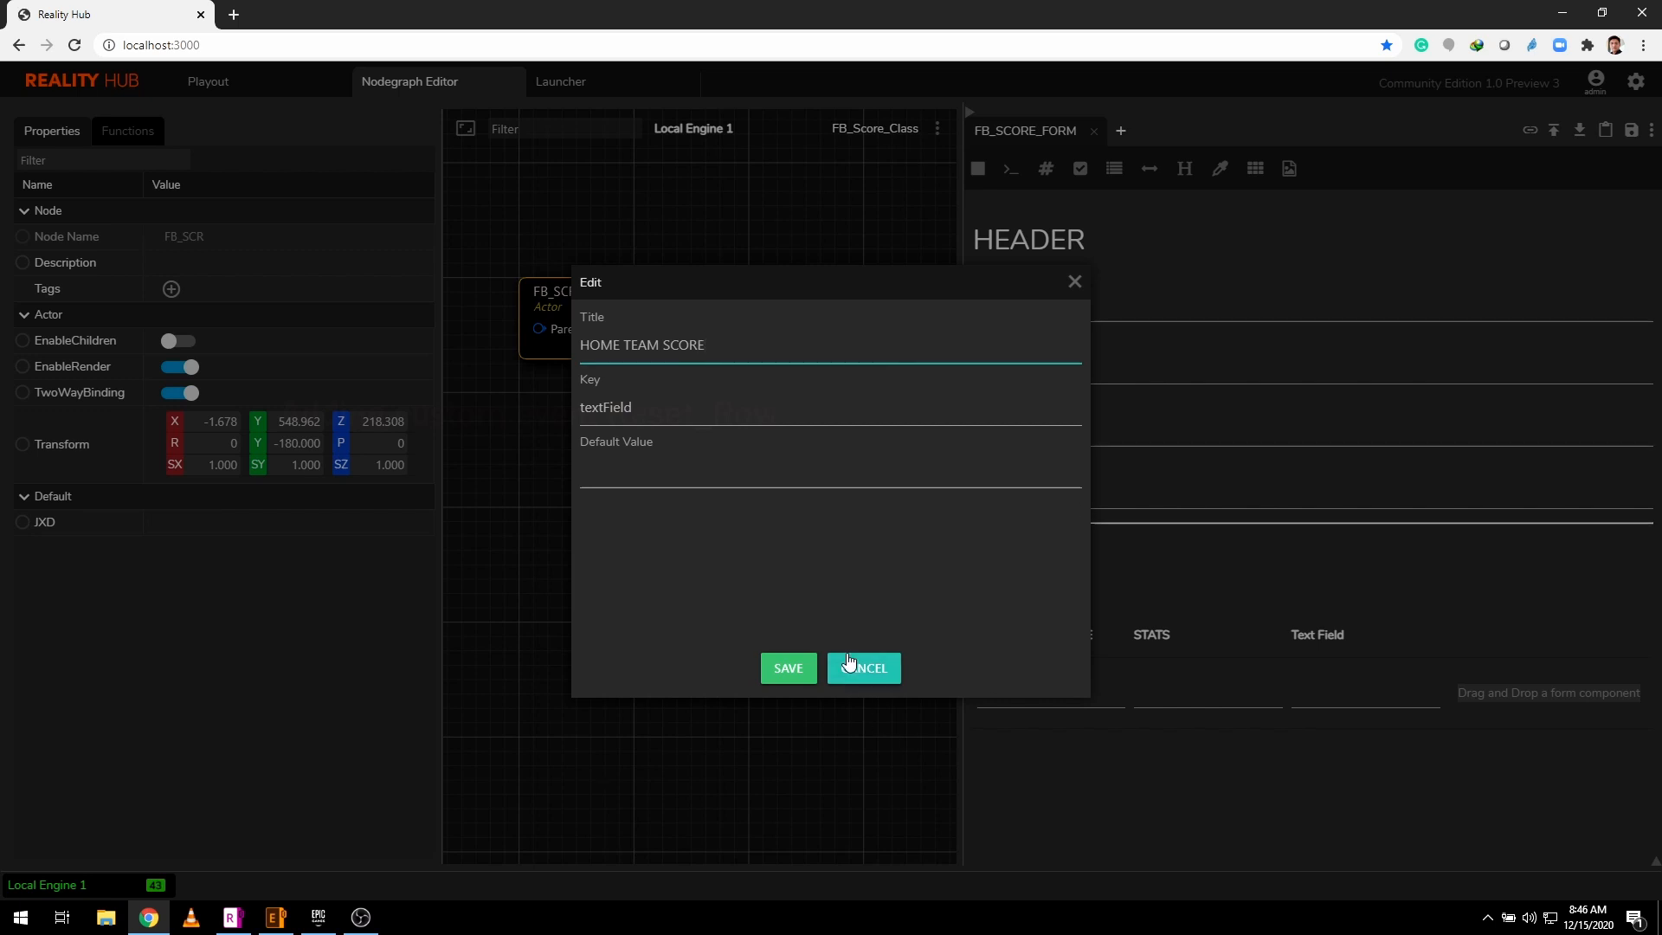
pyautogui.write('HT_Score')
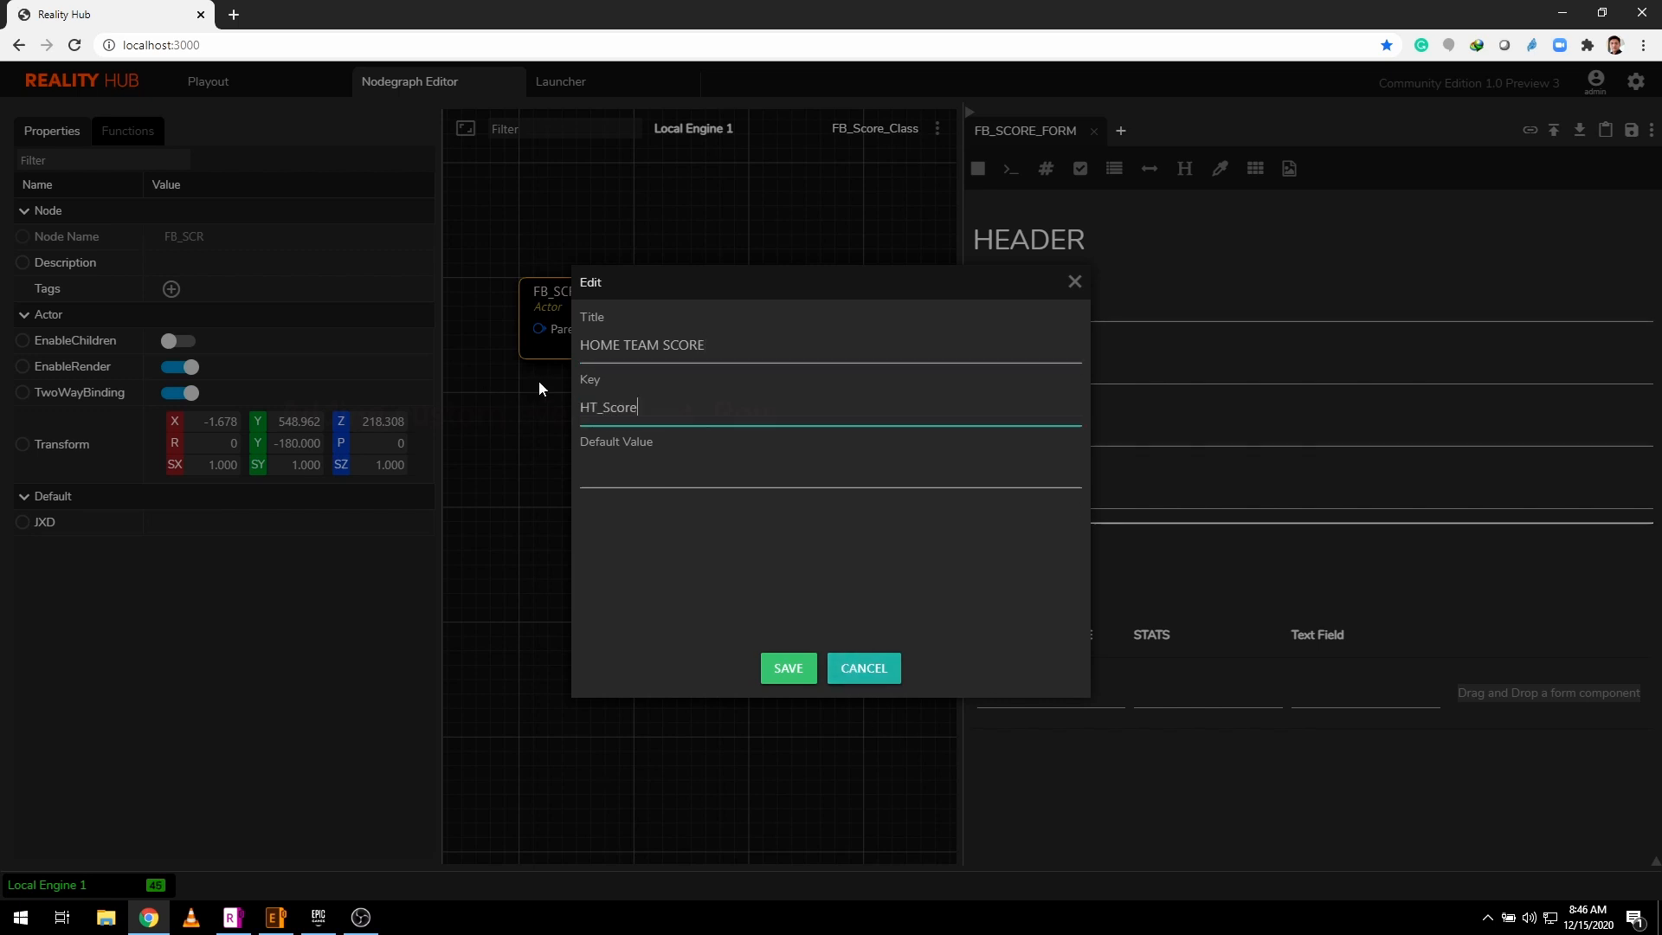
pyautogui.click(788, 668)
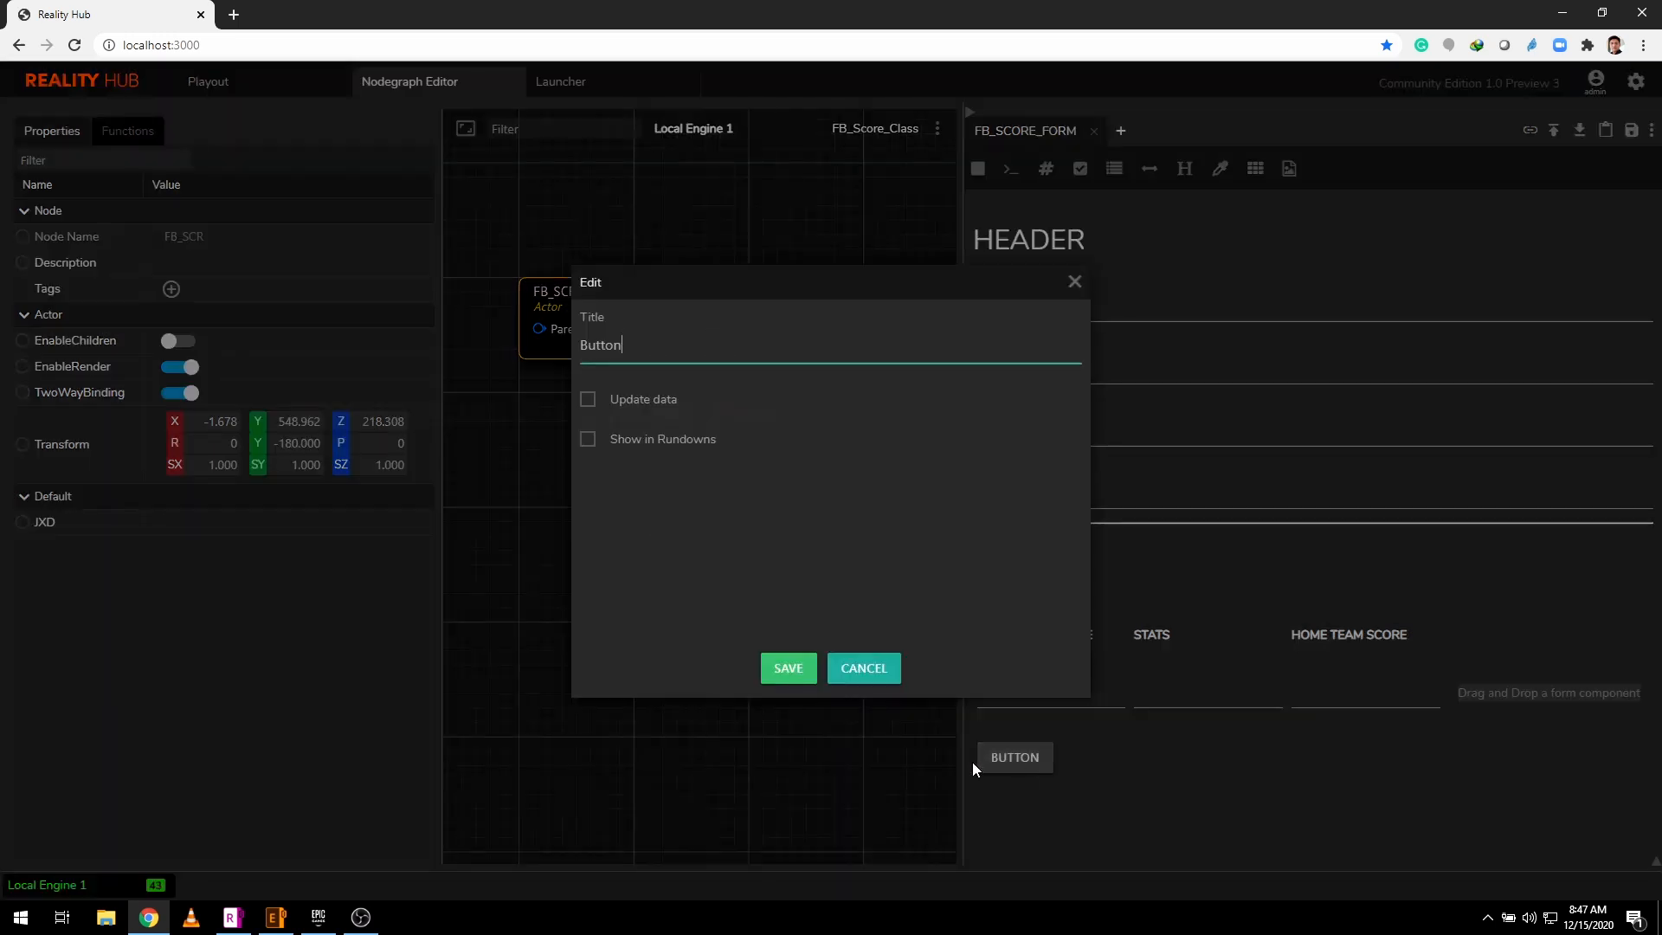
# - Make the button update data and assign the Update All function to it
pyautogui.click(587, 398)
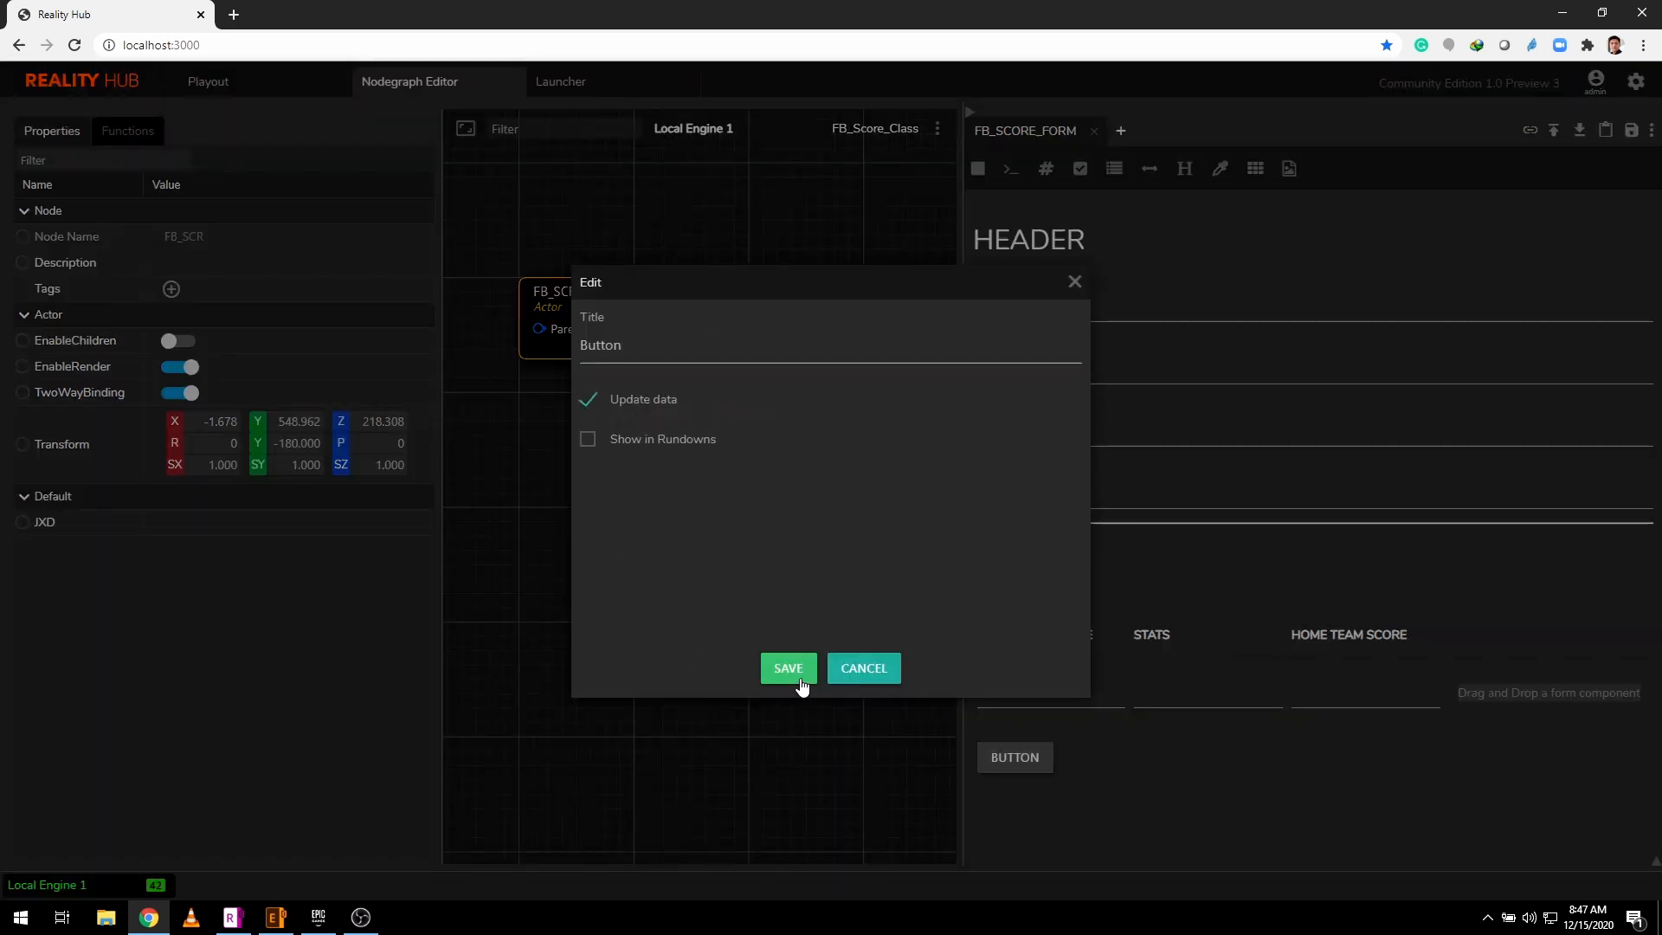
pyautogui.click(788, 668)
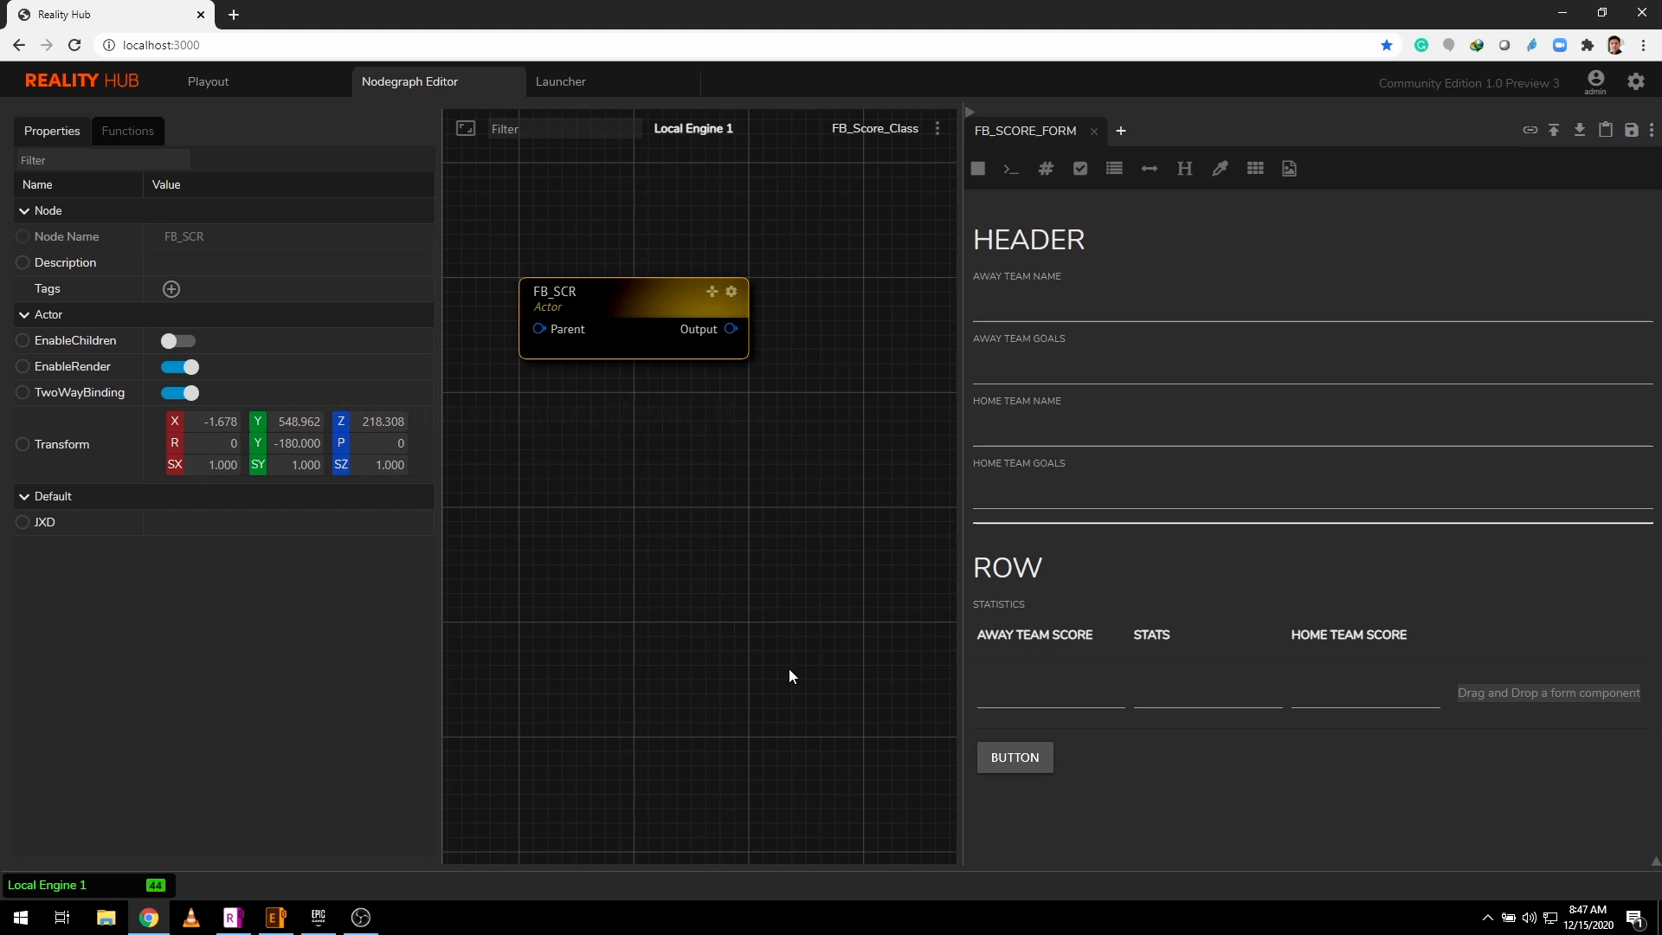
pyautogui.click(1013, 757)
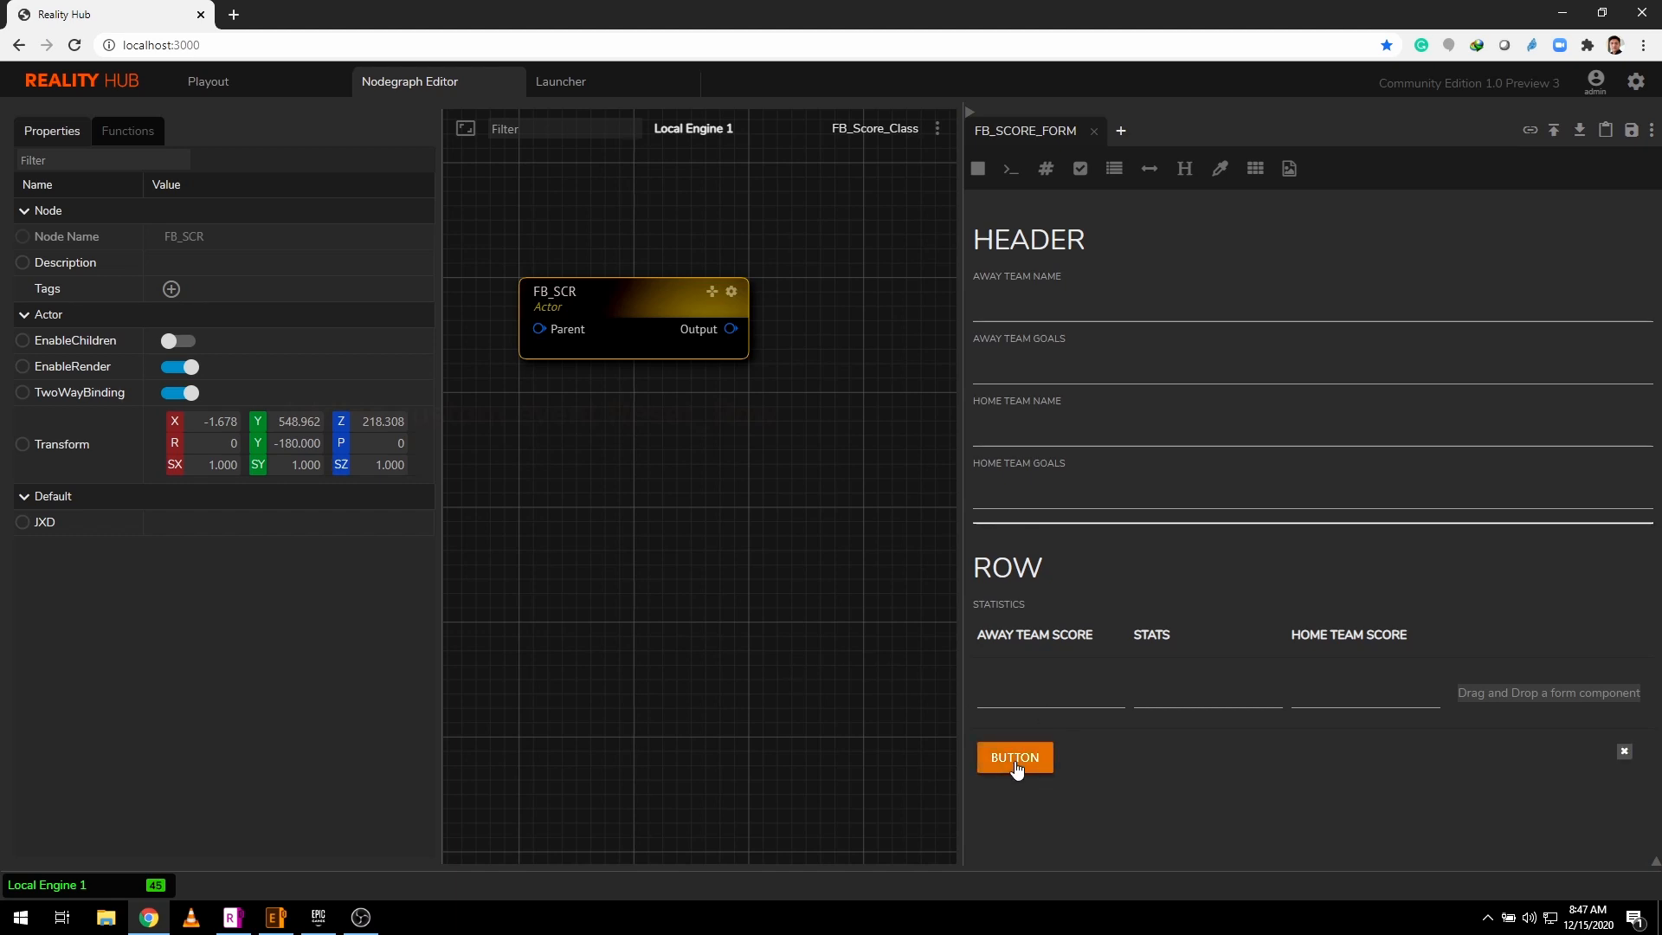
pyautogui.click(126, 130)
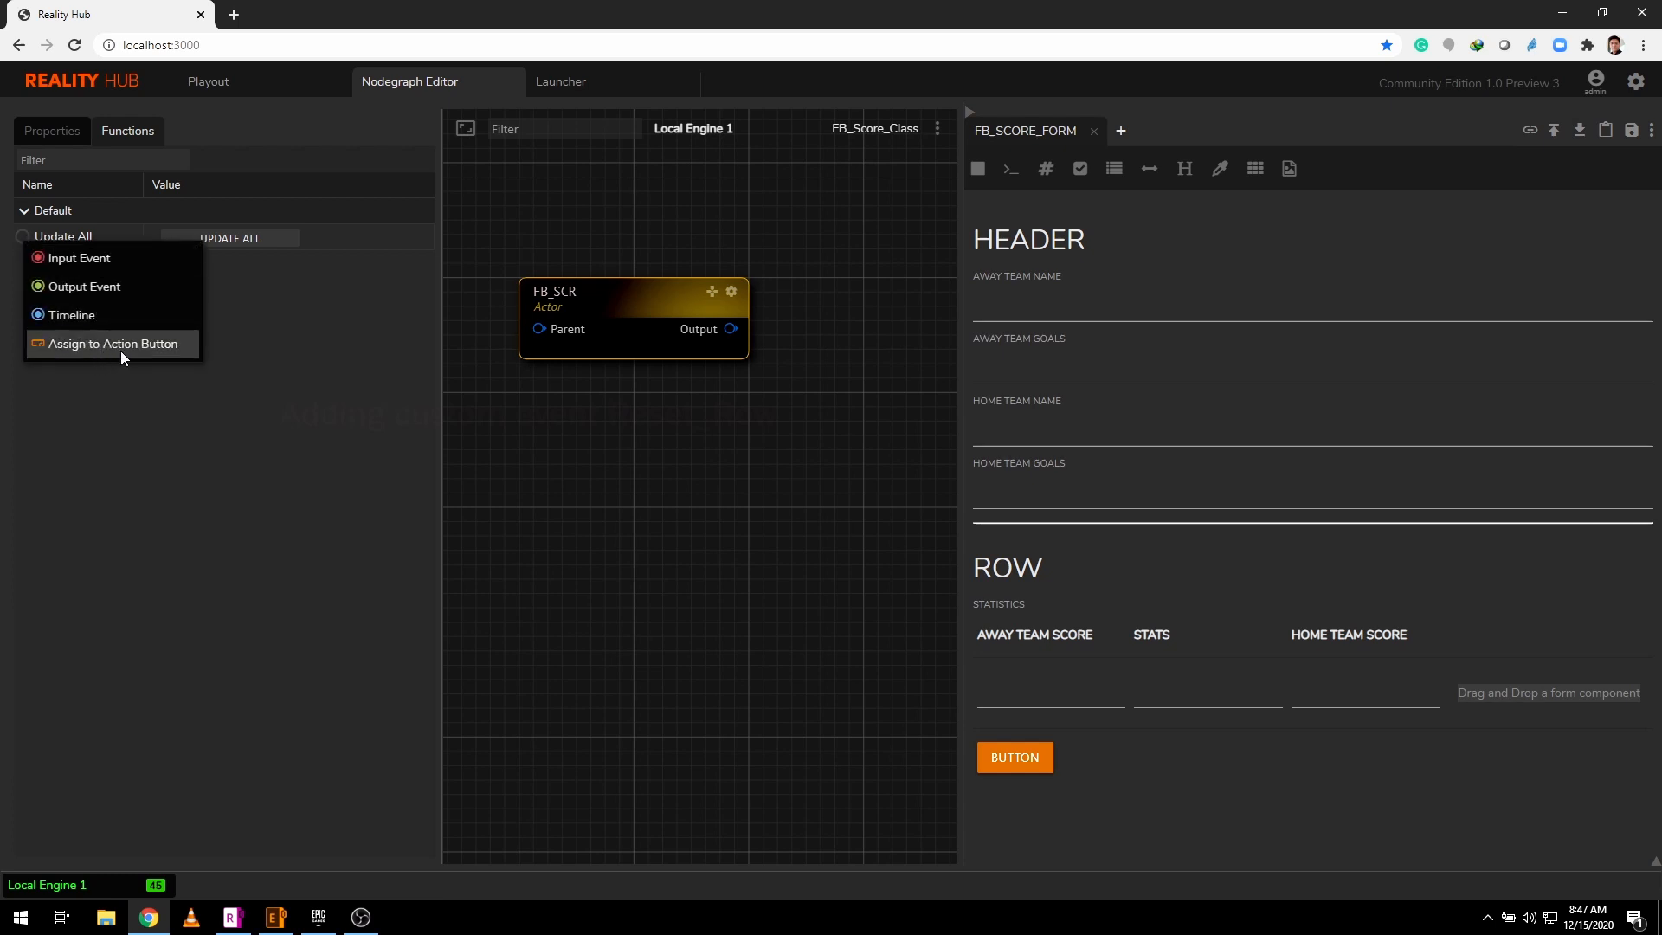
pyautogui.click(111, 343)
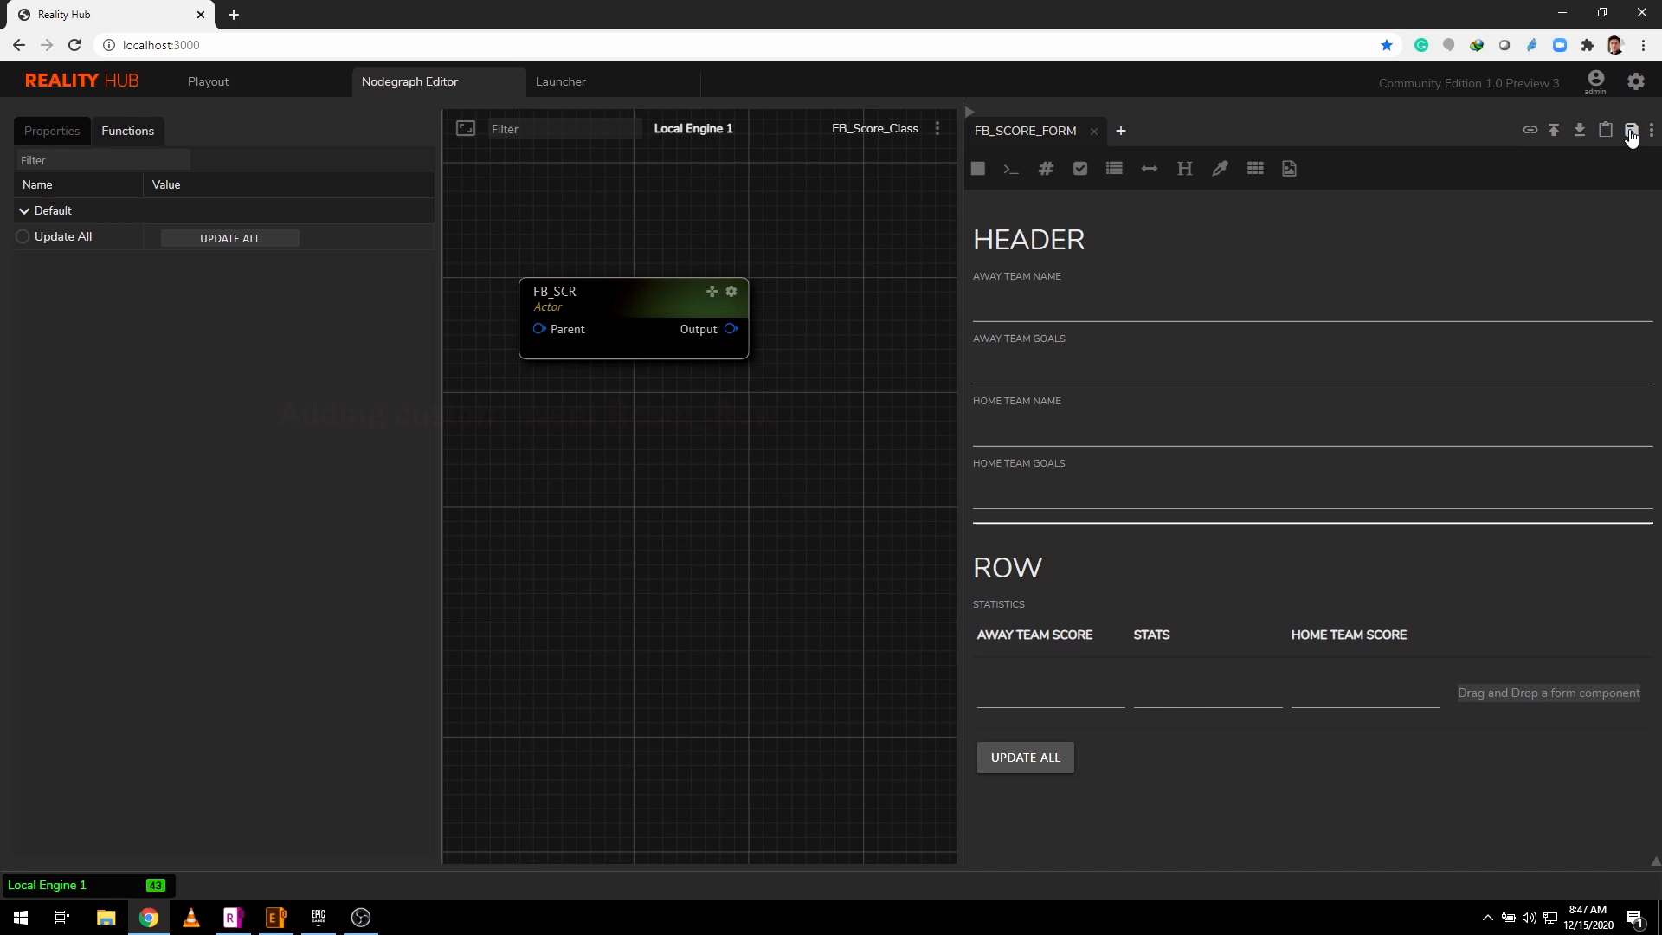
# - Save the template form, copy its JXD and switch to the Unreal Engine blueprint
pyautogui.click(1603, 130)
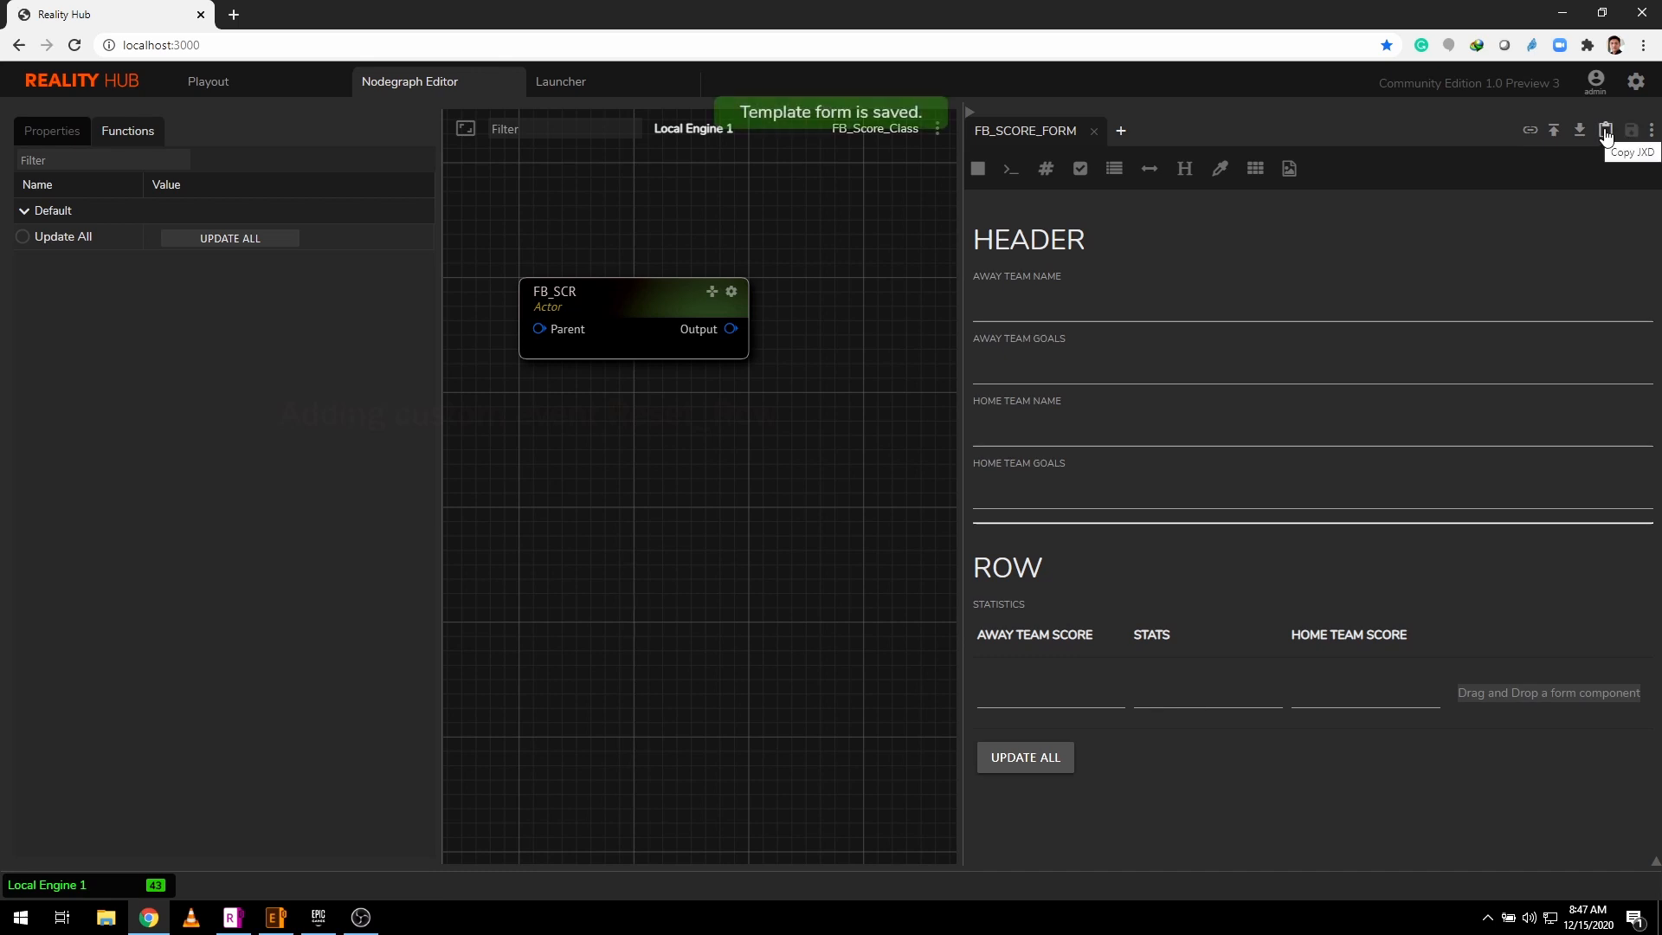
pyautogui.click(1605, 130)
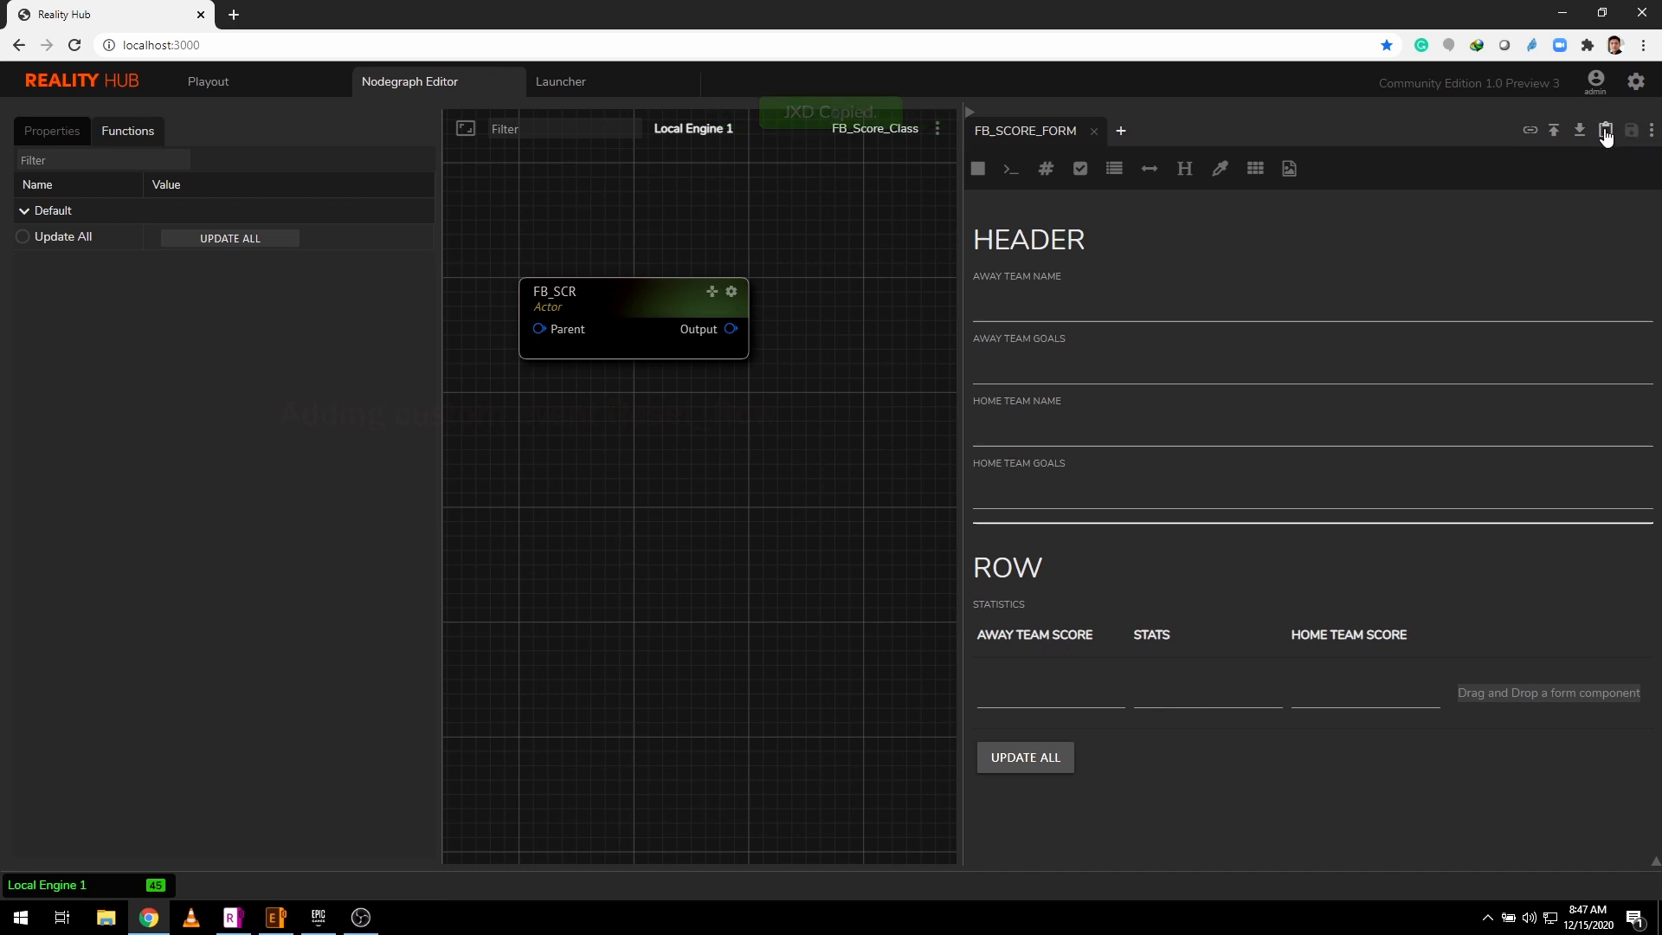
pyautogui.click(1607, 130)
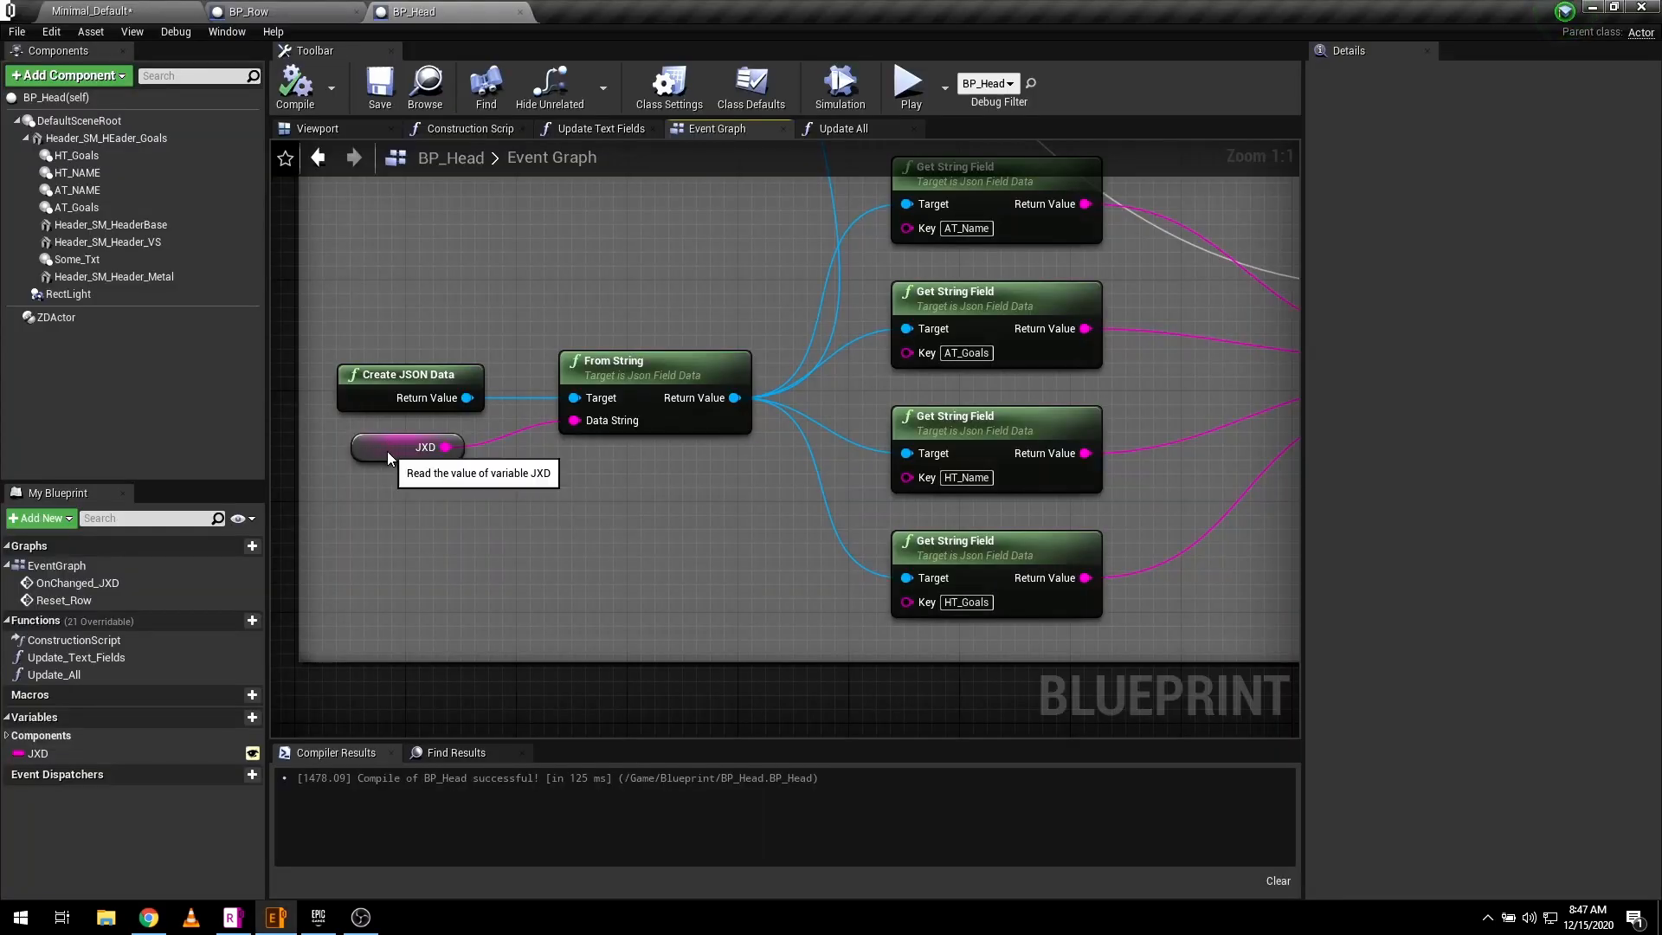
# - Paste the form JSON as JXD's default value in BP_Head and save the blueprint
pyautogui.click(407, 446)
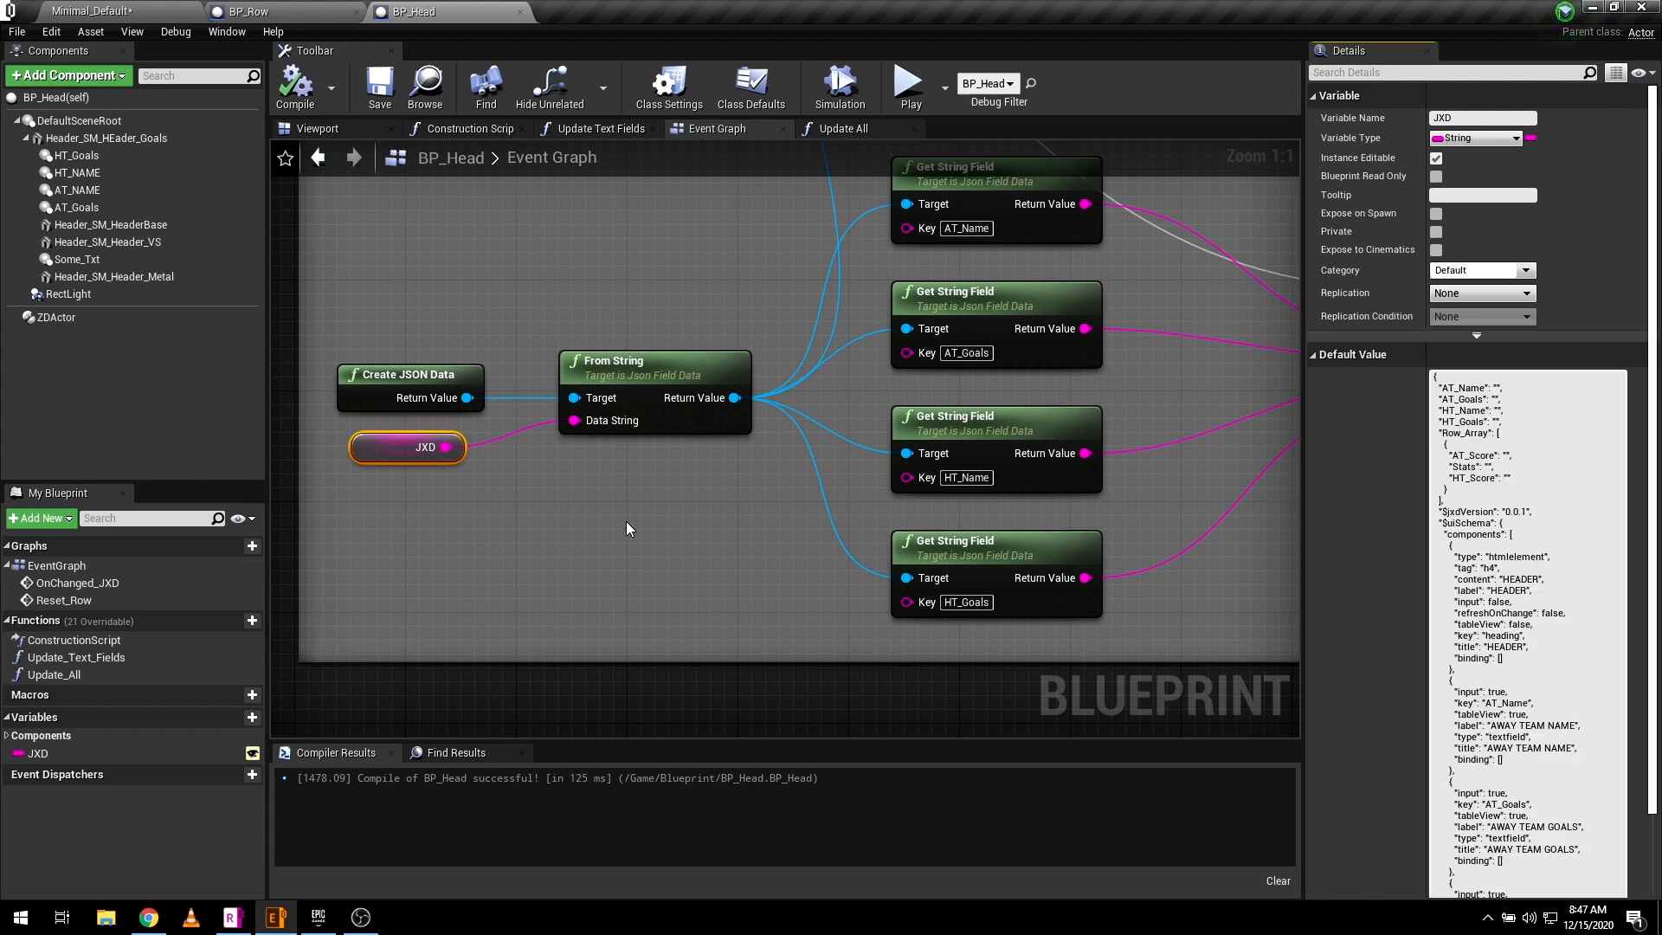
pyautogui.click(379, 86)
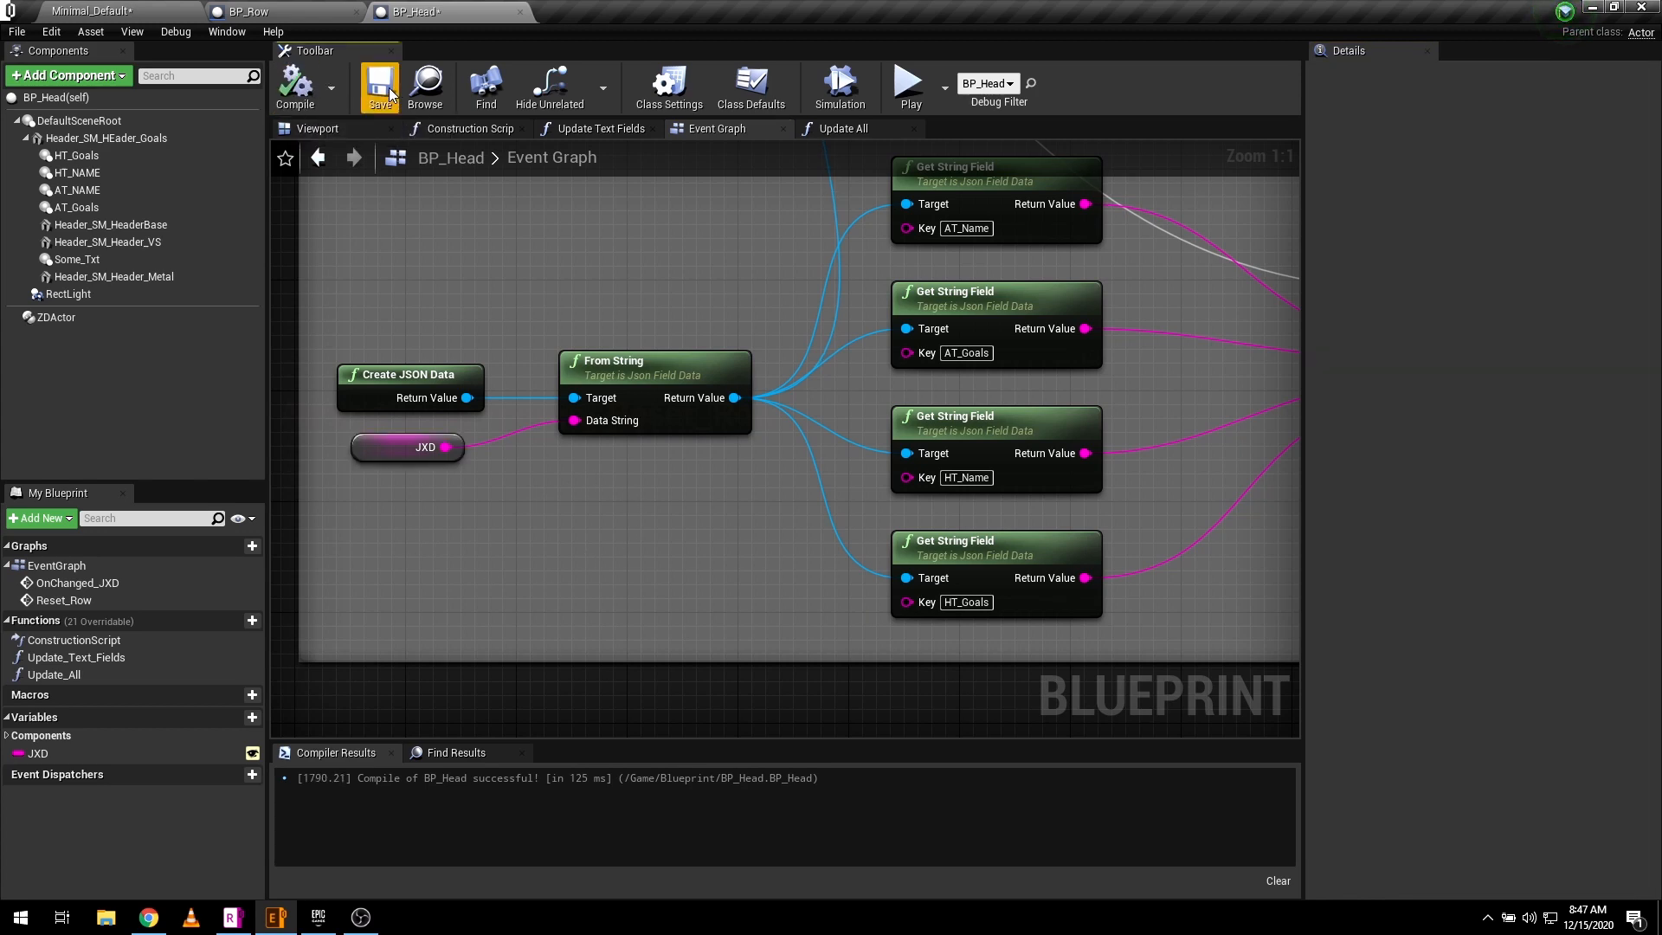